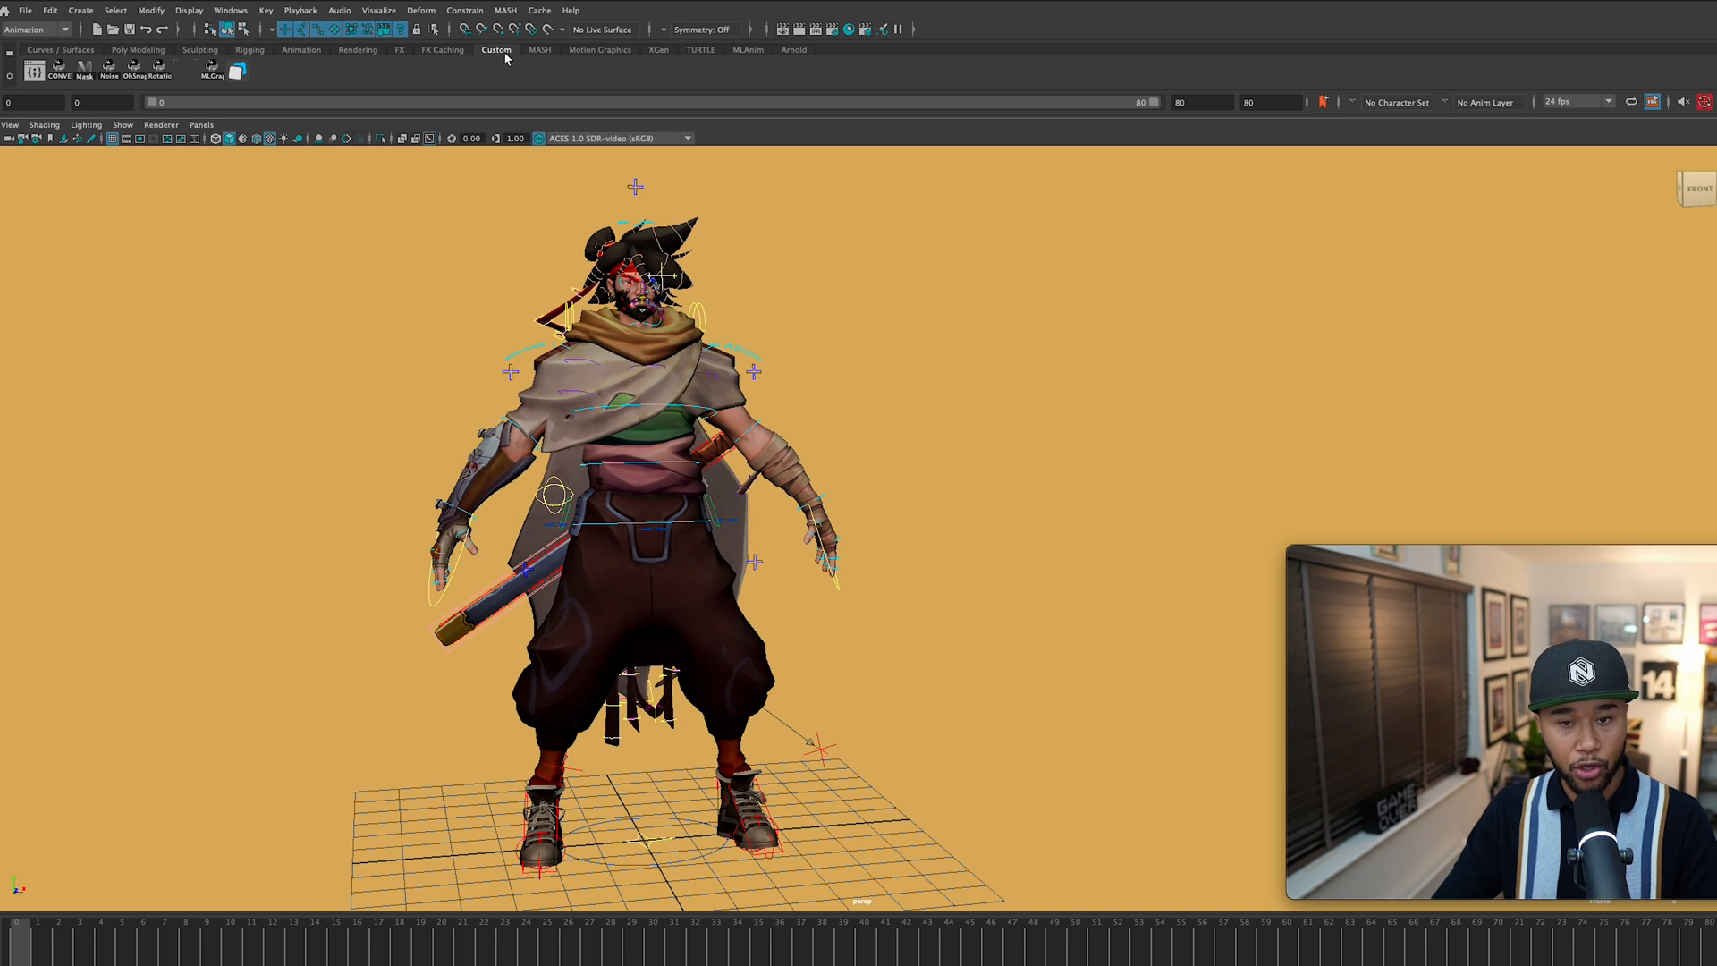
mouse_move(493, 59)
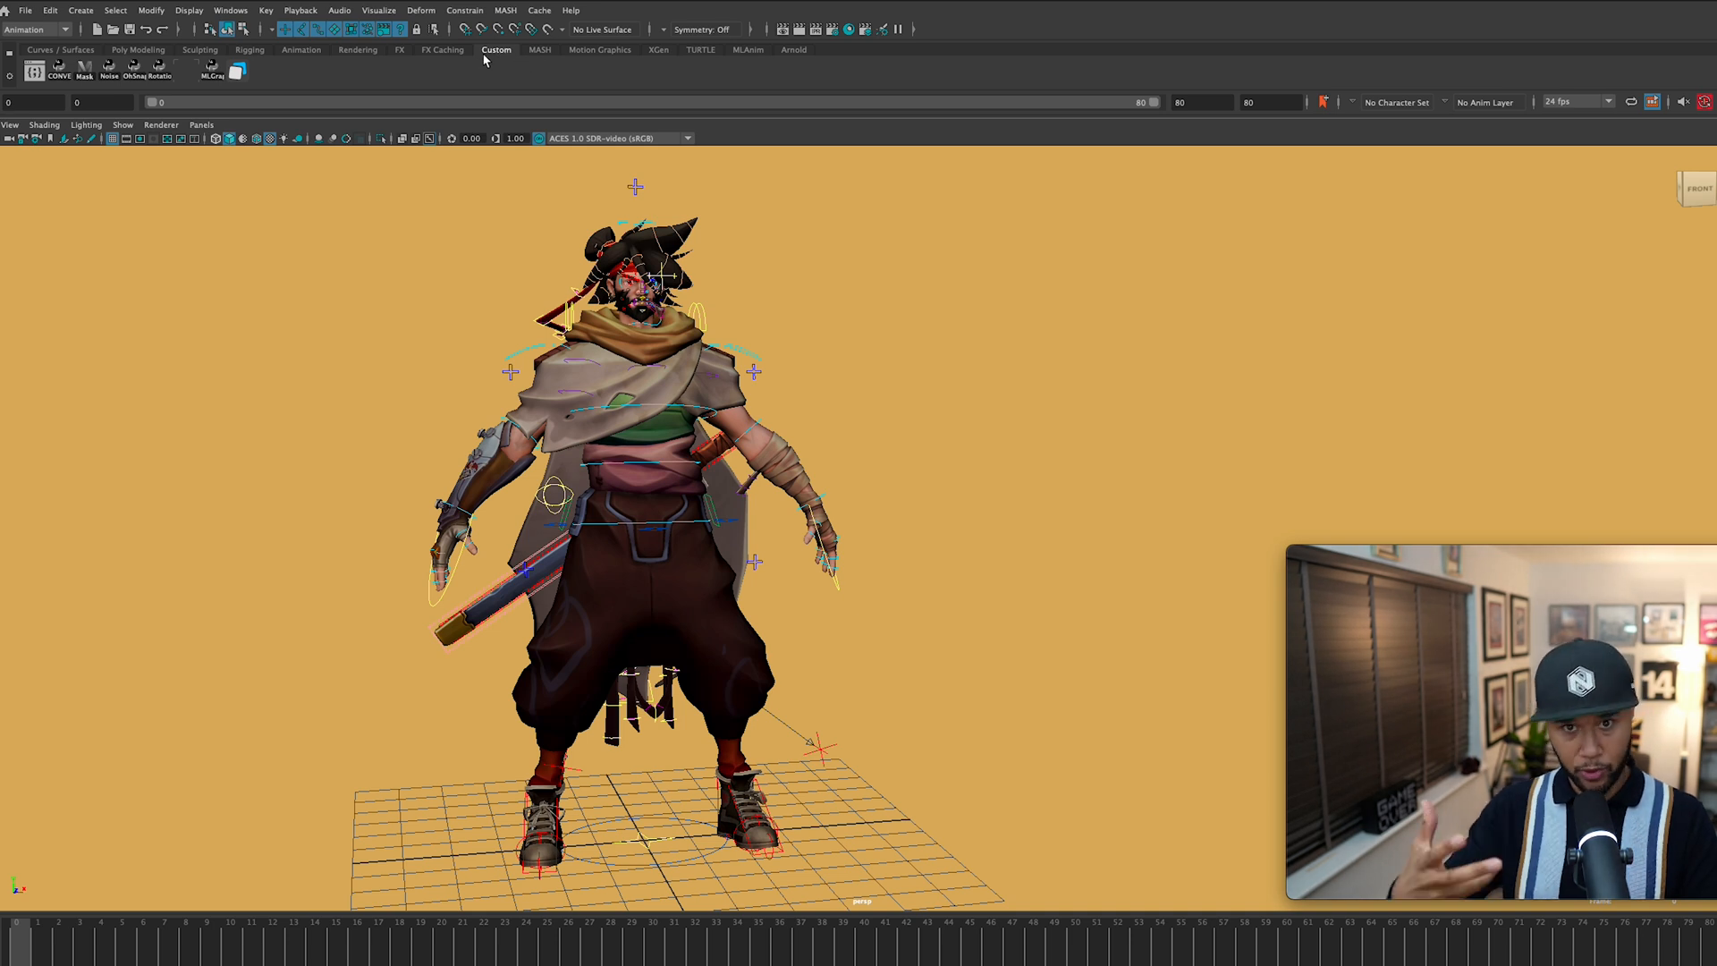
mouse_move(490, 224)
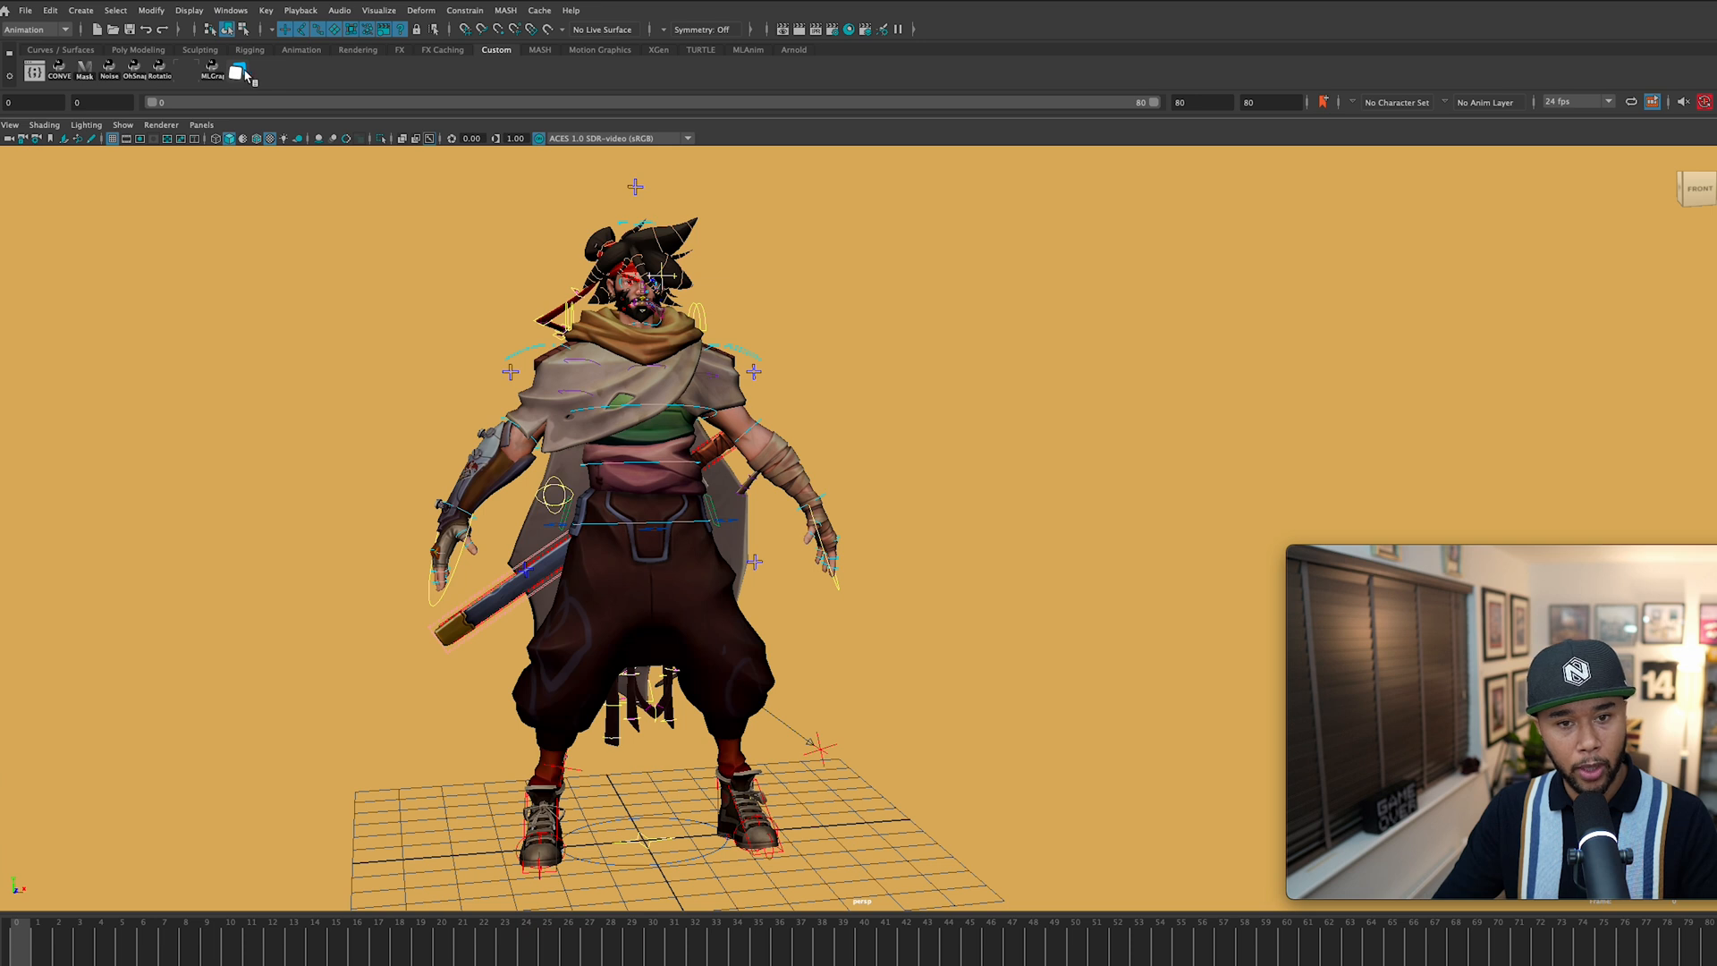
mouse_move(323, 85)
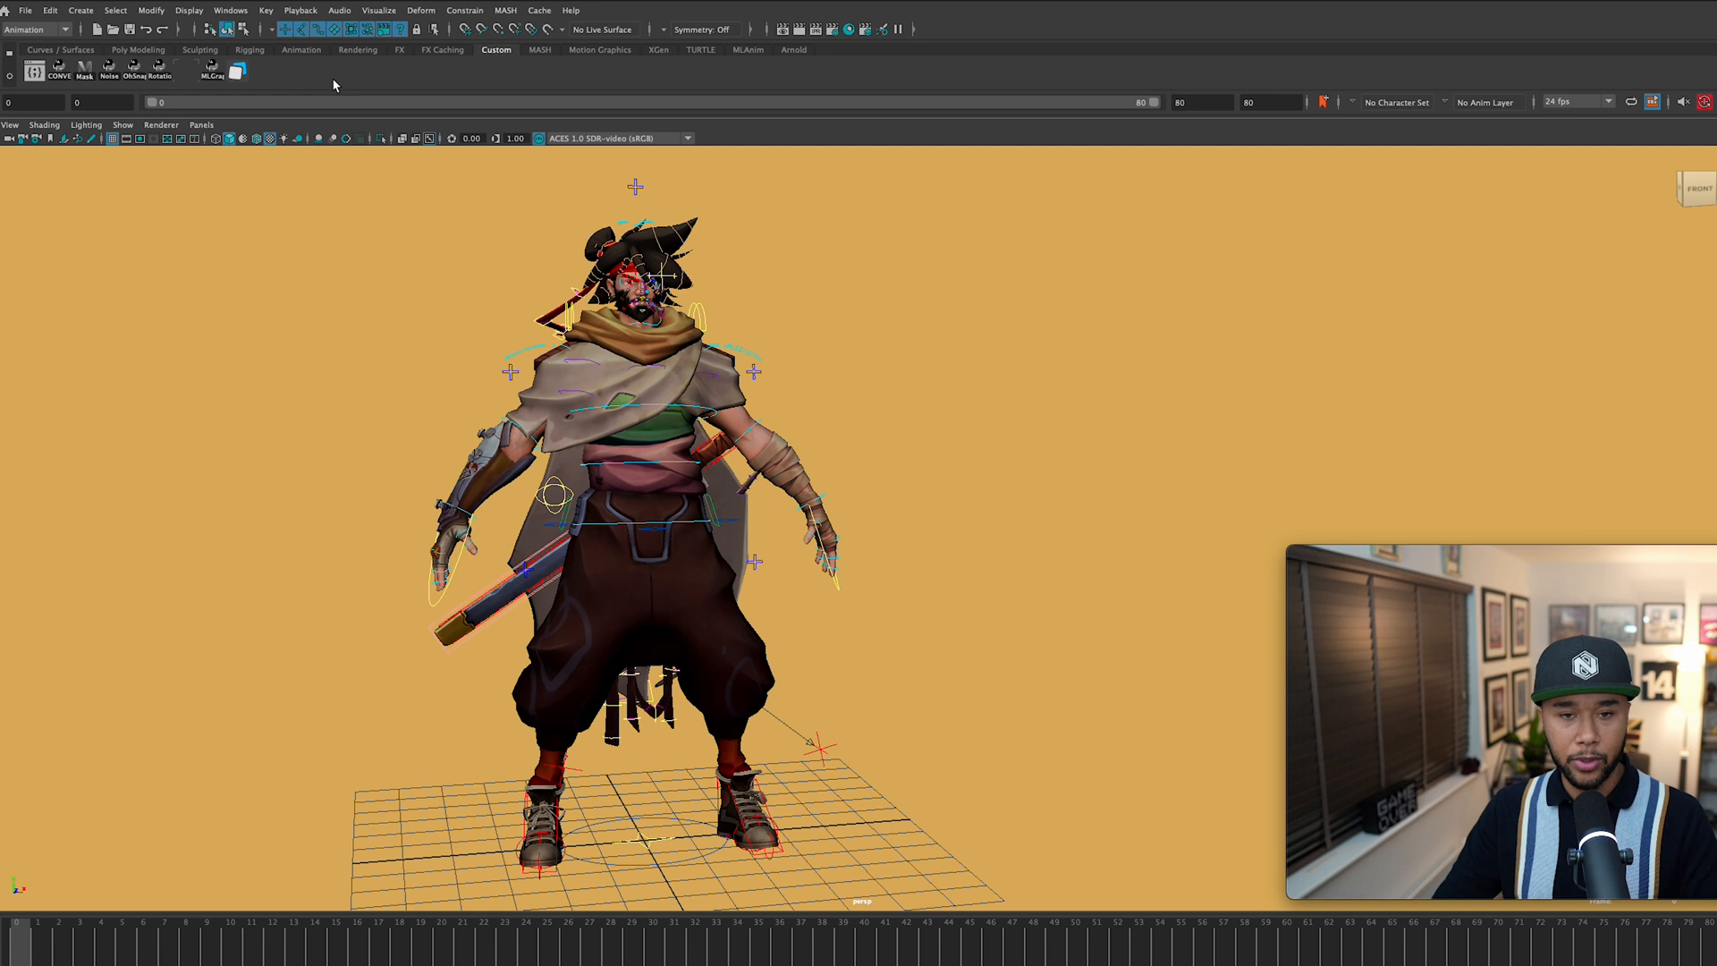
Step: Launch Studio Library from the Custom shelf and dismiss its Welcome notice
click(237, 68)
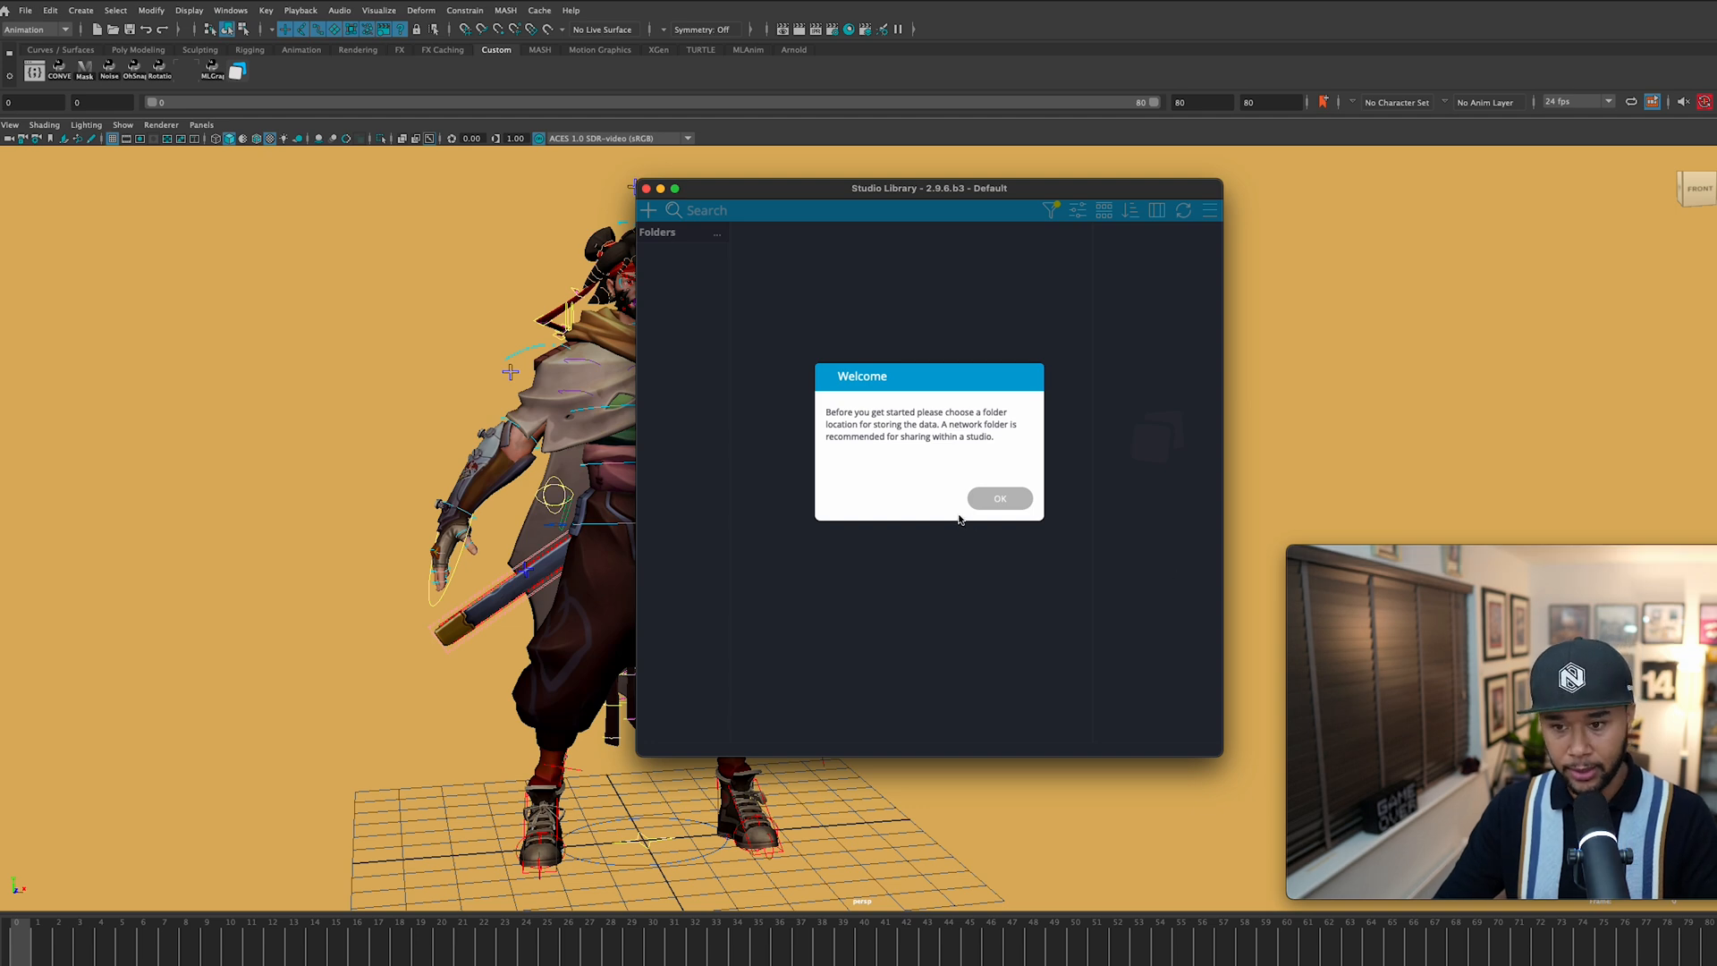
click(998, 498)
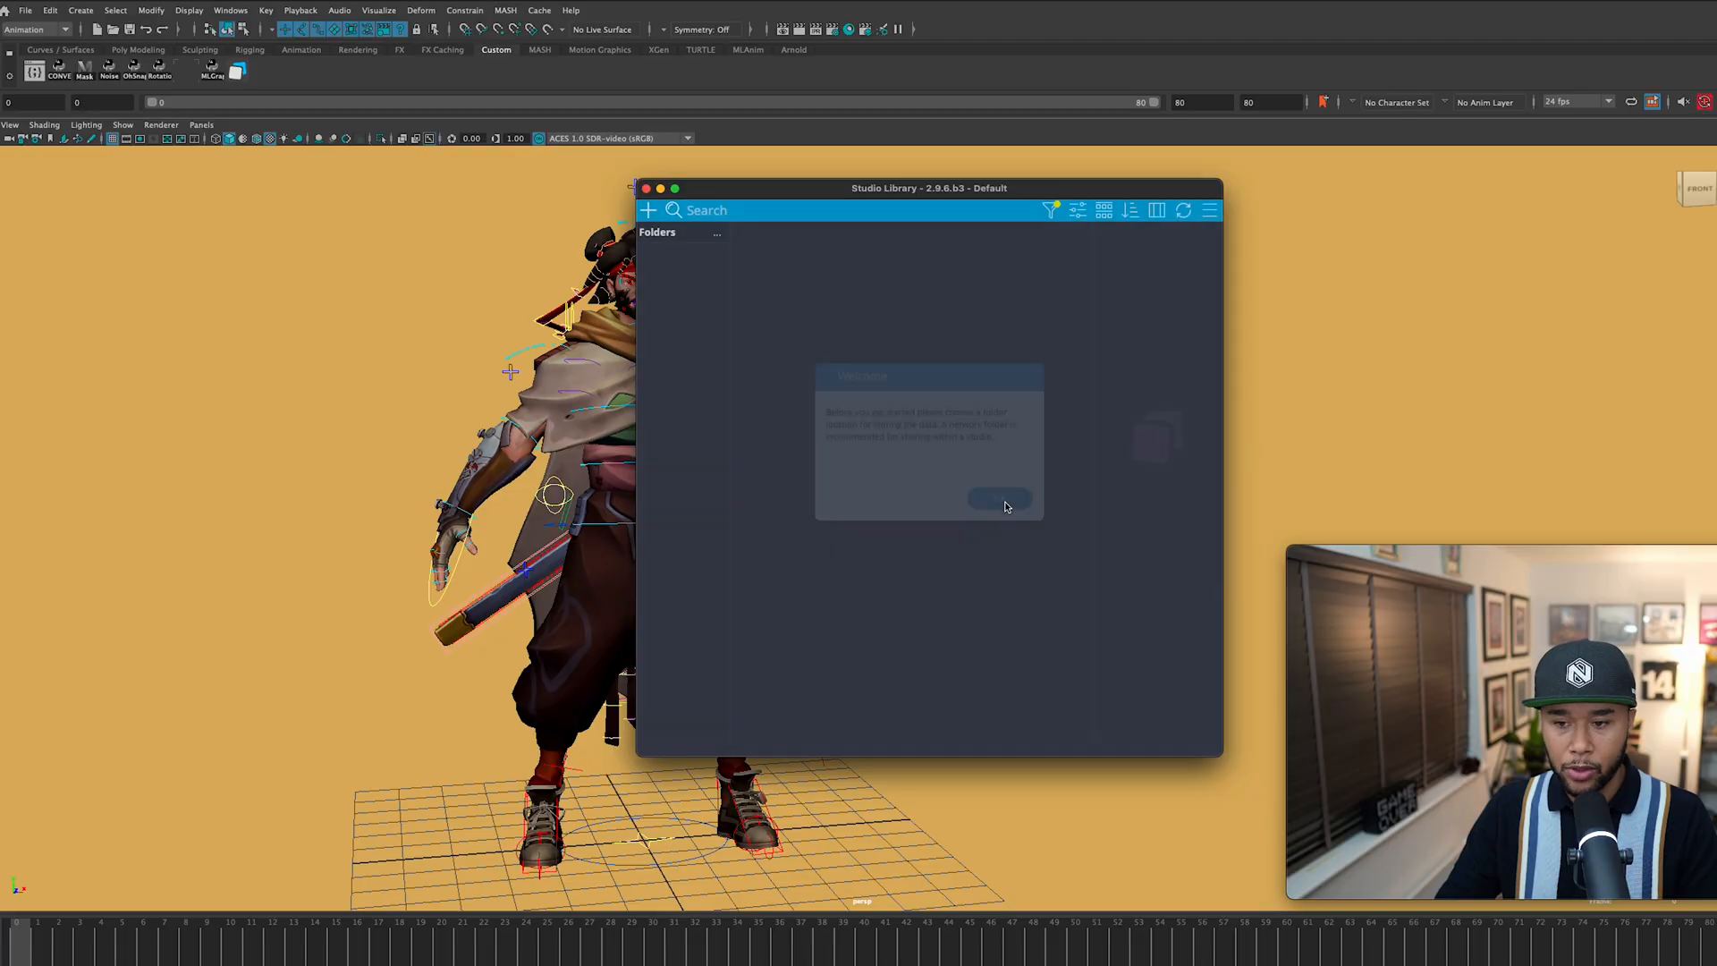
click(998, 499)
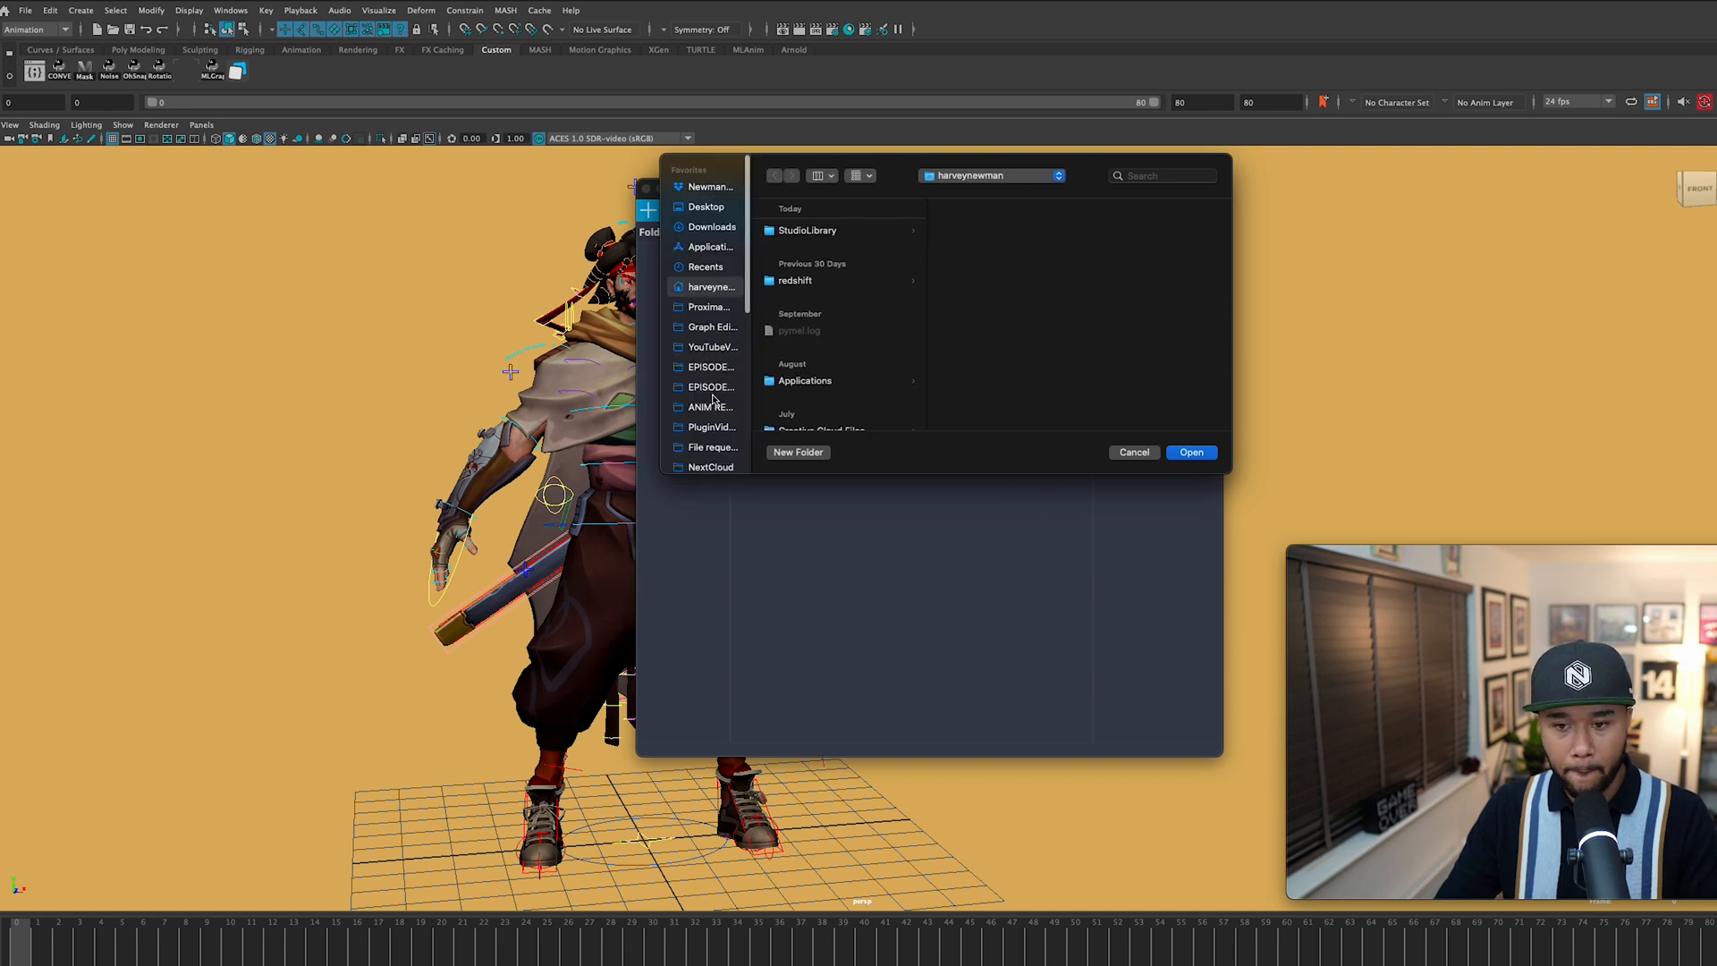
Step: Create a PoseLibrary folder on the Desktop and use it as Studio Library's data folder
click(711, 226)
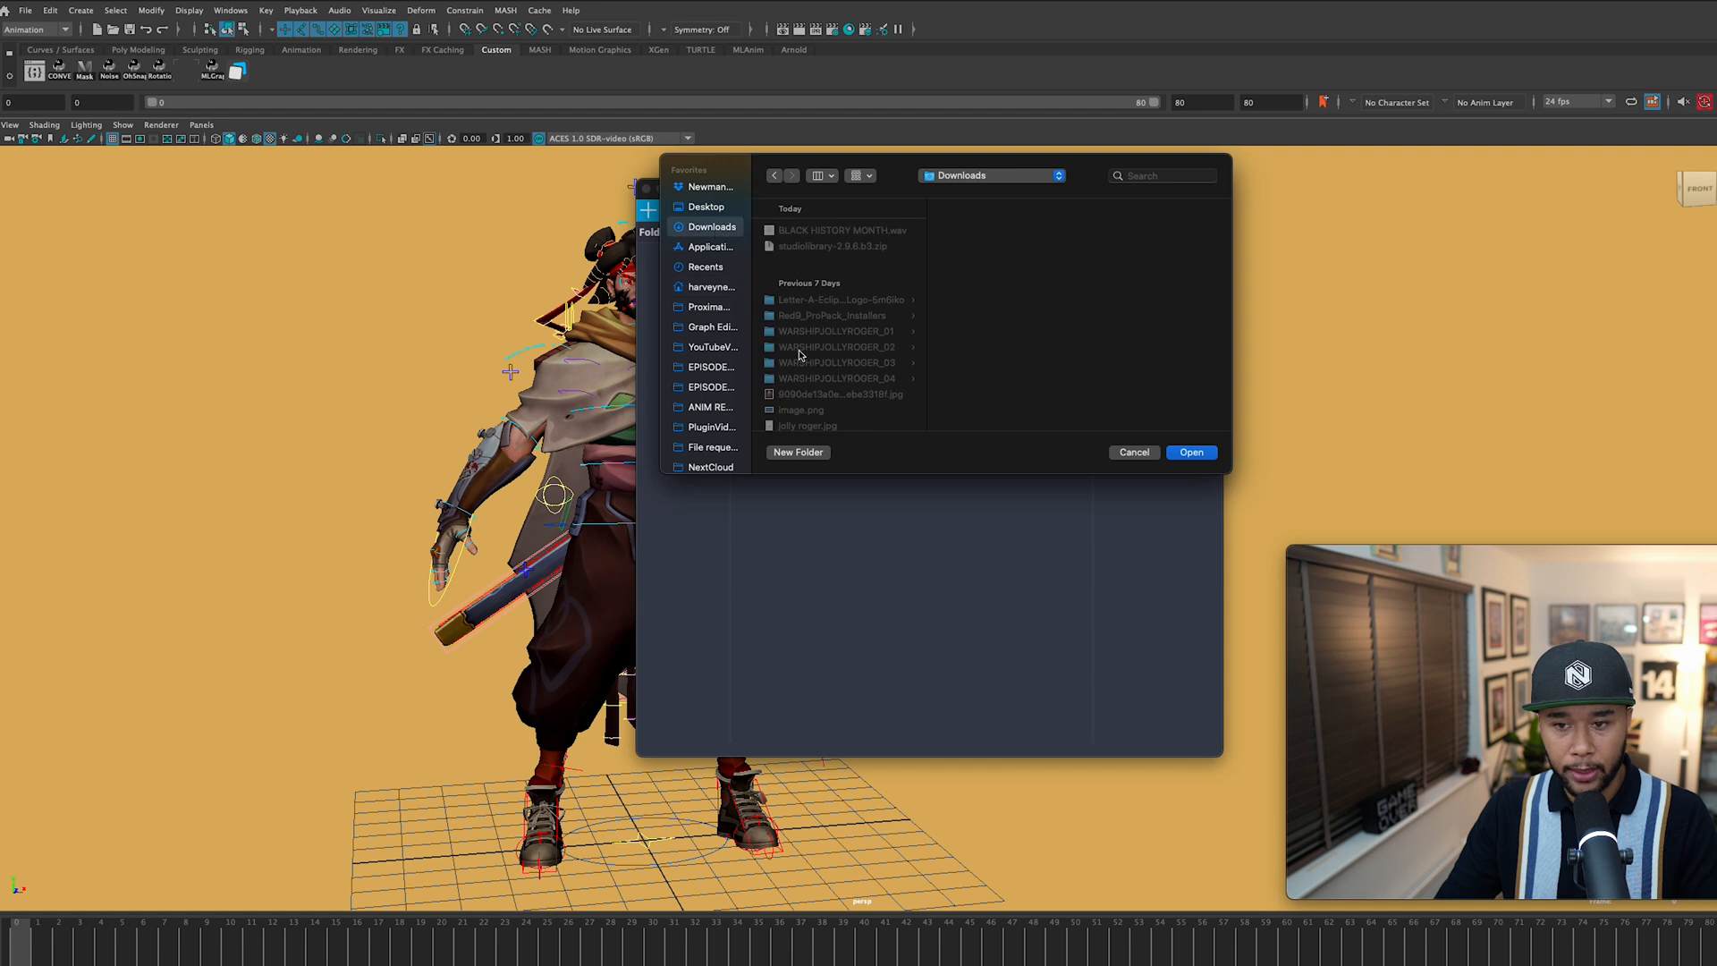
click(706, 207)
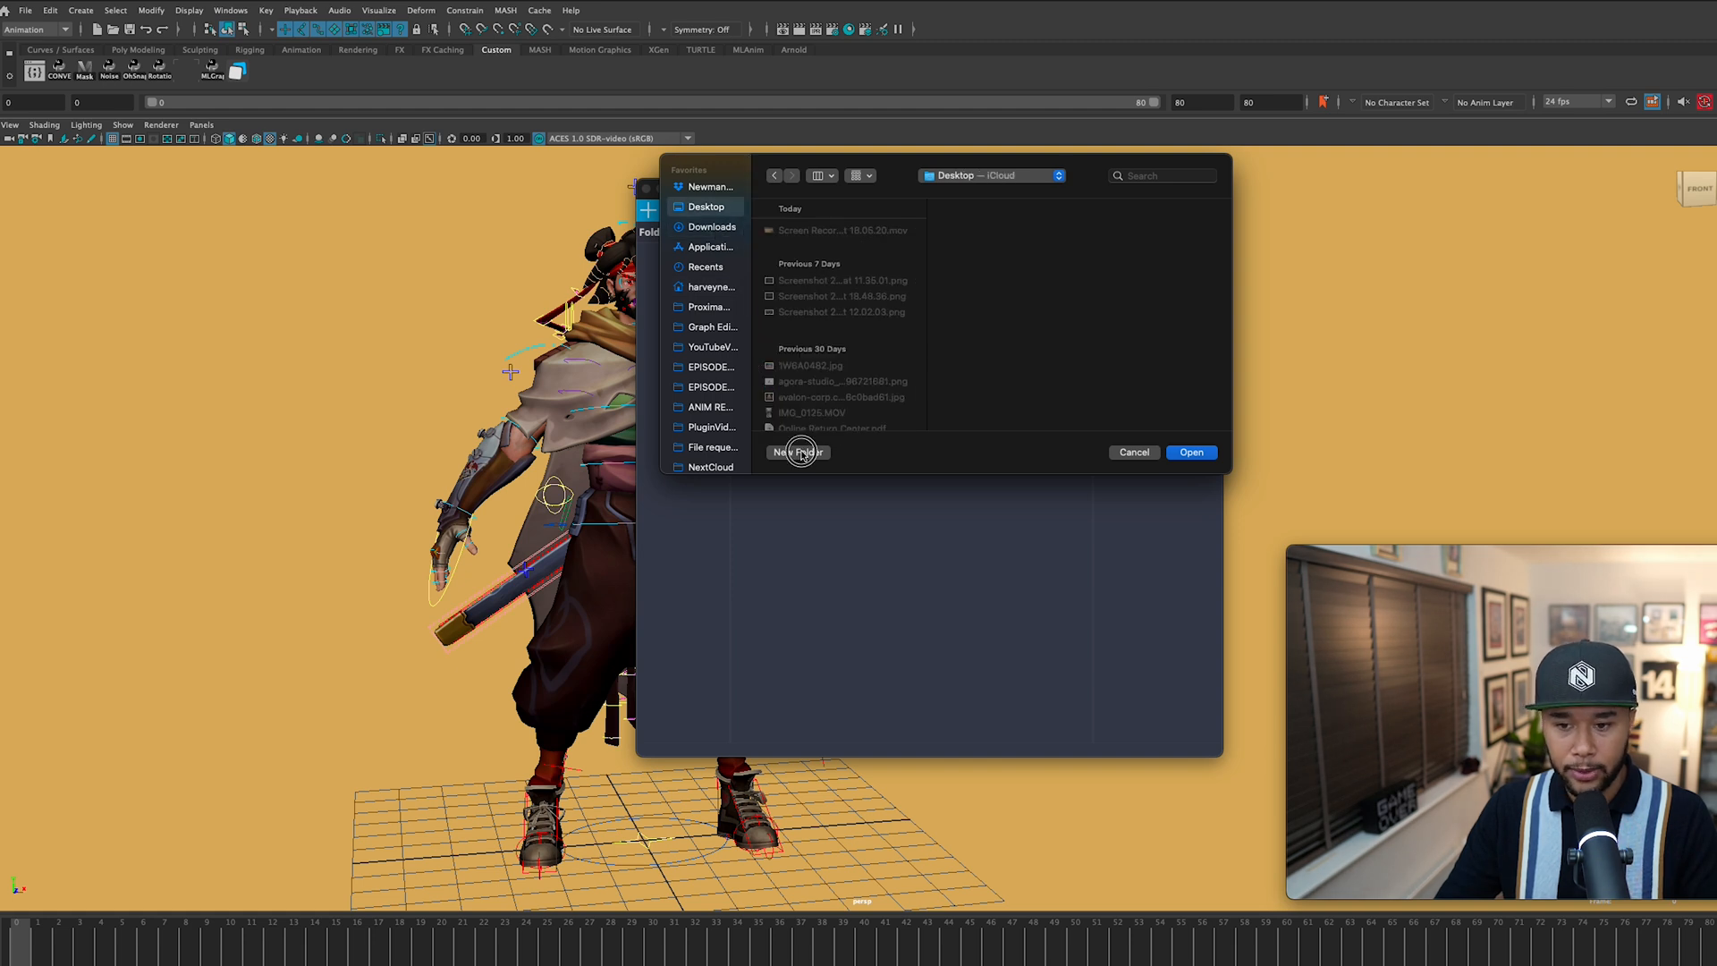
click(797, 452)
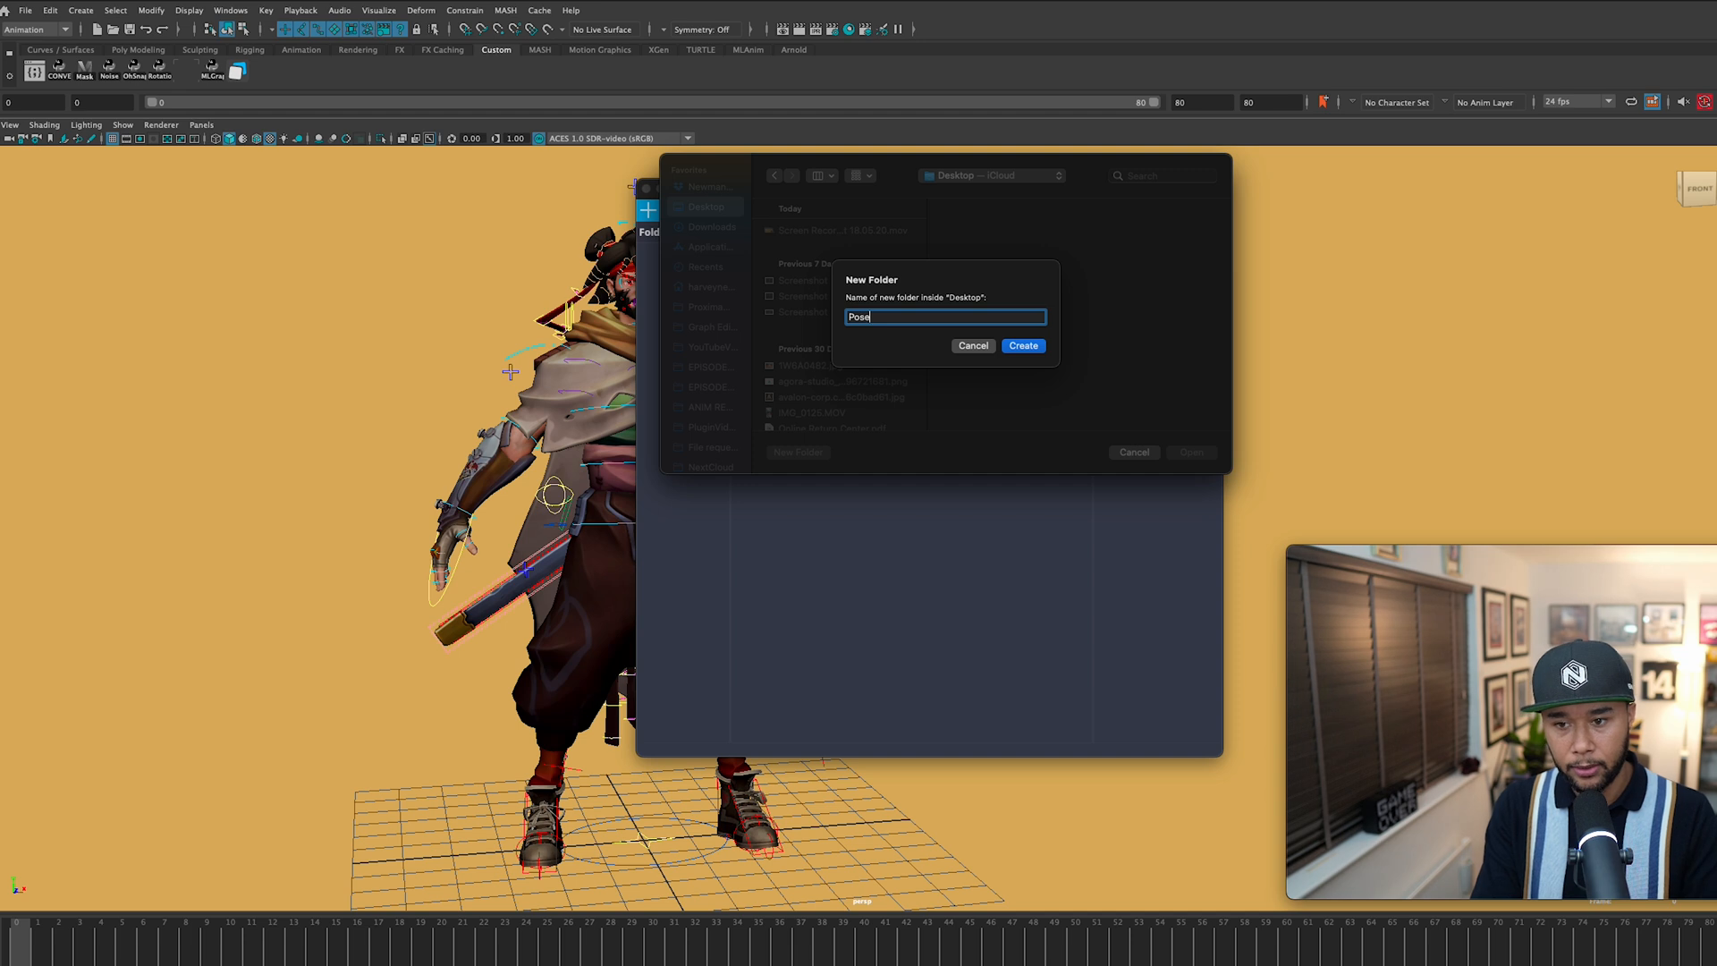
text(Libra)
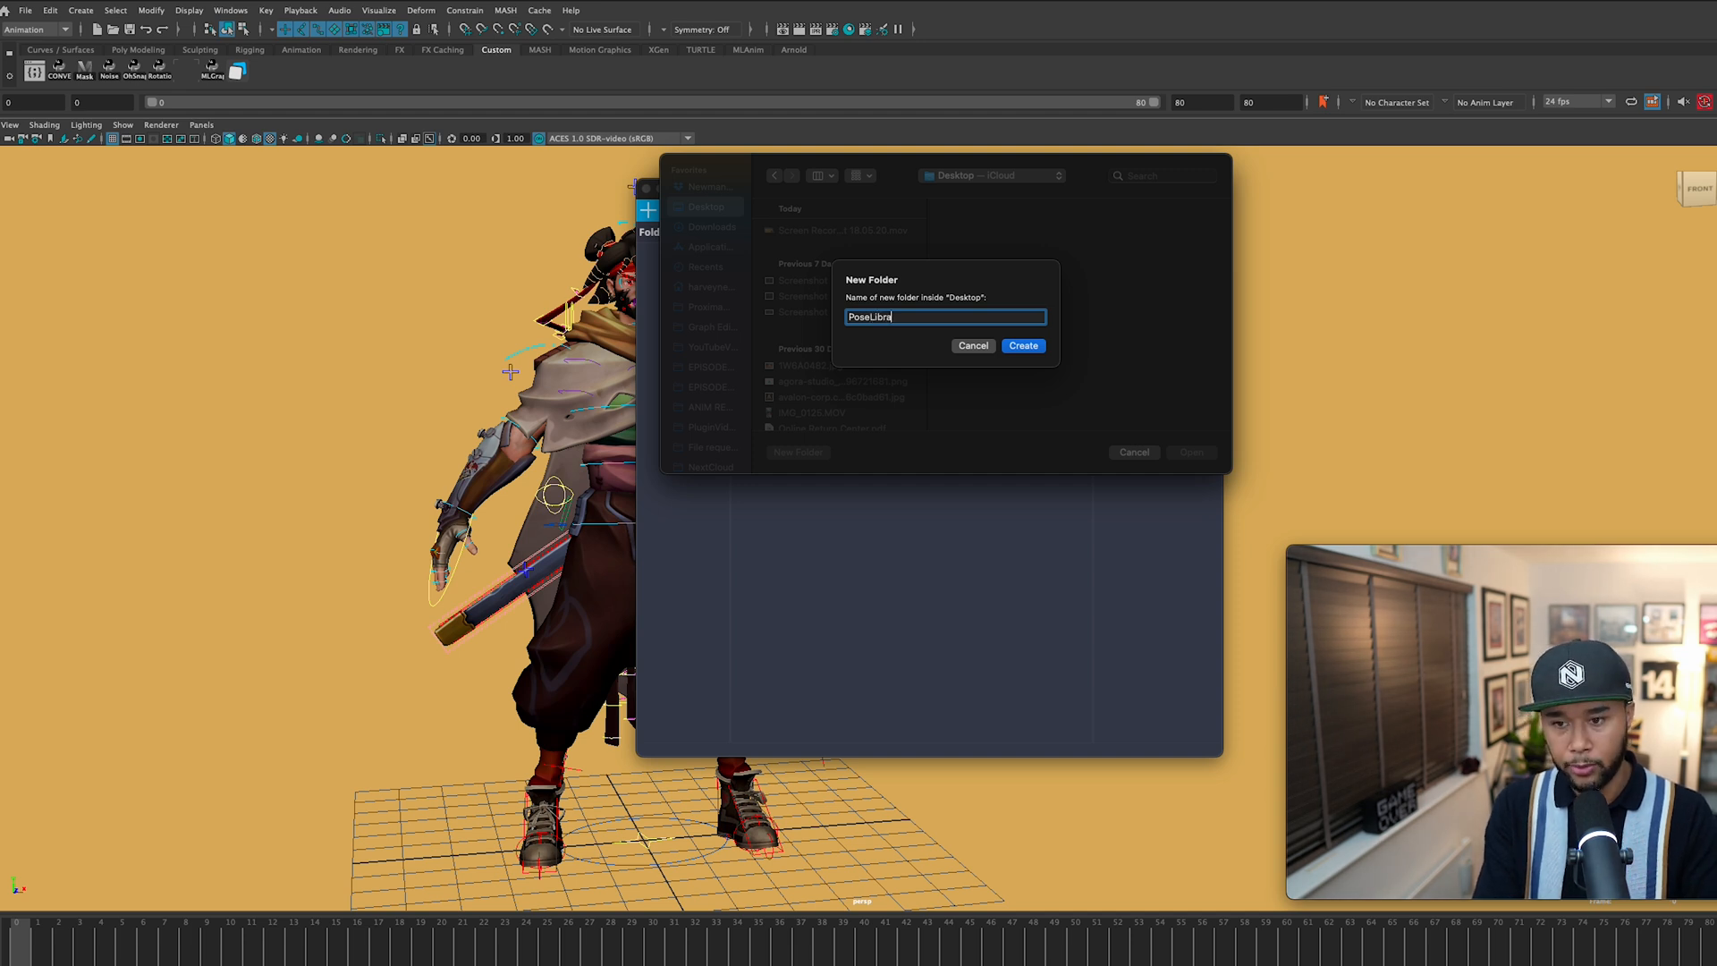
click(1021, 346)
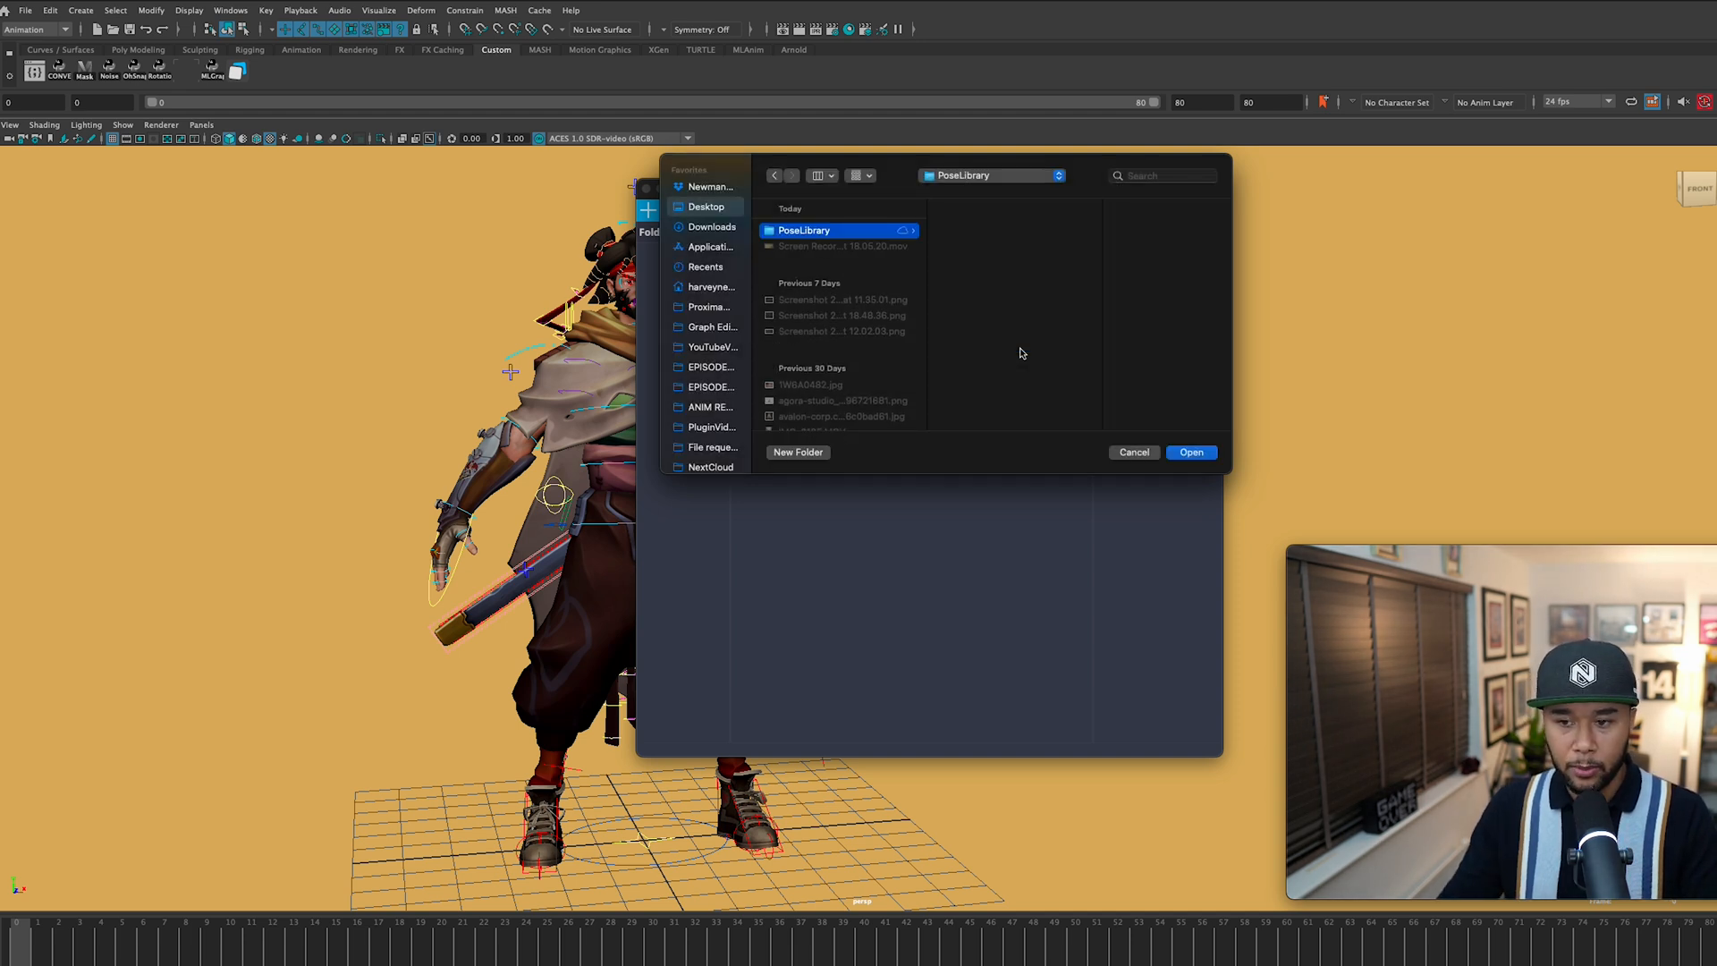
click(1190, 453)
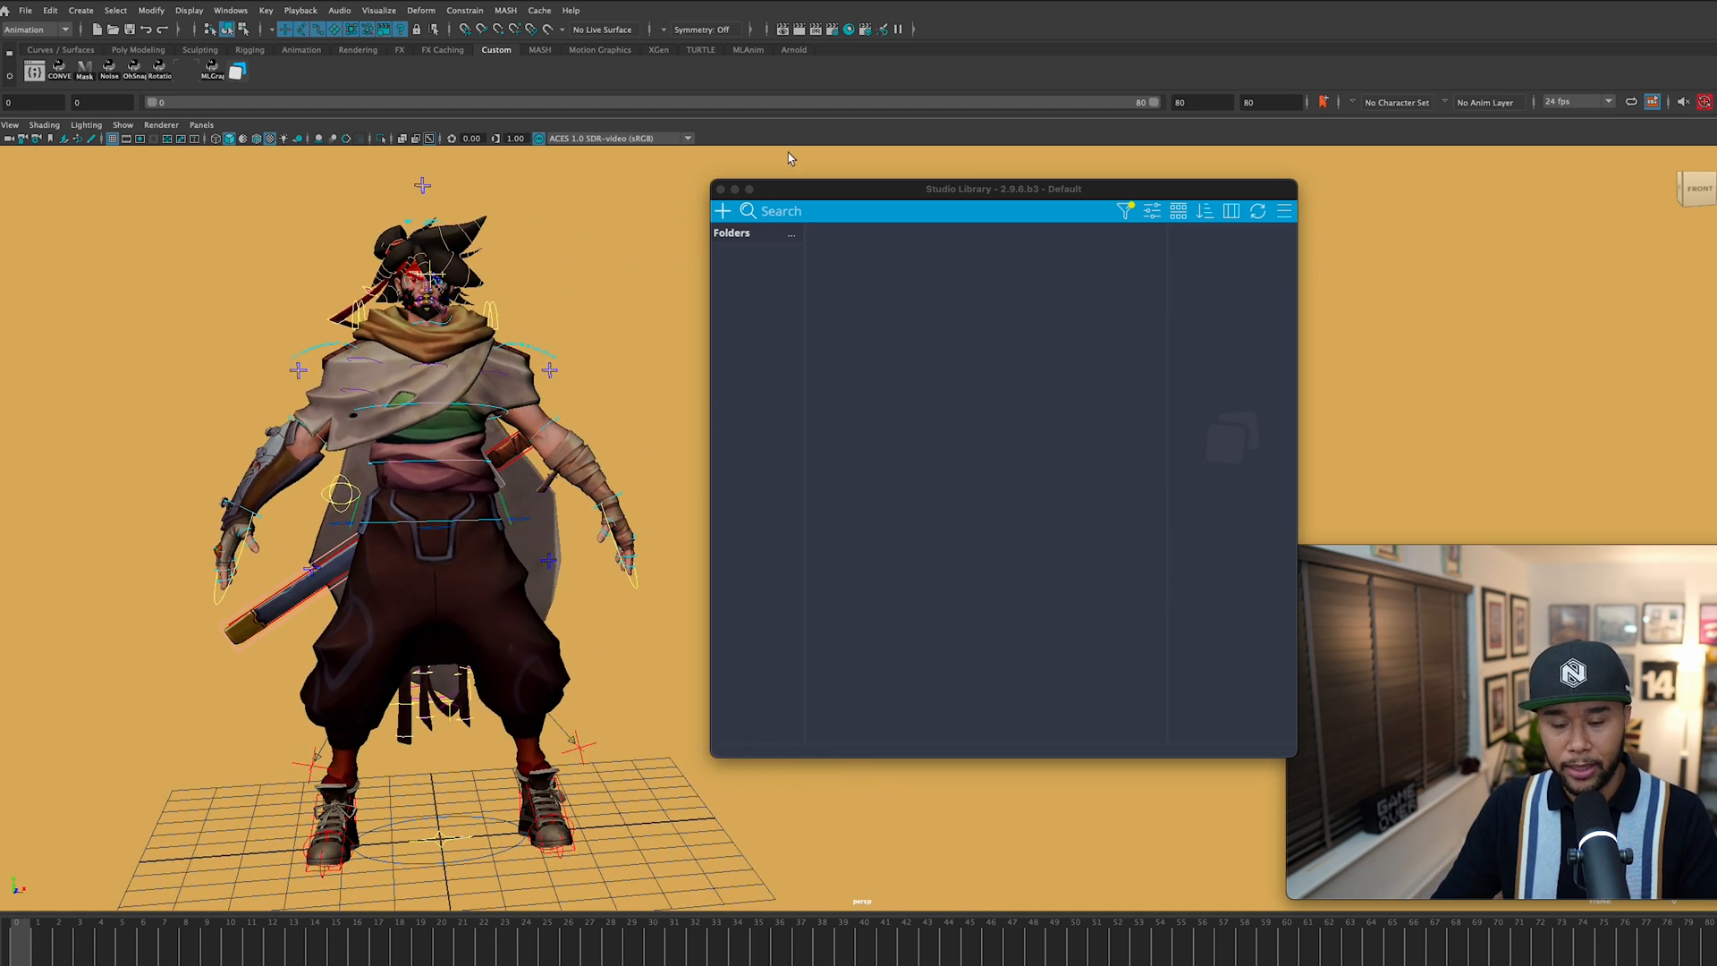
Step: Drag the empty Studio Library window to the right of the character
drag(1001, 188, 958, 185)
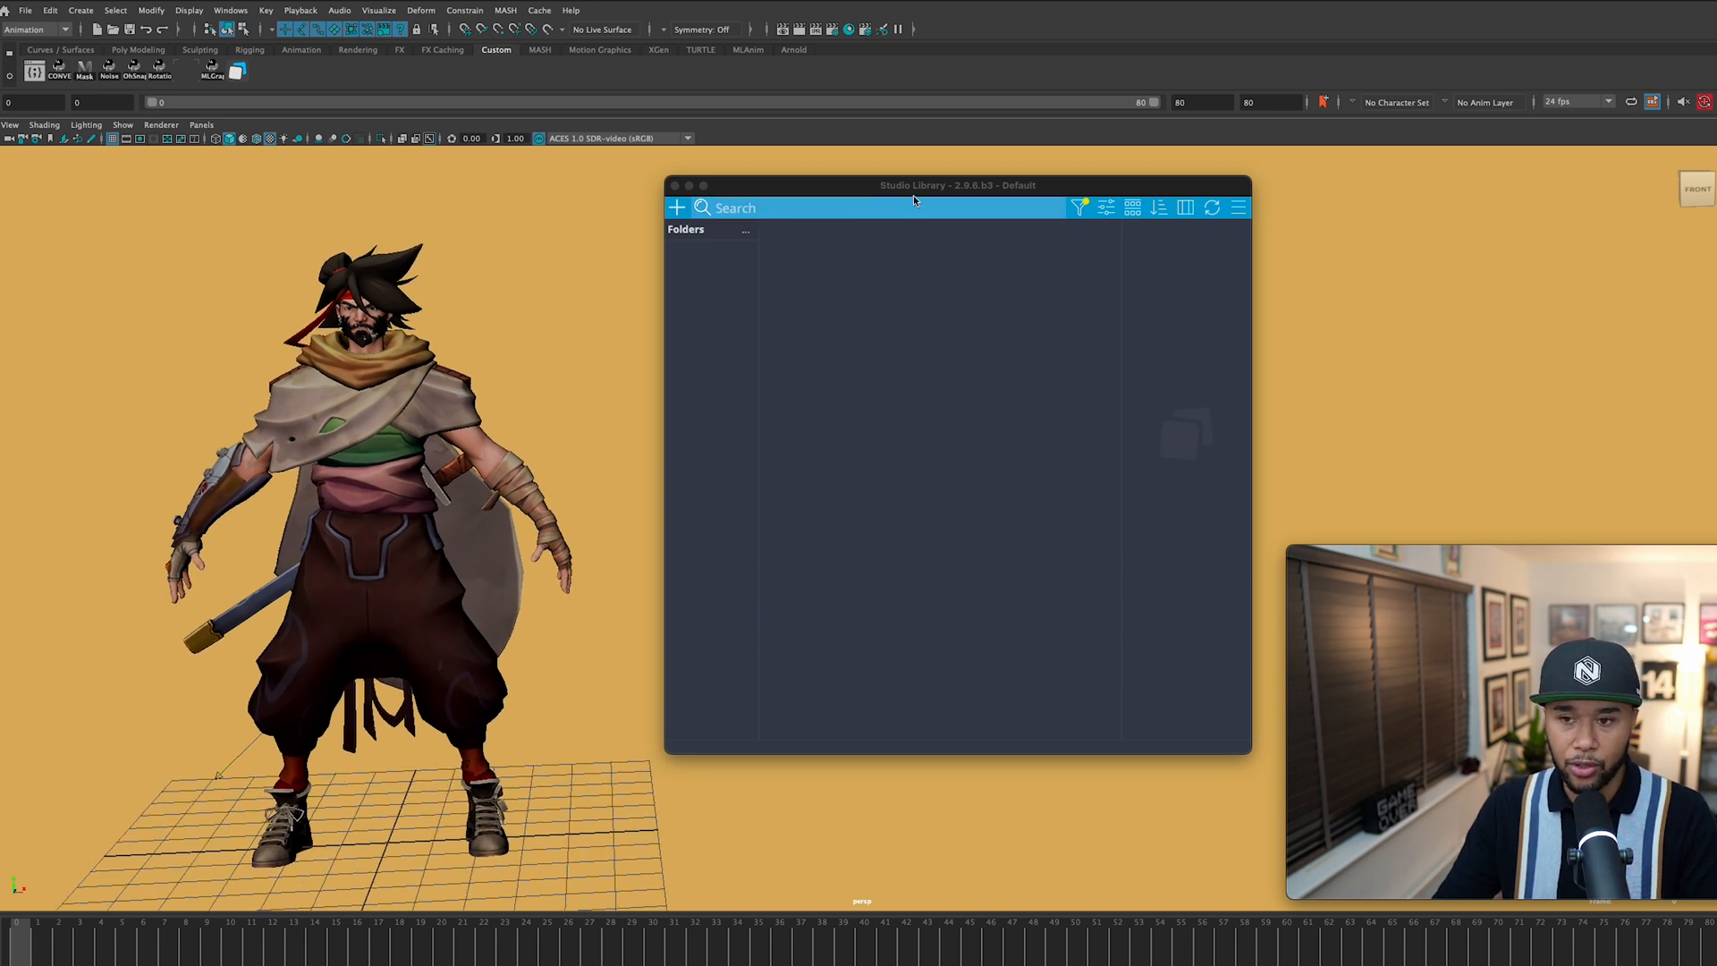
drag(956, 184, 927, 195)
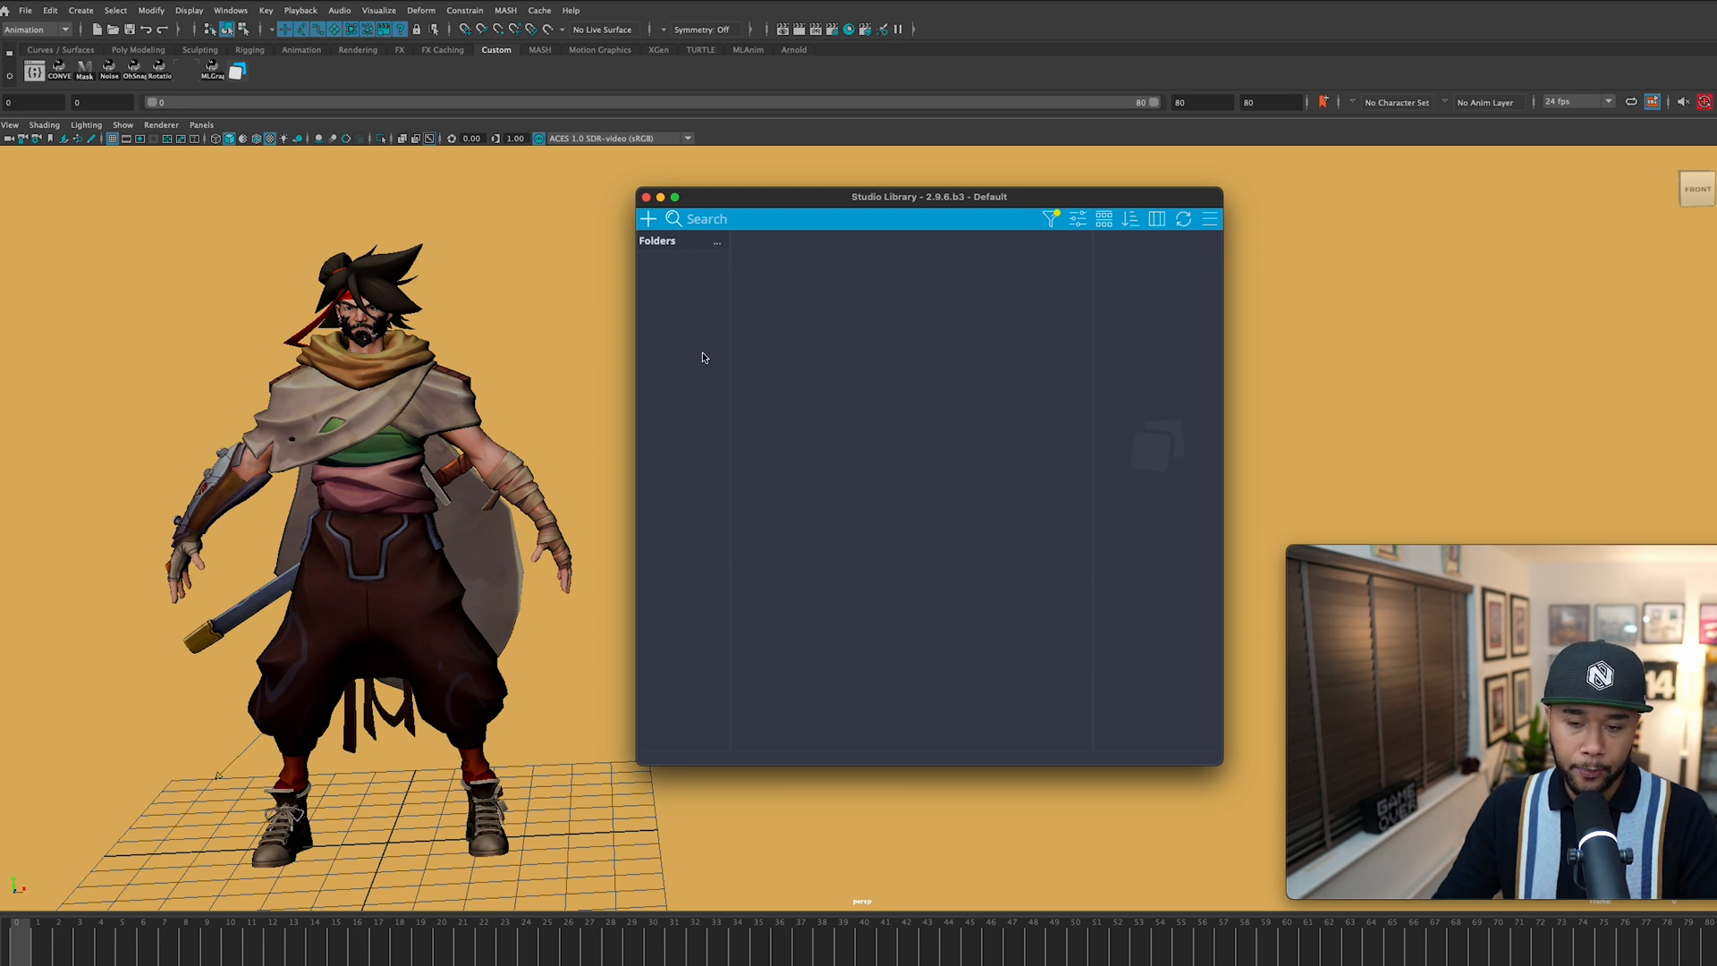
mouse_move(688, 382)
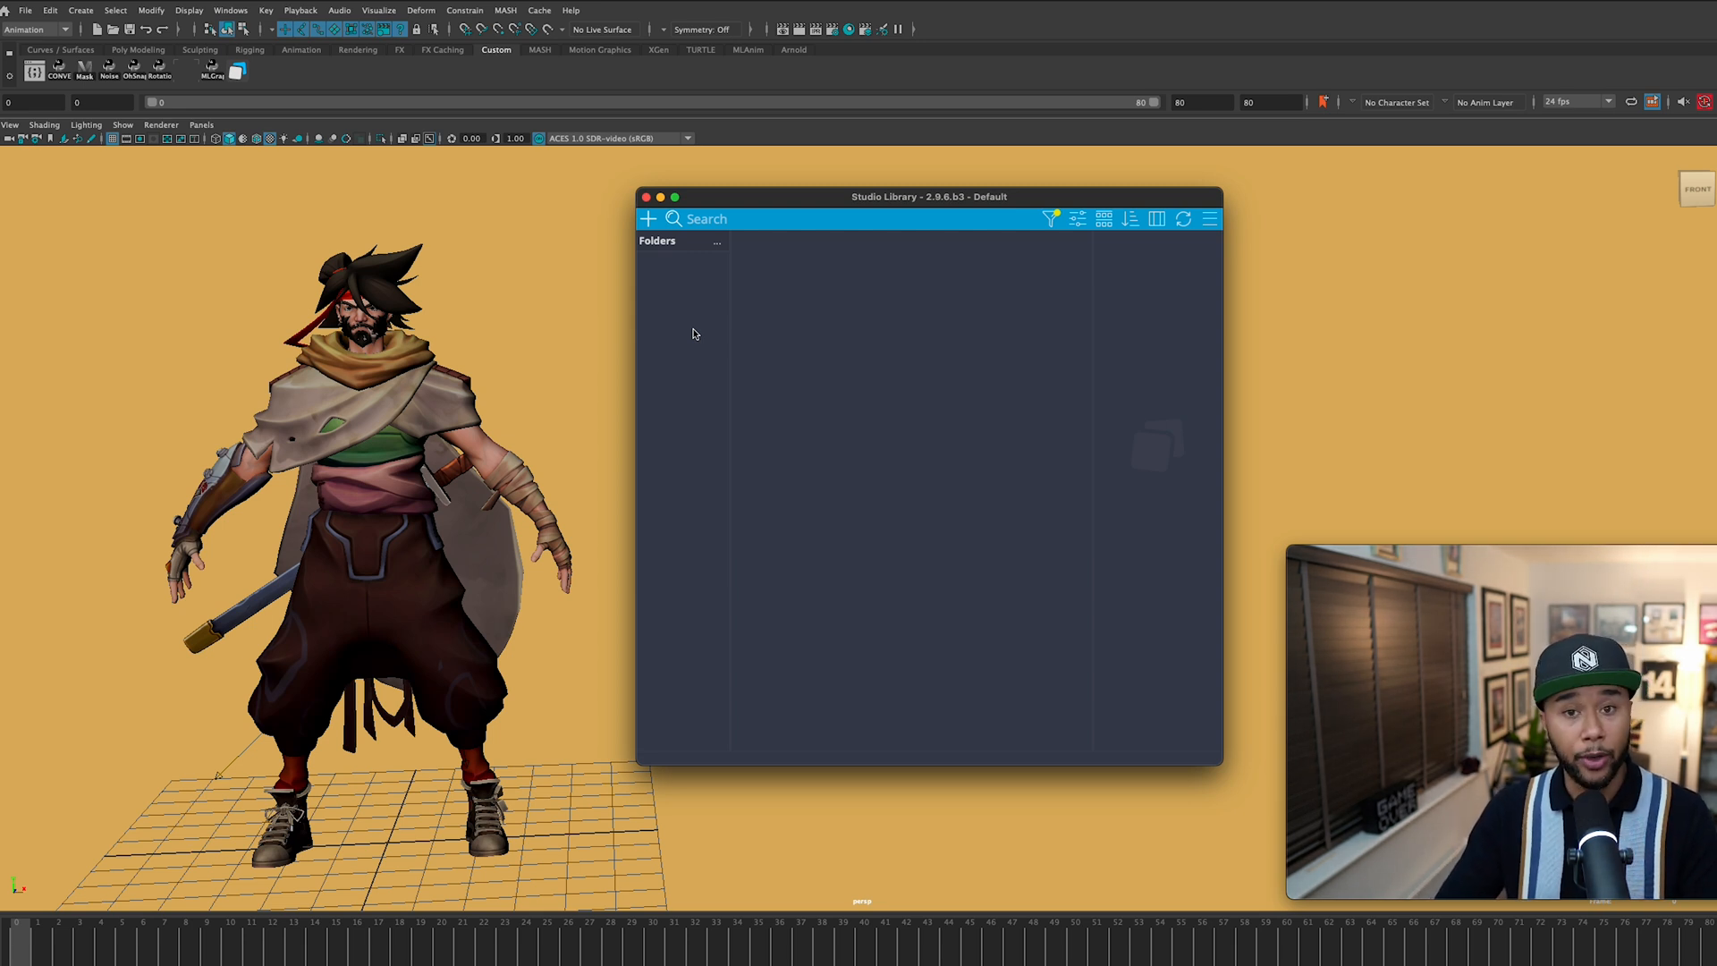
Step: Create a new folder named Body in the Studio Library Folders pane
right_click(690, 295)
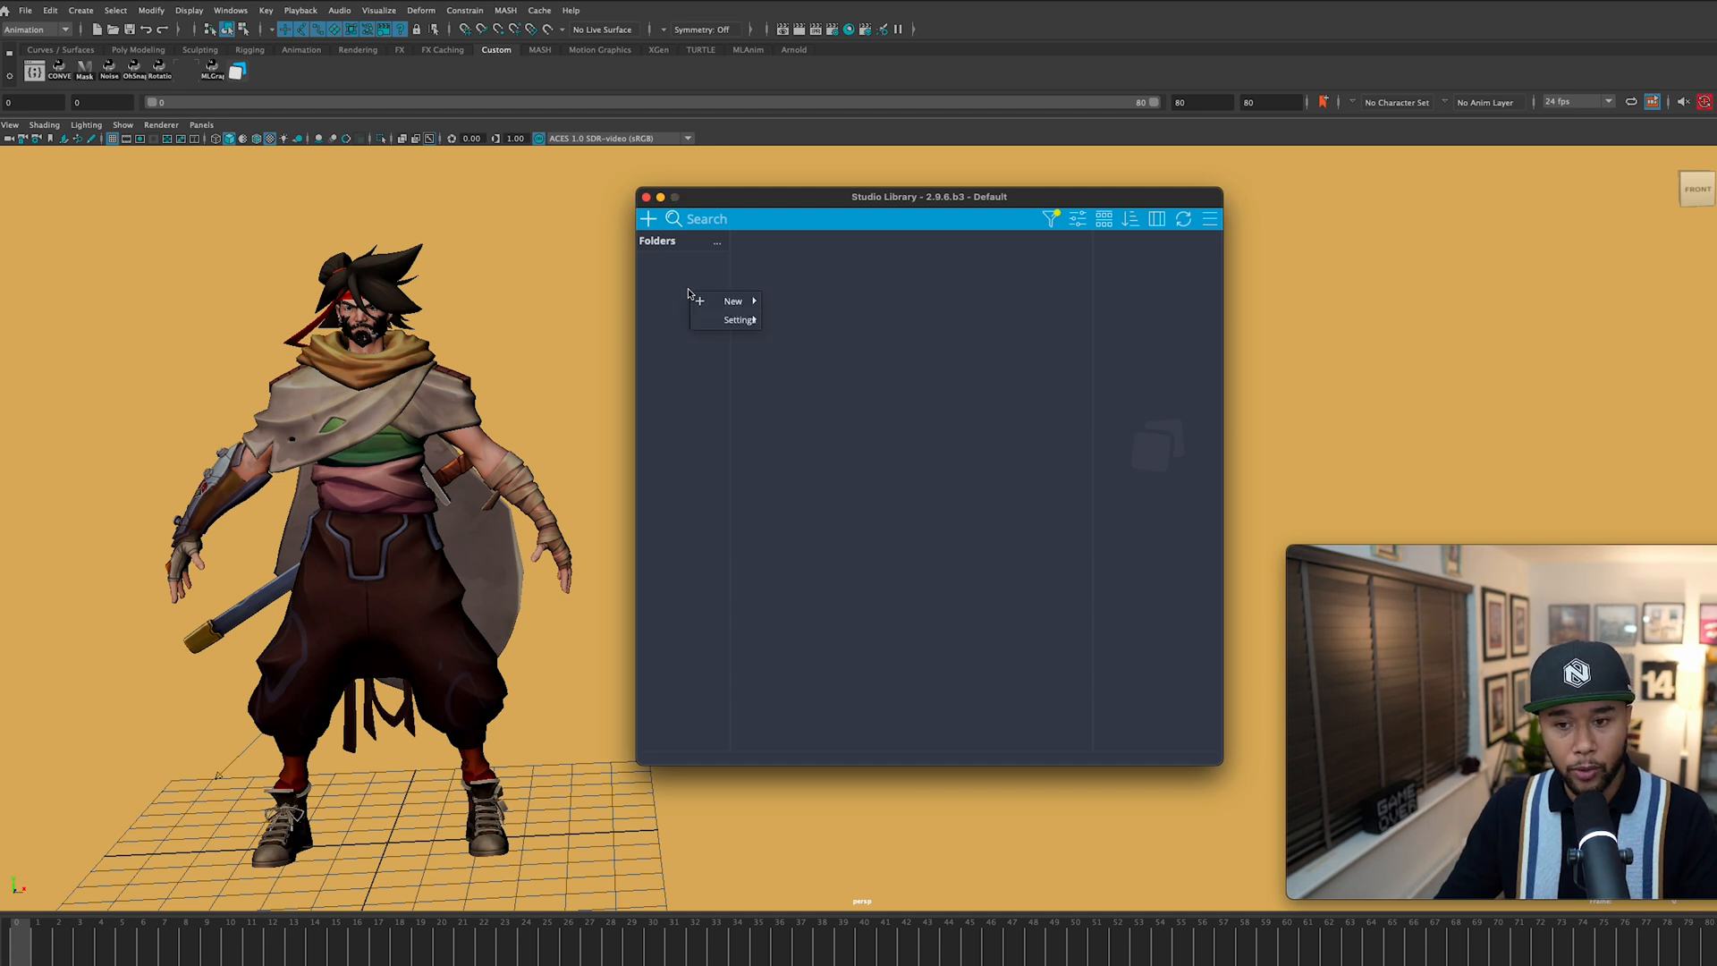
mouse_move(731, 302)
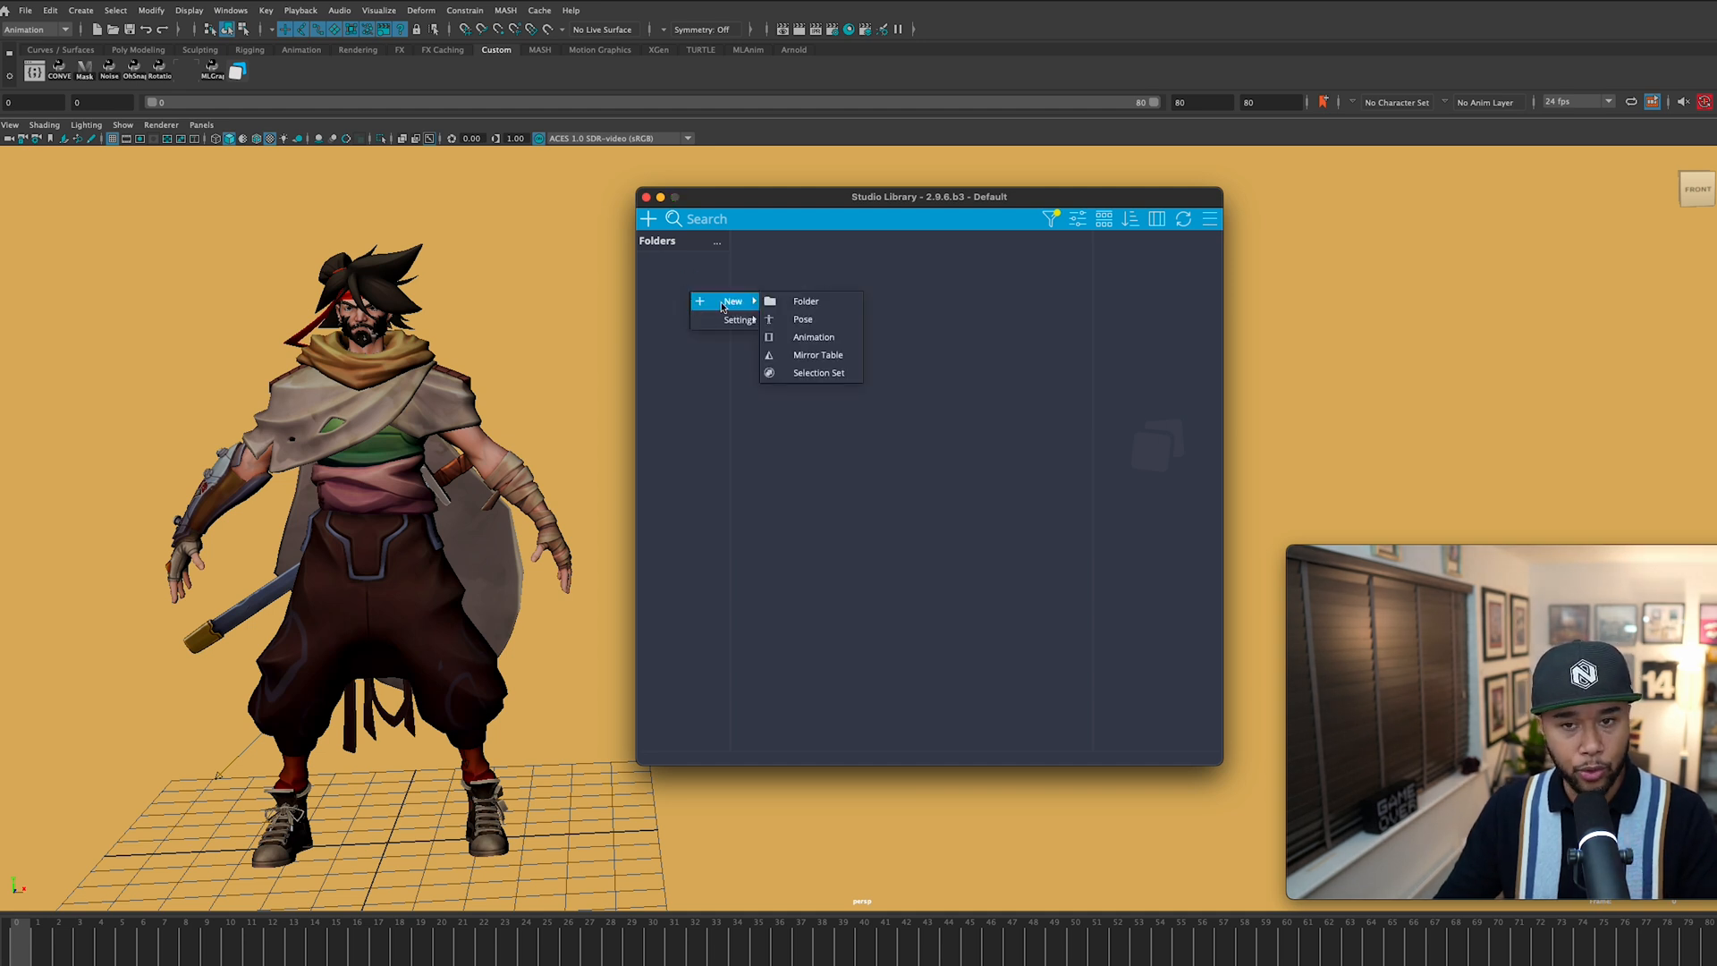
mouse_move(810, 319)
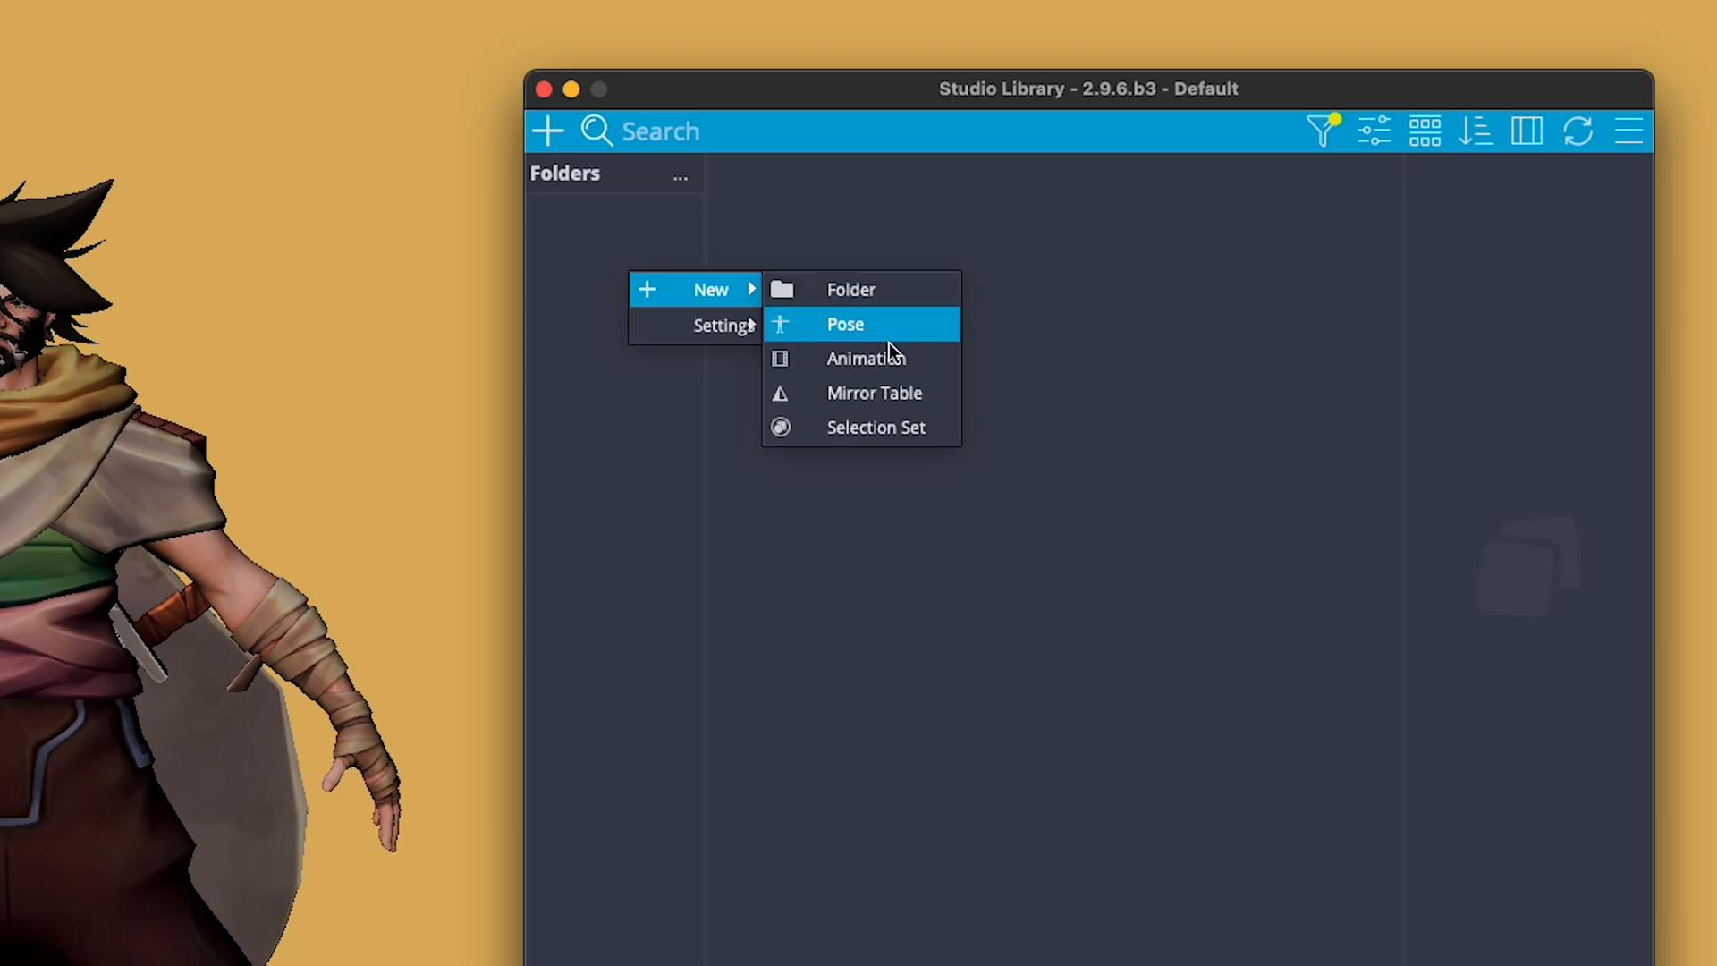
mouse_move(898, 427)
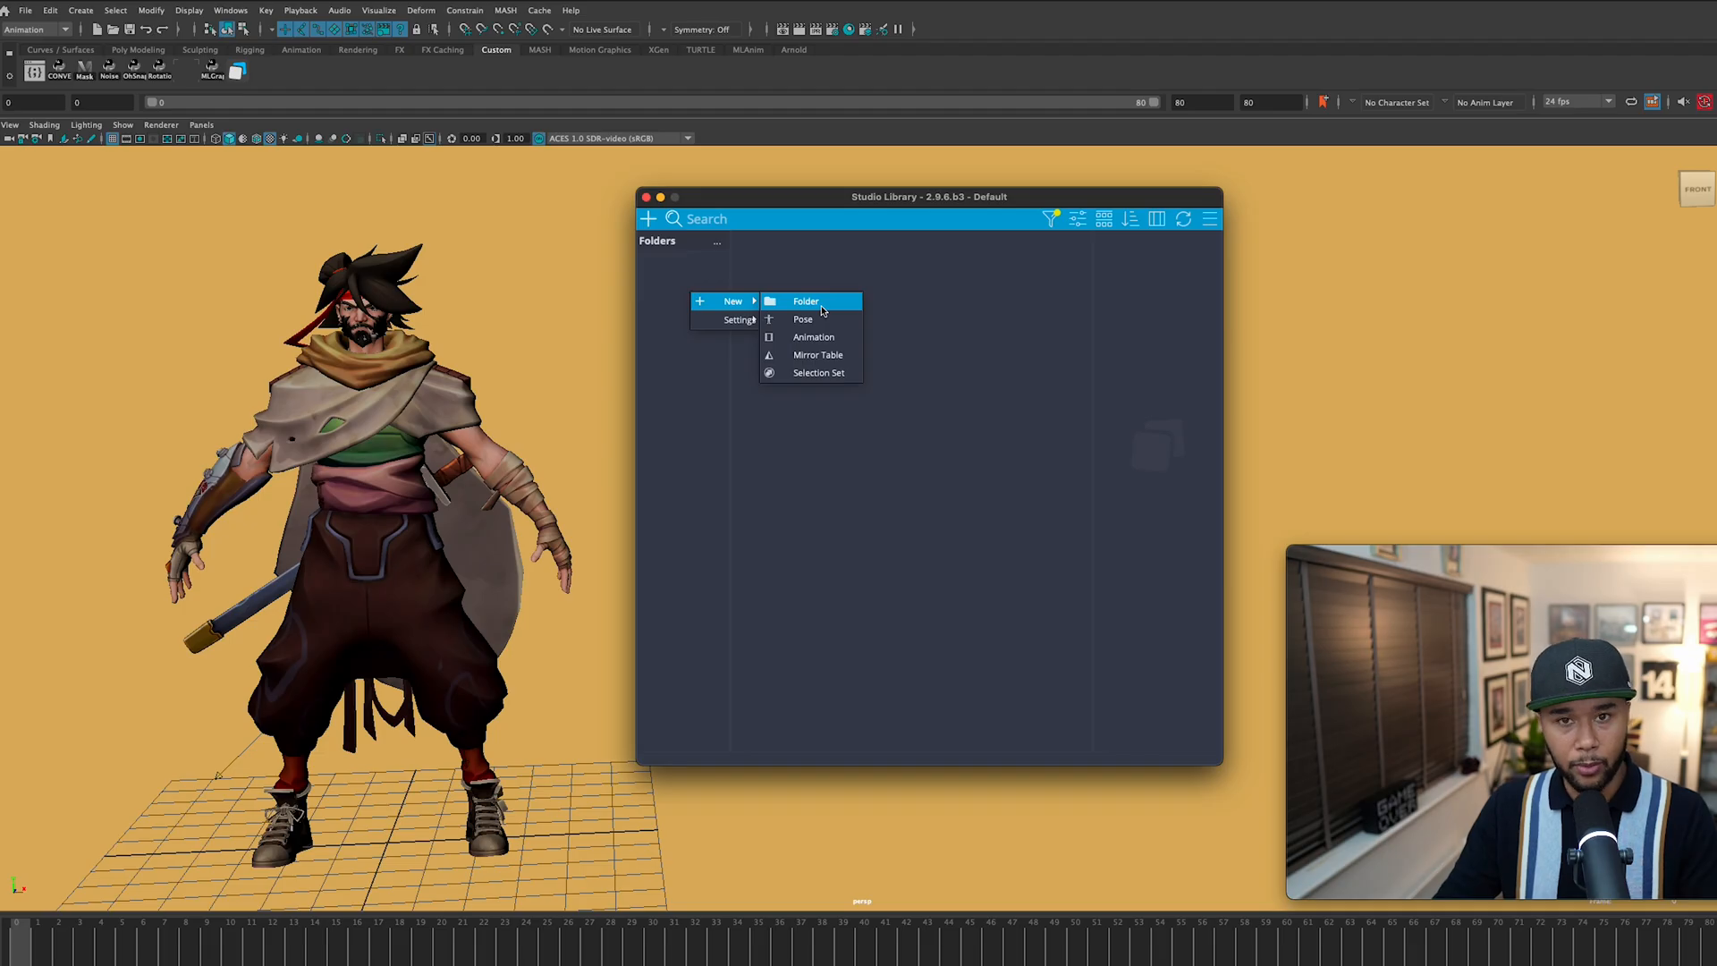
click(806, 301)
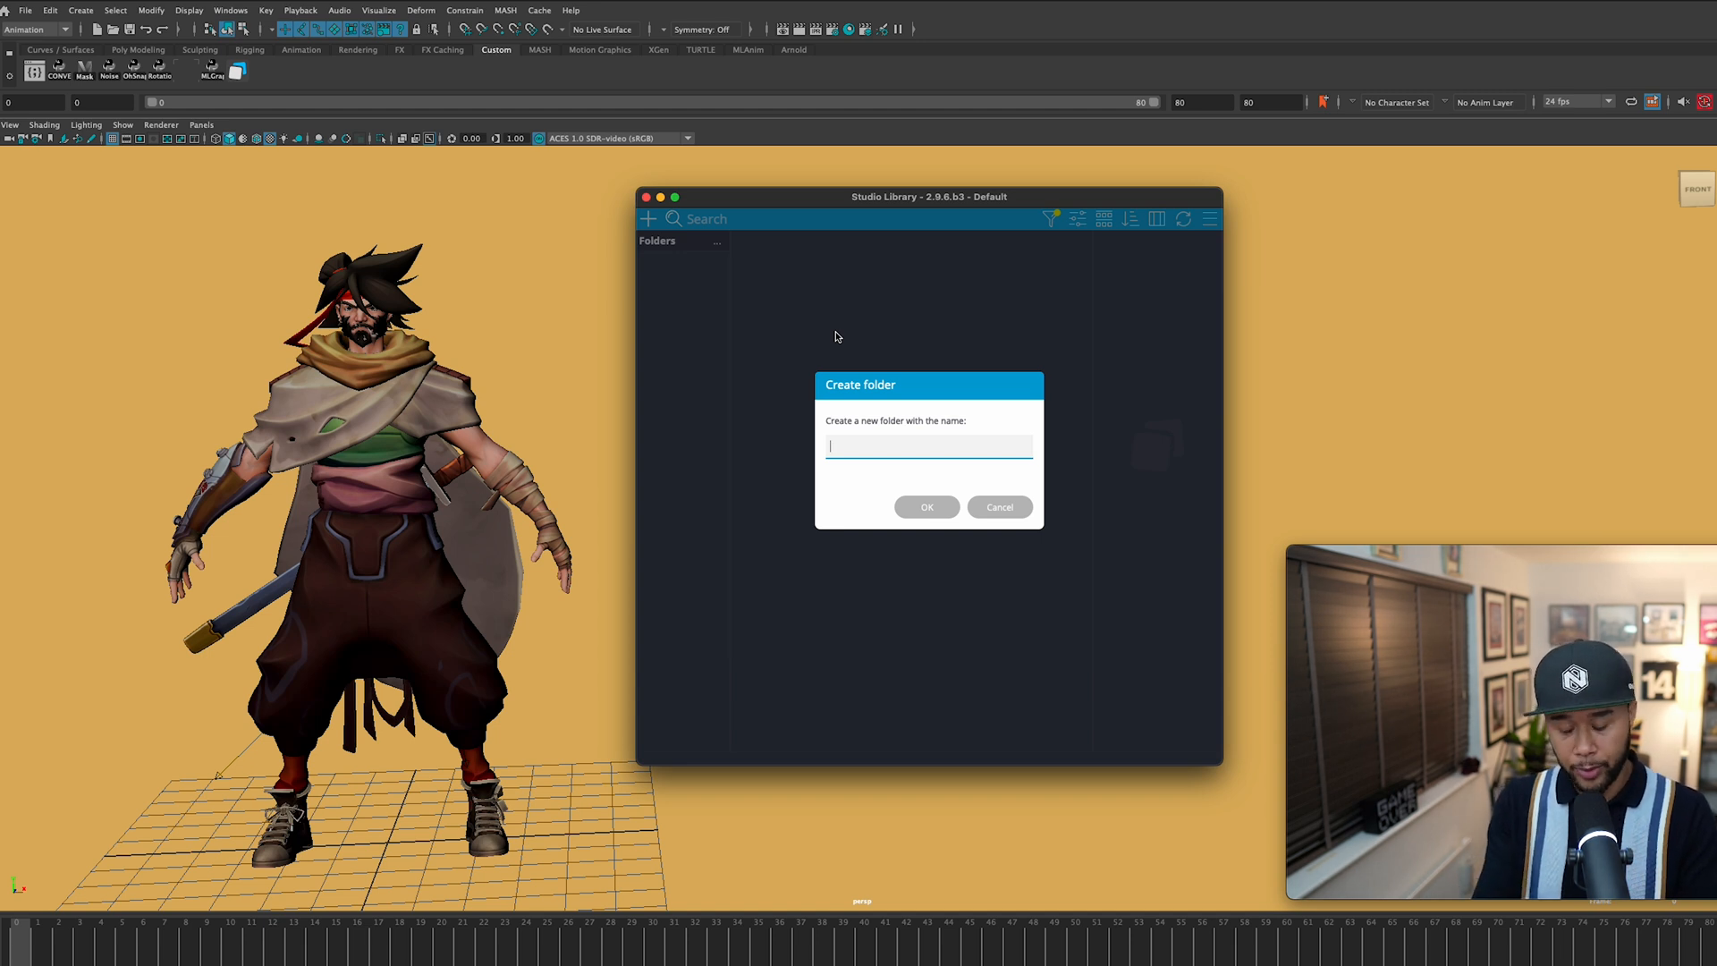
text(Body)
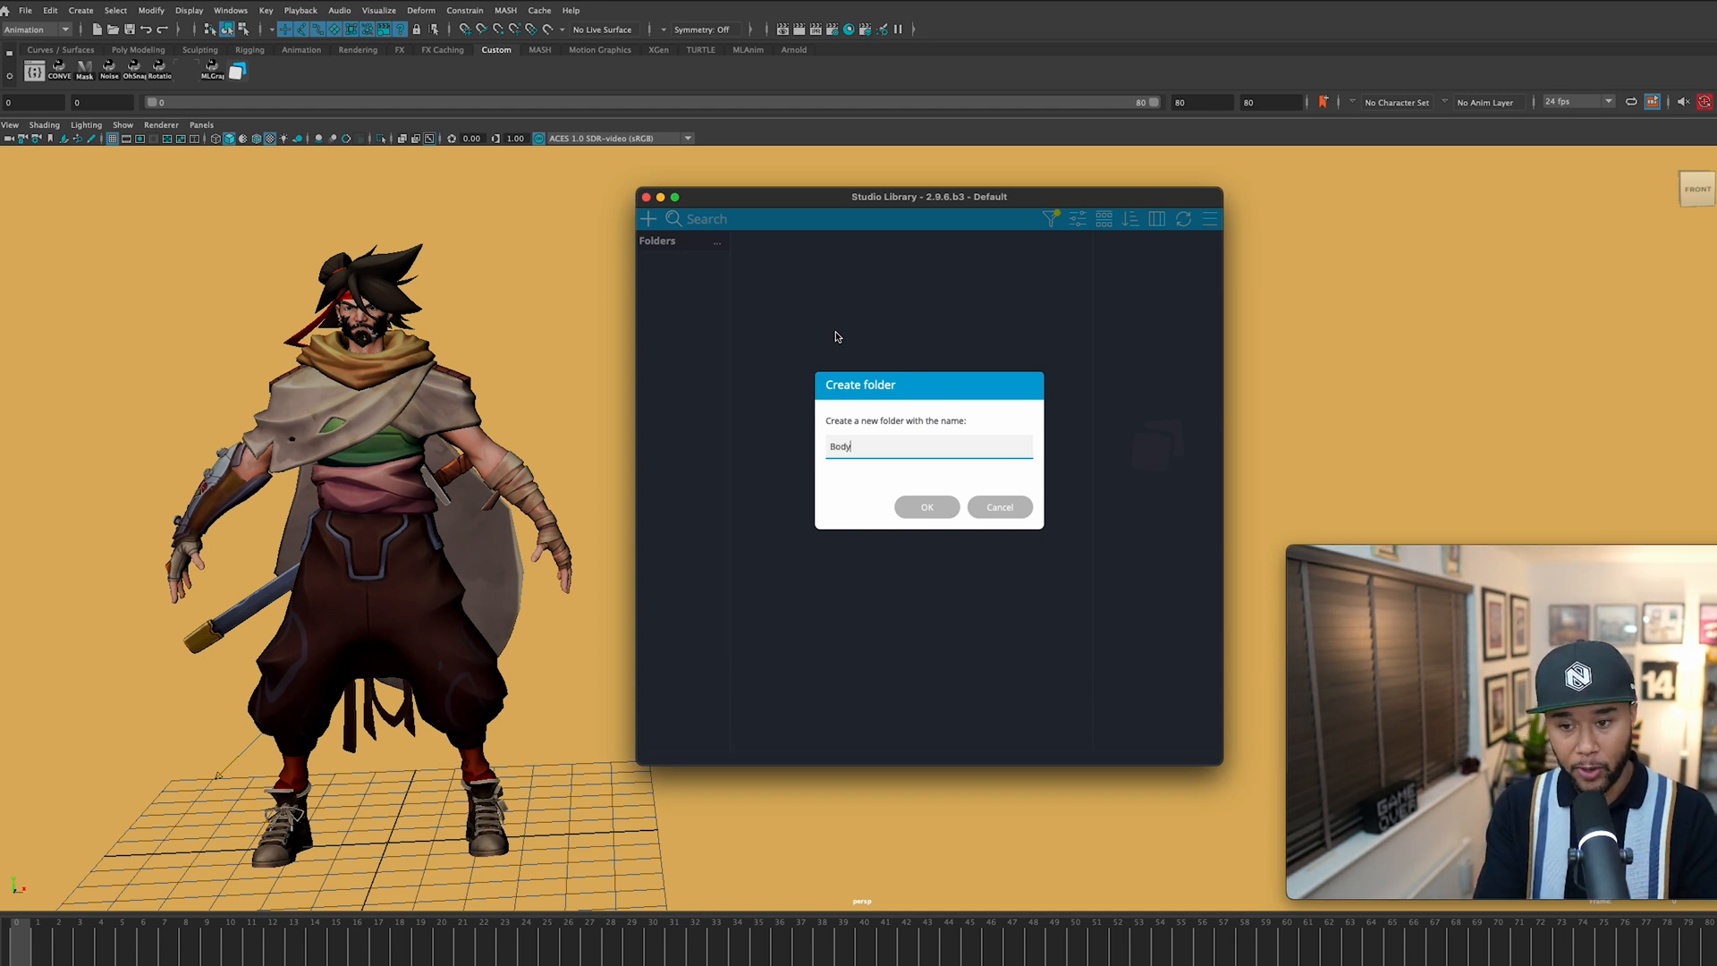
click(926, 506)
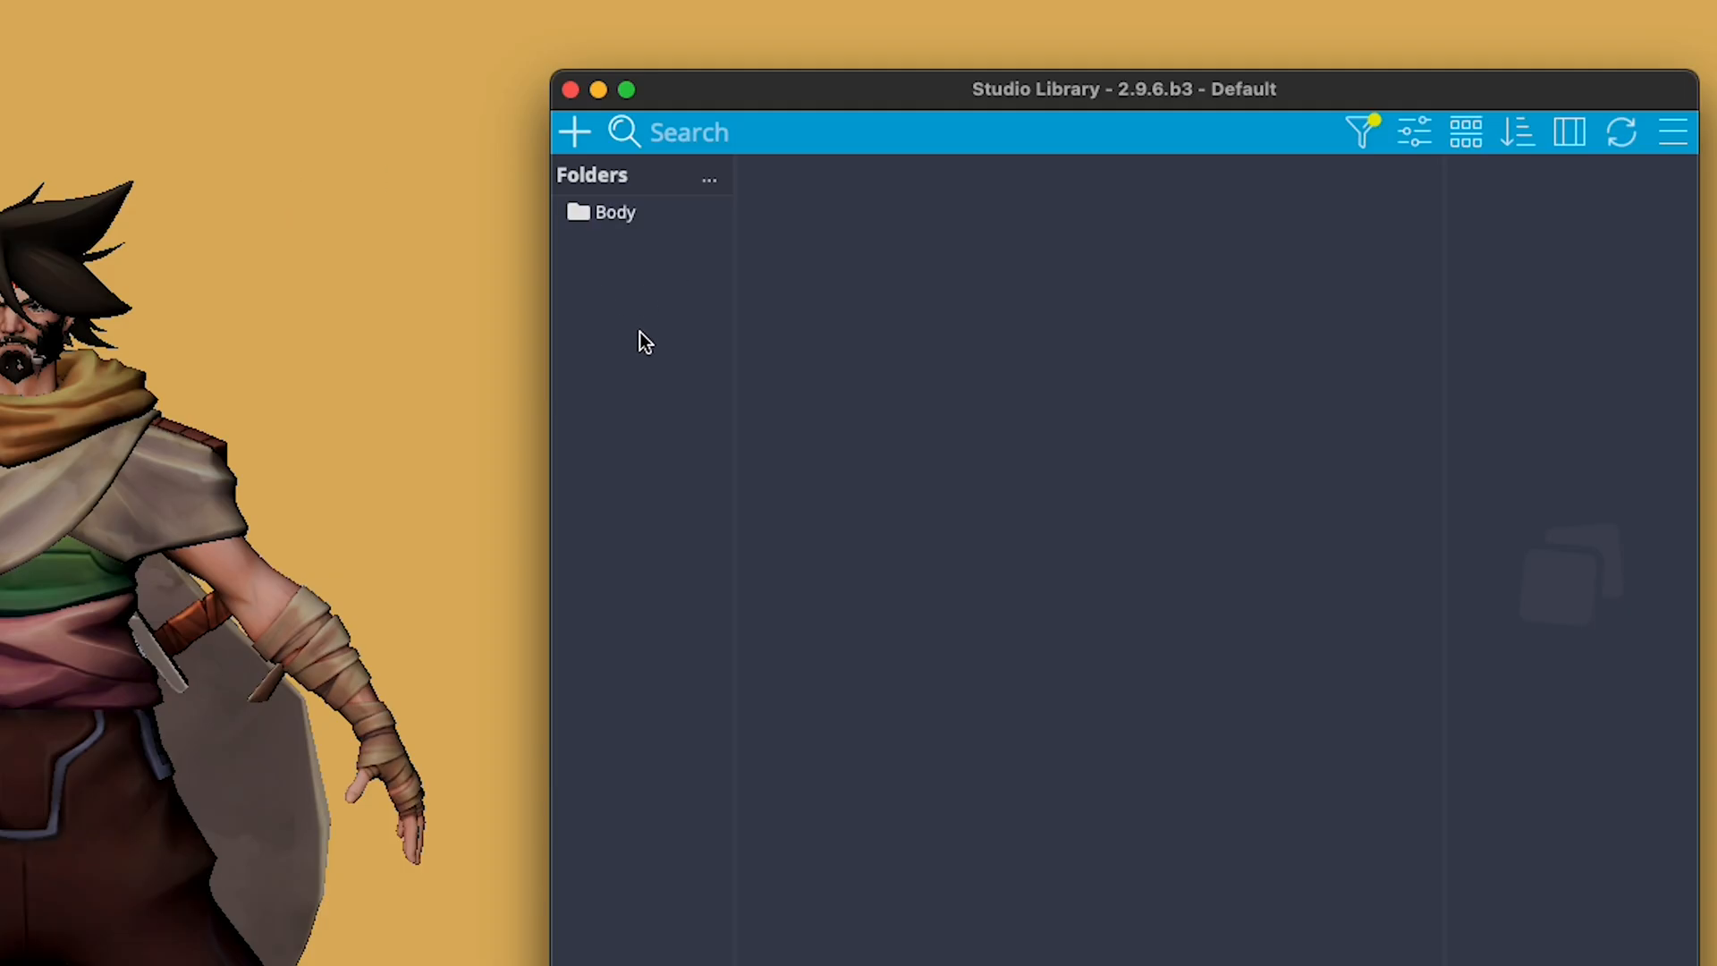
Step: Add a Feet subfolder under Body, then select the Feet and Body folders
right_click(643, 340)
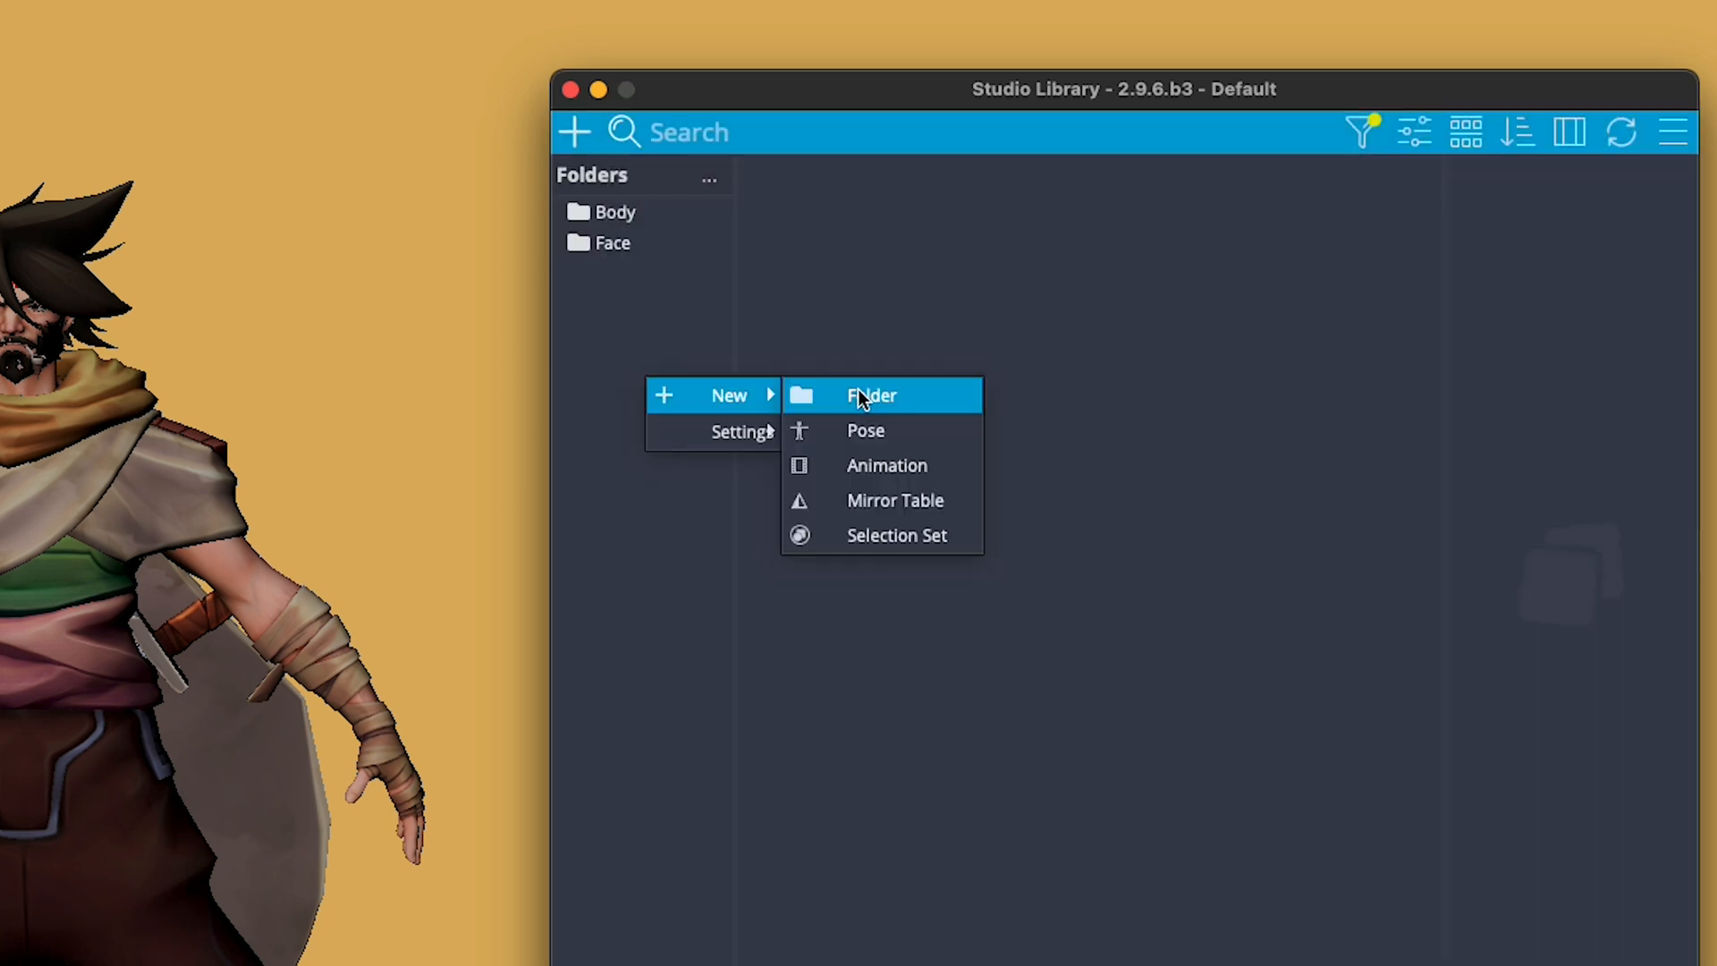
click(870, 395)
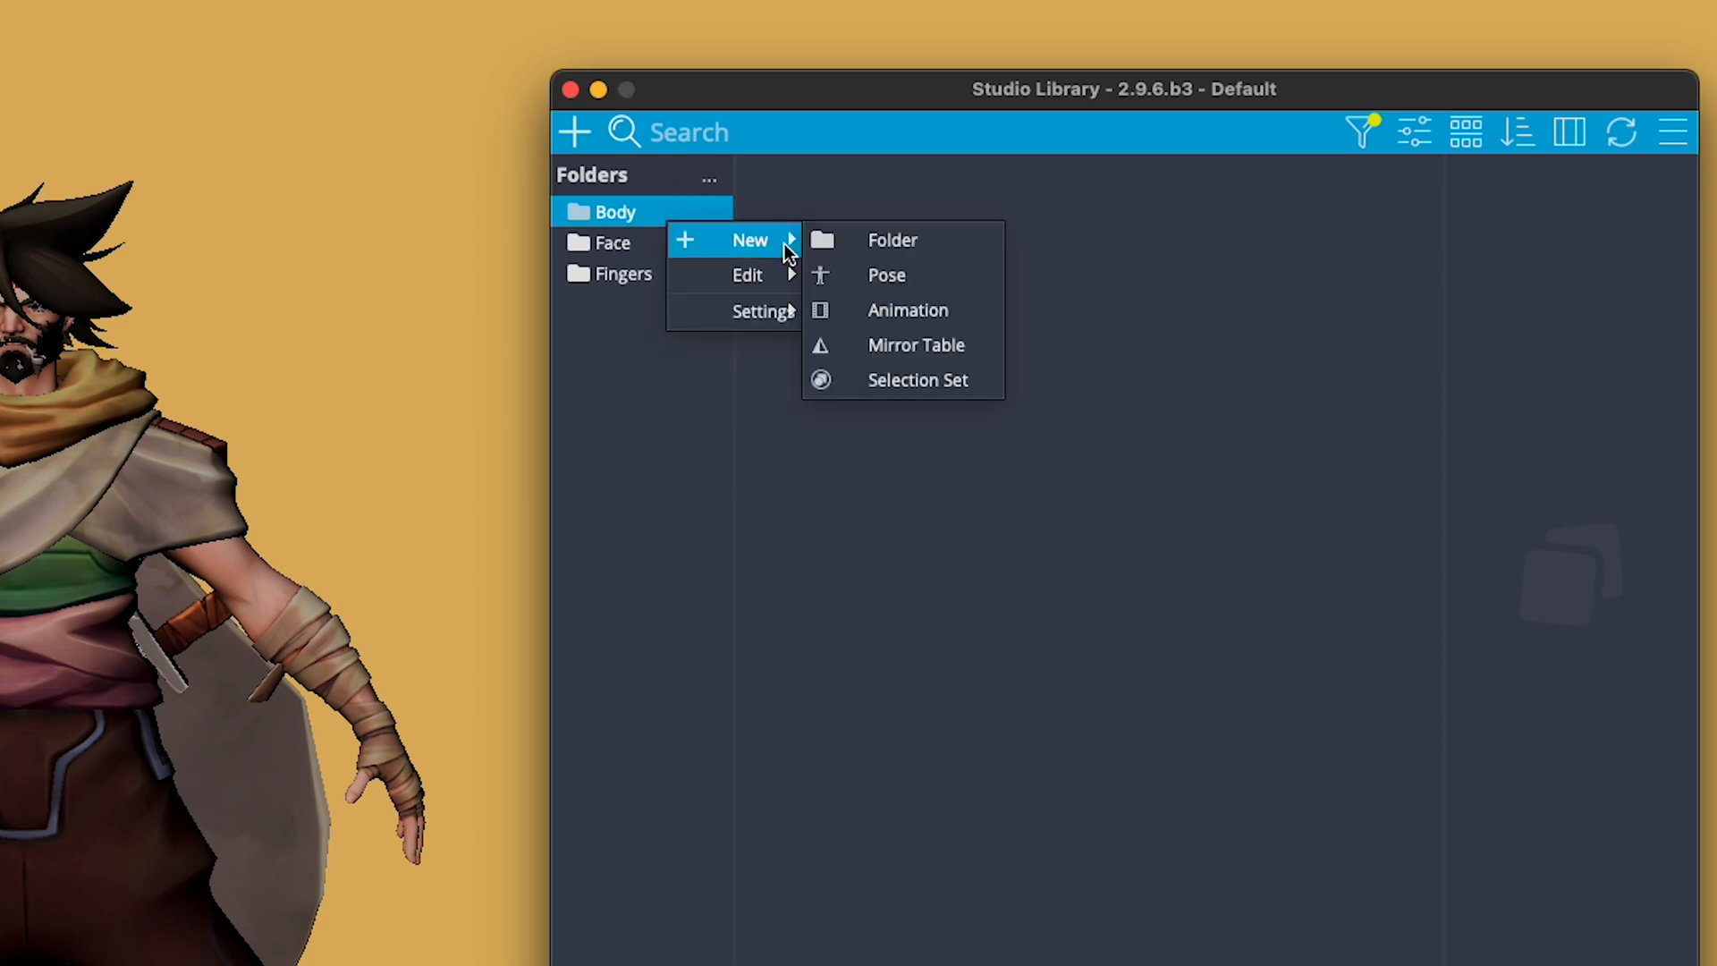
click(893, 240)
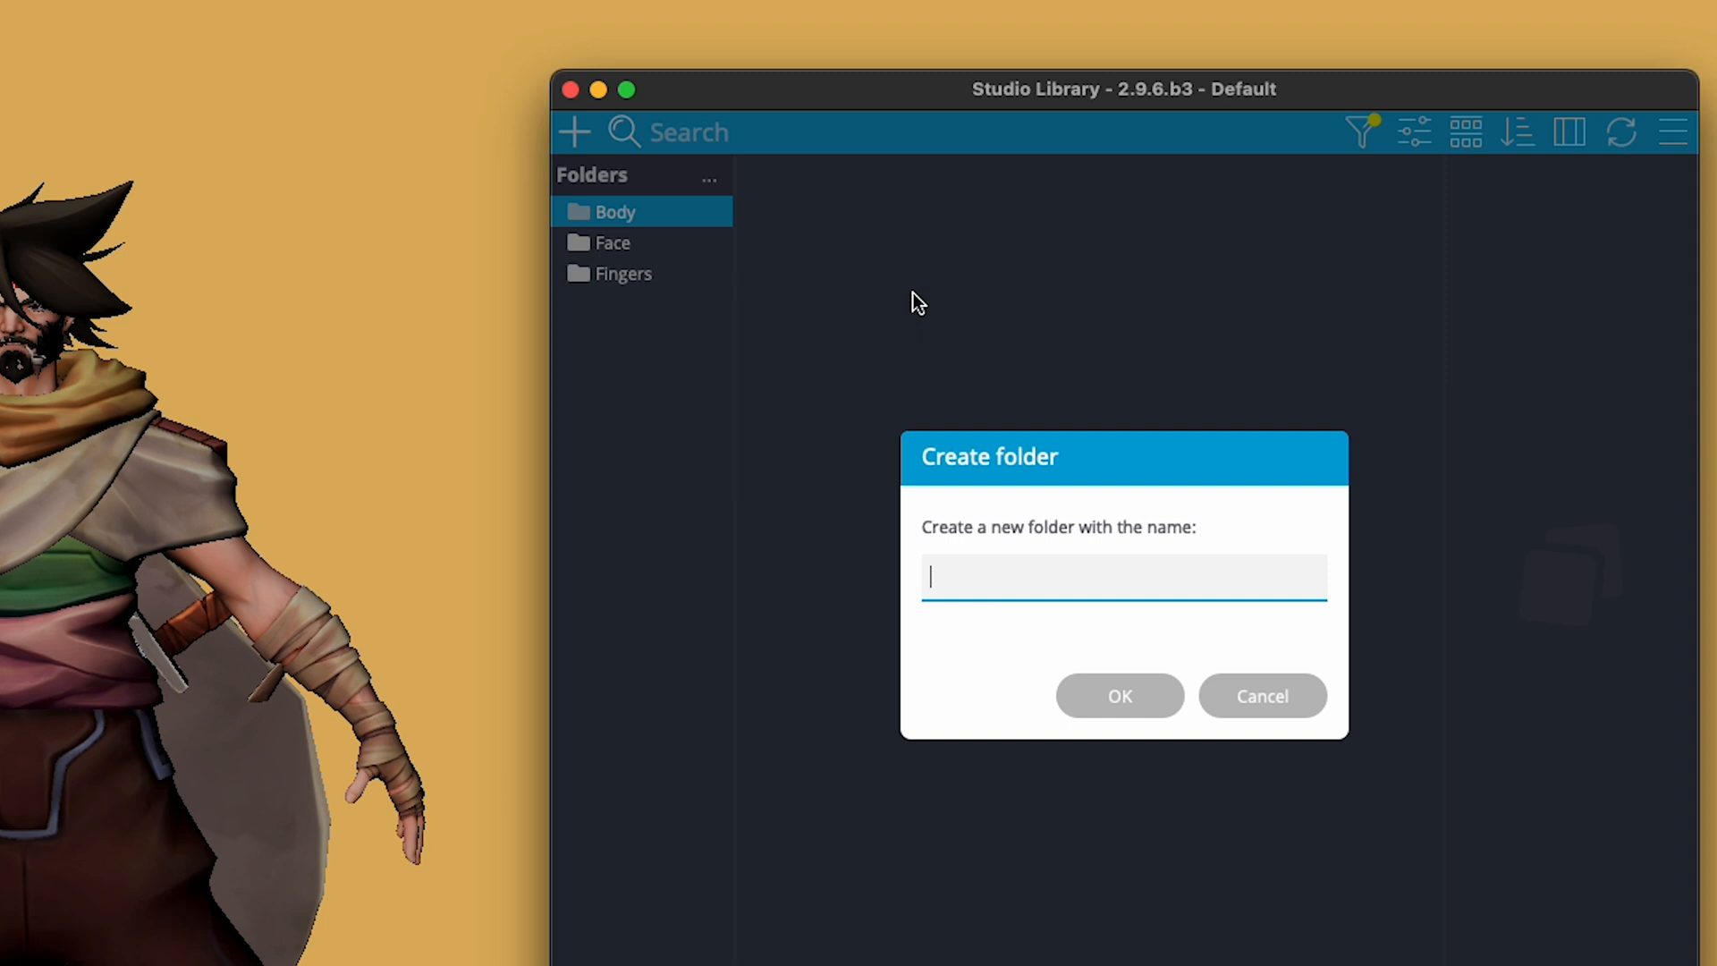
text(Foot)
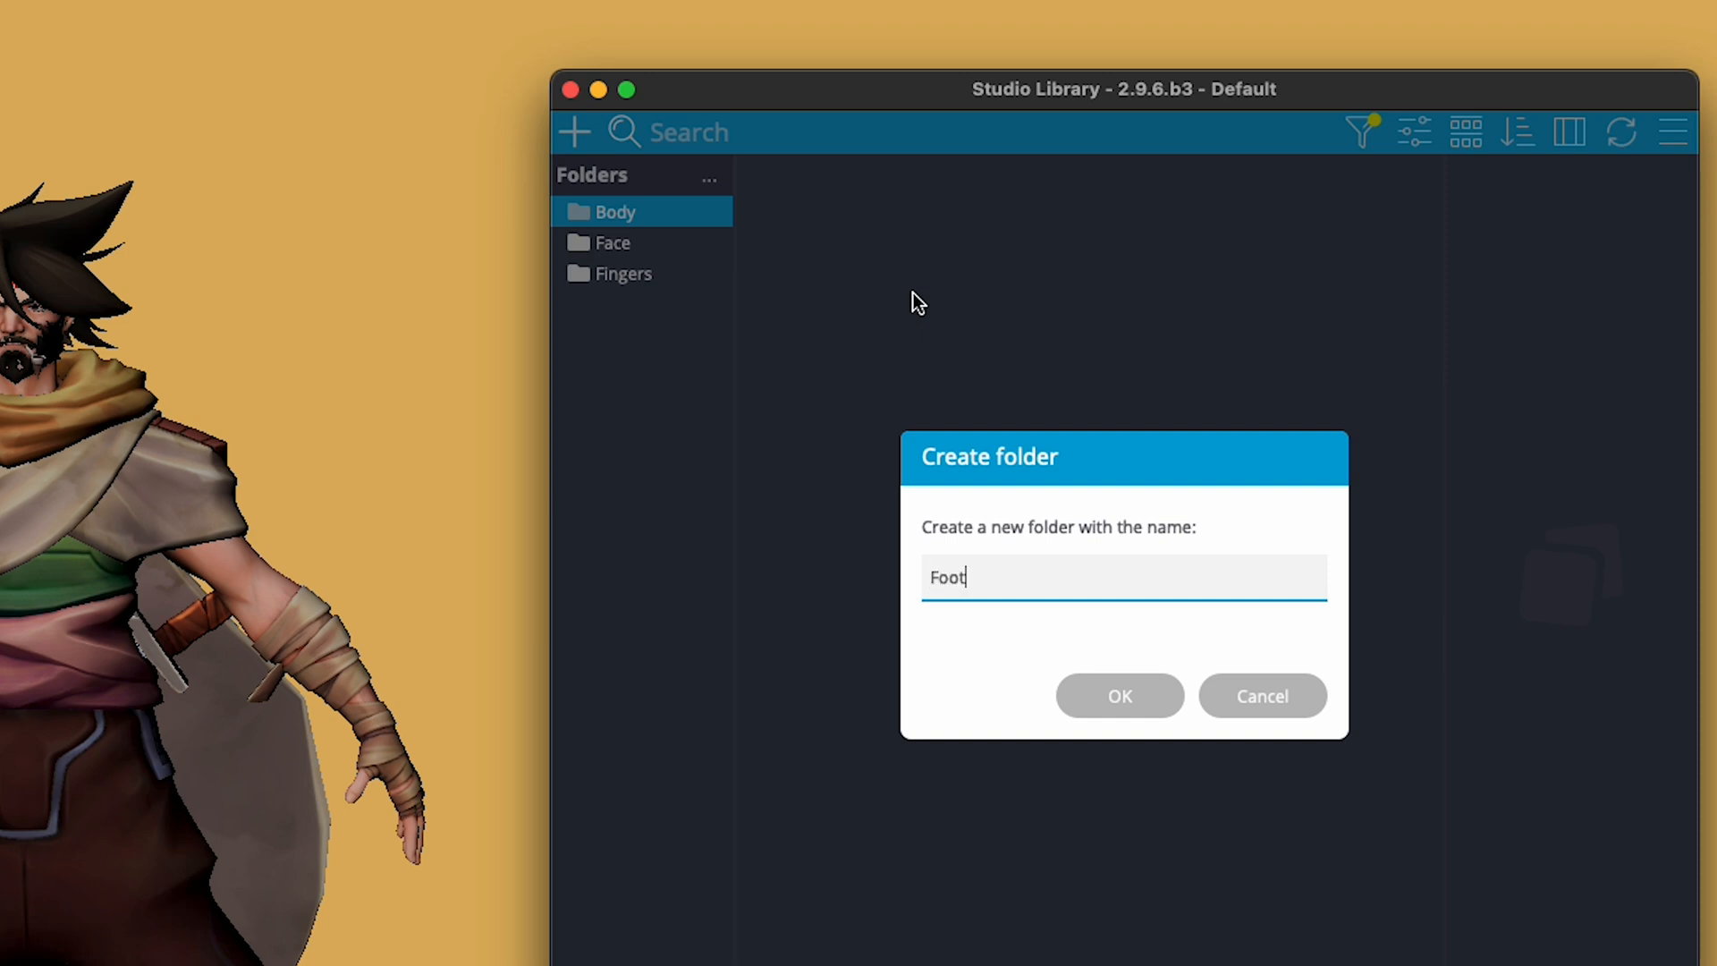
text(Feet)
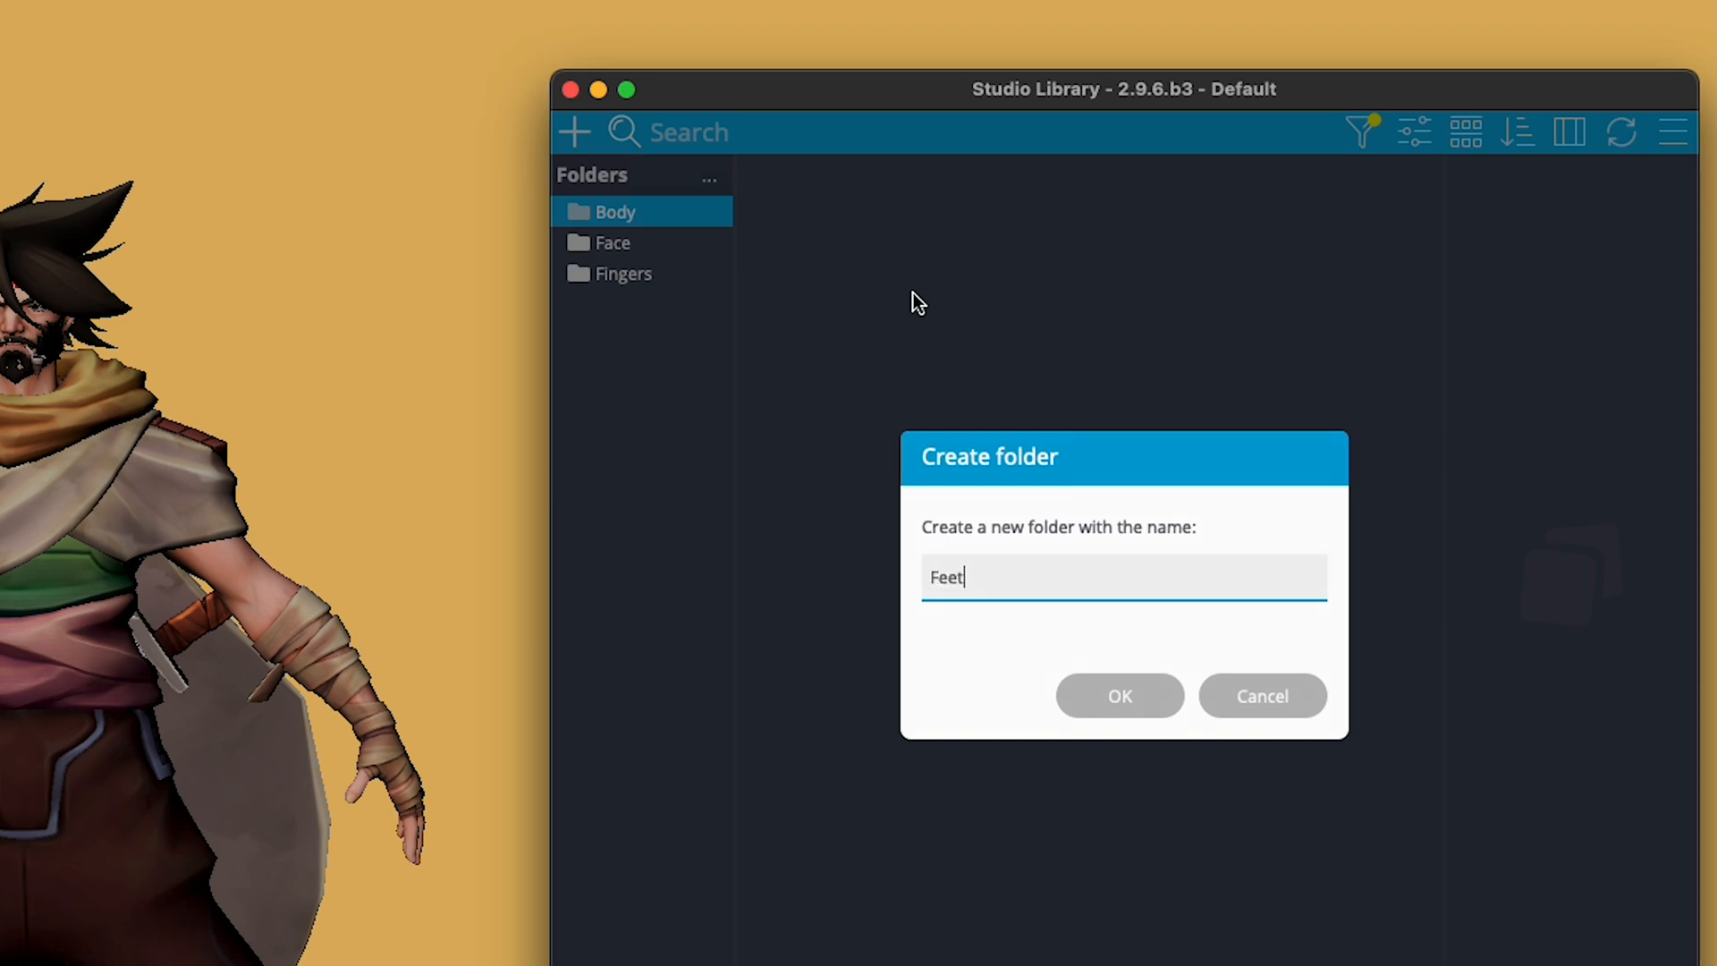
click(1117, 696)
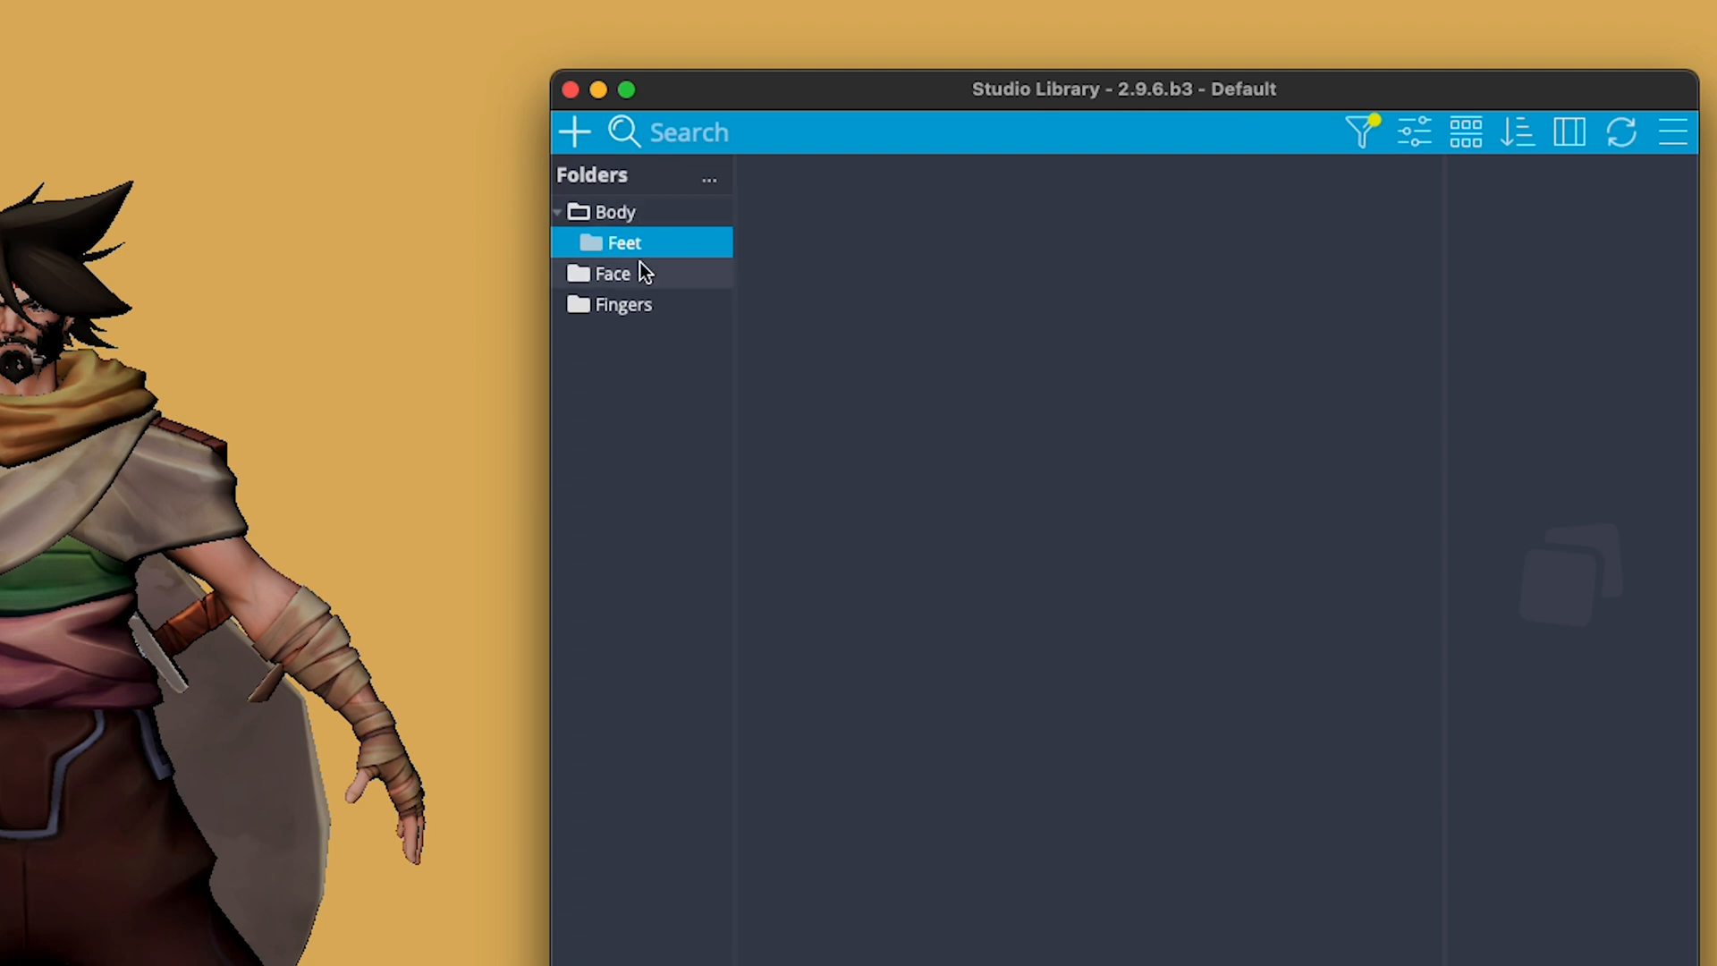
mouse_move(394, 397)
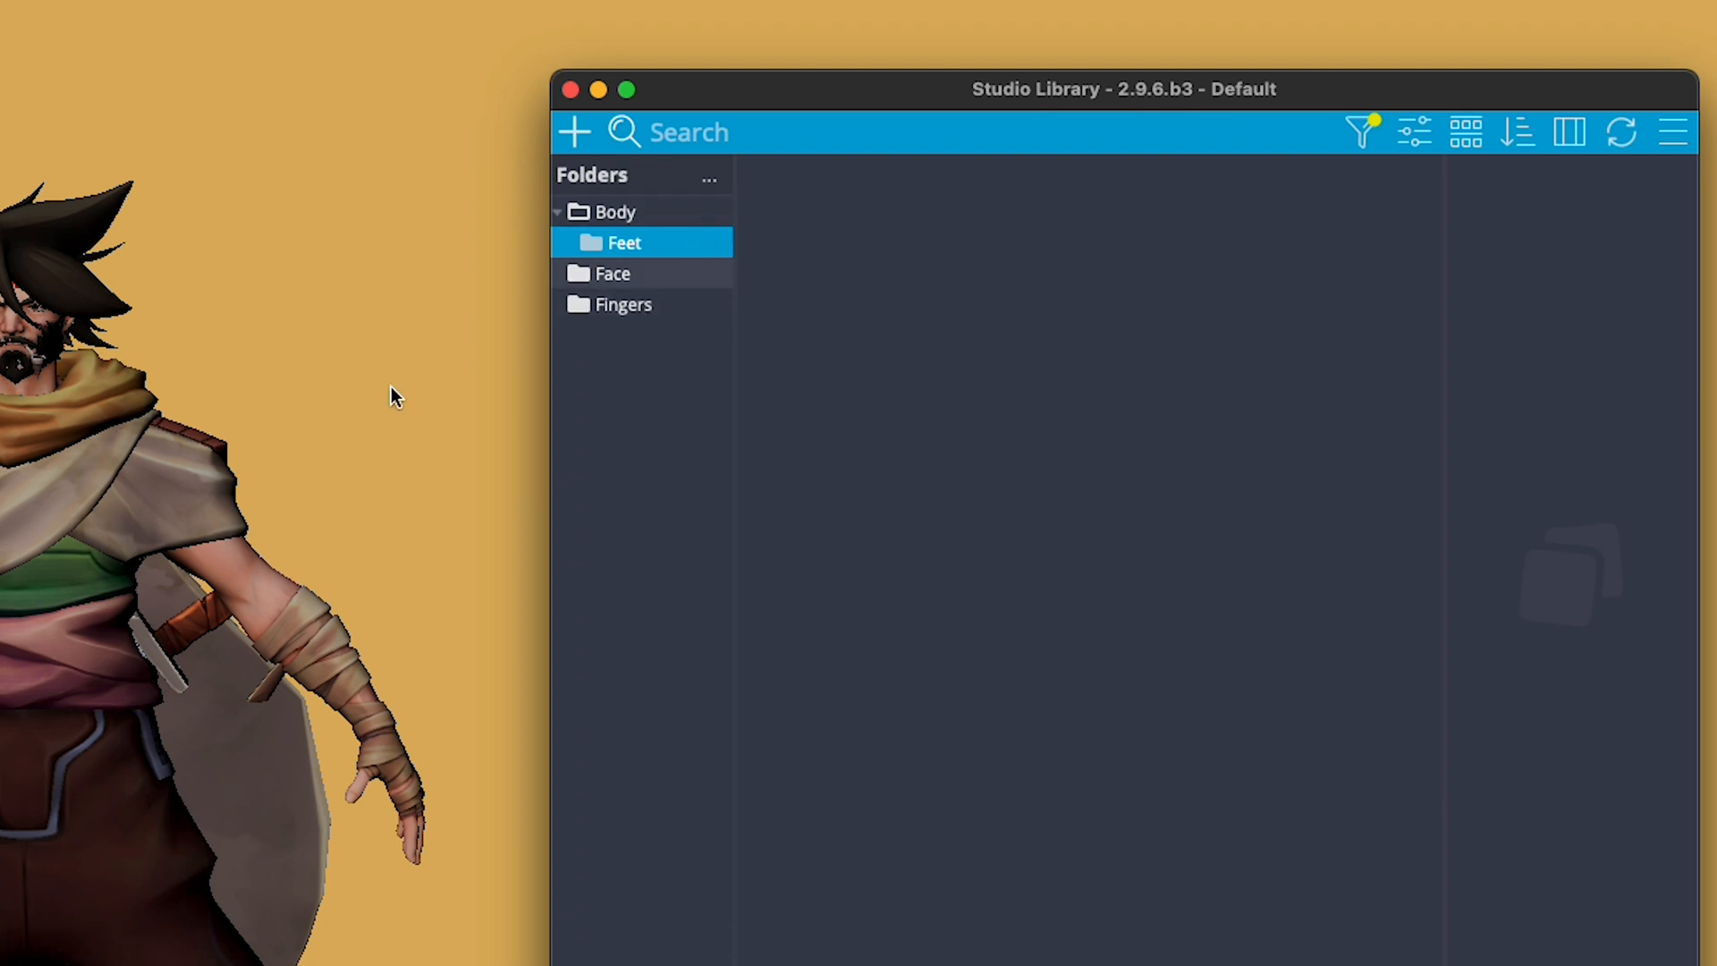
click(615, 211)
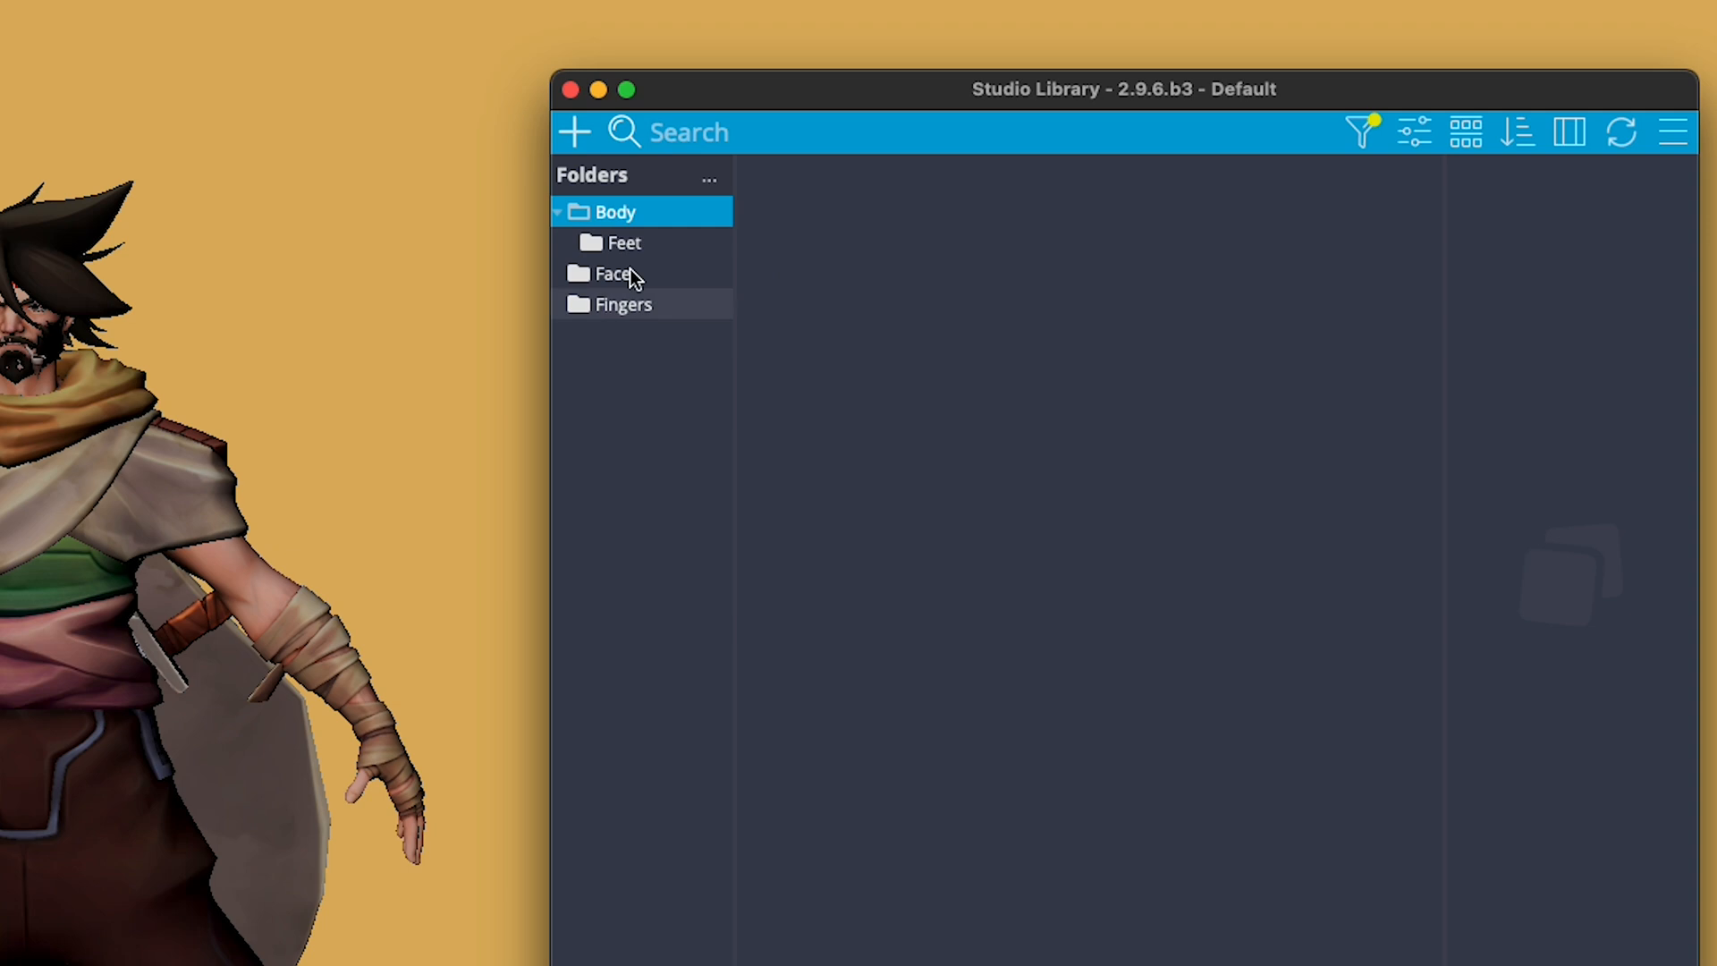
click(556, 211)
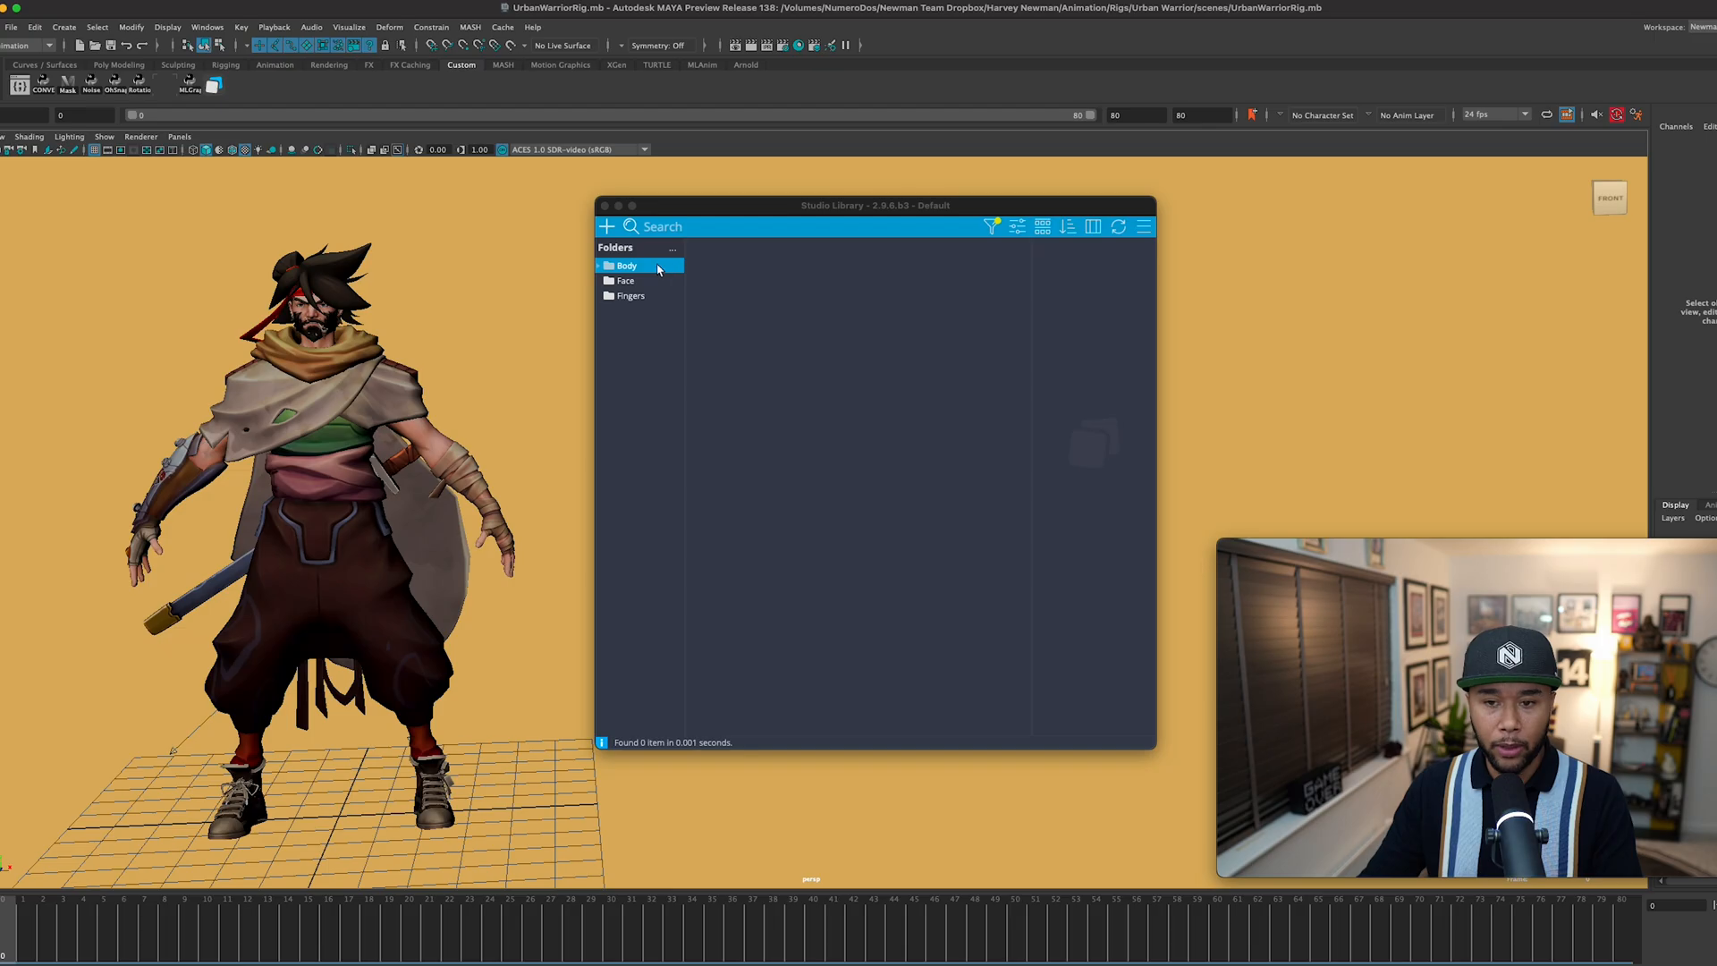
mouse_move(767, 294)
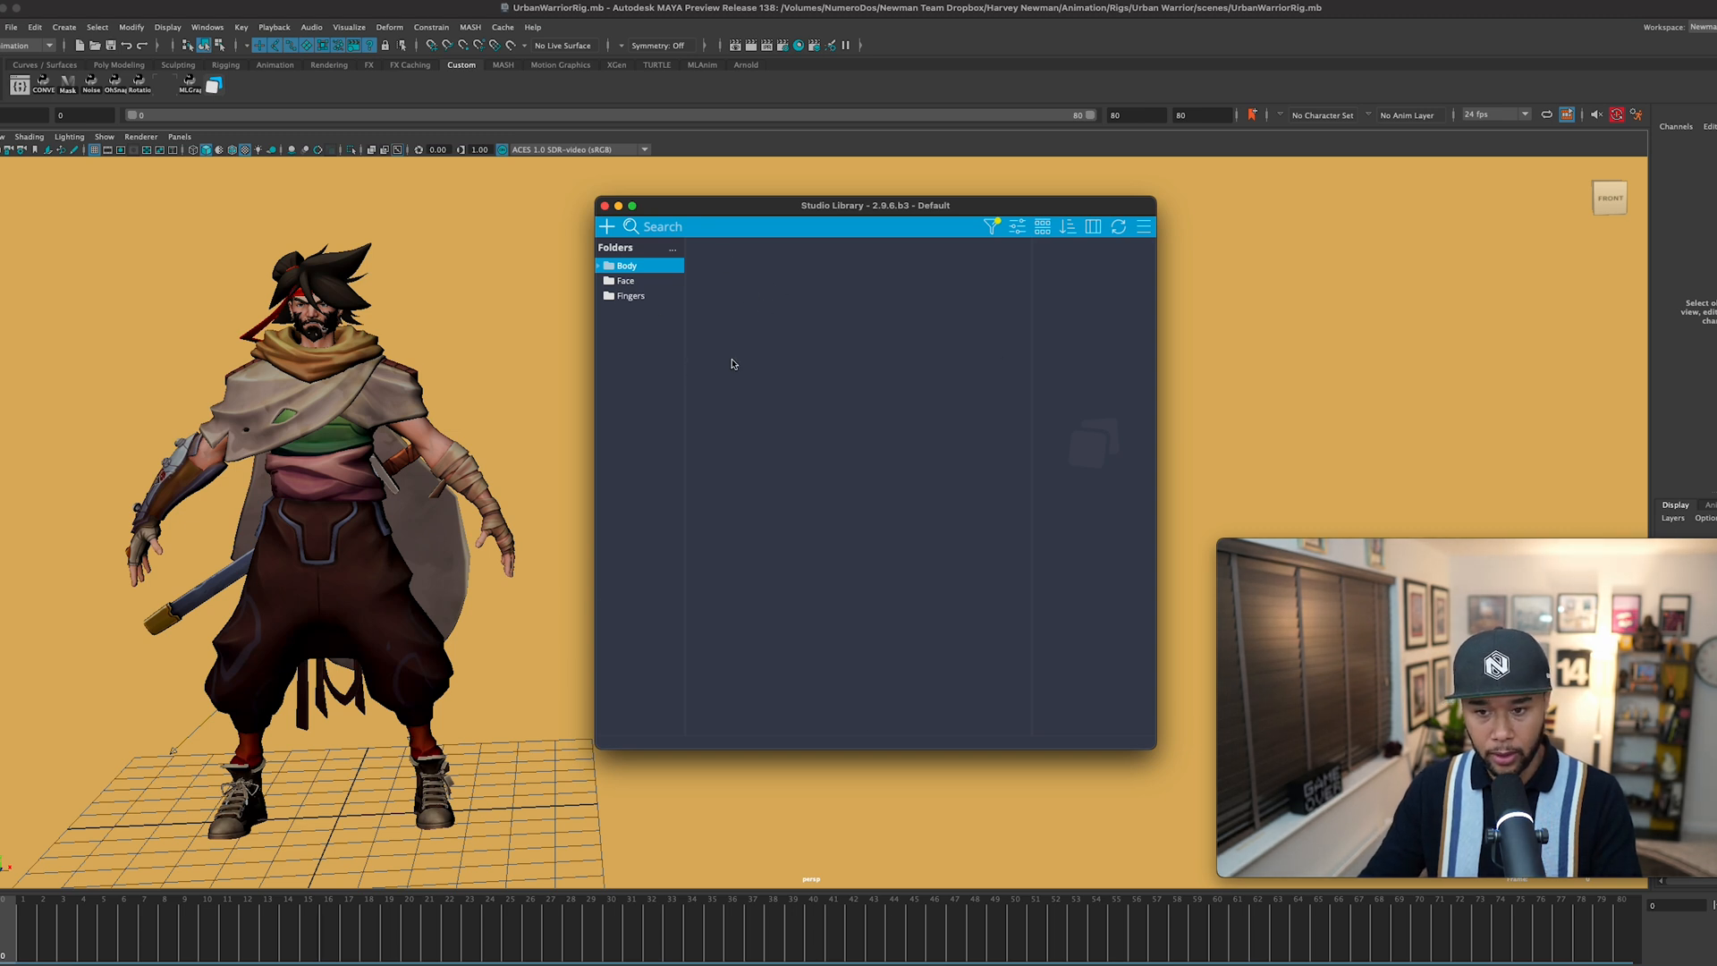
Step: Bring up the Studio Library view's New/Settings context menu
right_click(766, 369)
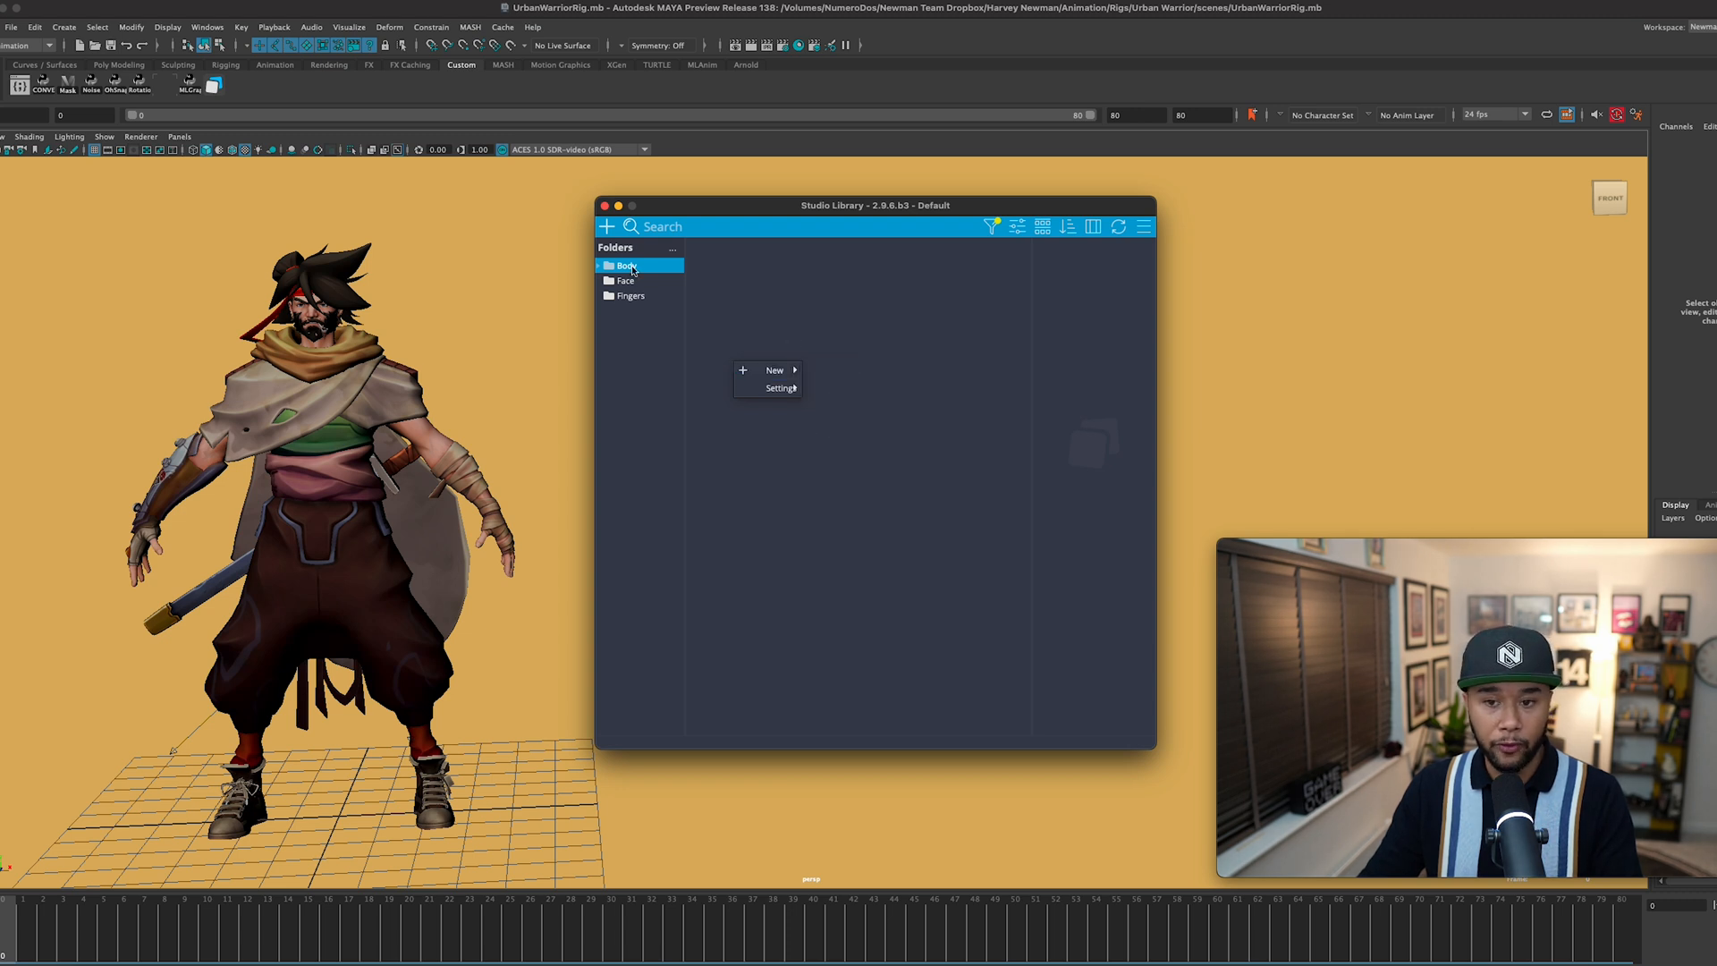
mouse_move(774, 370)
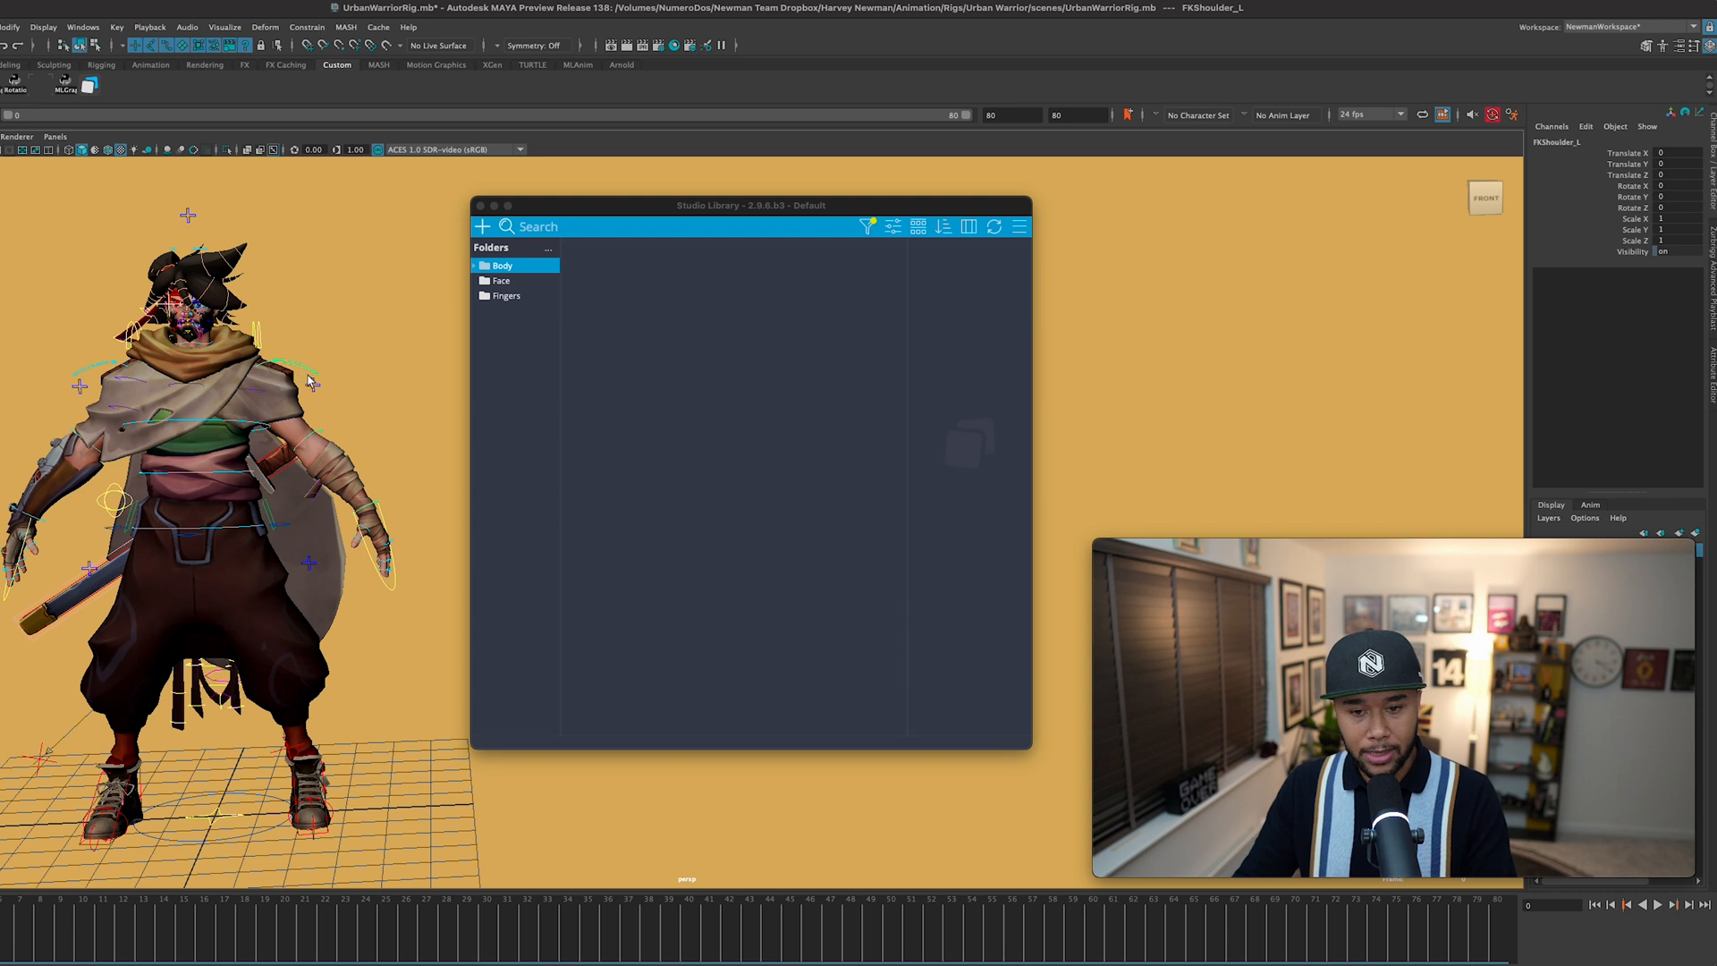
Step: Rotate FKShoulder_L to raise the arm, adjust Fingers_L, and select all rig controls
drag(313, 380, 369, 370)
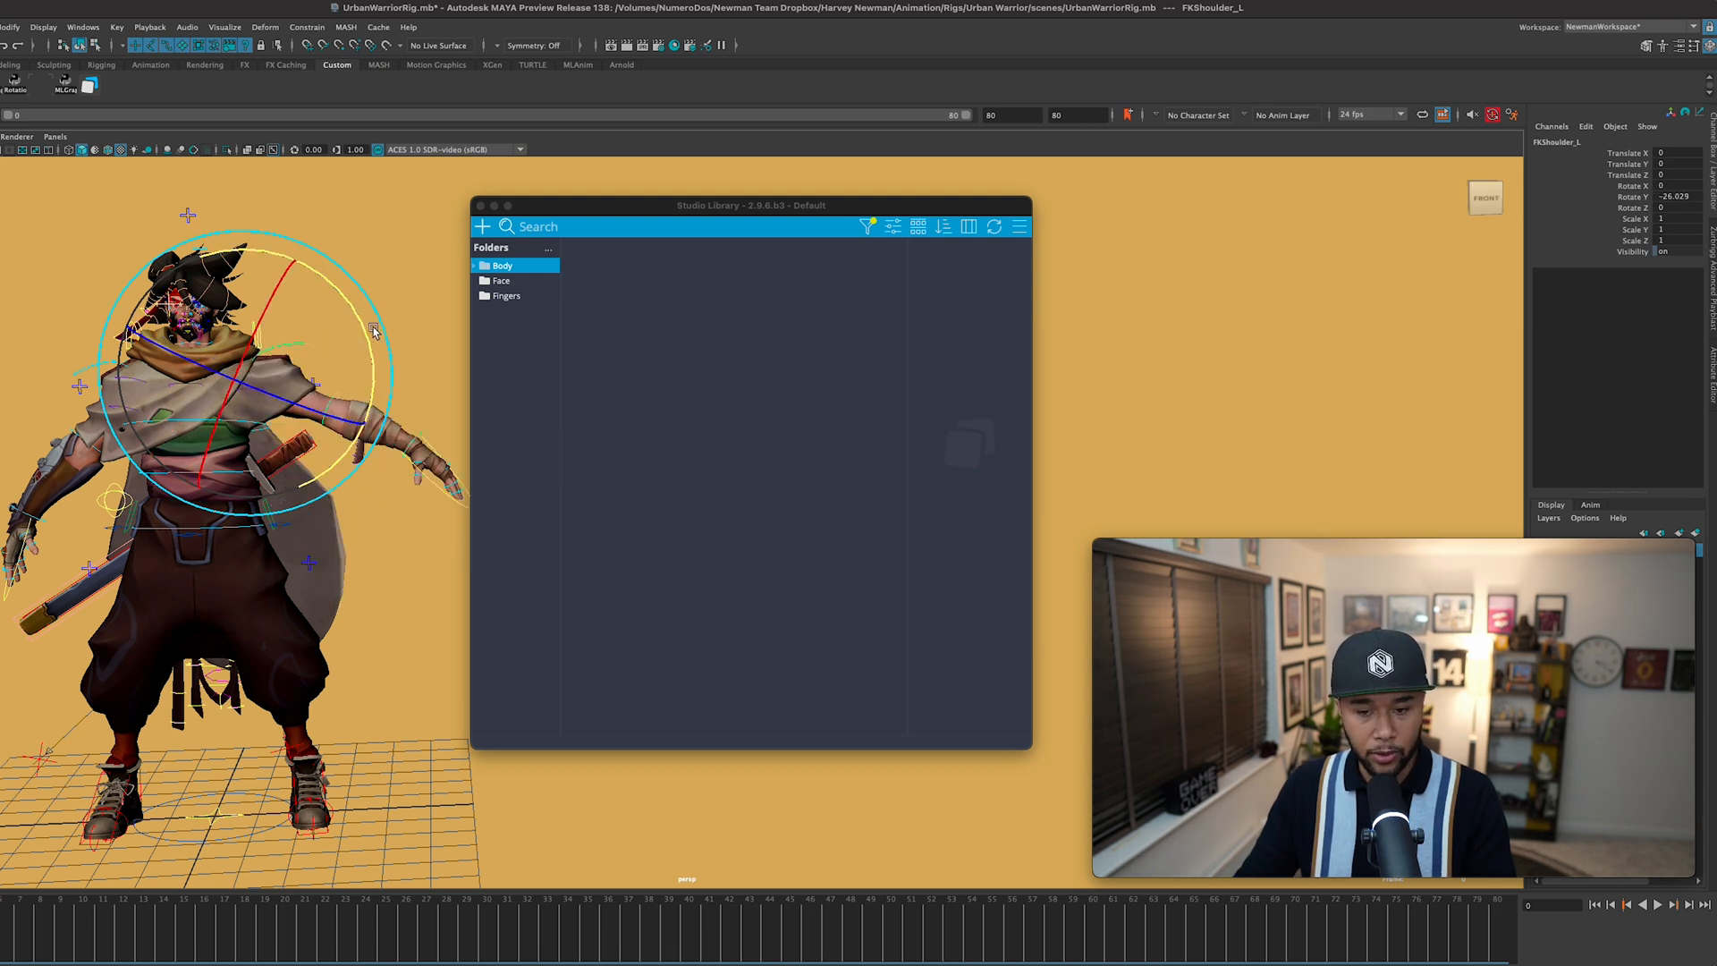
click(351, 410)
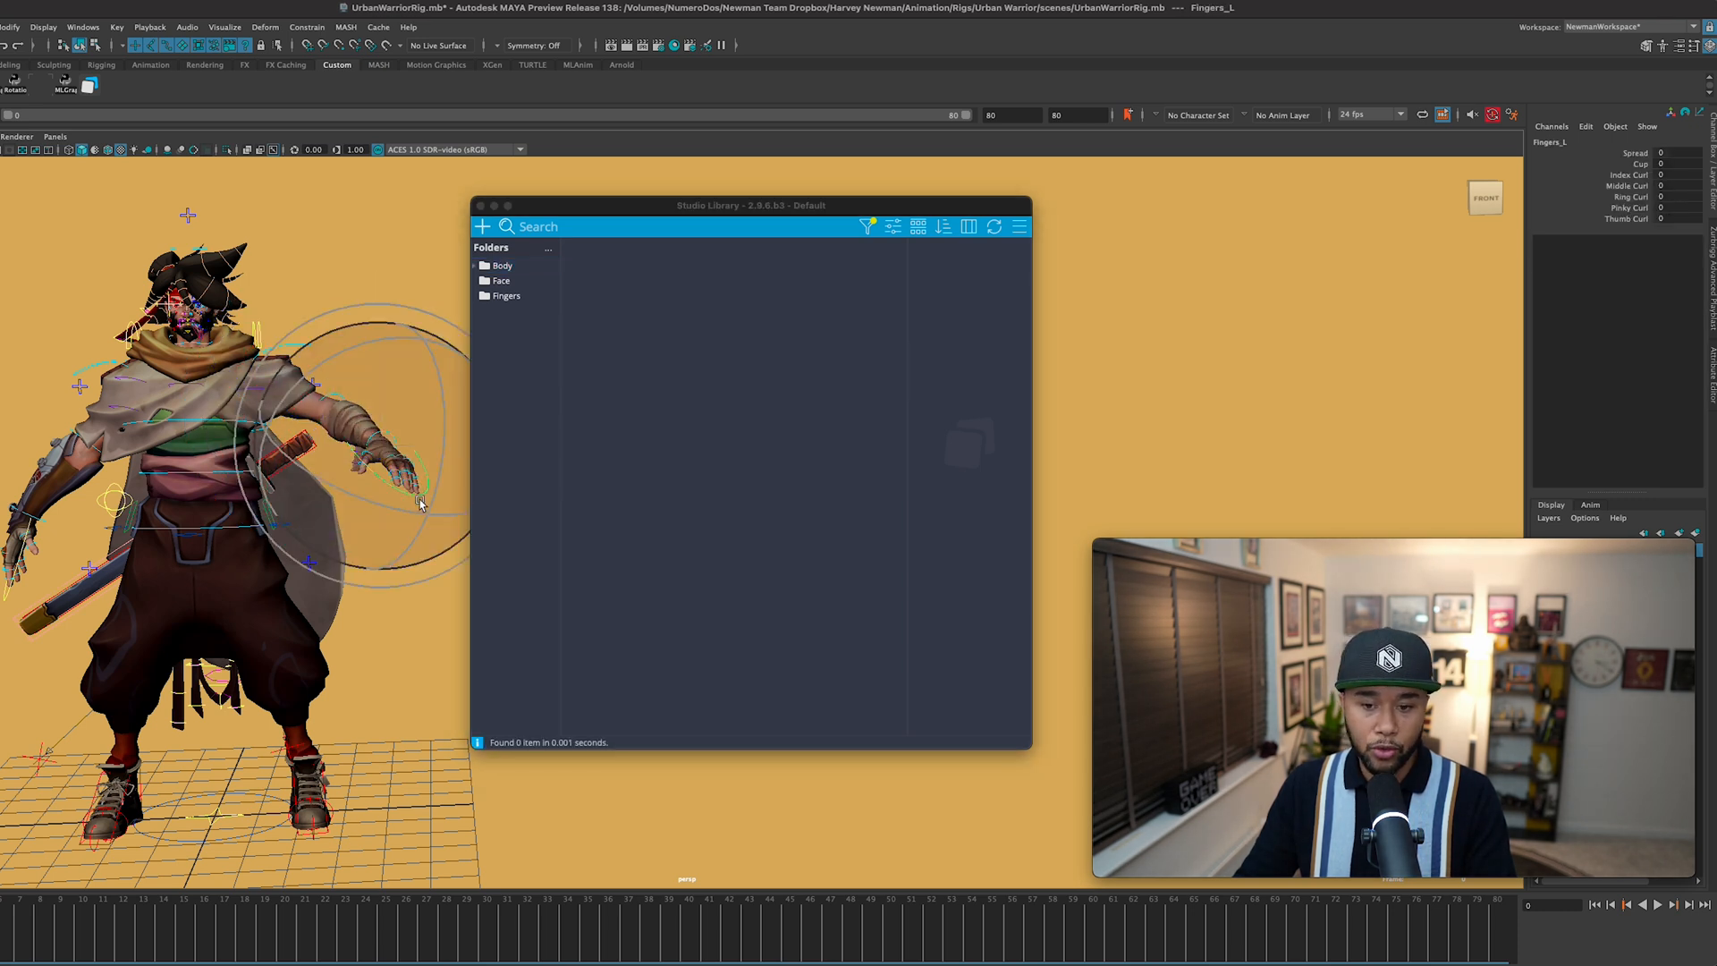
click(410, 482)
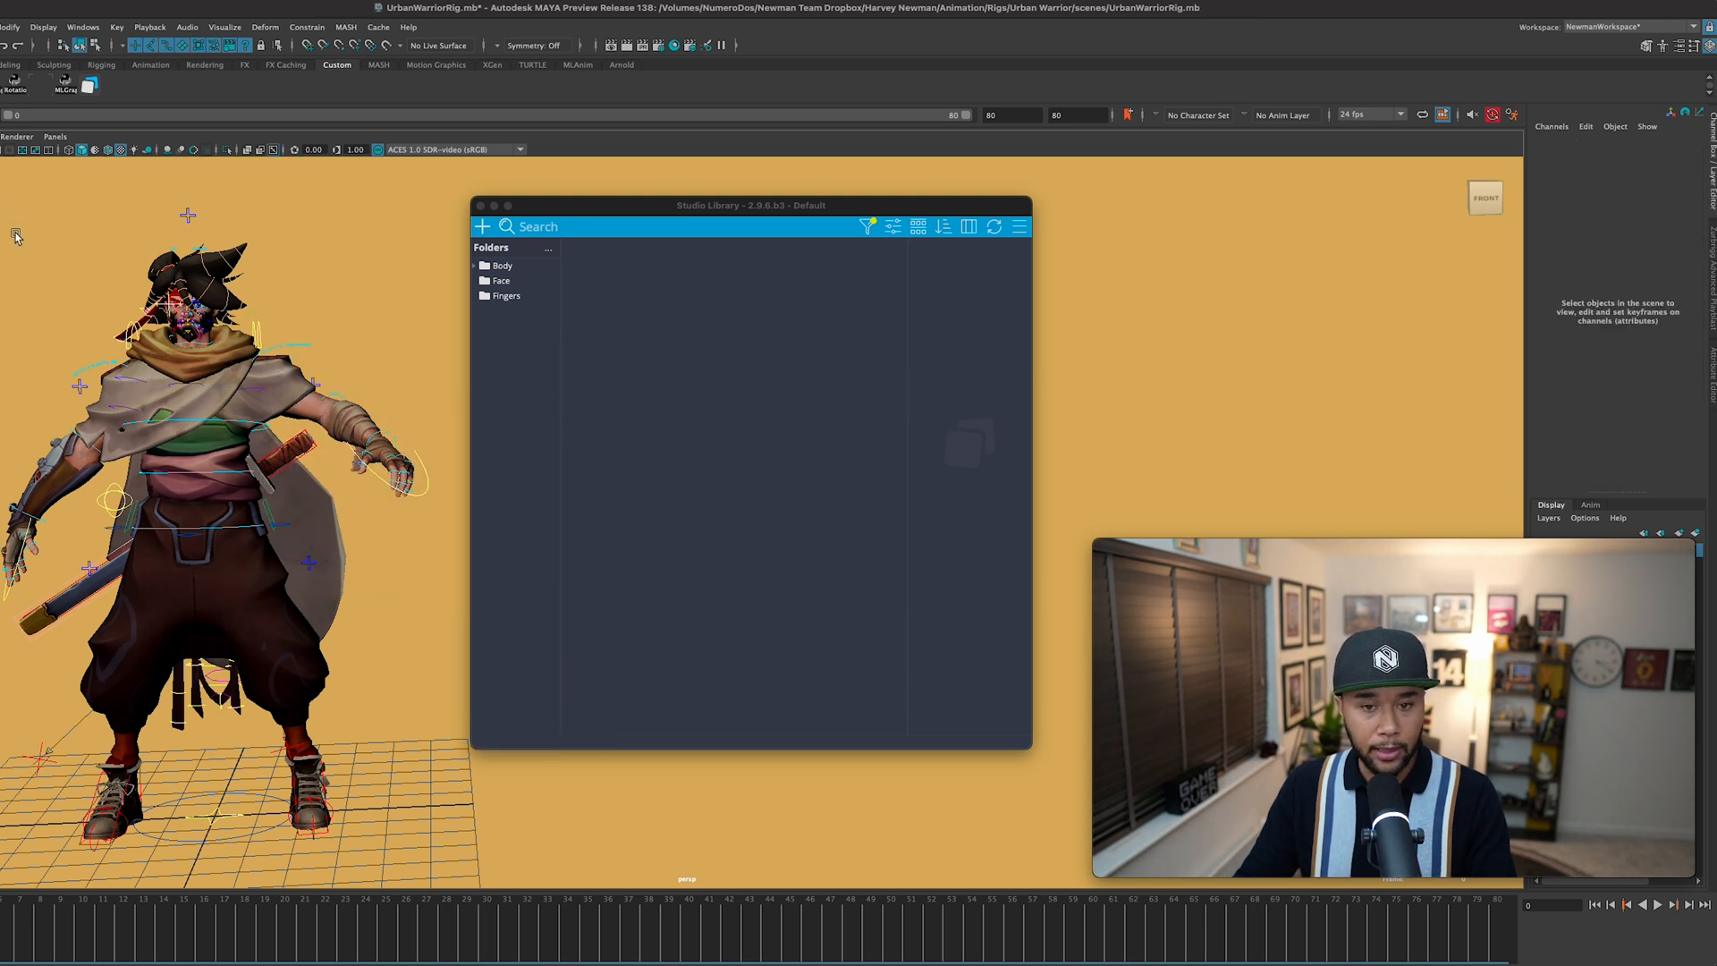
click(230, 625)
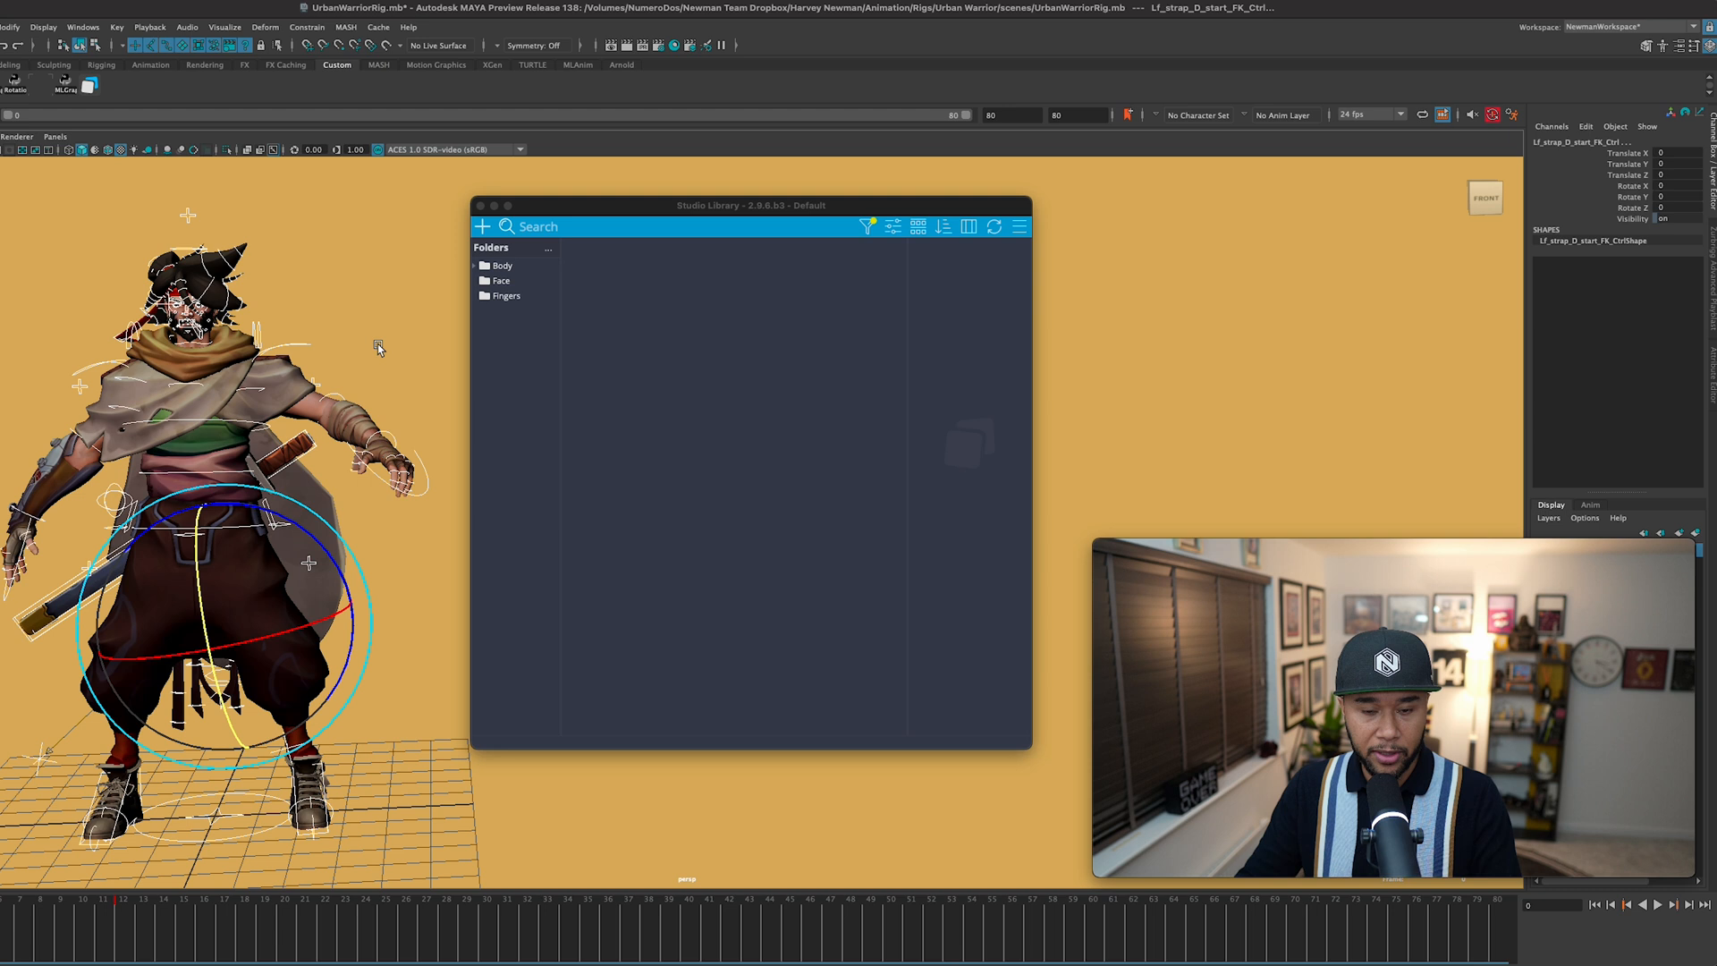
Step: Choose New > Pose in Studio Library and capture the viewport as the thumbnail
right_click(658, 315)
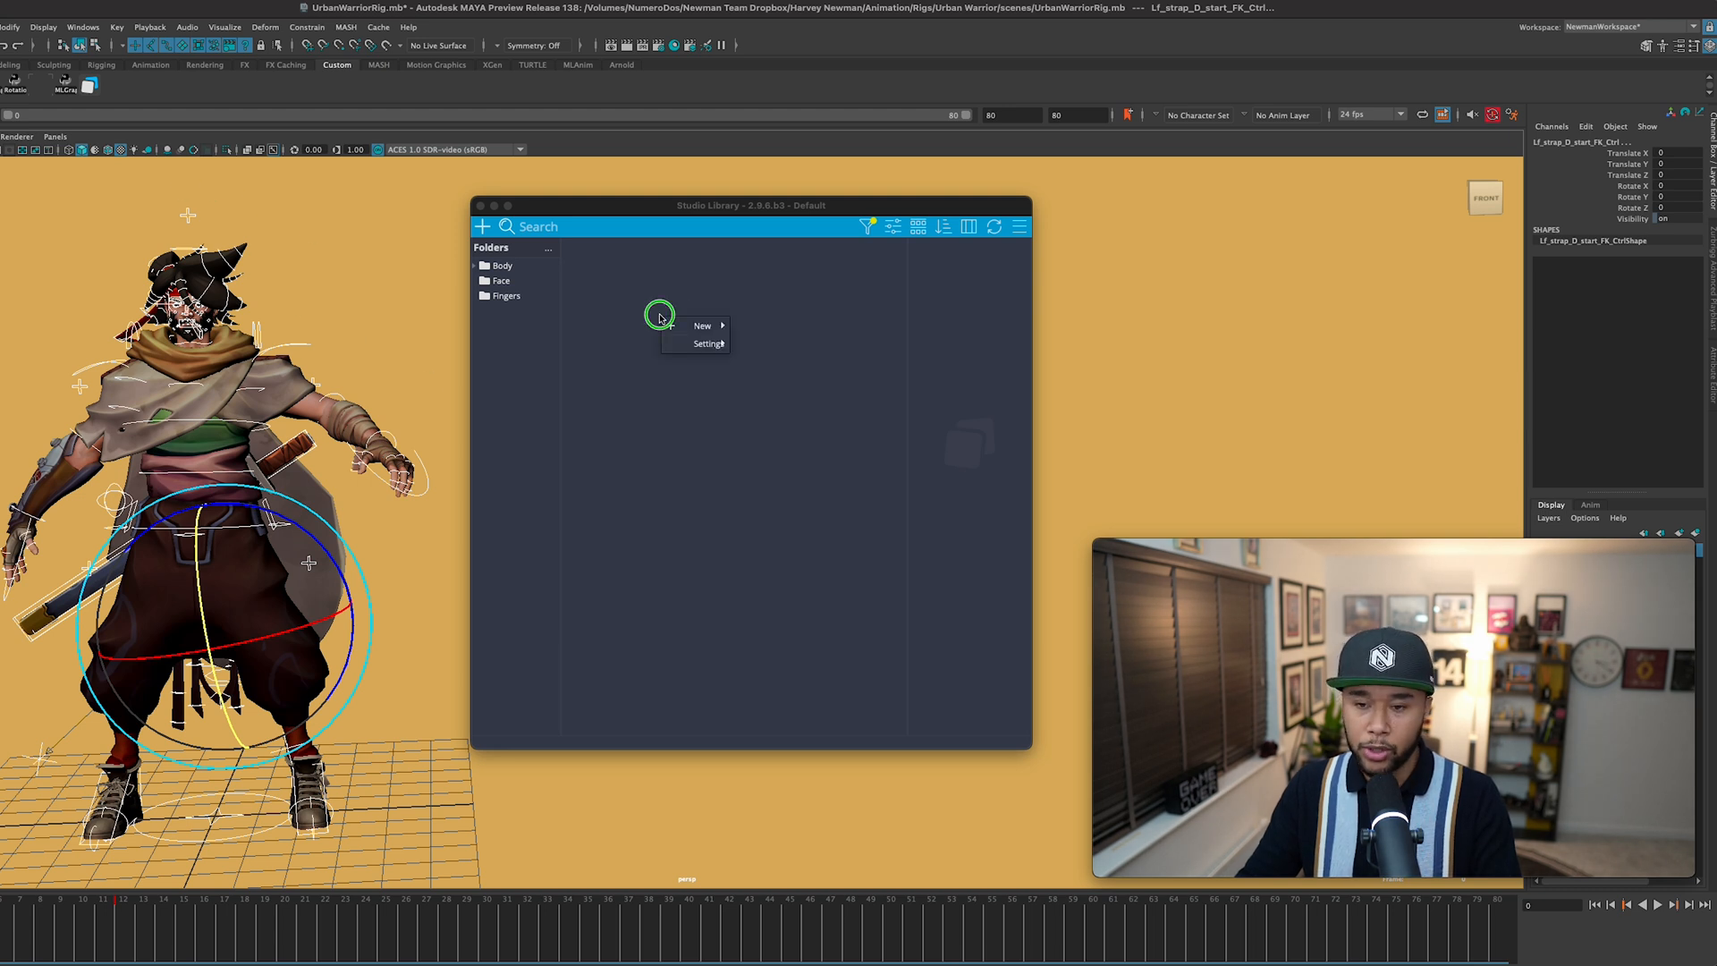
mouse_move(702, 326)
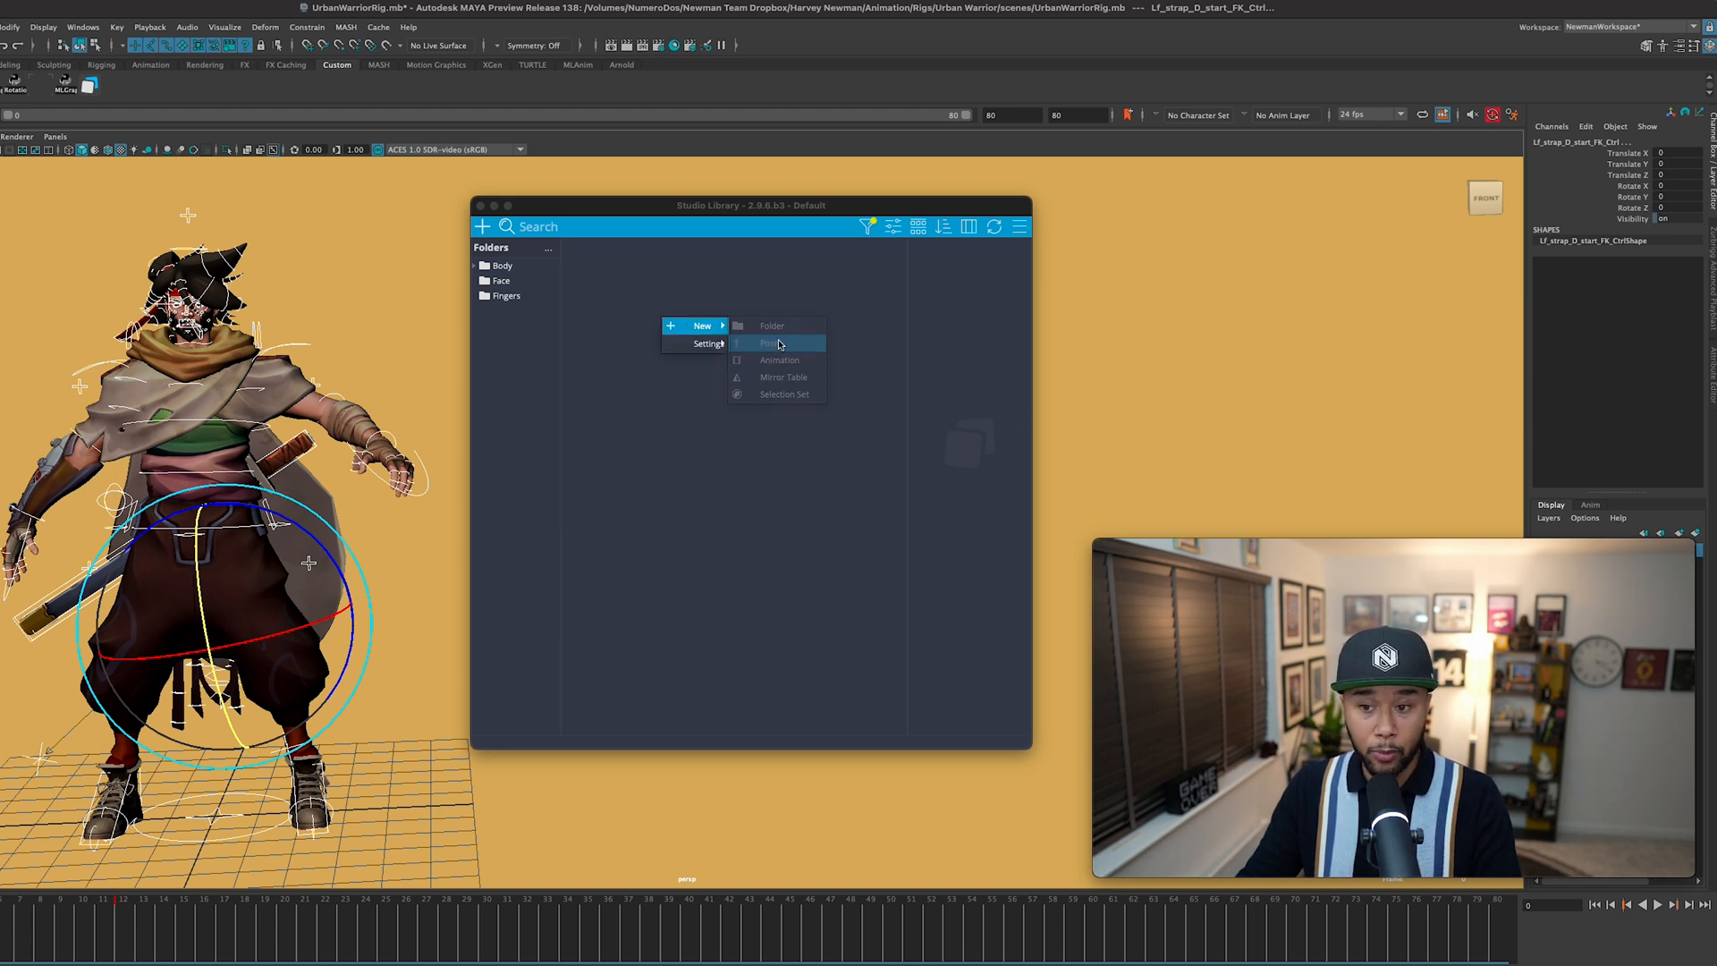
click(772, 343)
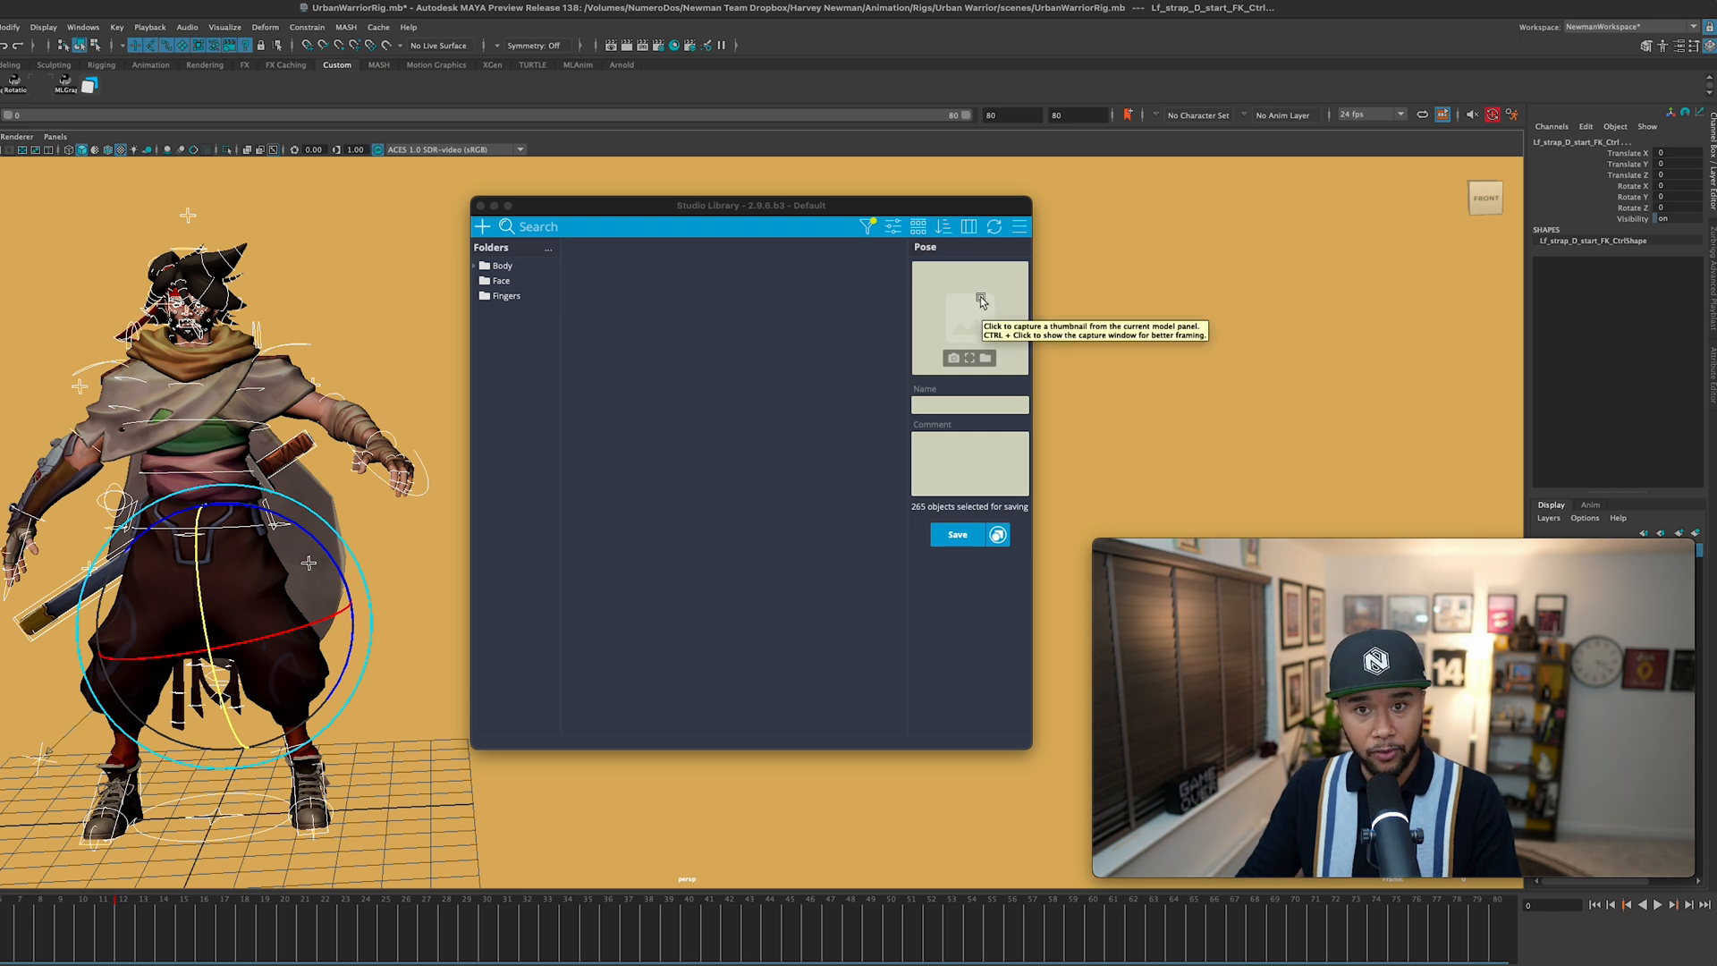
mouse_move(977, 326)
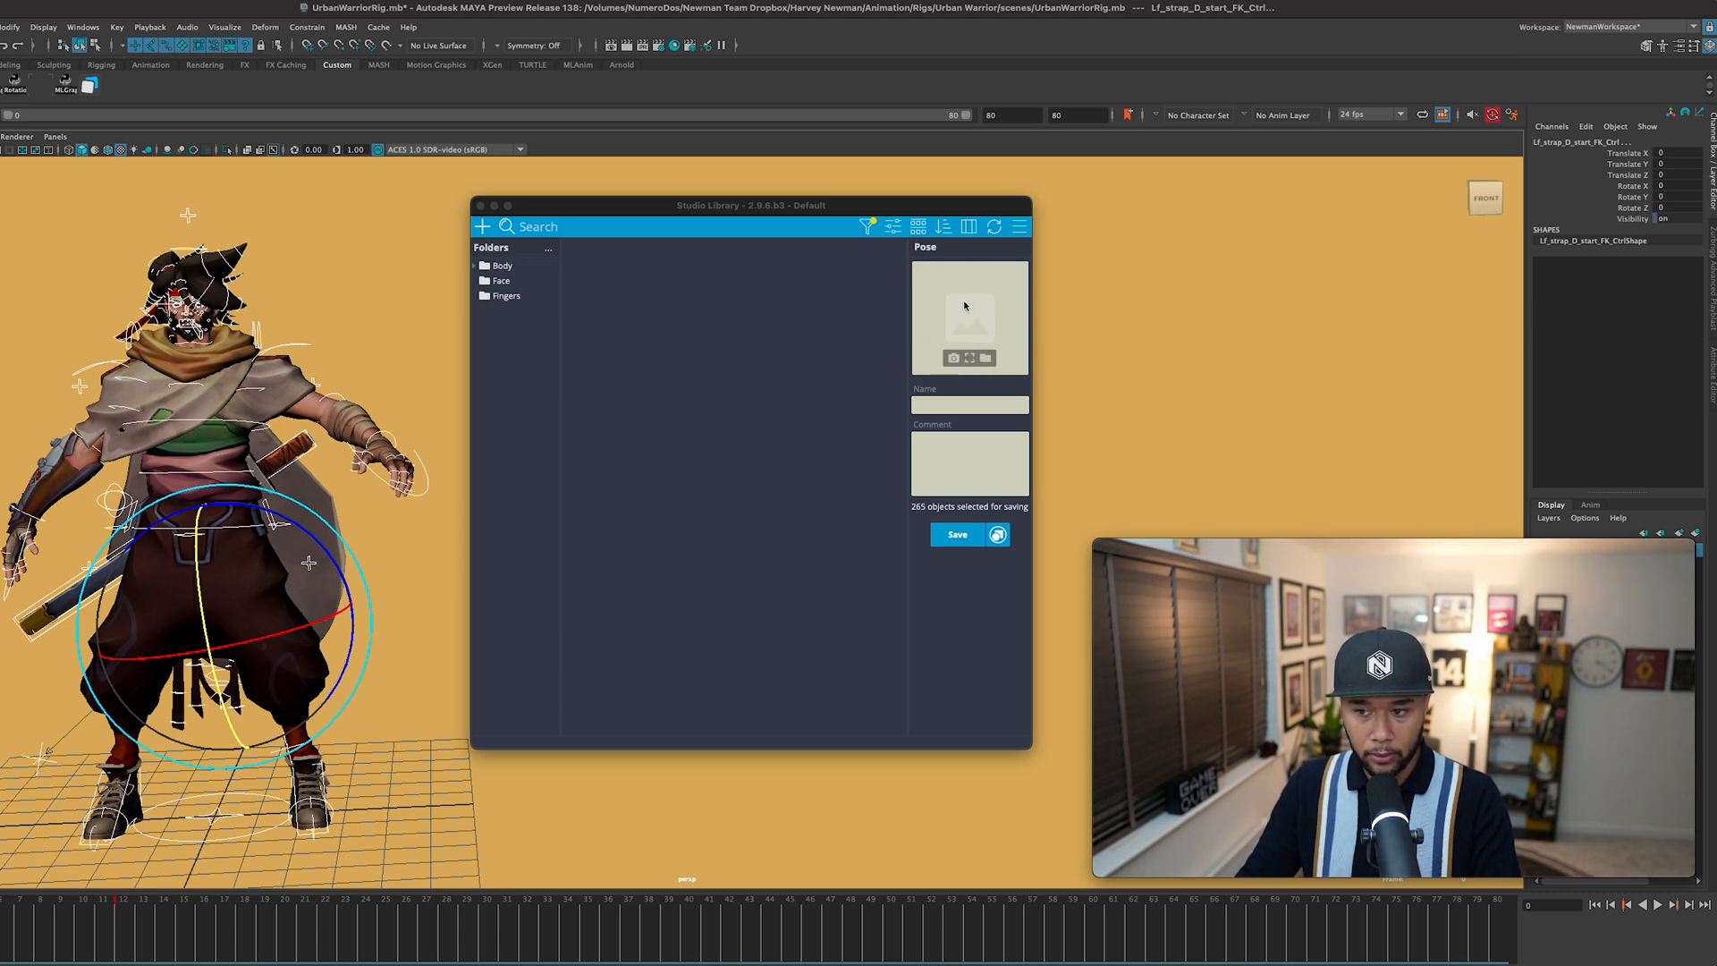
click(952, 357)
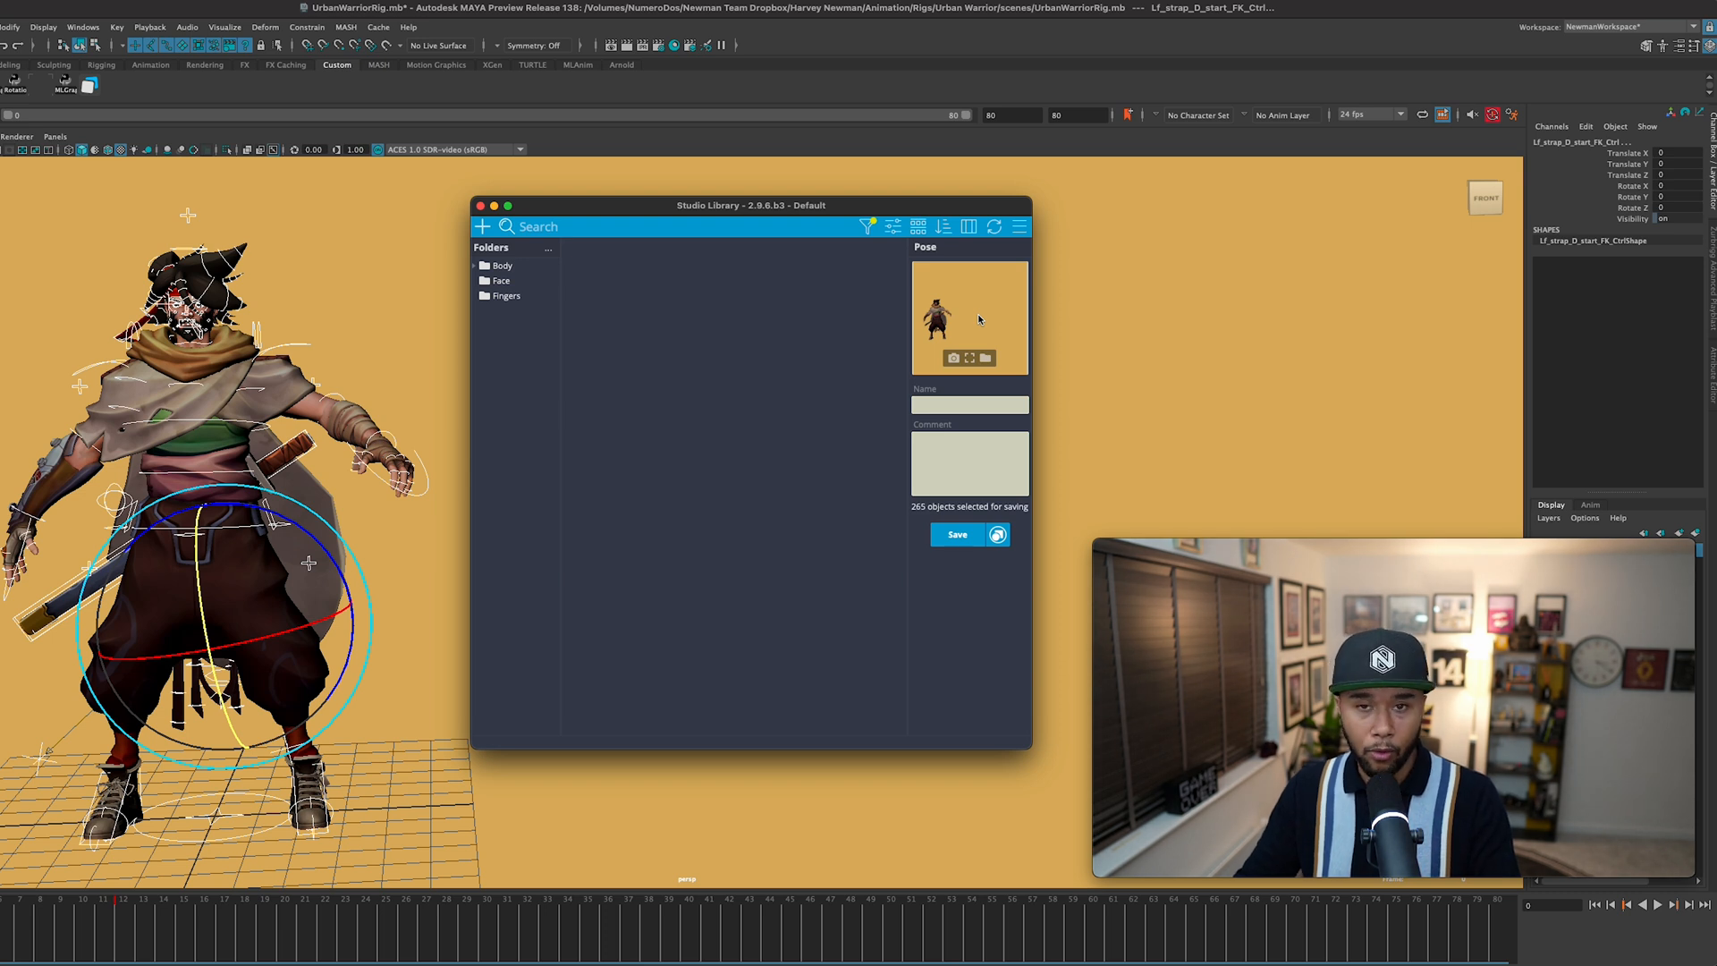
mouse_move(878, 323)
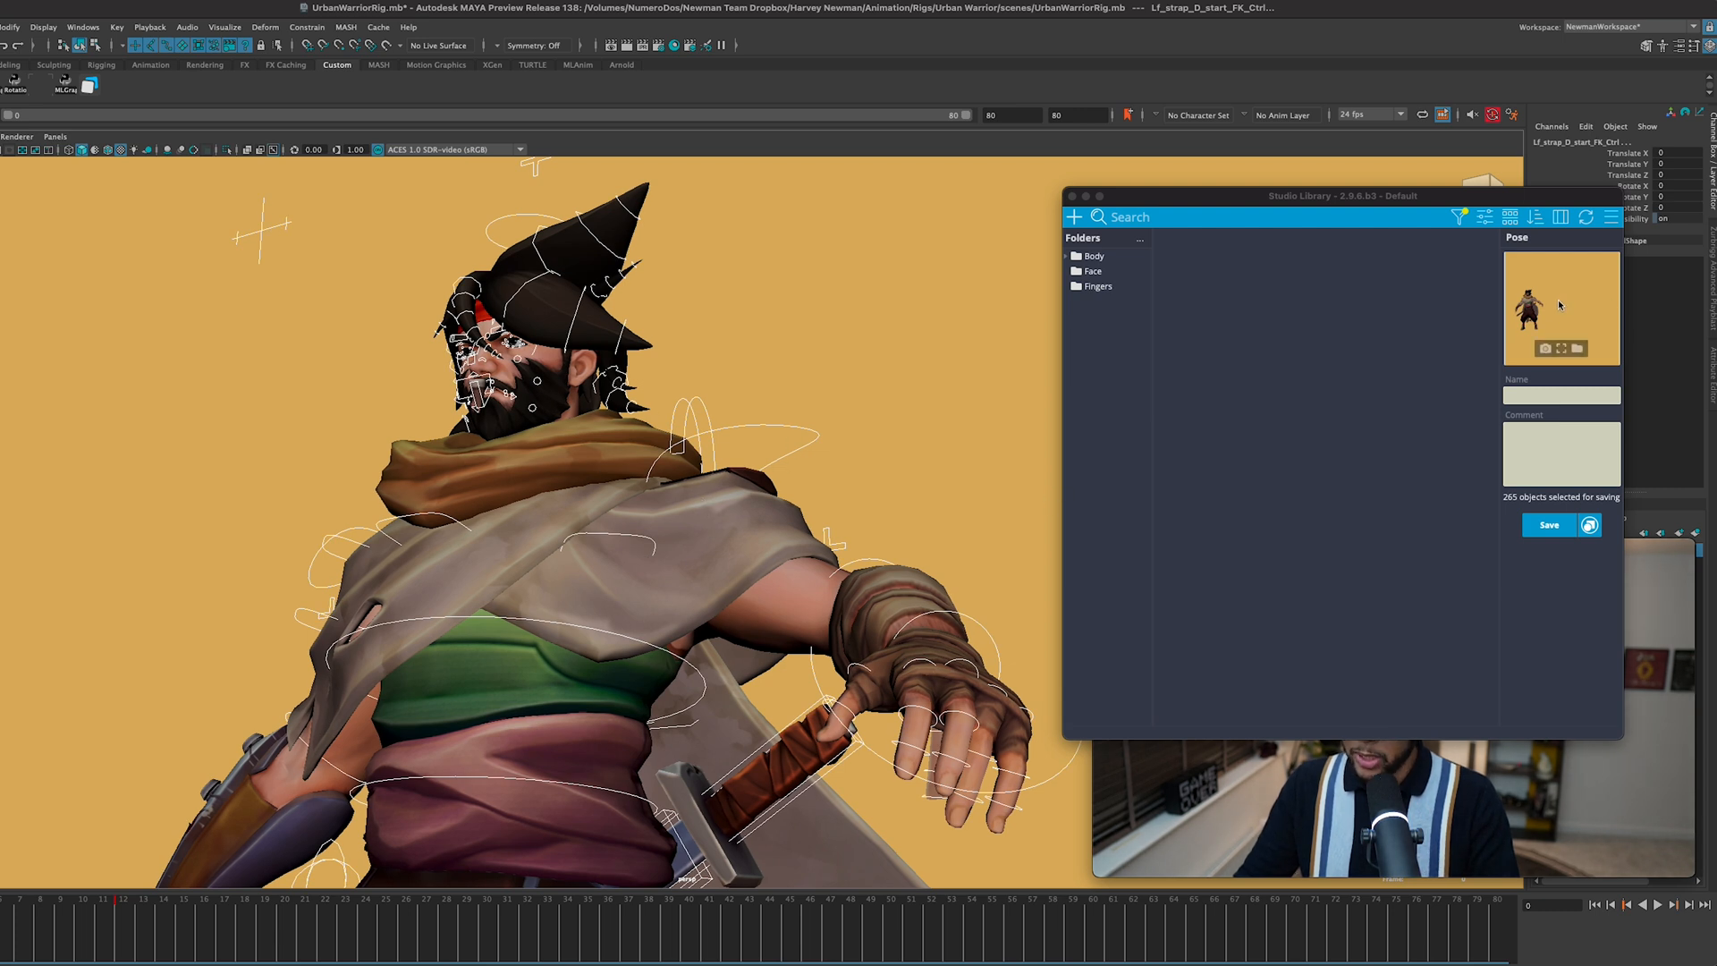
mouse_move(1555, 310)
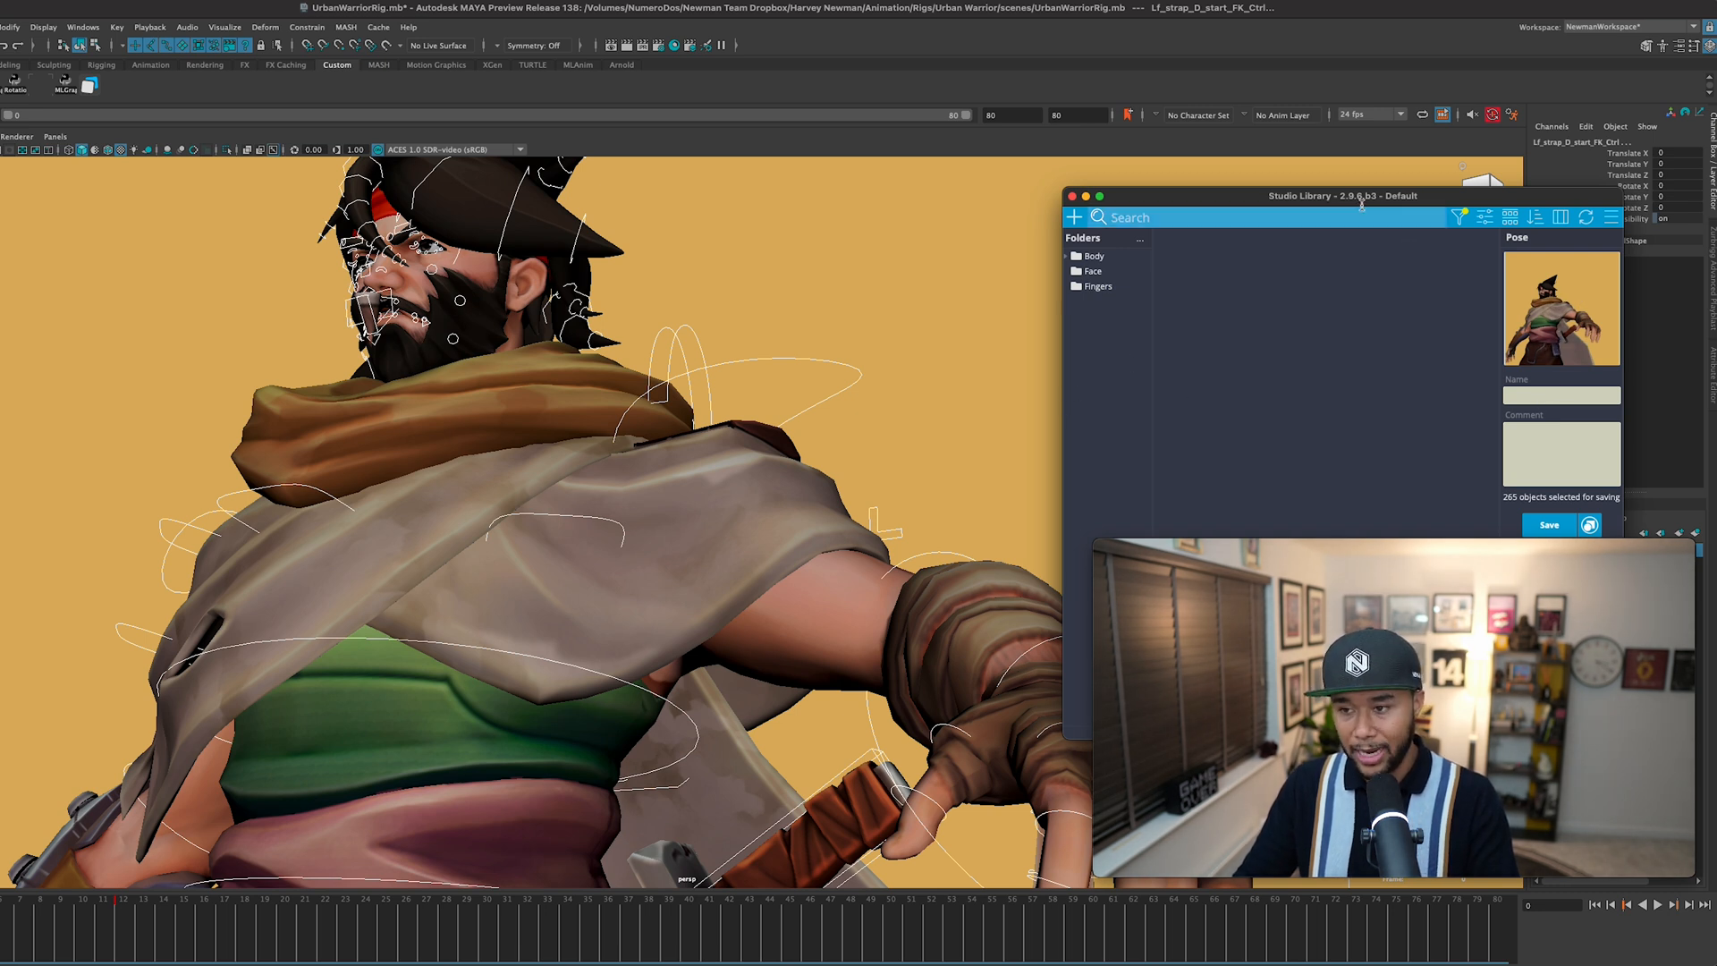
Step: Move the library window over the viewport and enter Arm_LookingGood as the pose name
drag(1342, 196, 579, 204)
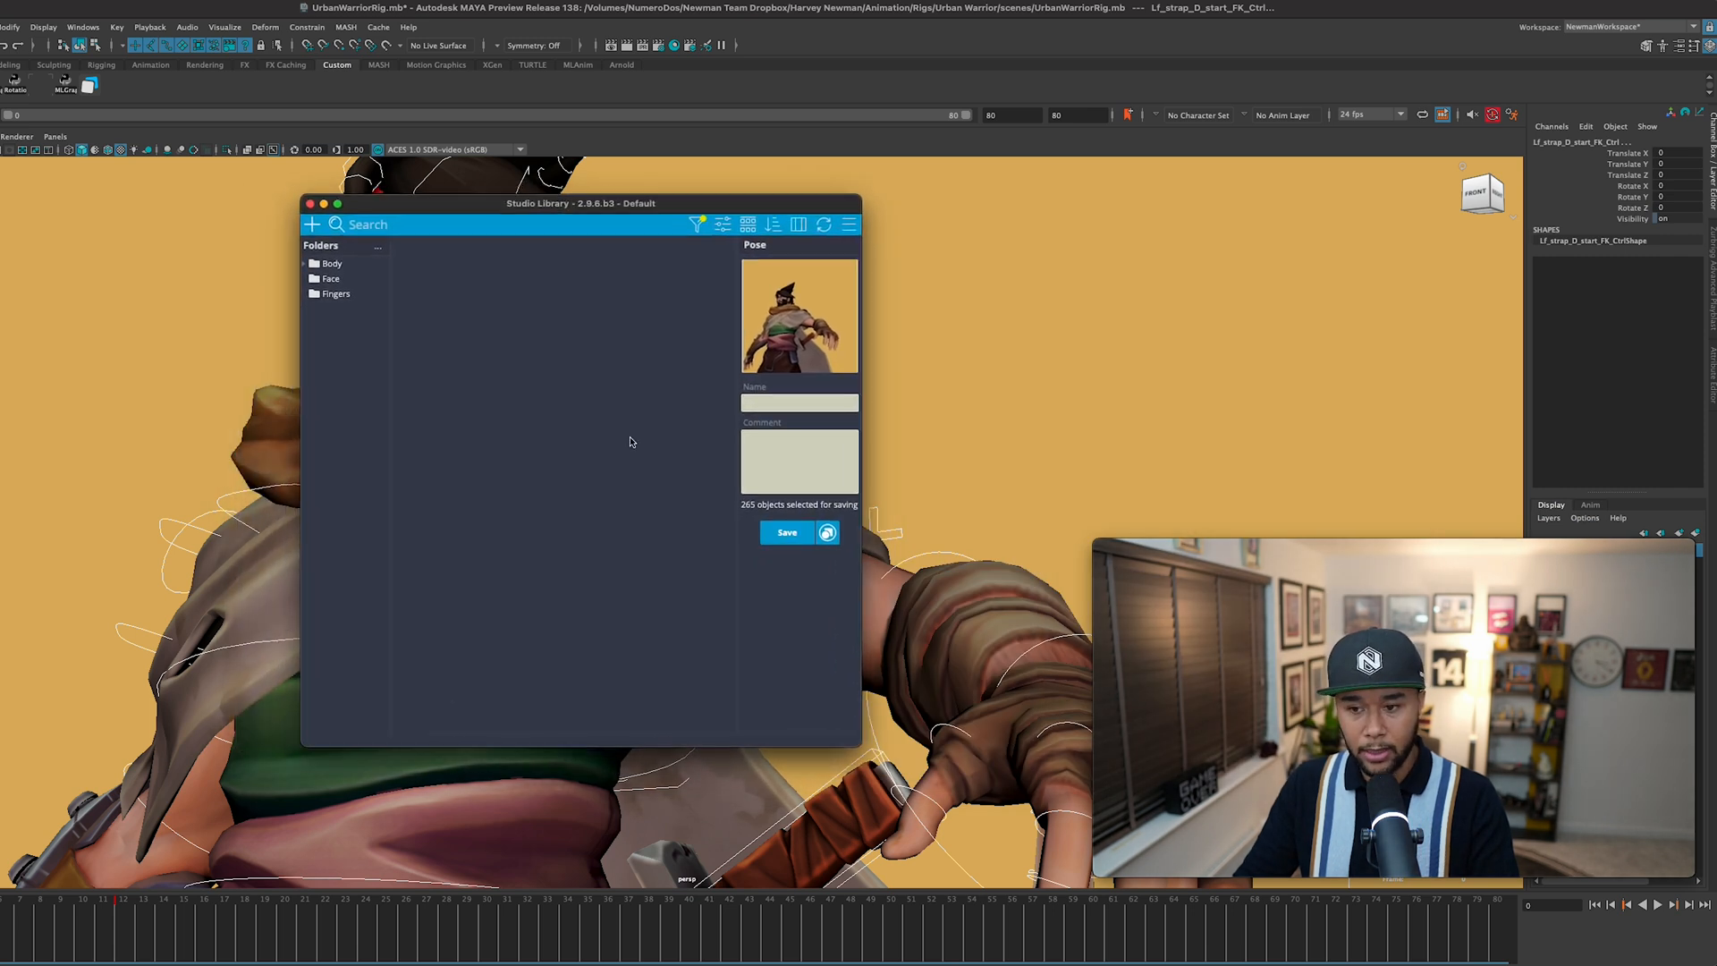
click(799, 403)
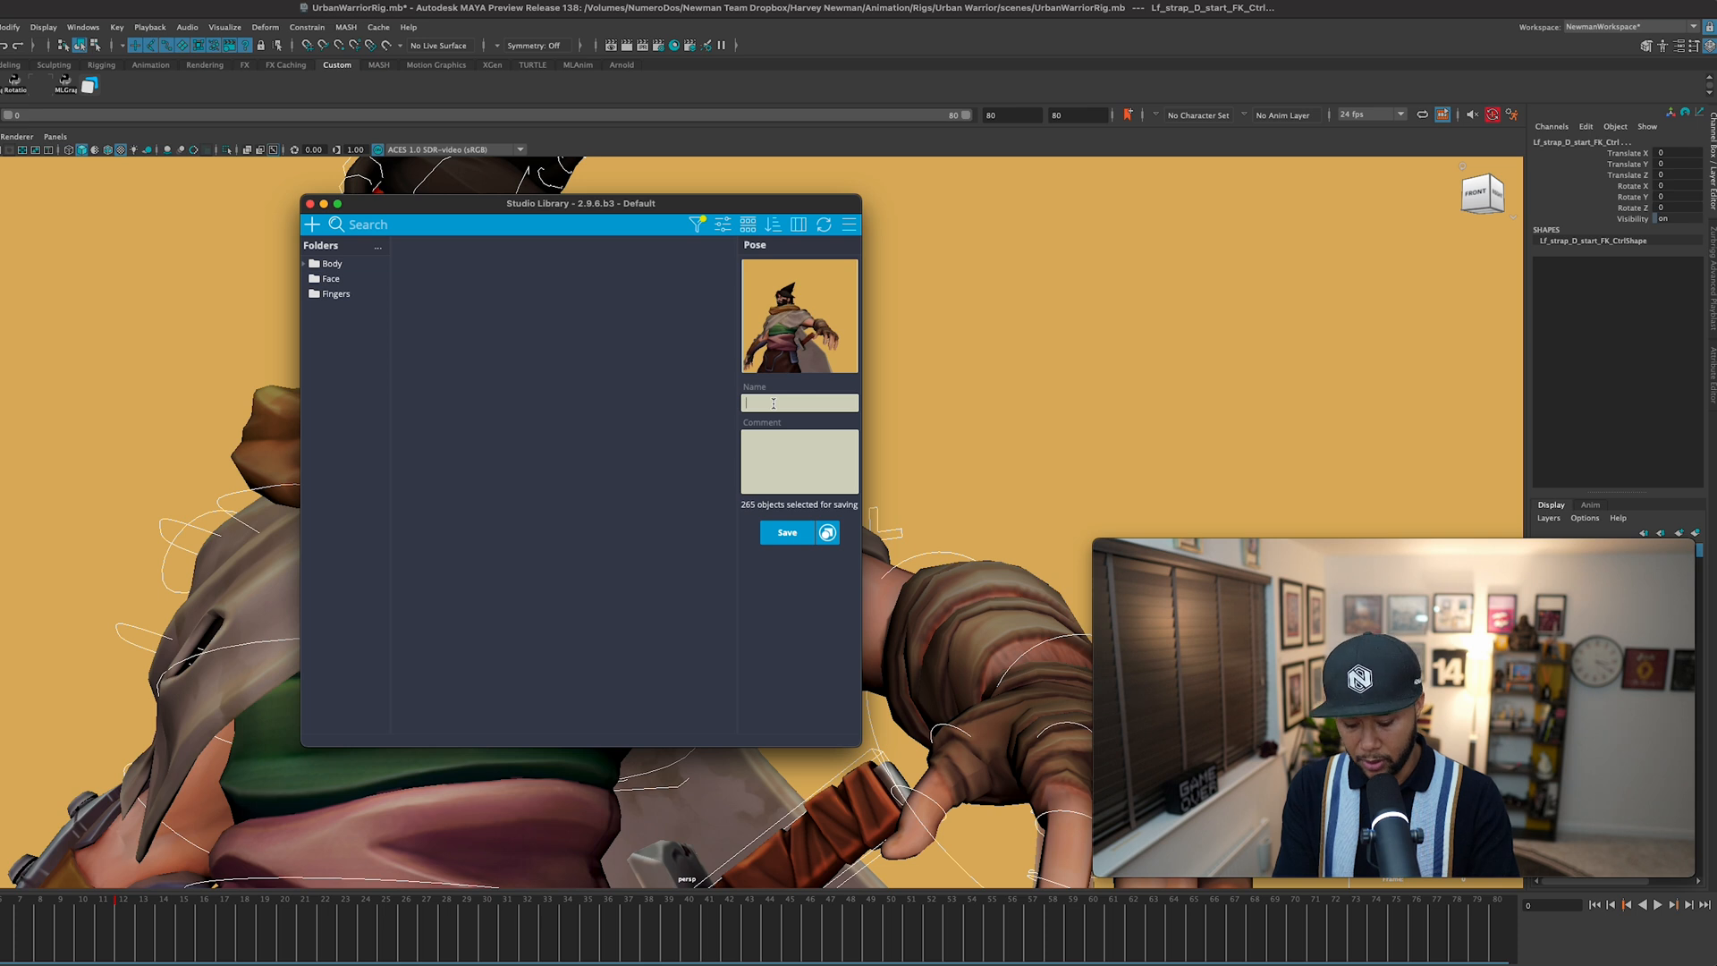
text(Arm_Looking_)
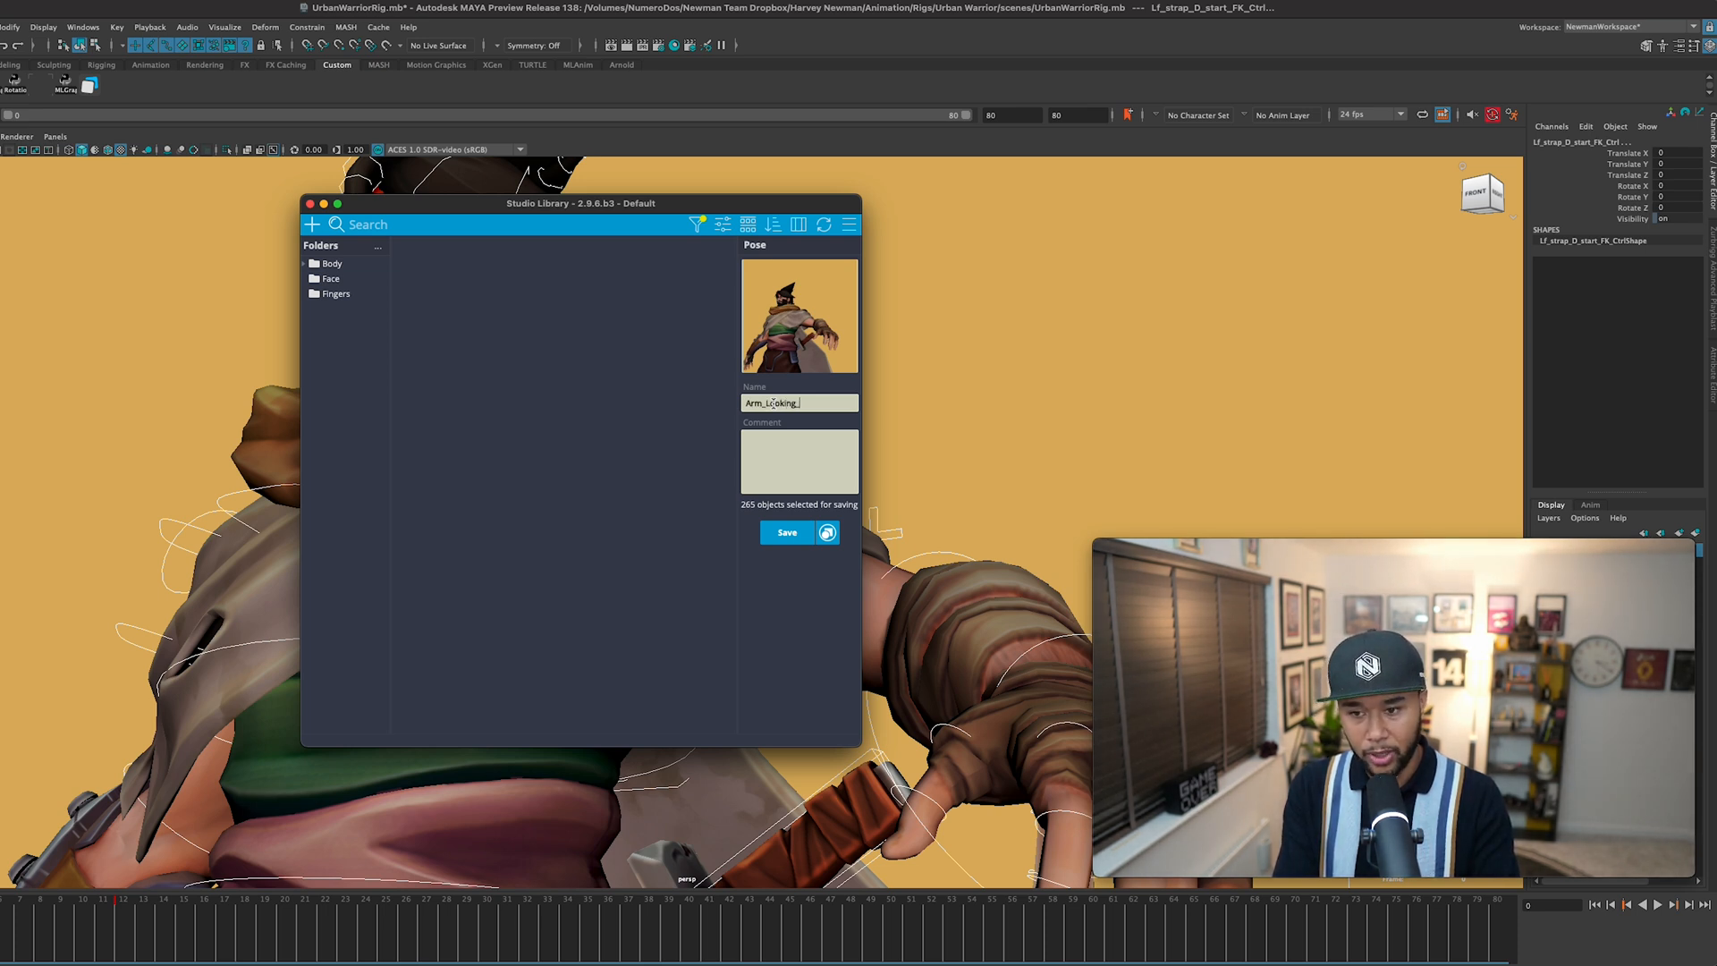
text(Good)
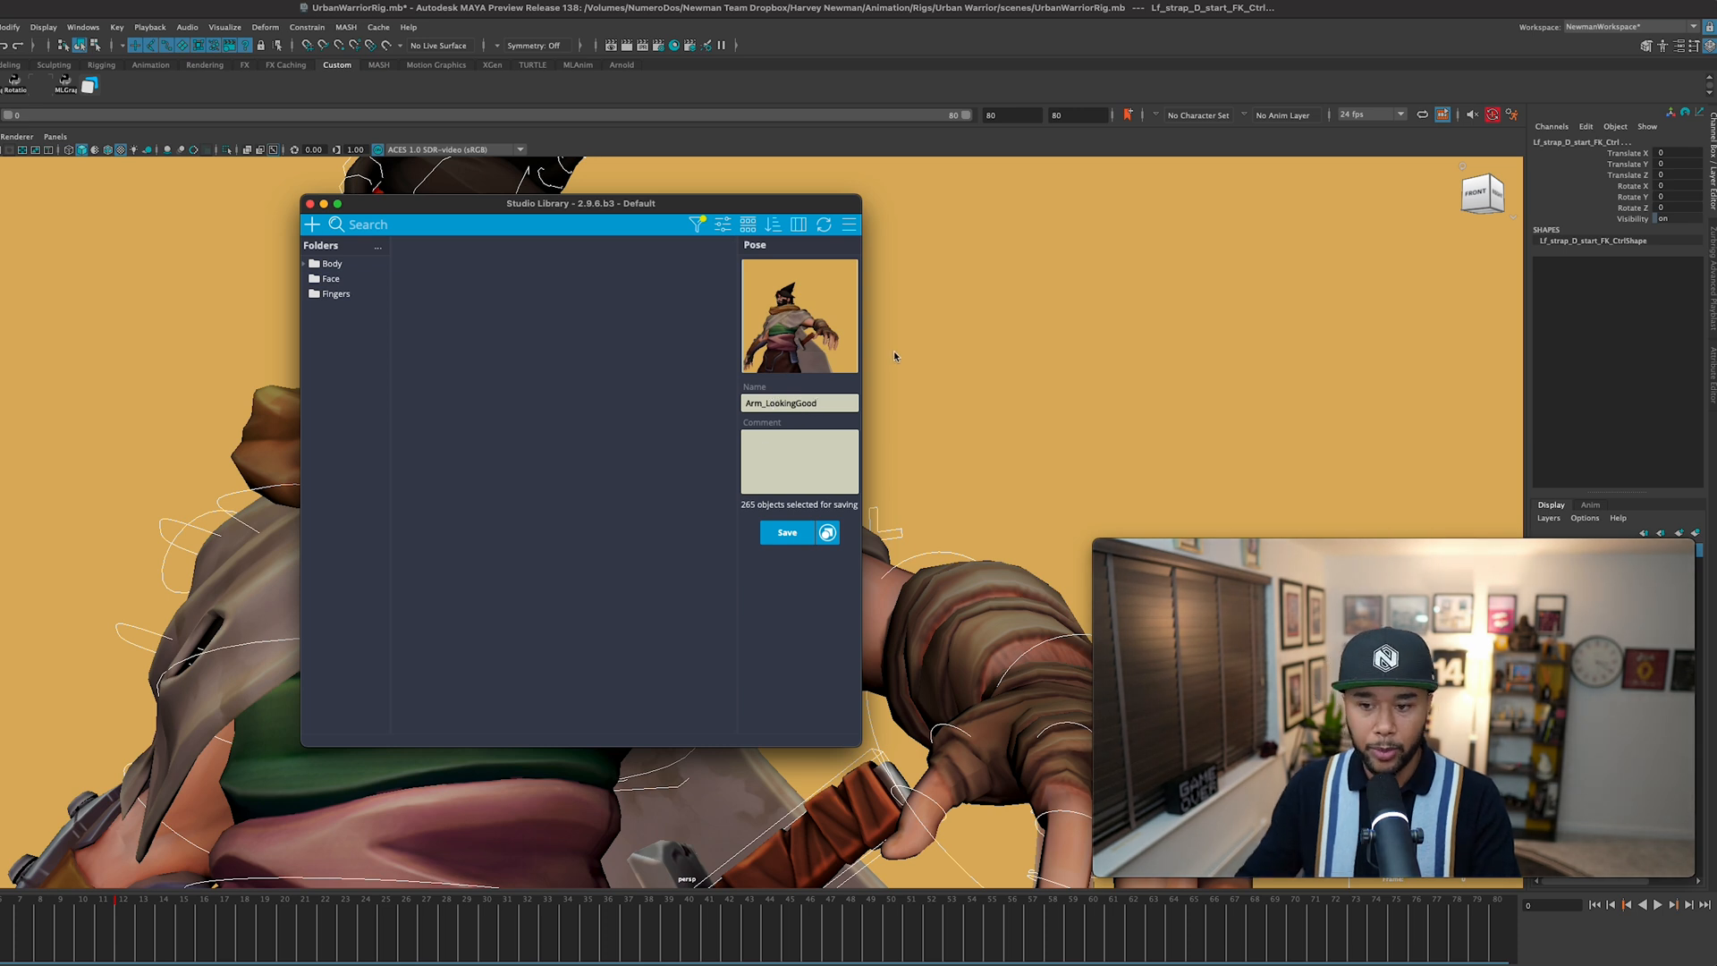
click(799, 460)
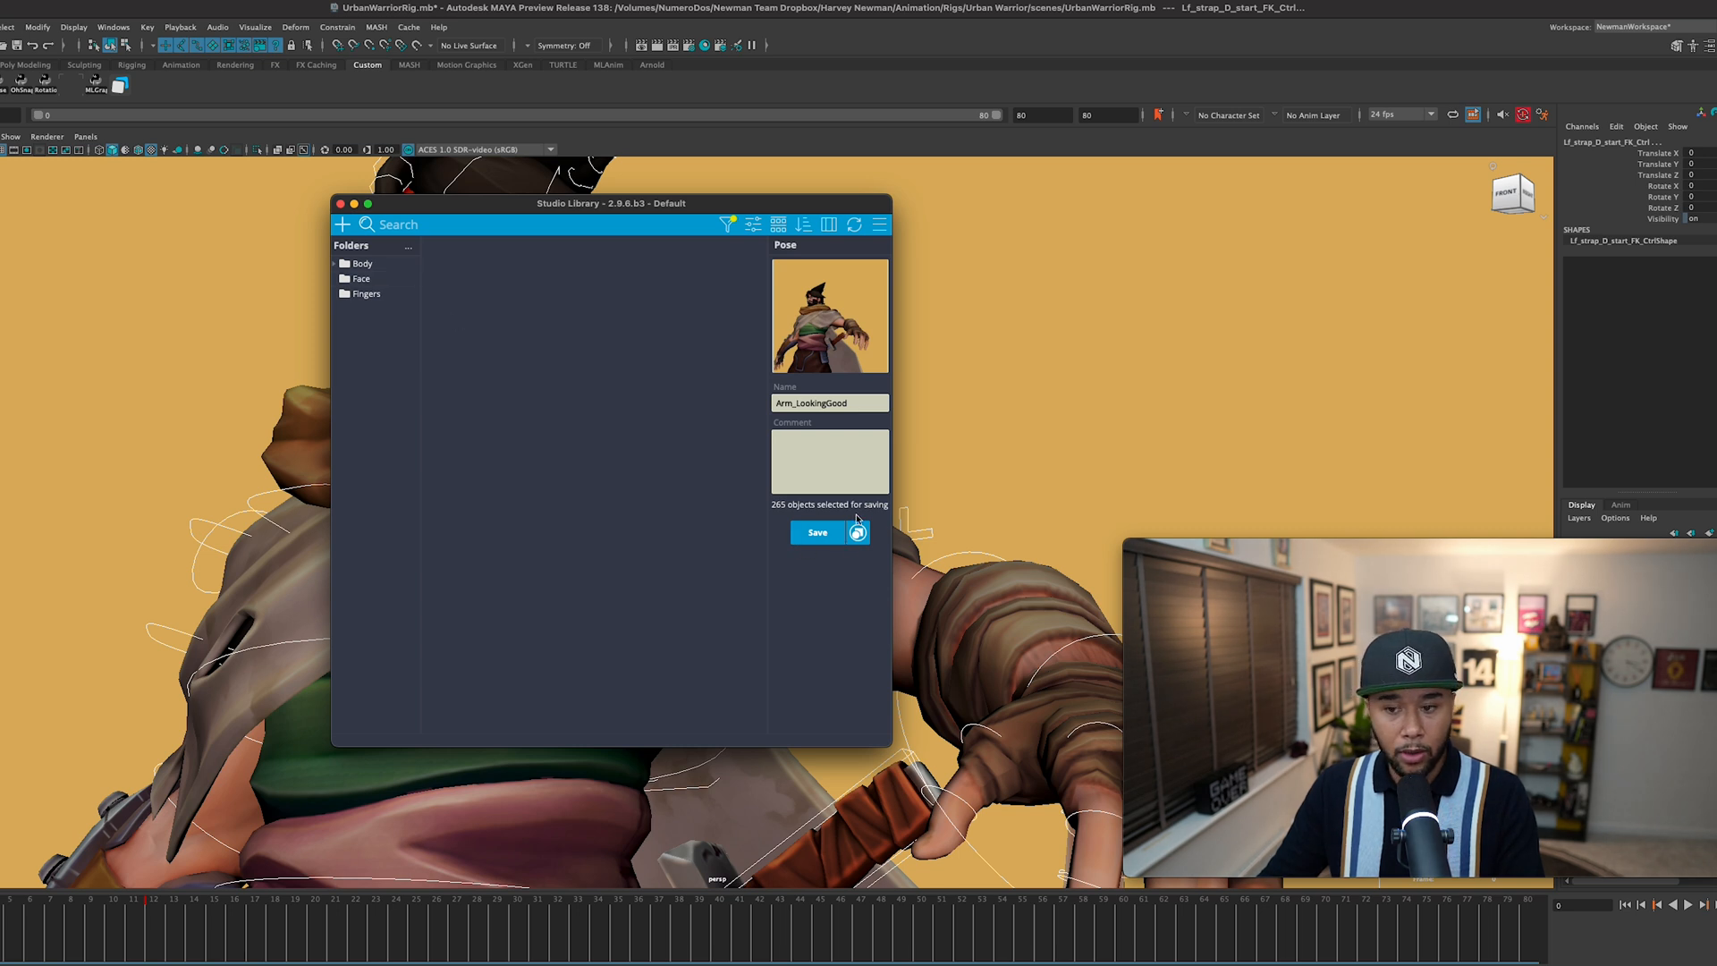
Step: Pick Body as the destination, save the pose, and select the saved Arm_LookingGood item
click(363, 262)
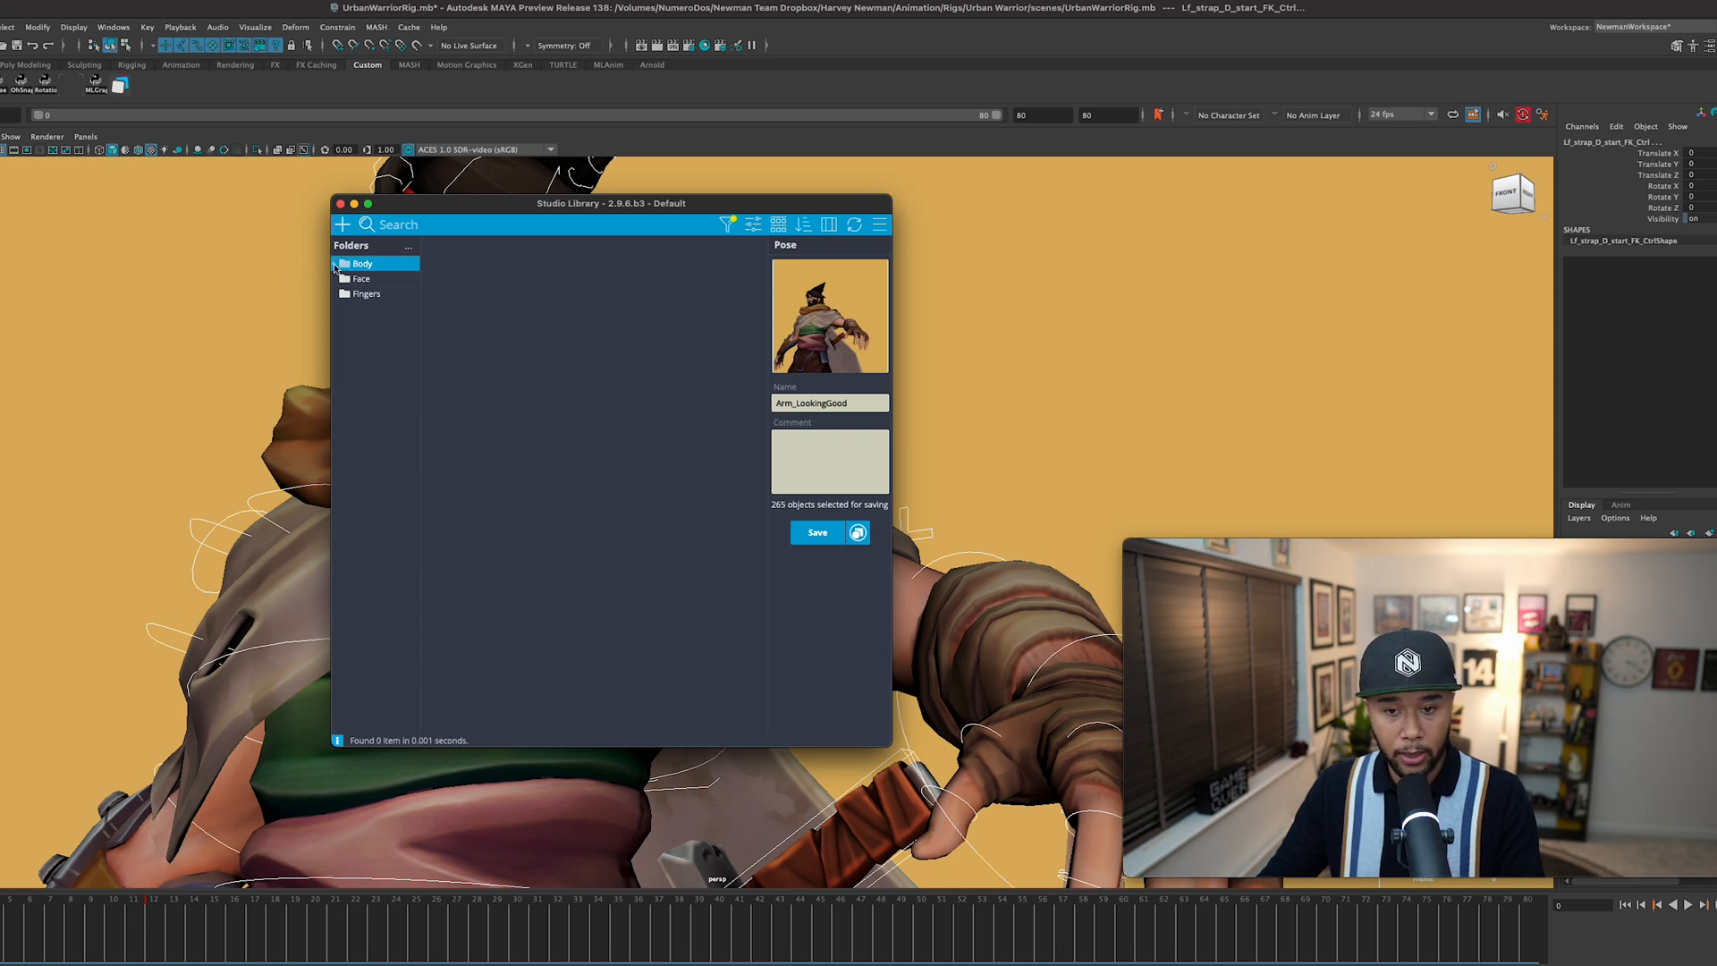
click(815, 532)
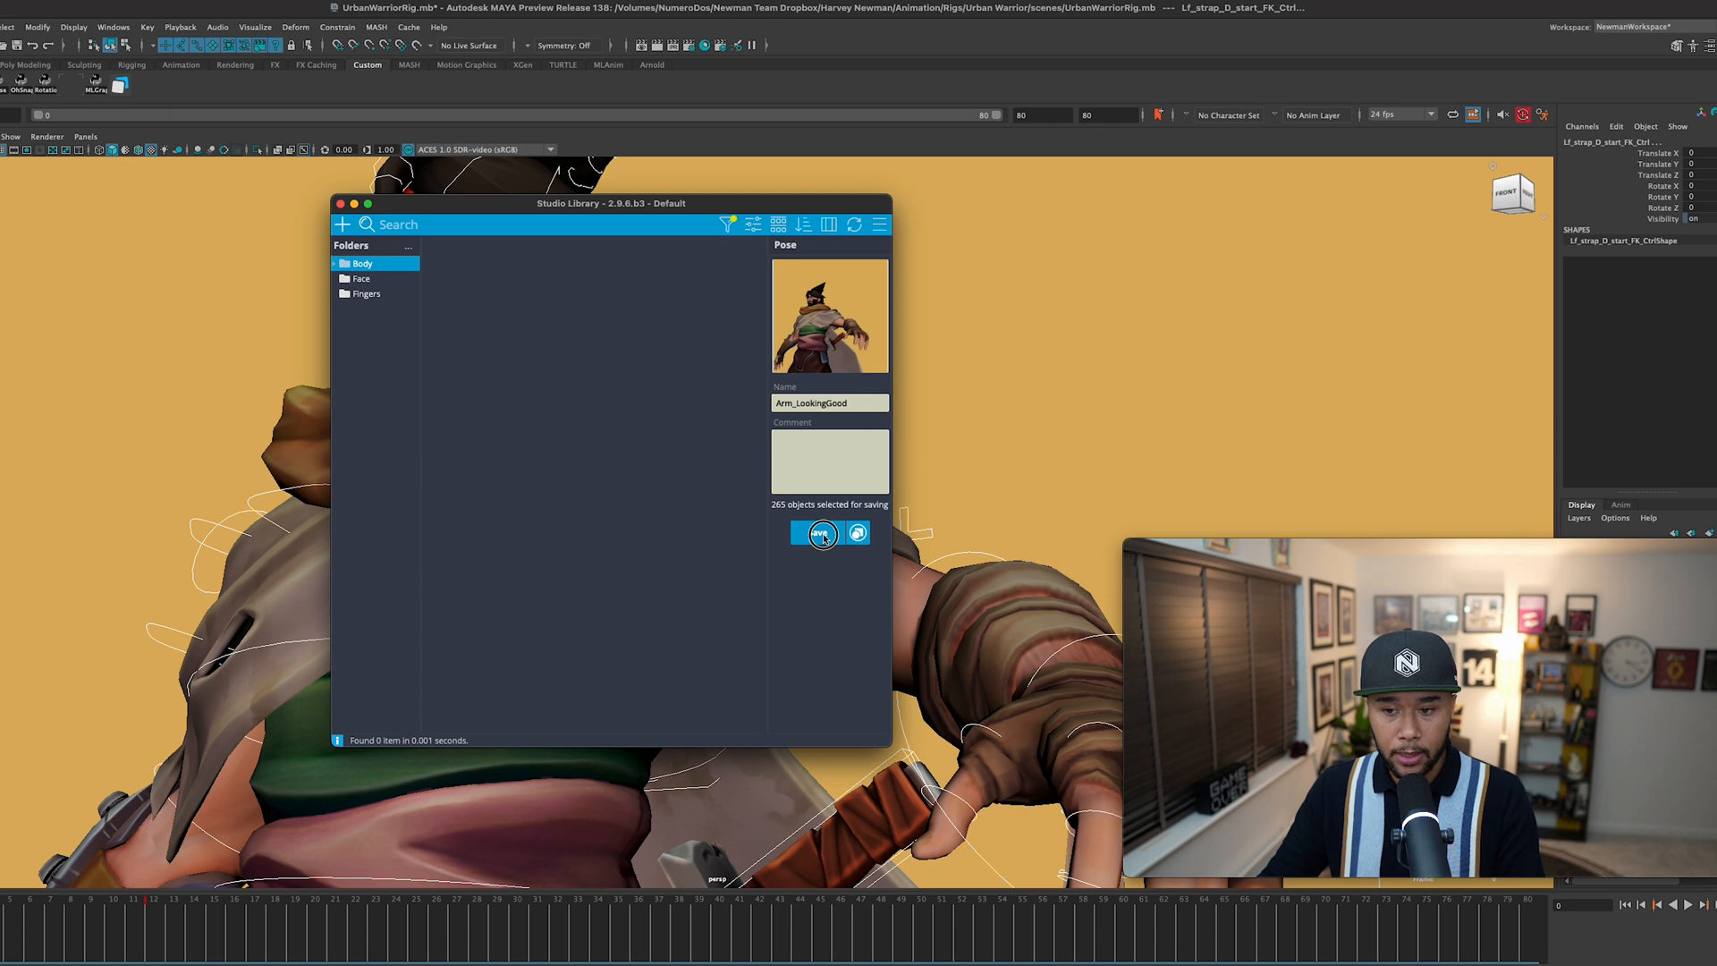
click(815, 533)
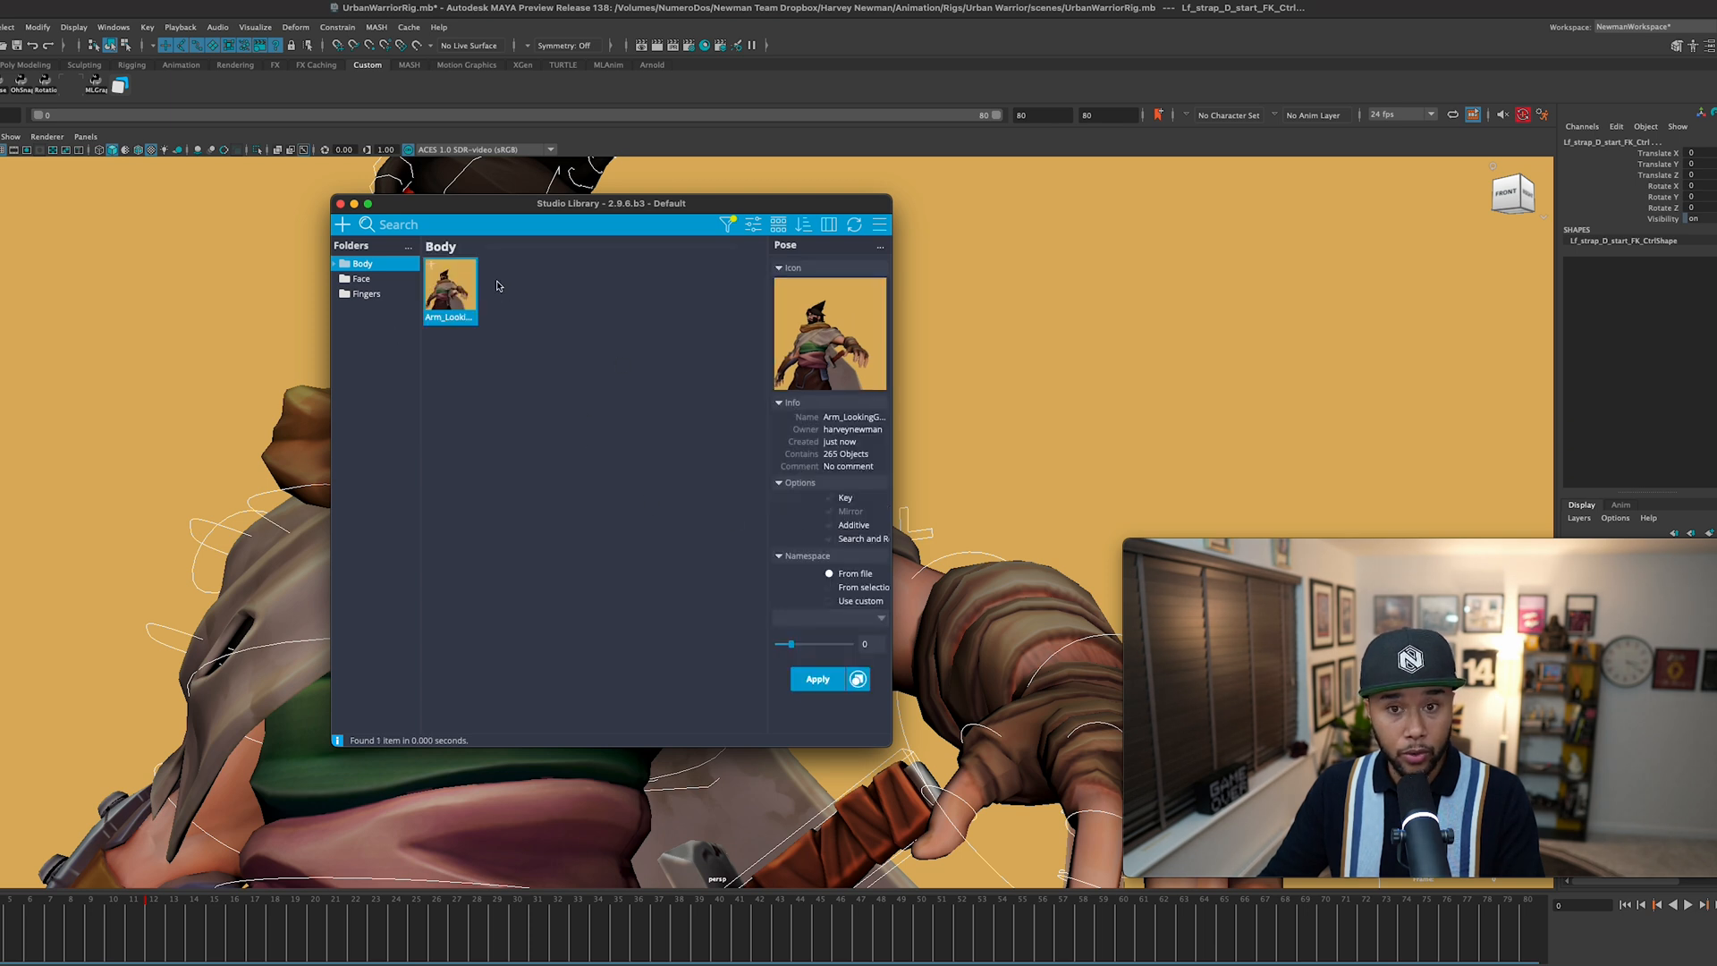
mouse_move(648, 433)
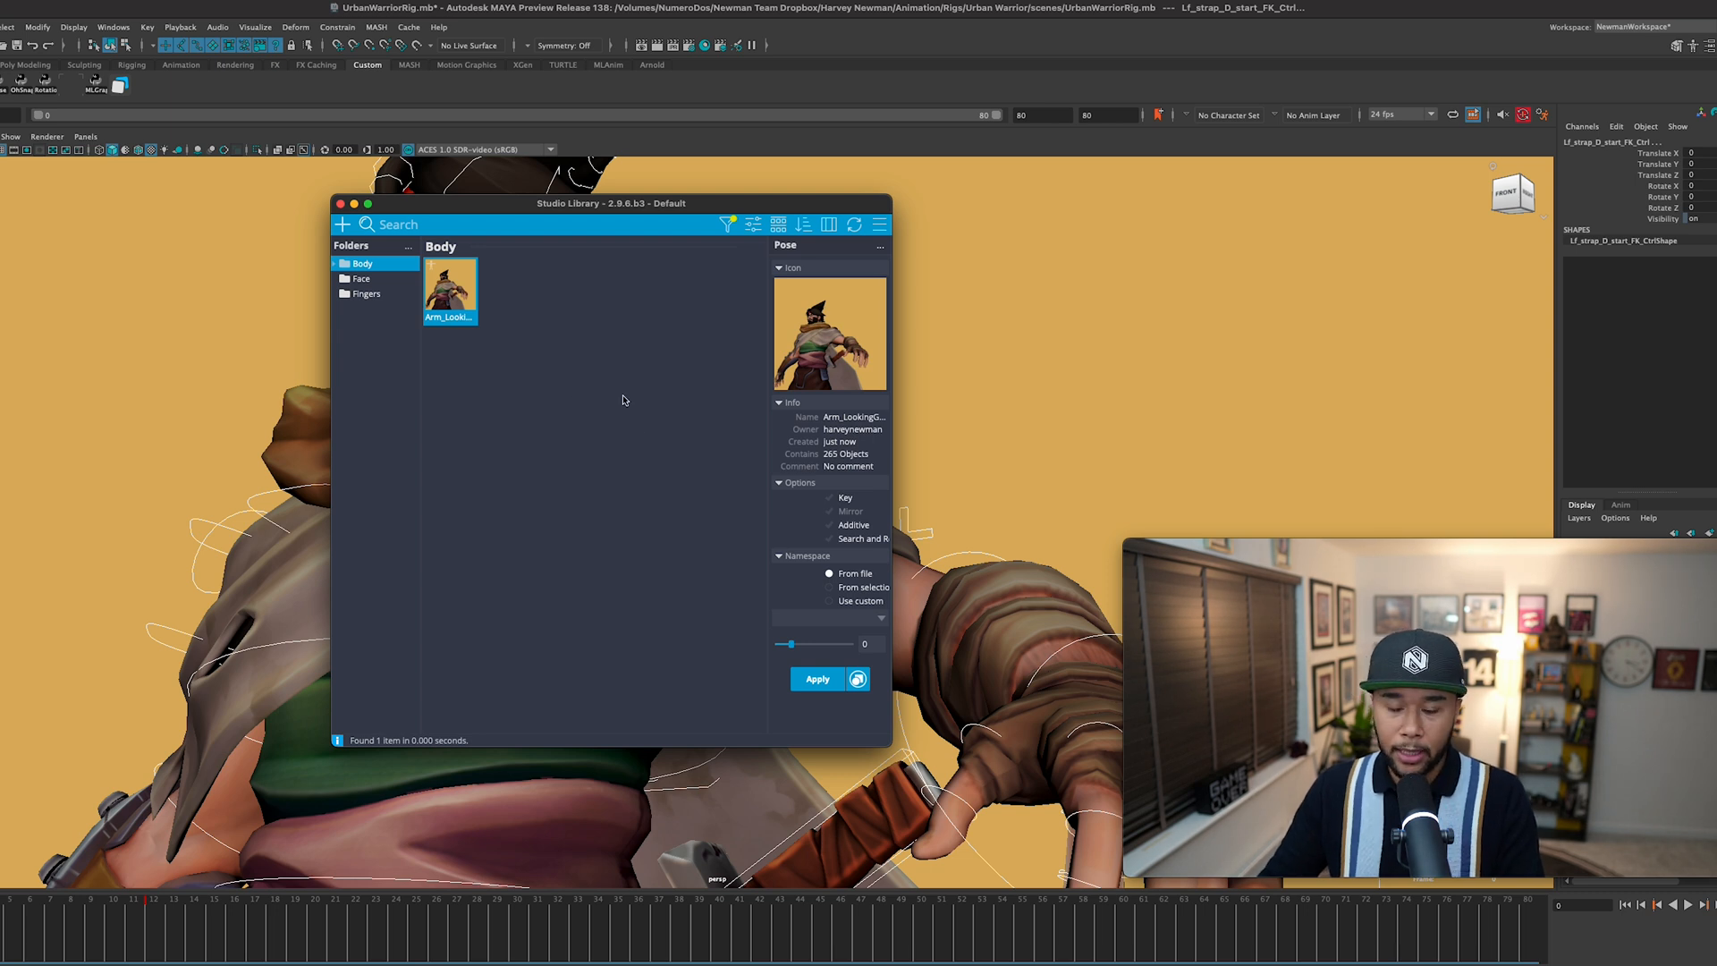
mouse_move(674, 284)
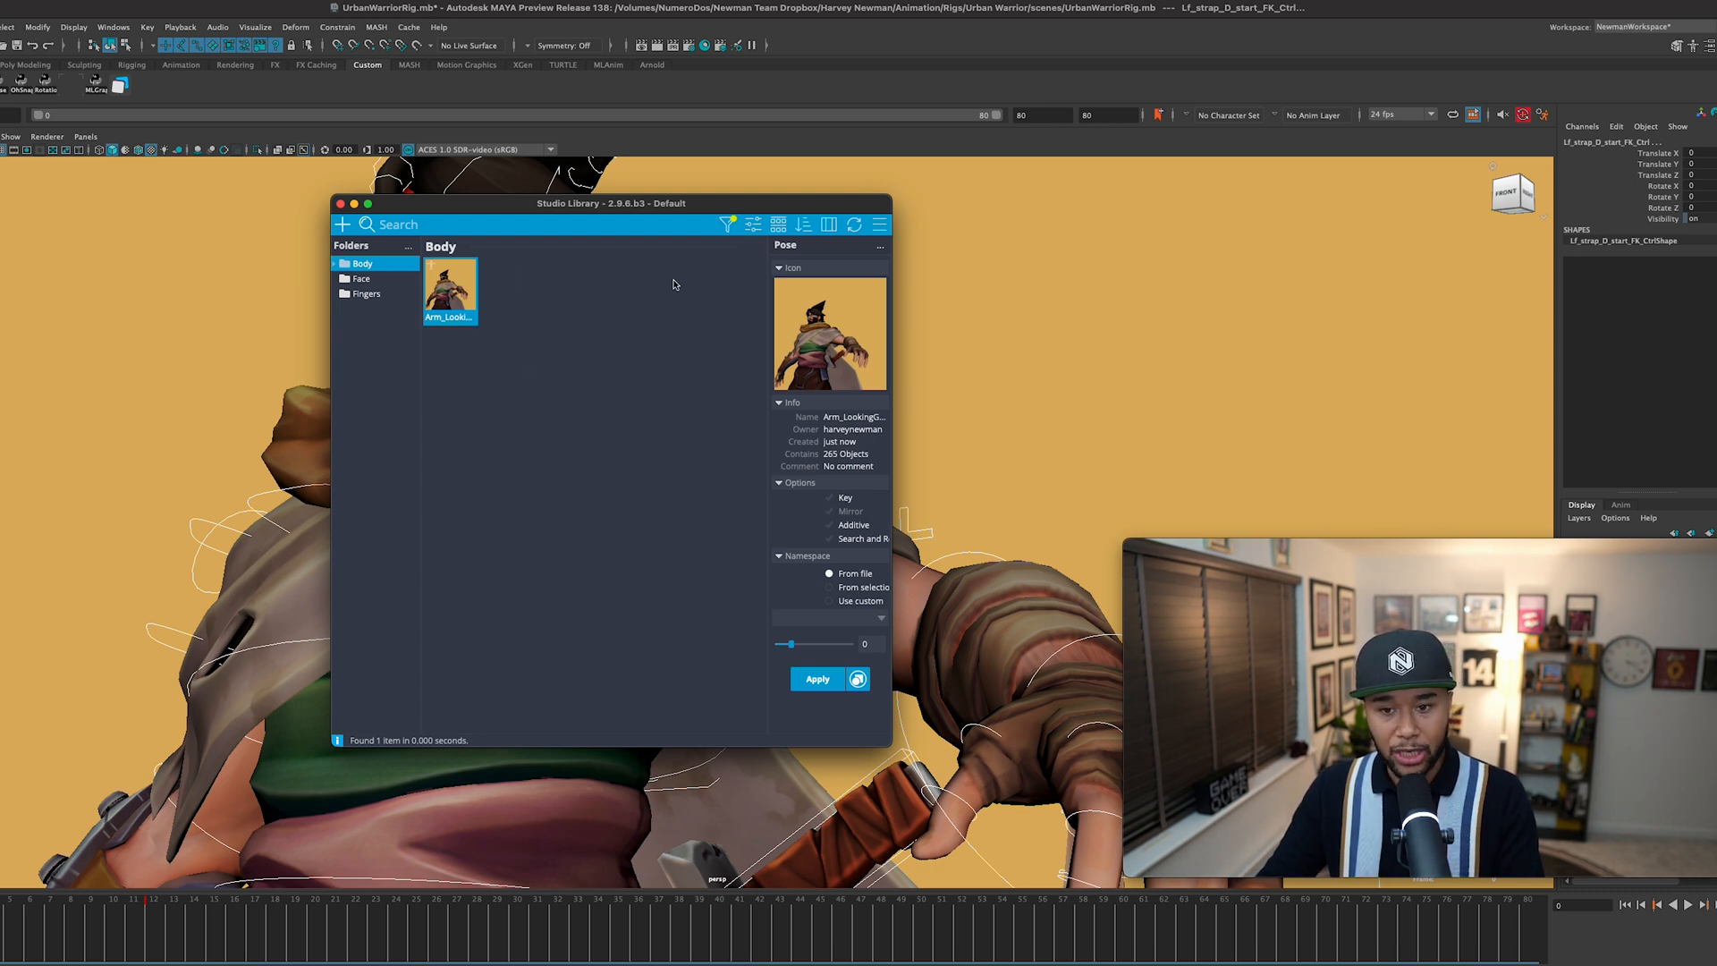
mouse_move(608, 372)
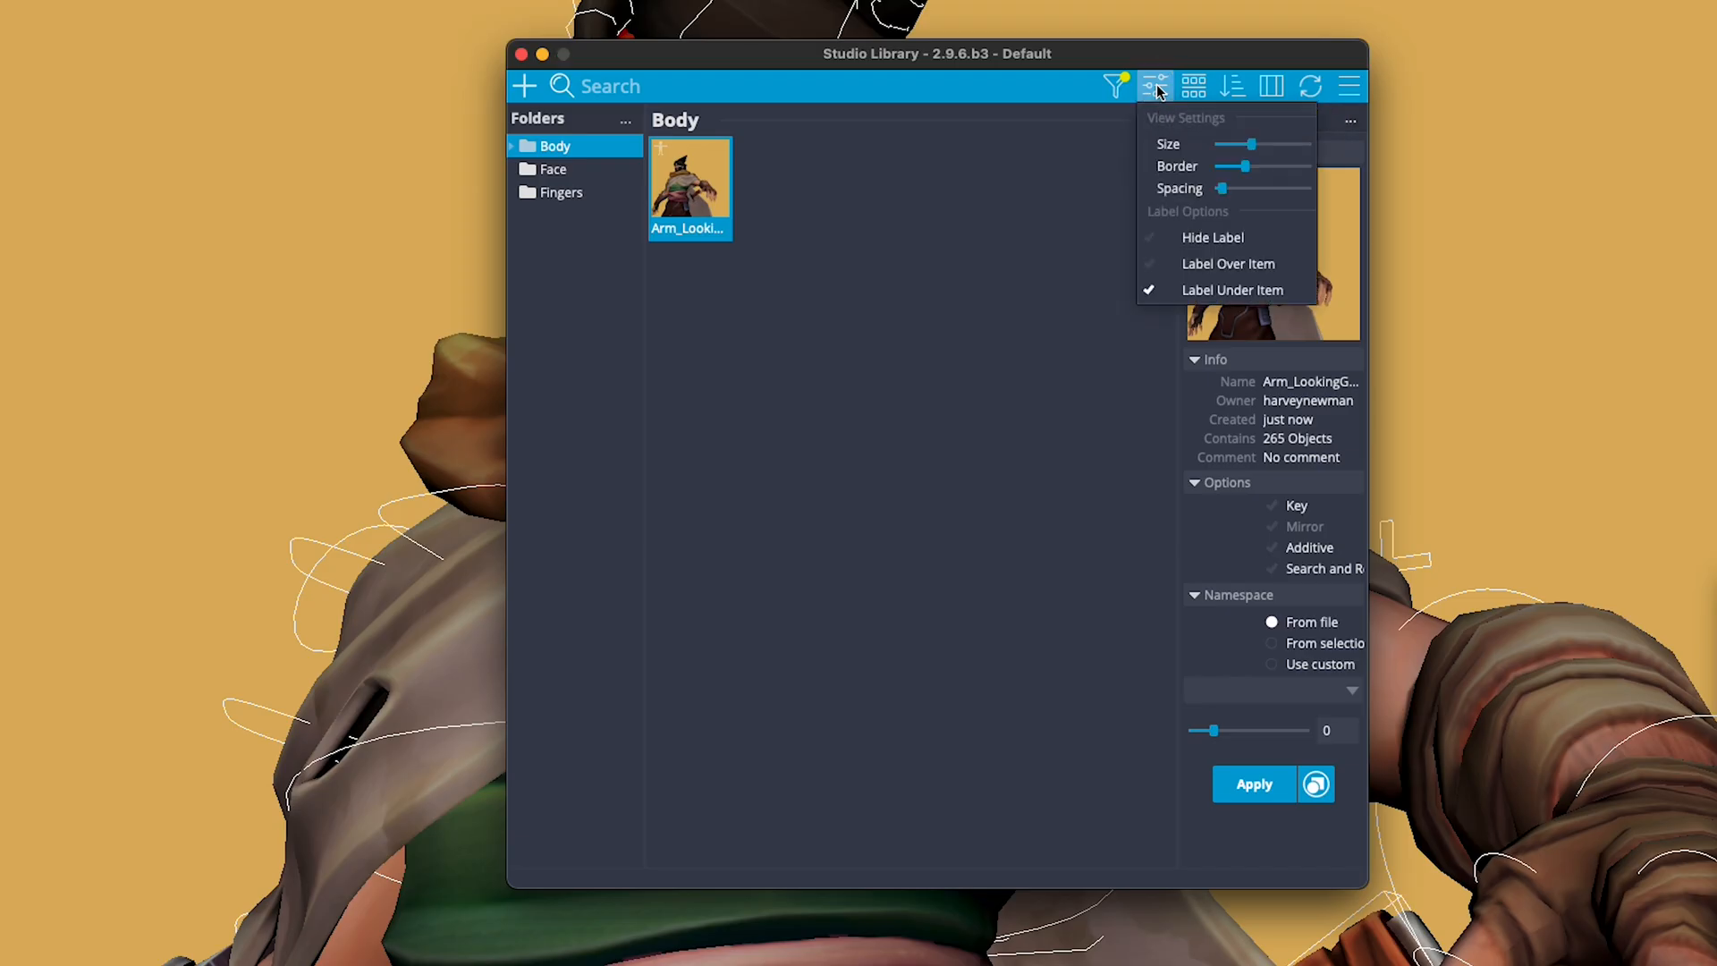
Step: Enlarge the pose thumbnails to about 195% size and adjust the border thickness
drag(1281, 143, 1254, 145)
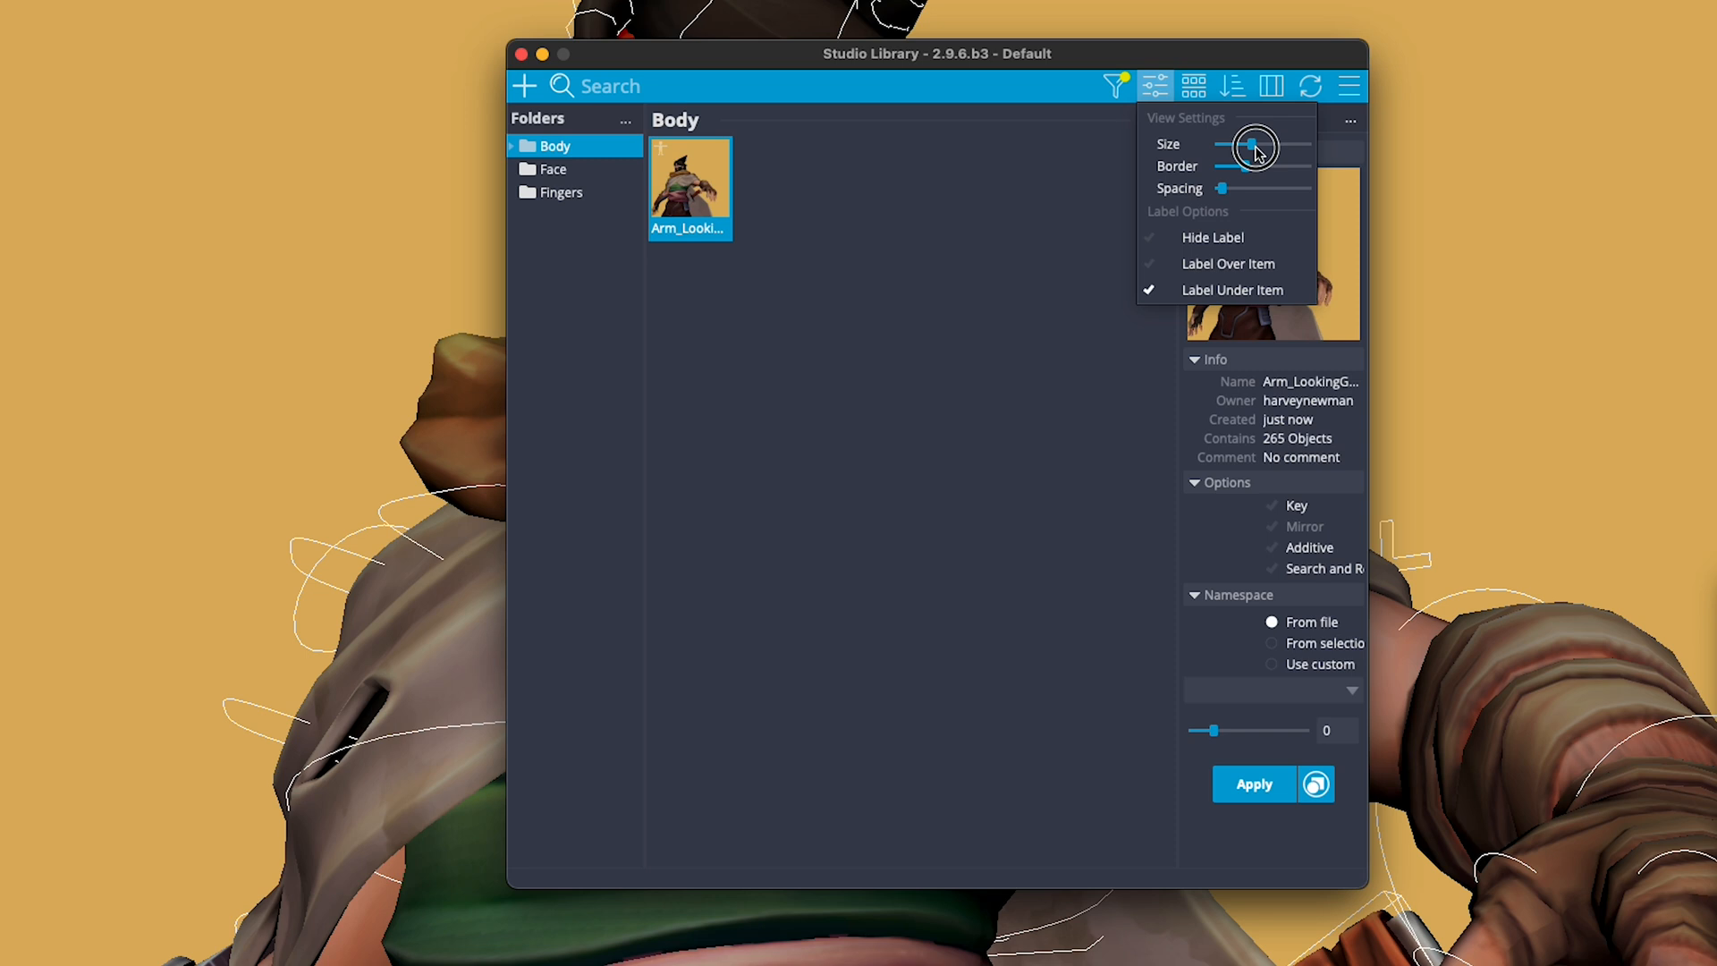
drag(1254, 147, 1298, 147)
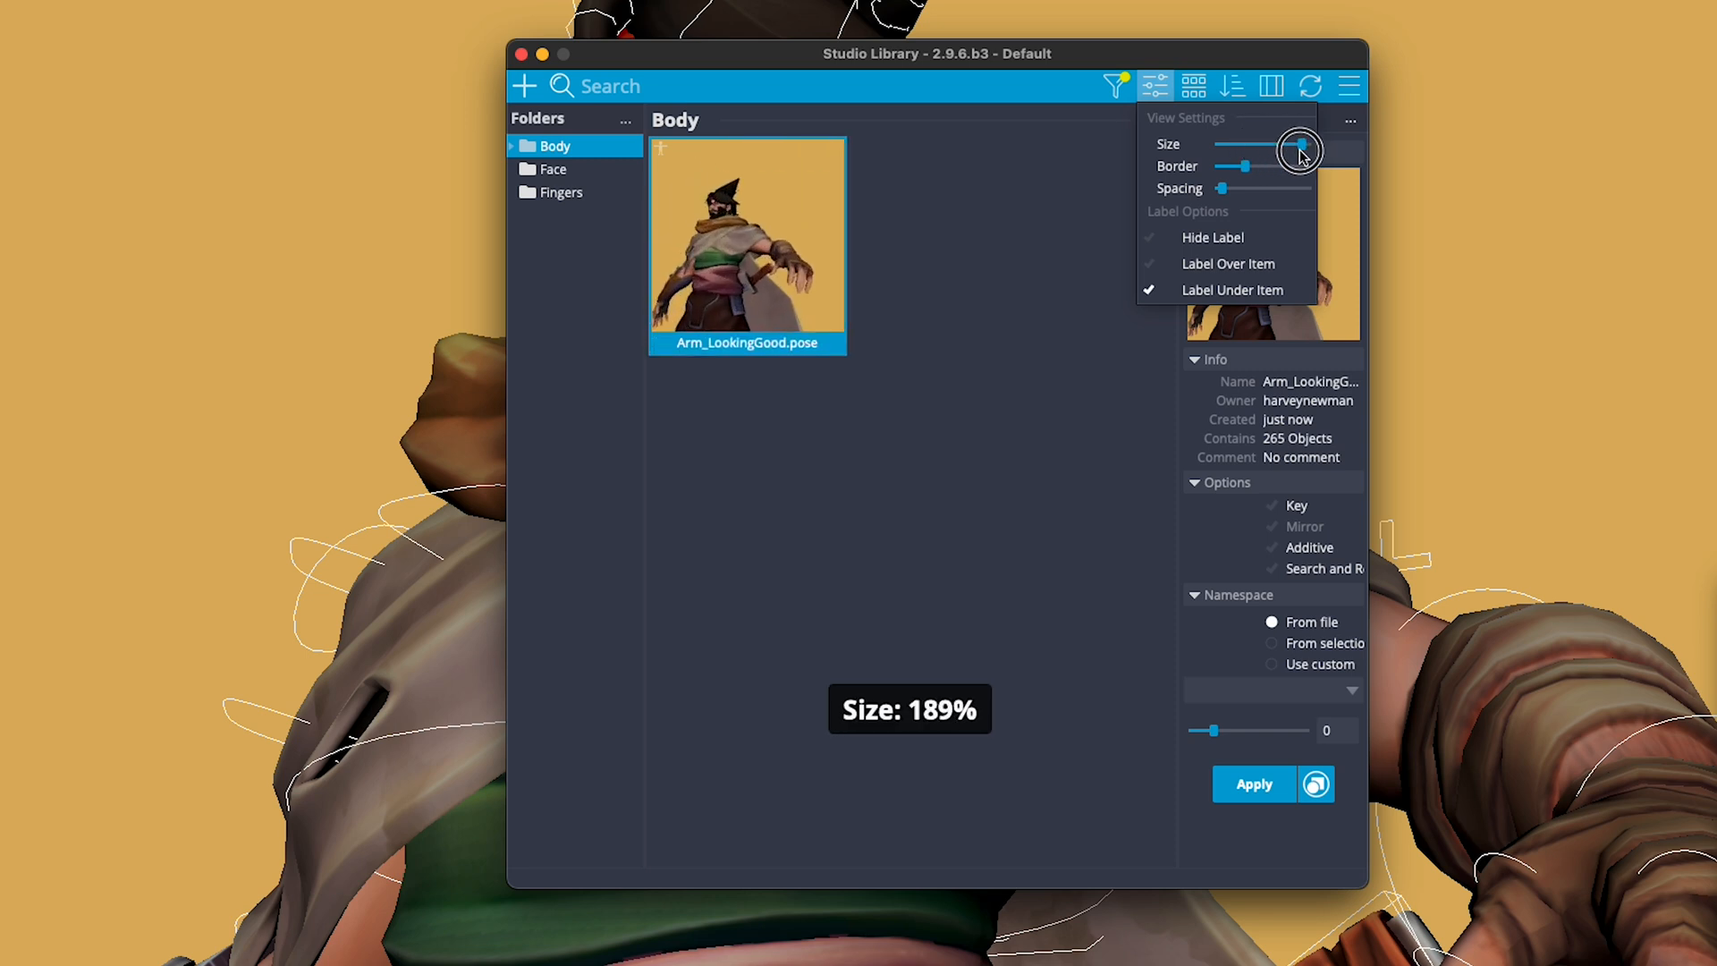
drag(1298, 143, 1303, 143)
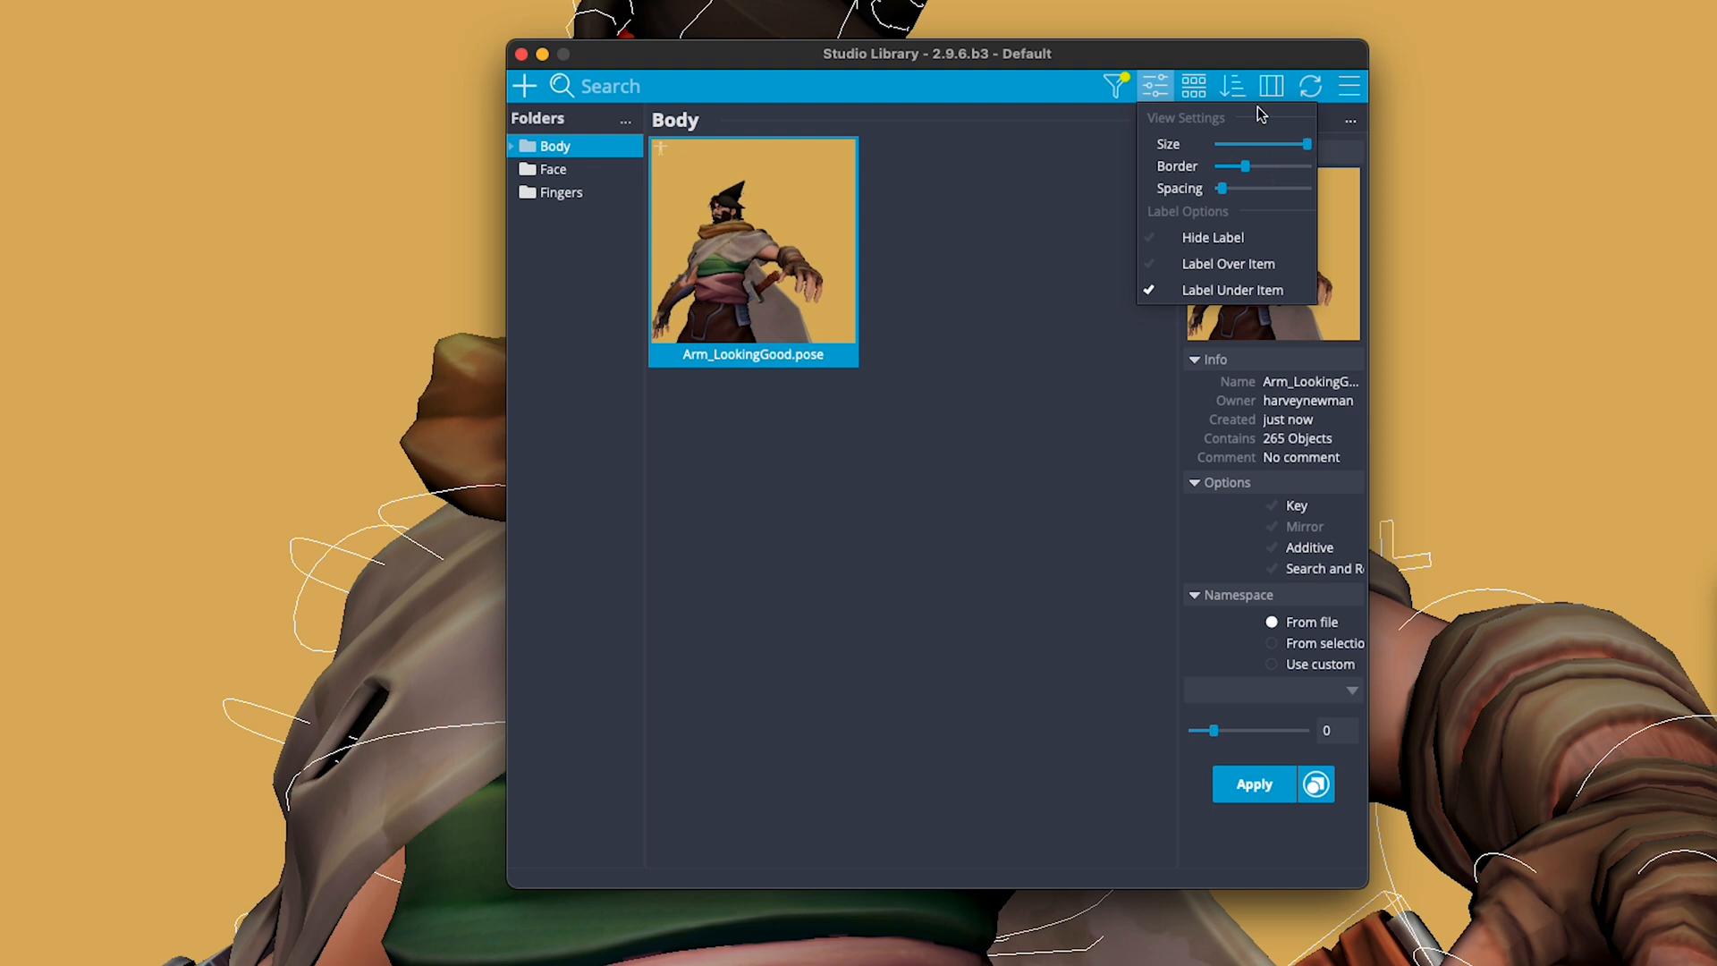
drag(1279, 165, 1246, 166)
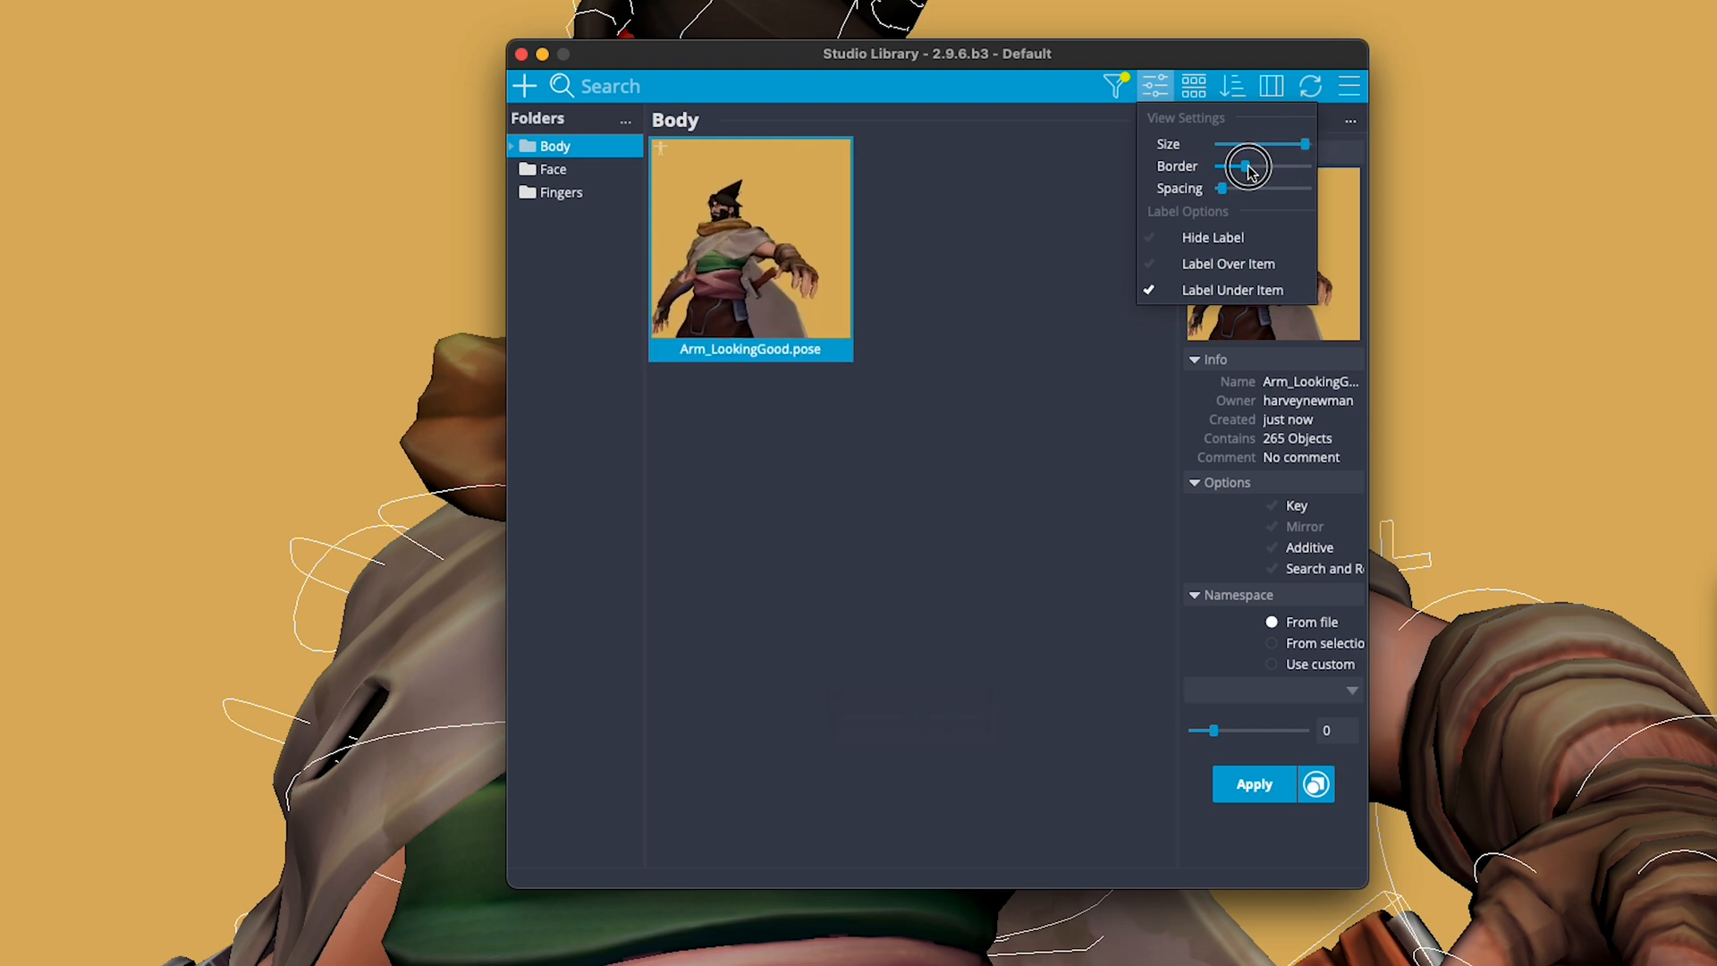
drag(1245, 166, 1283, 167)
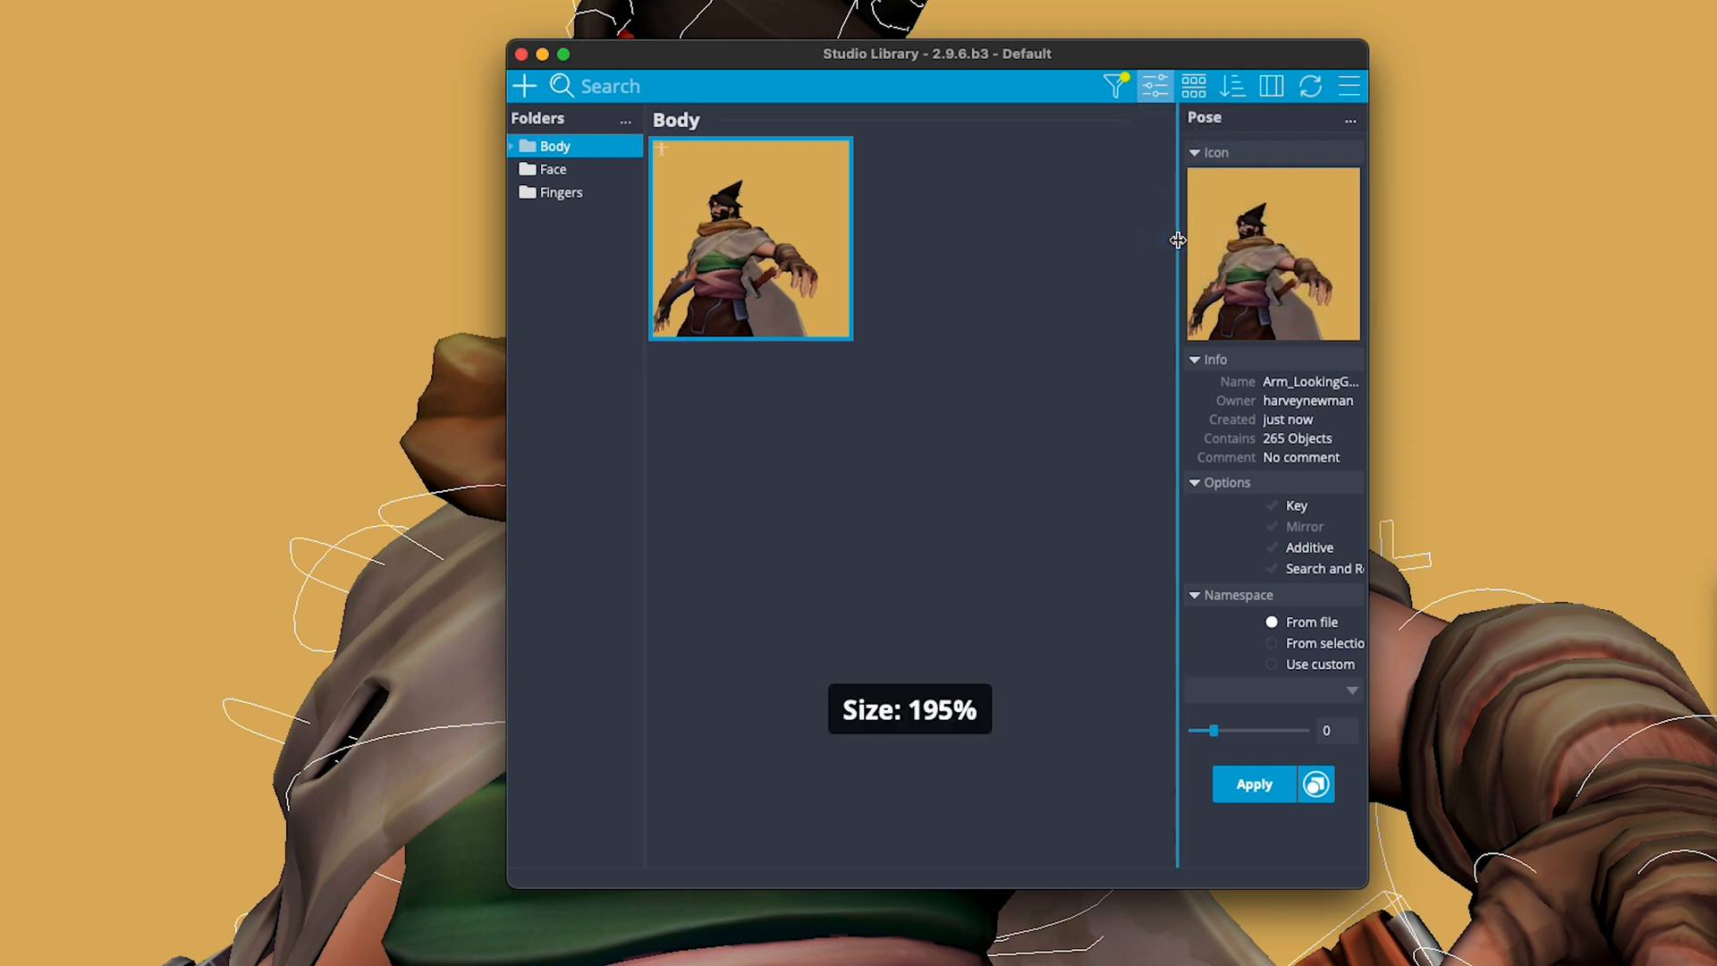
mouse_move(1166, 239)
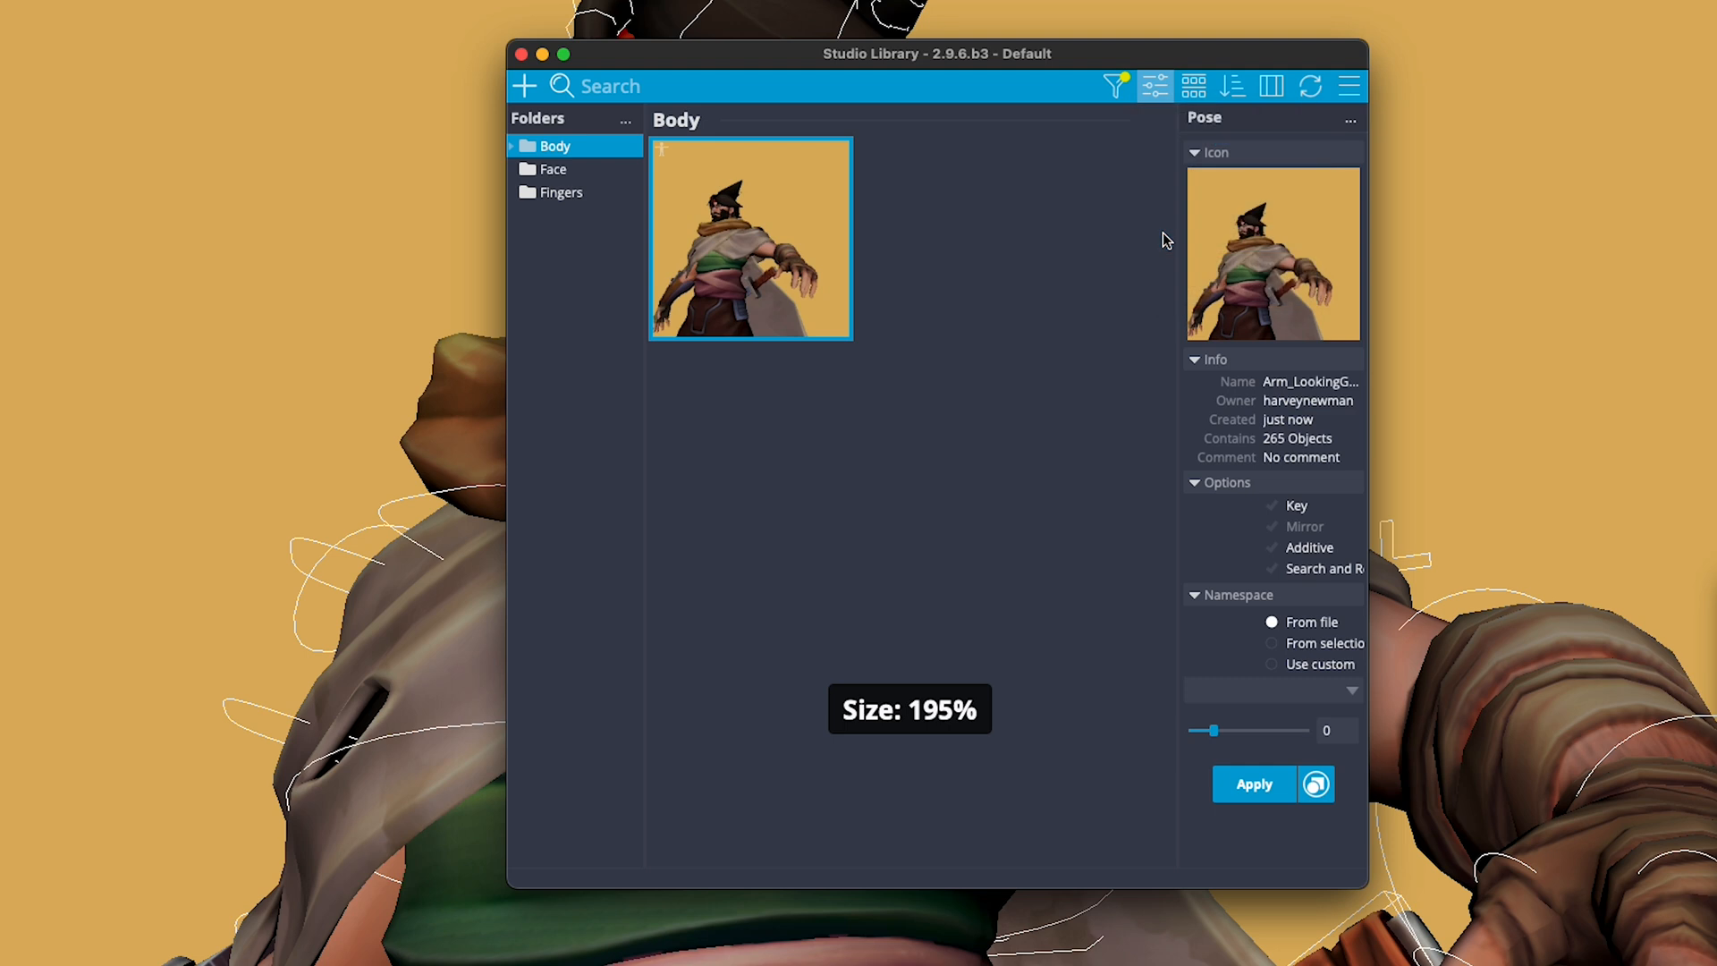
Step: Set the view to Label Over Item so pose names overlay the thumbnails
click(1155, 86)
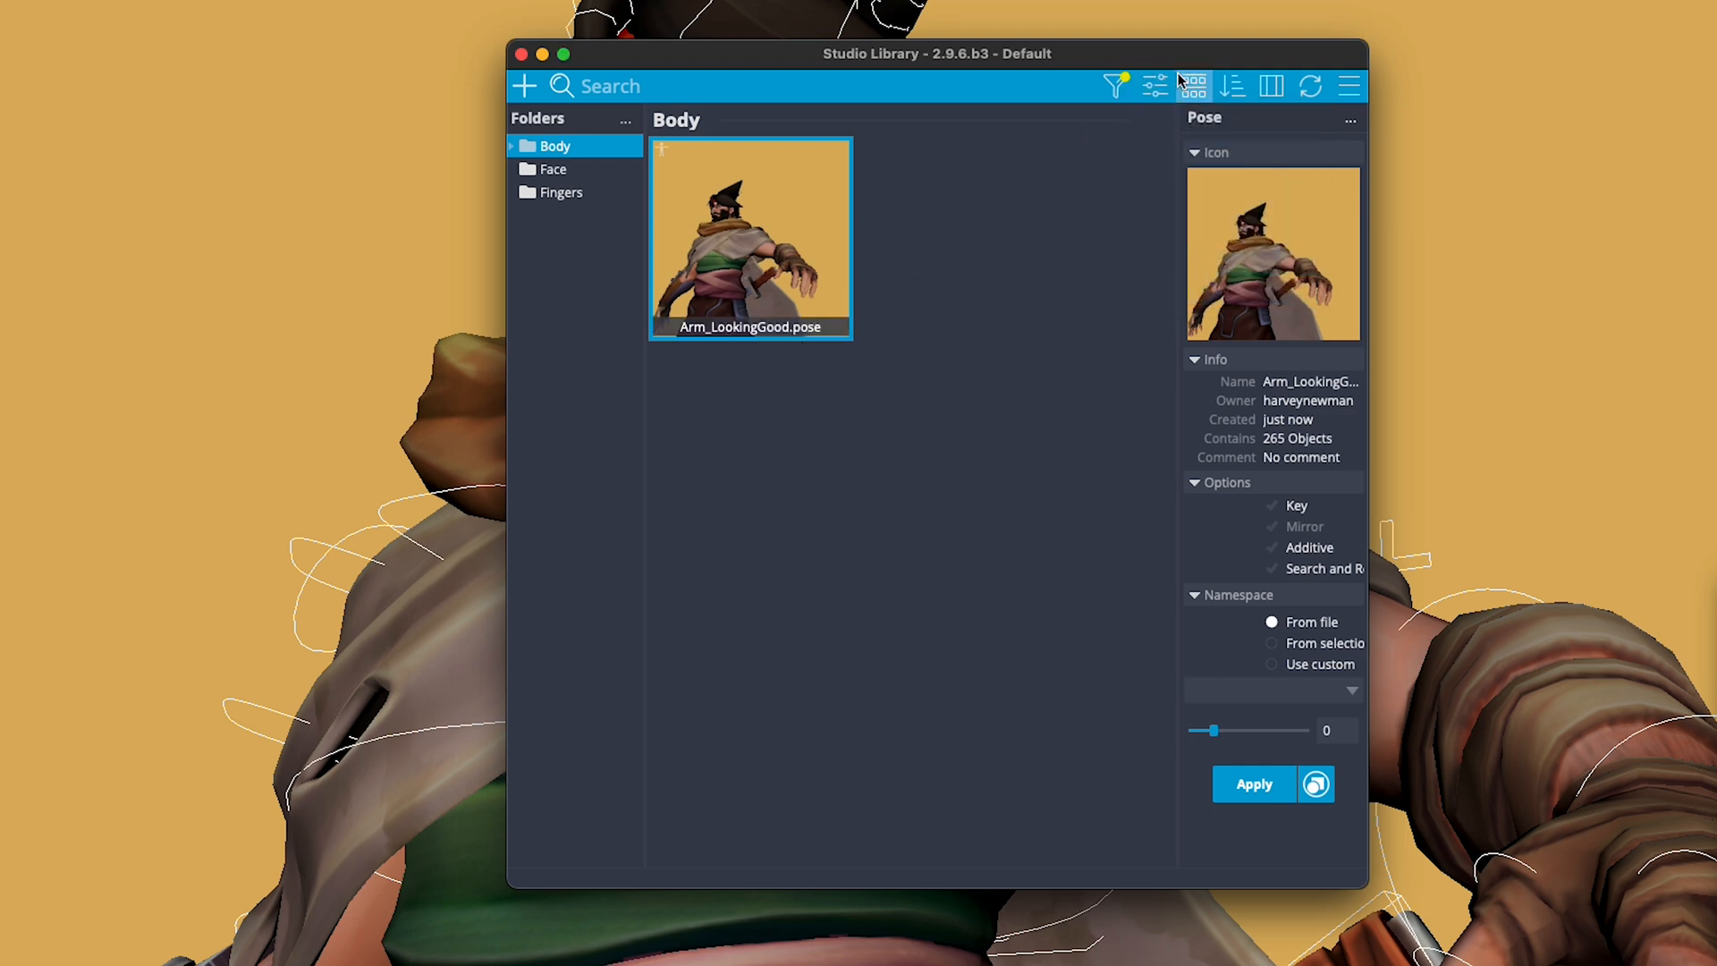
click(1152, 86)
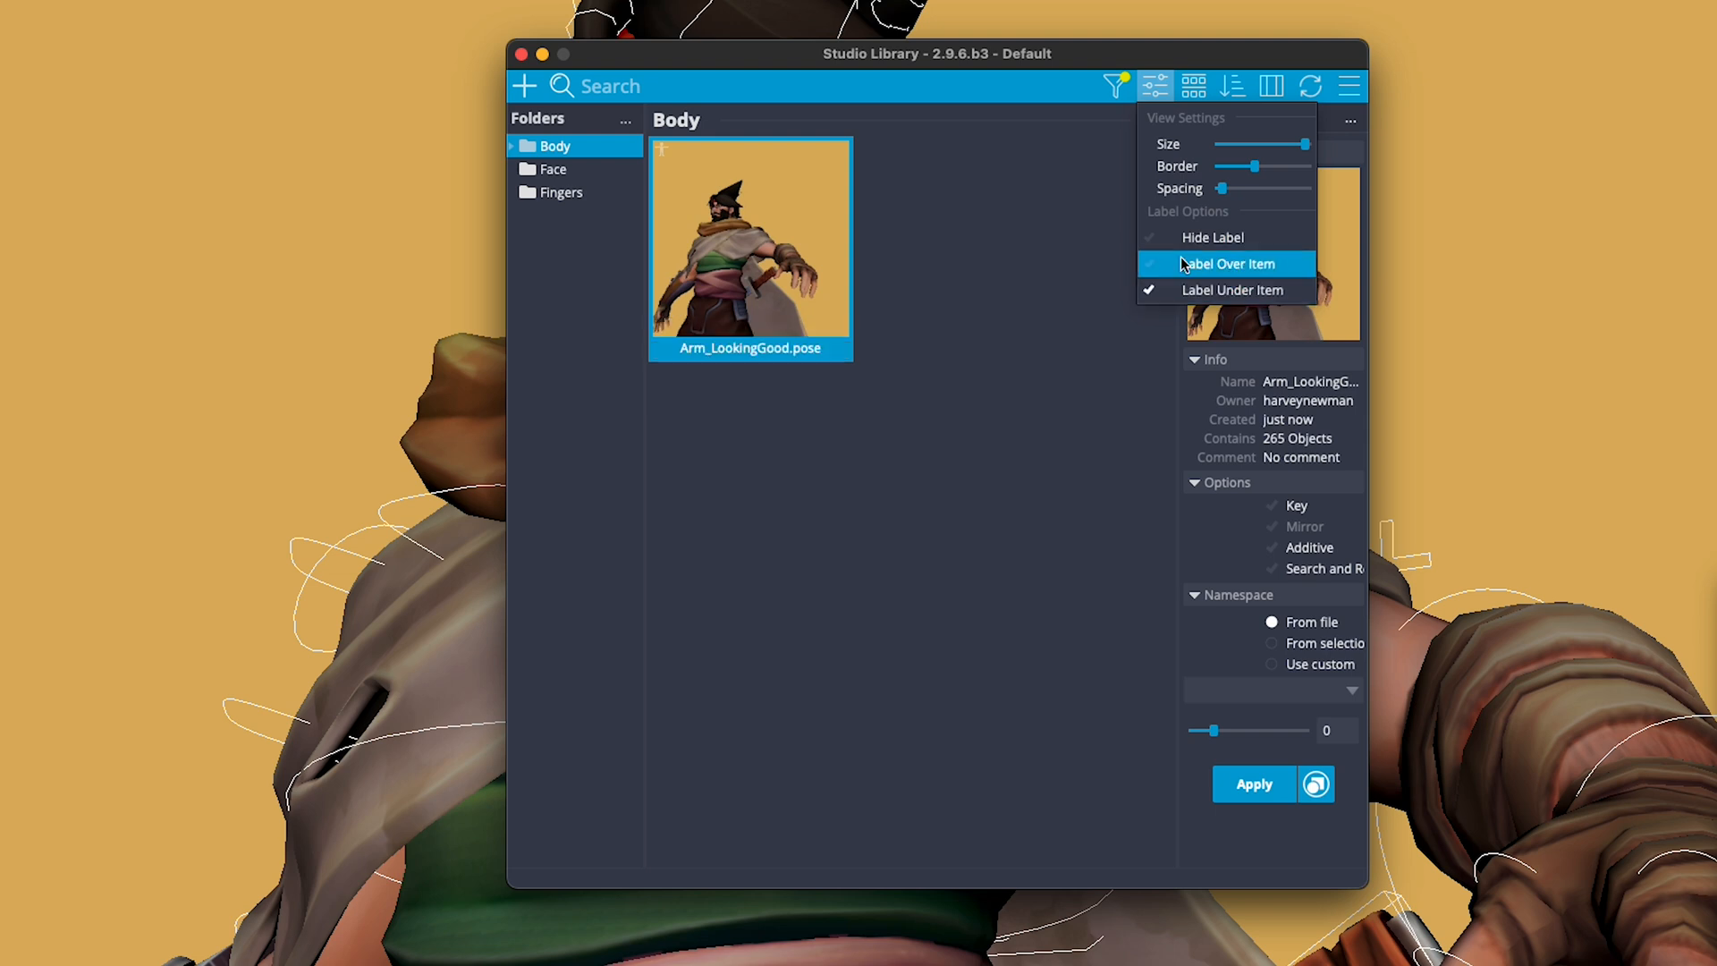
click(1193, 86)
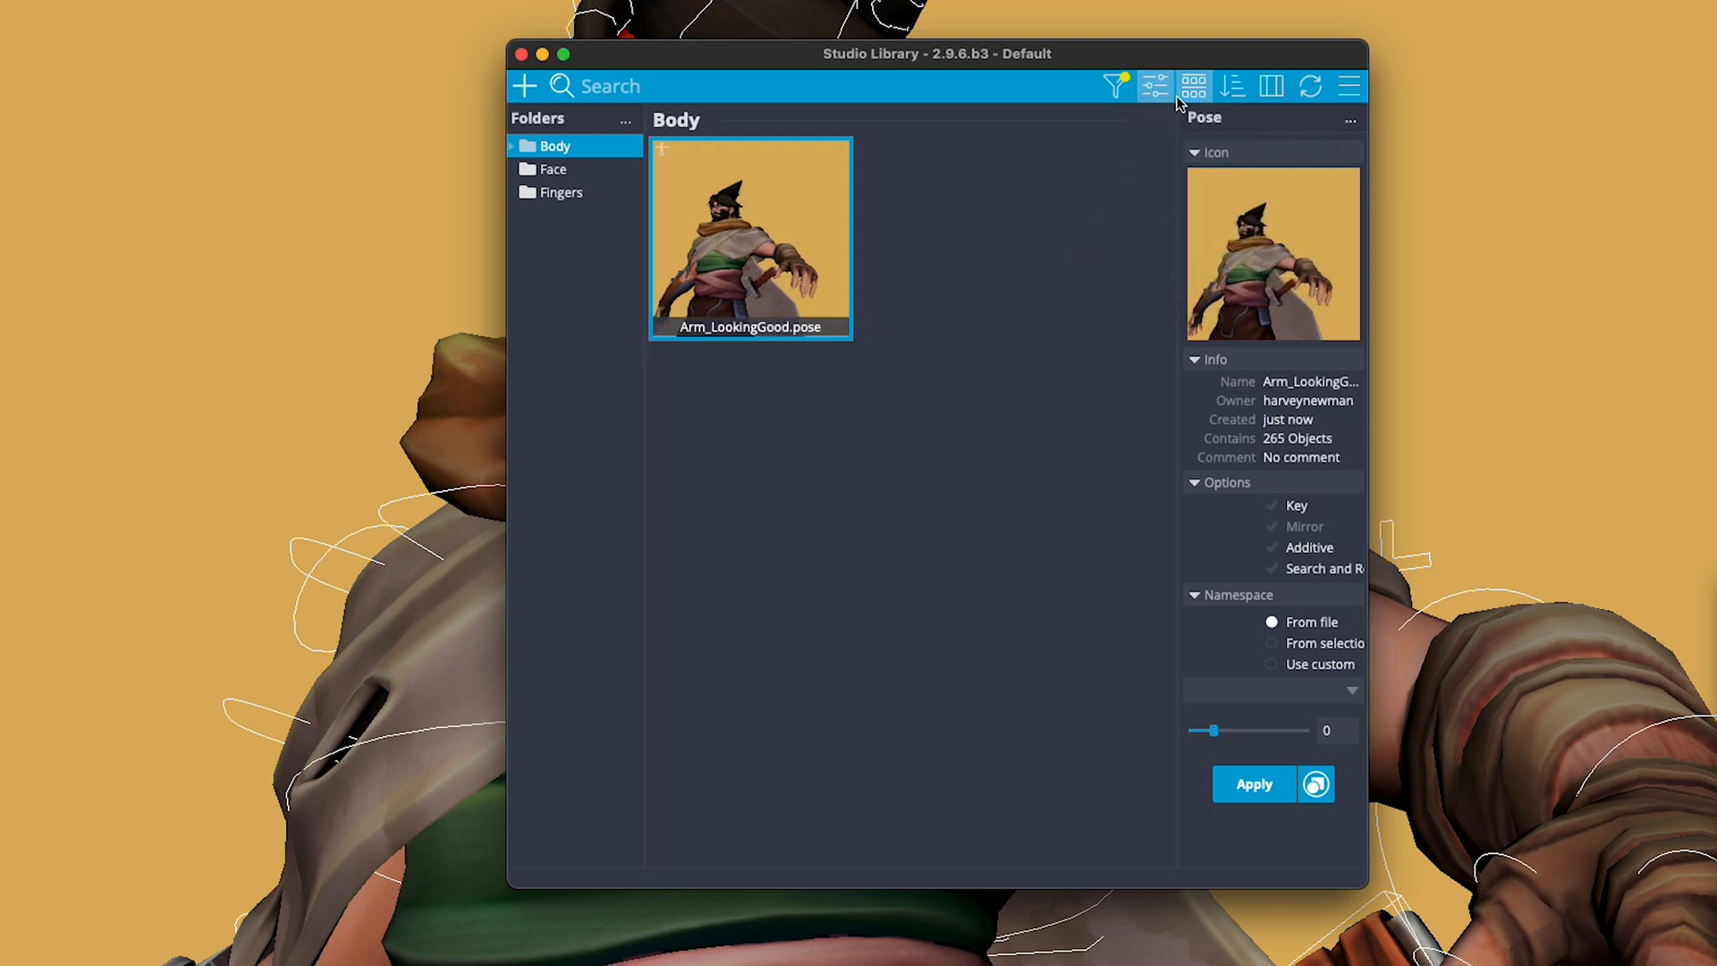
click(1232, 86)
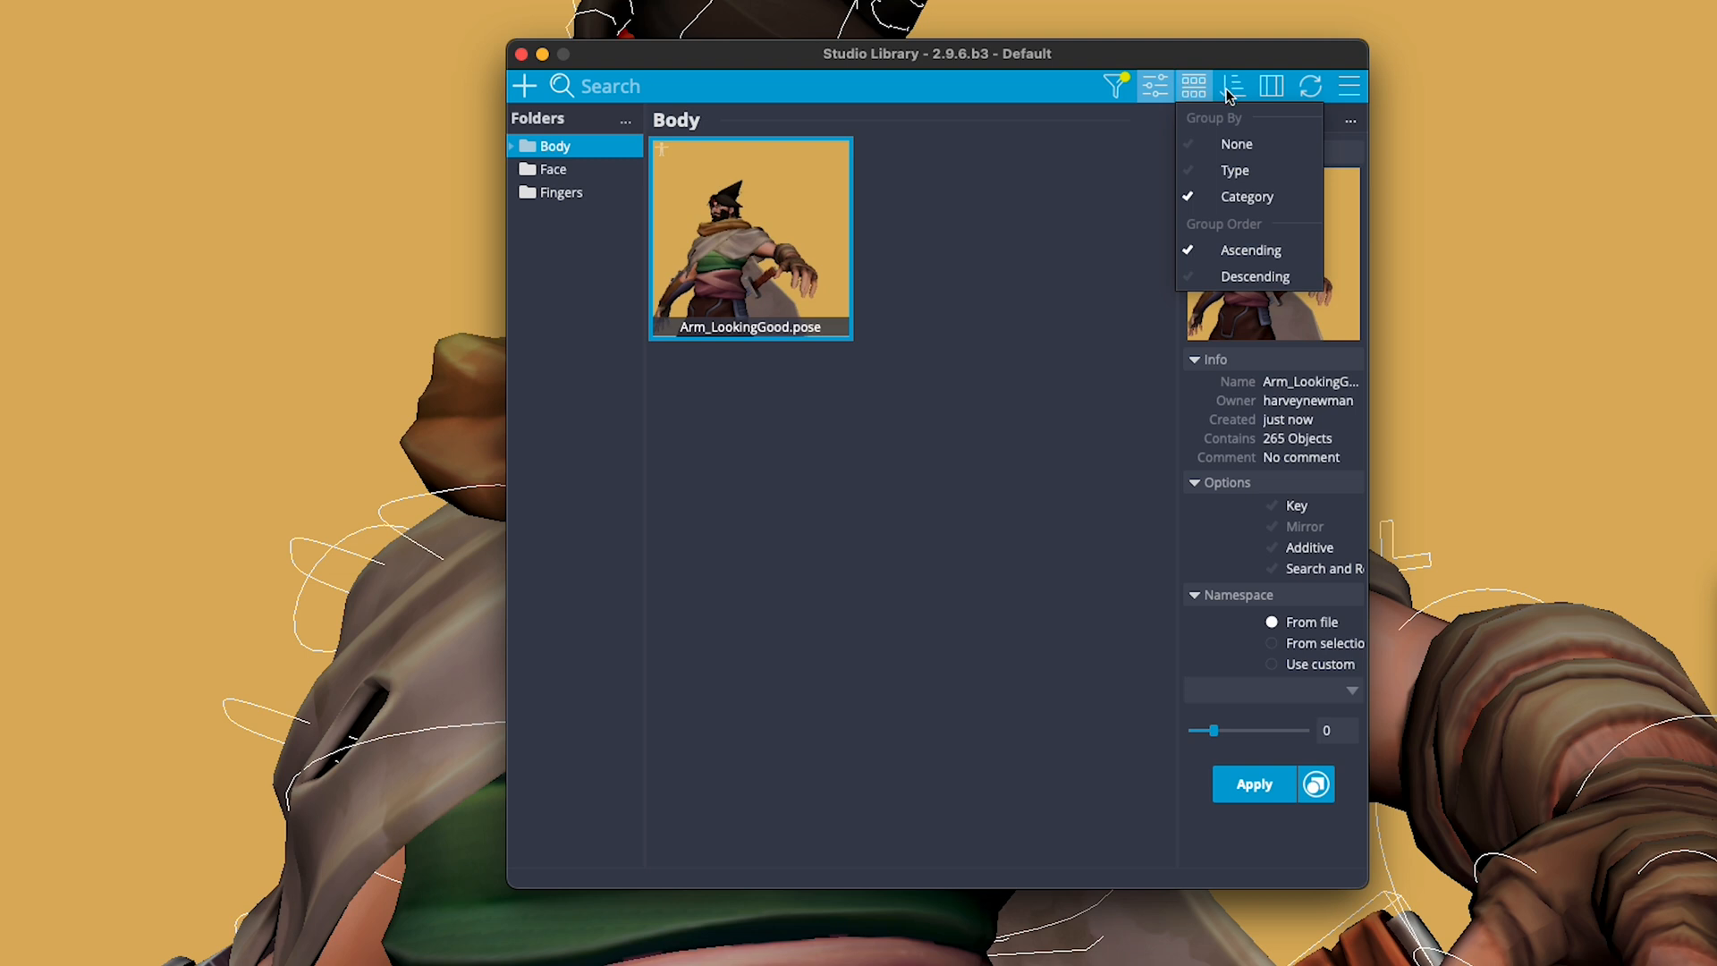
mouse_move(1247, 196)
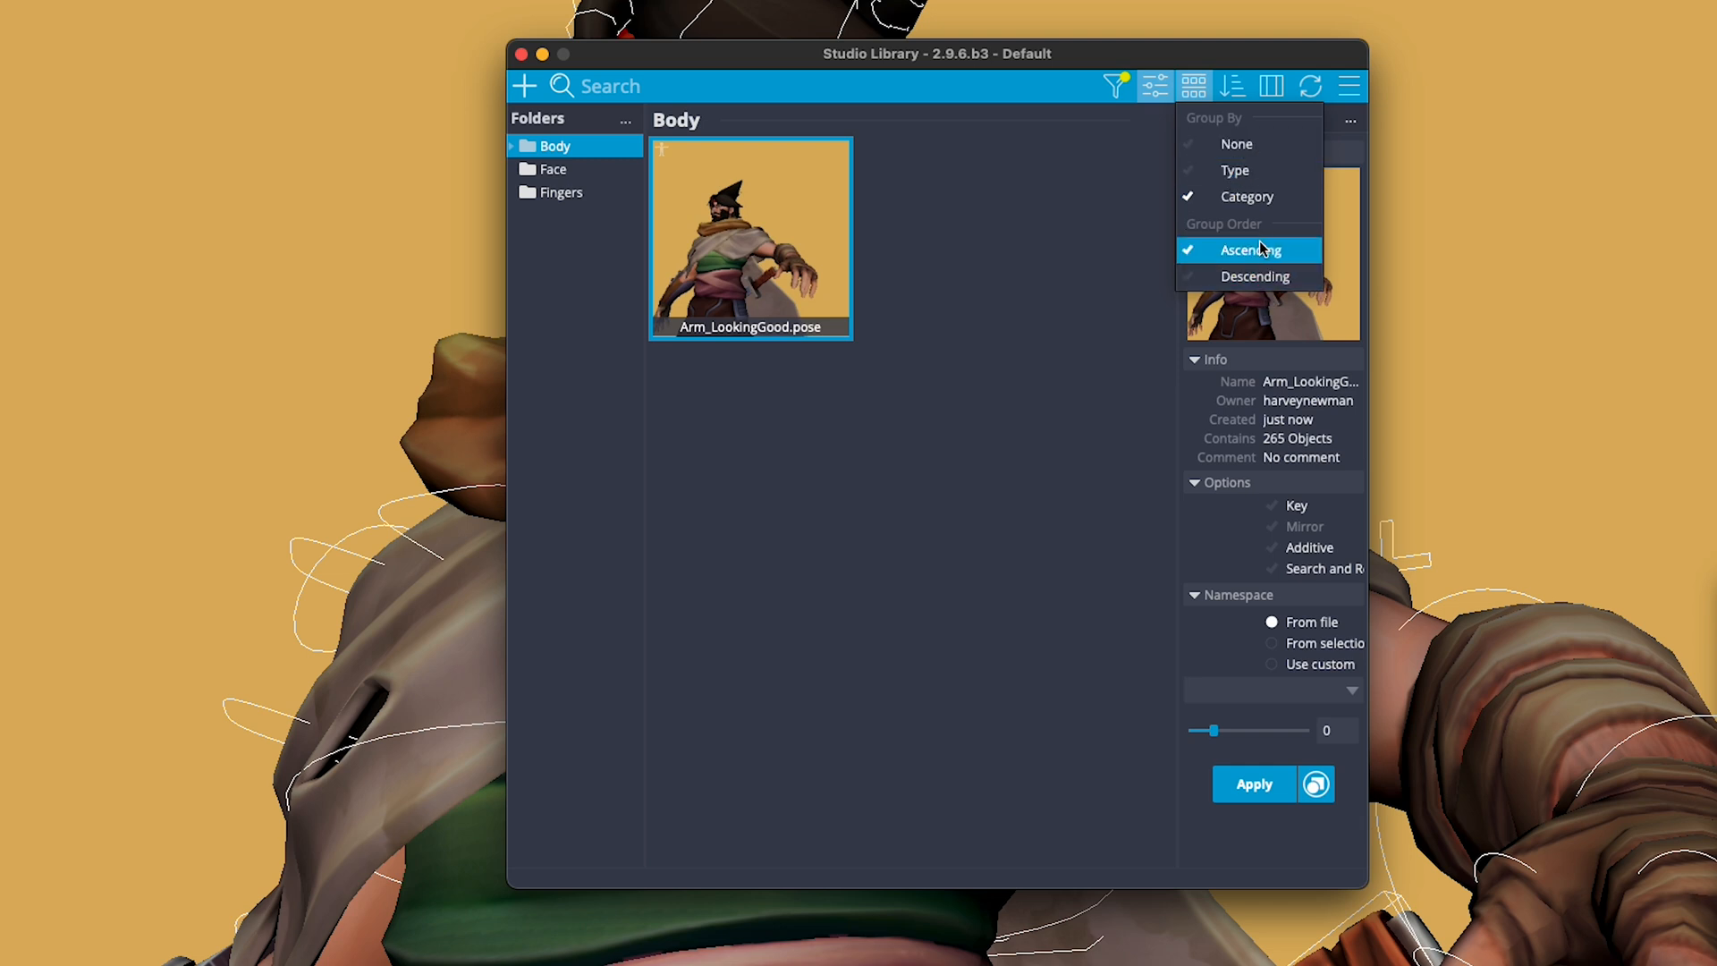
mouse_move(1183, 190)
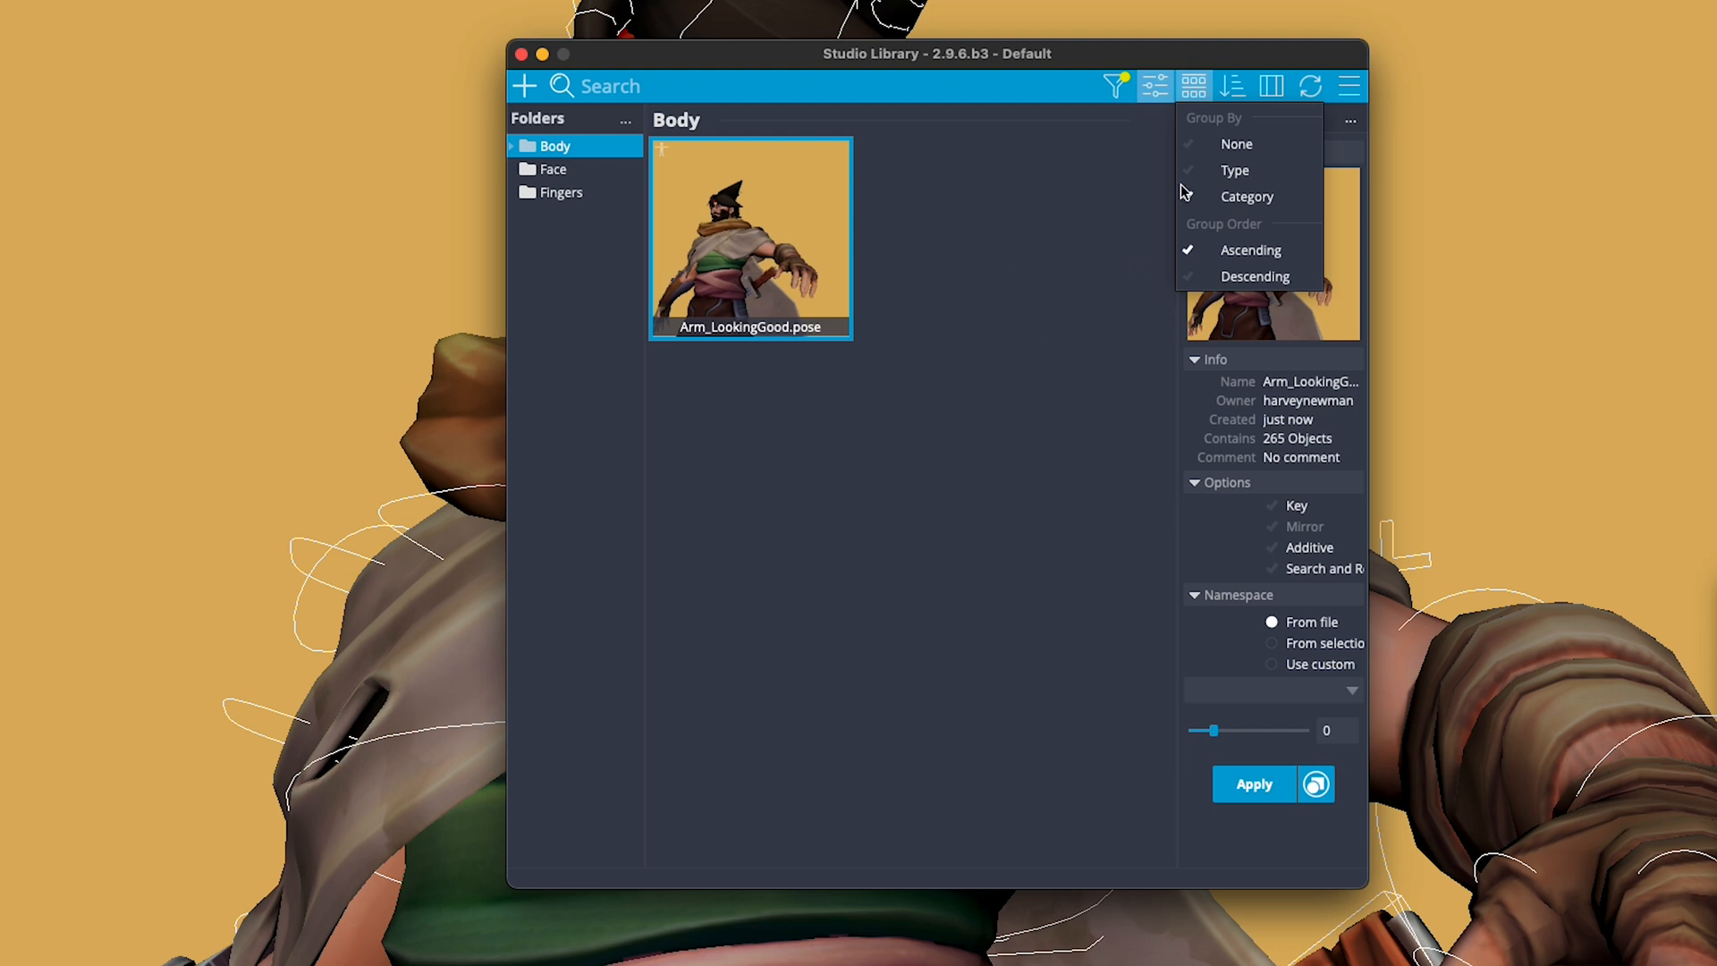
Step: Review the sort options, then hide the sidebar and preview panels, leaving the Body pose grid
click(1230, 86)
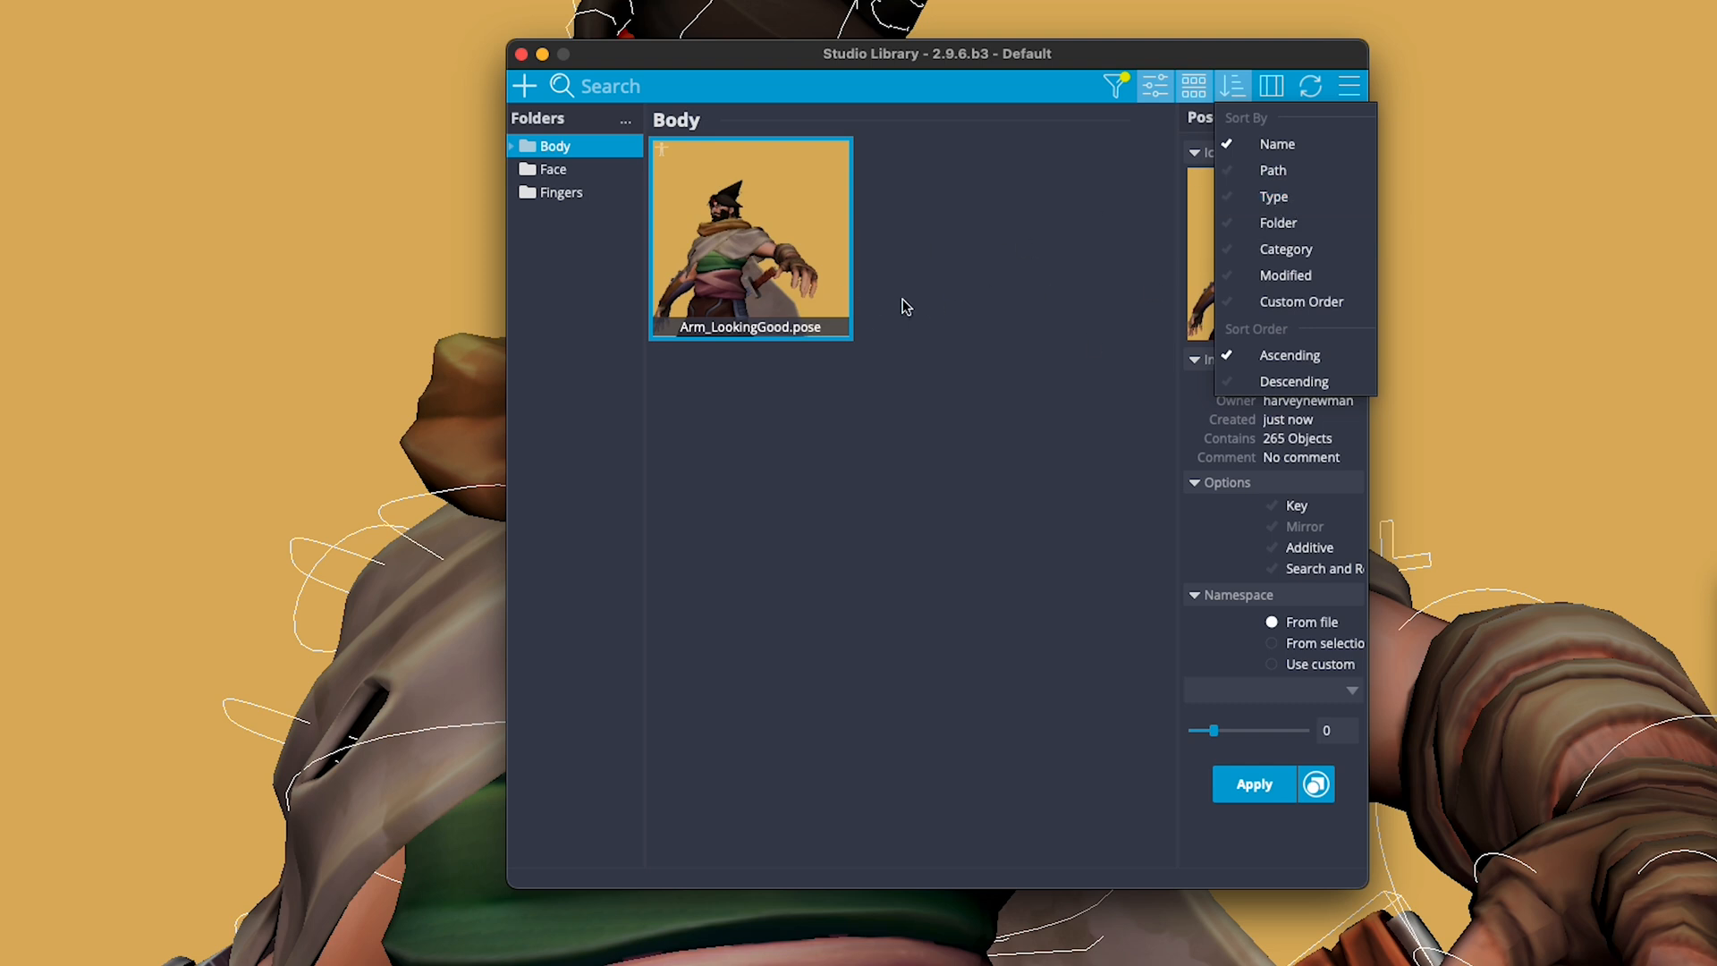
mouse_move(831, 277)
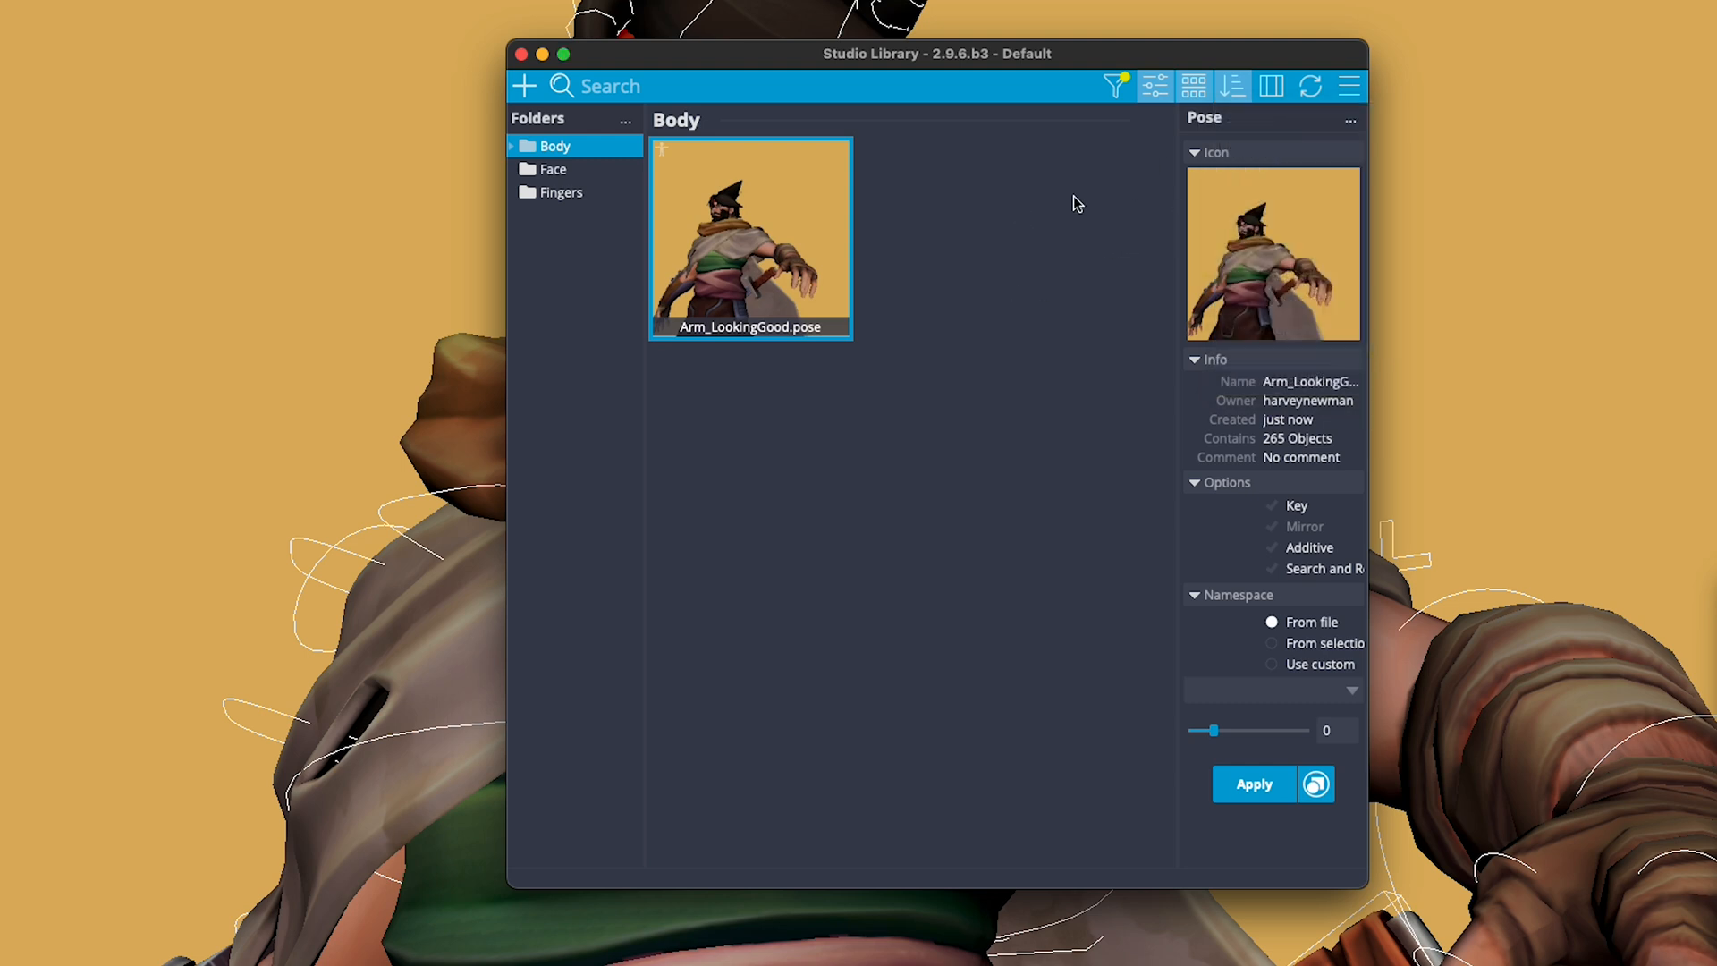
click(1271, 86)
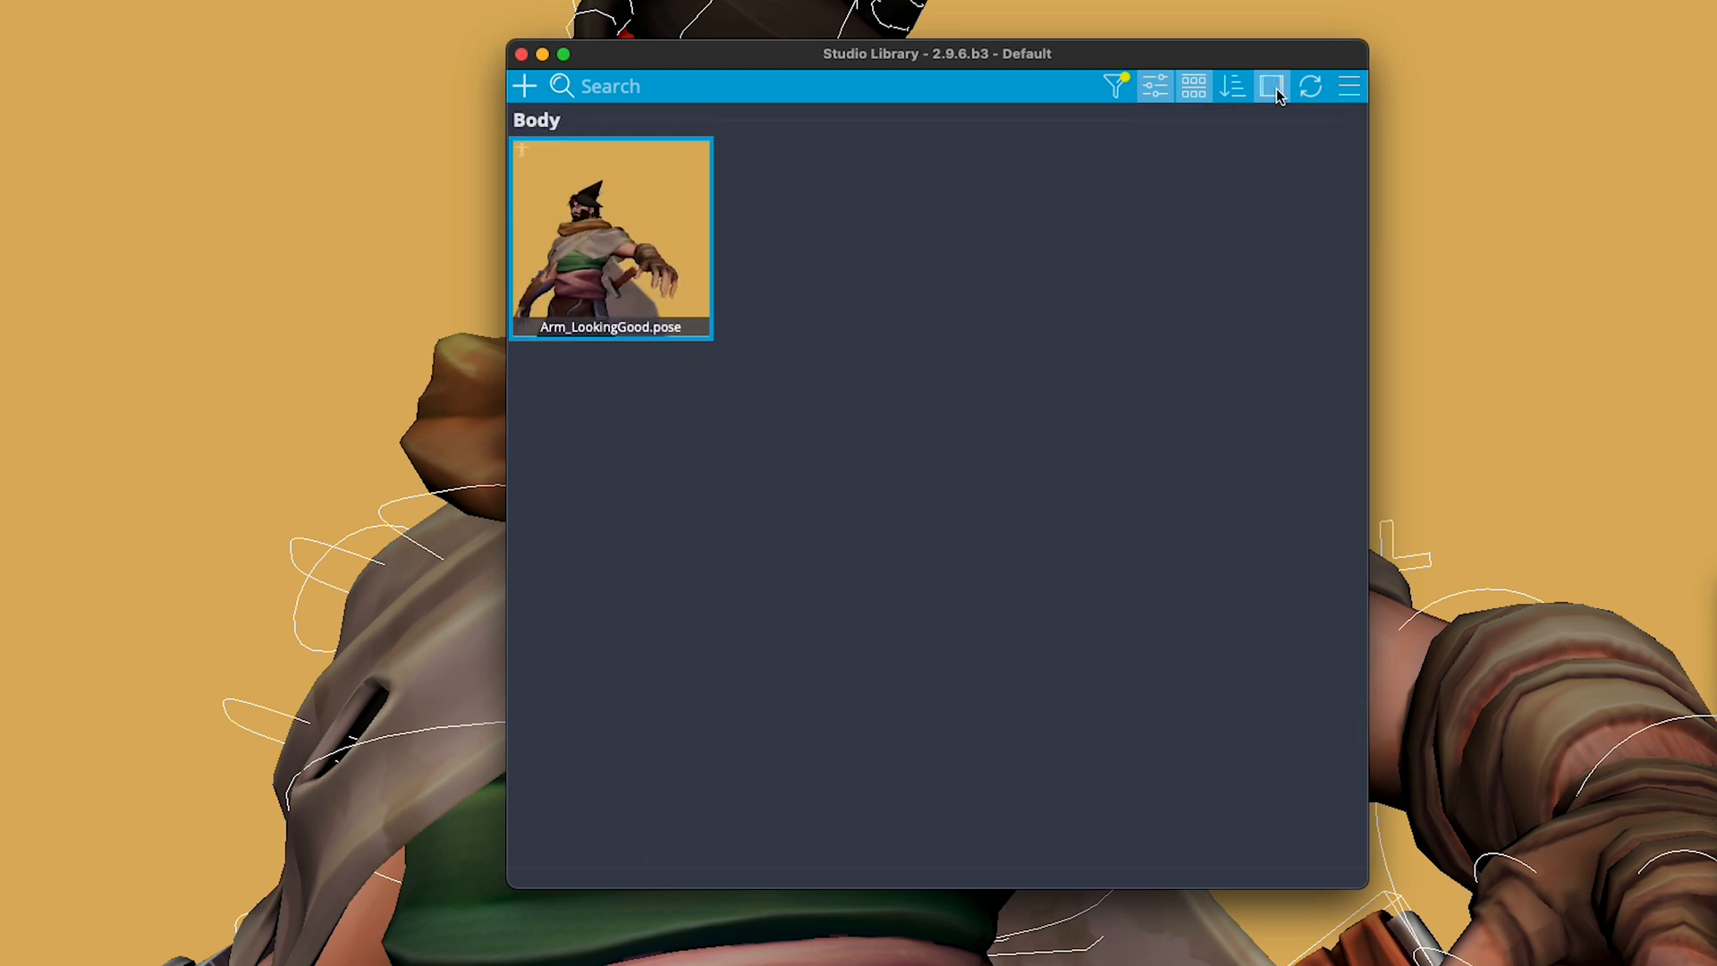
Step: Restore the sidebar and preview panels and open the library's general options menu
click(1273, 86)
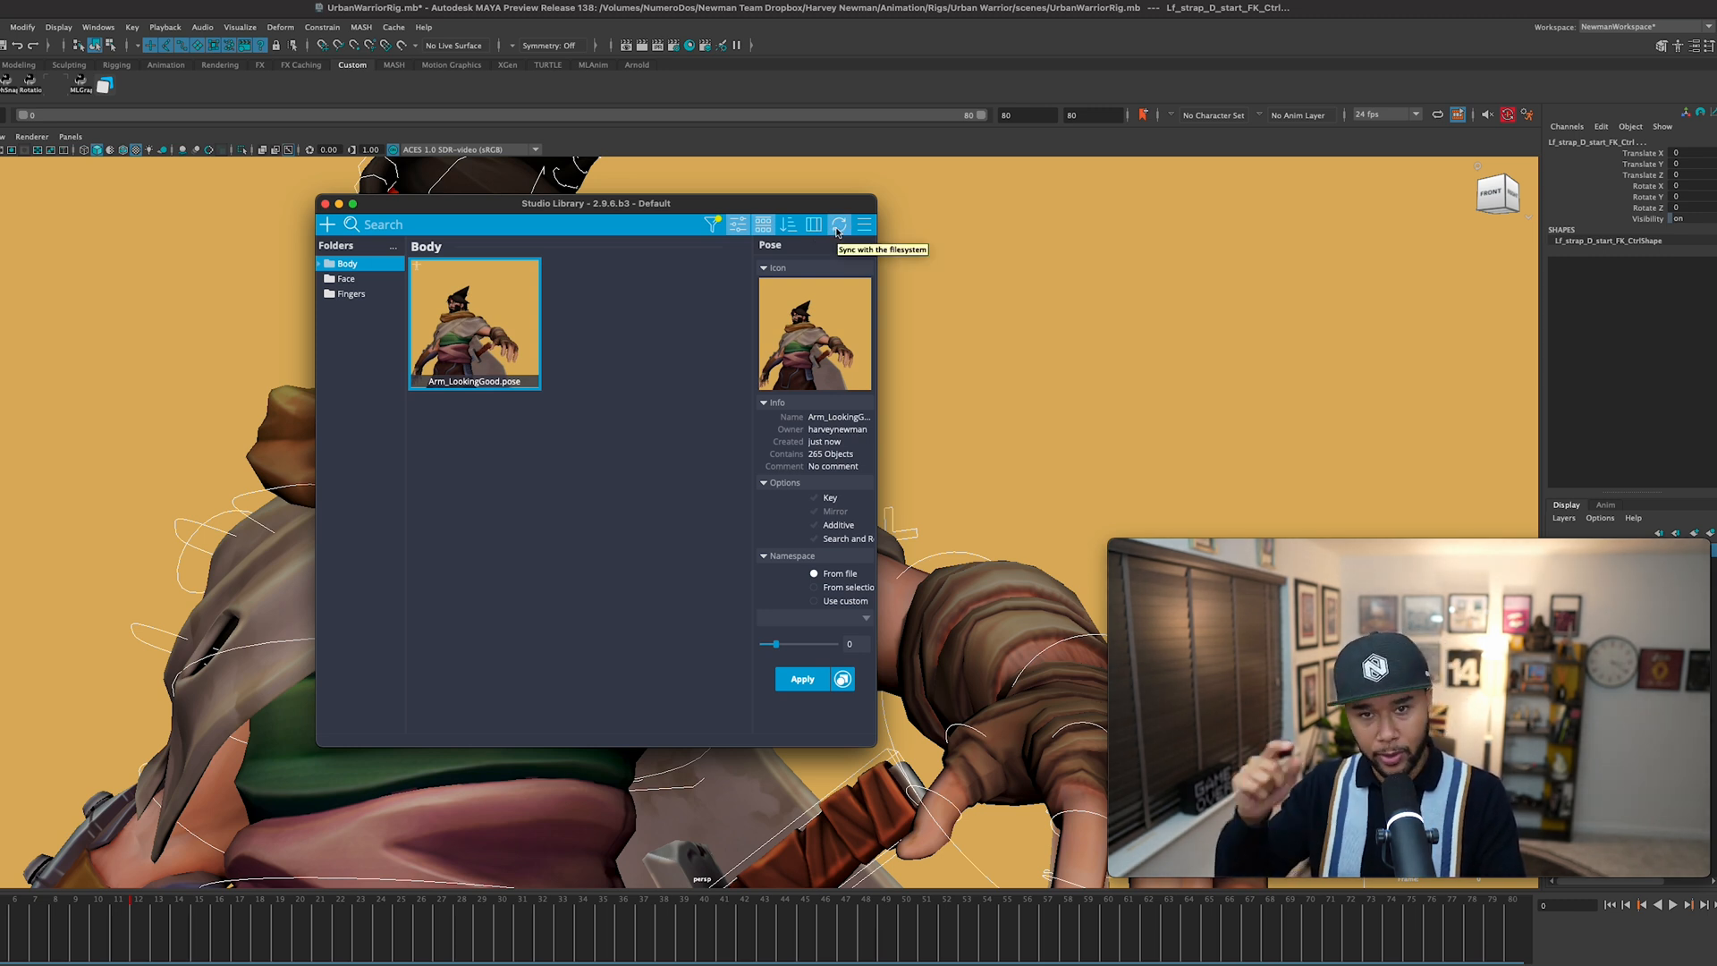
click(863, 224)
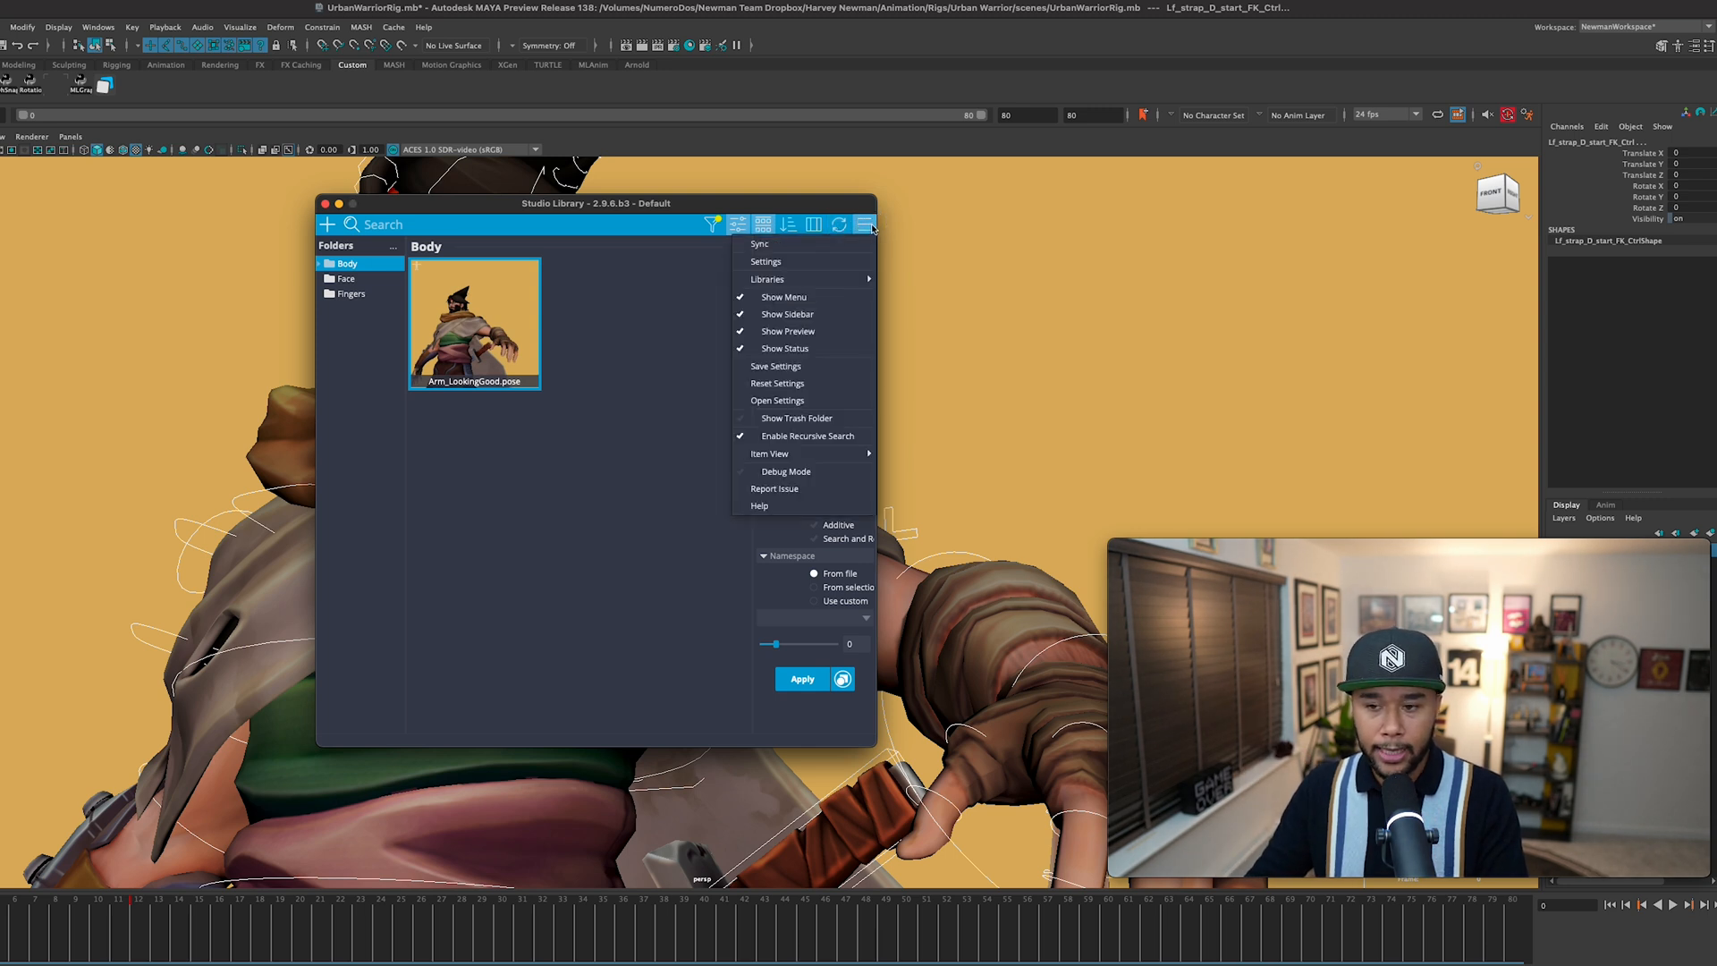
mouse_move(783, 297)
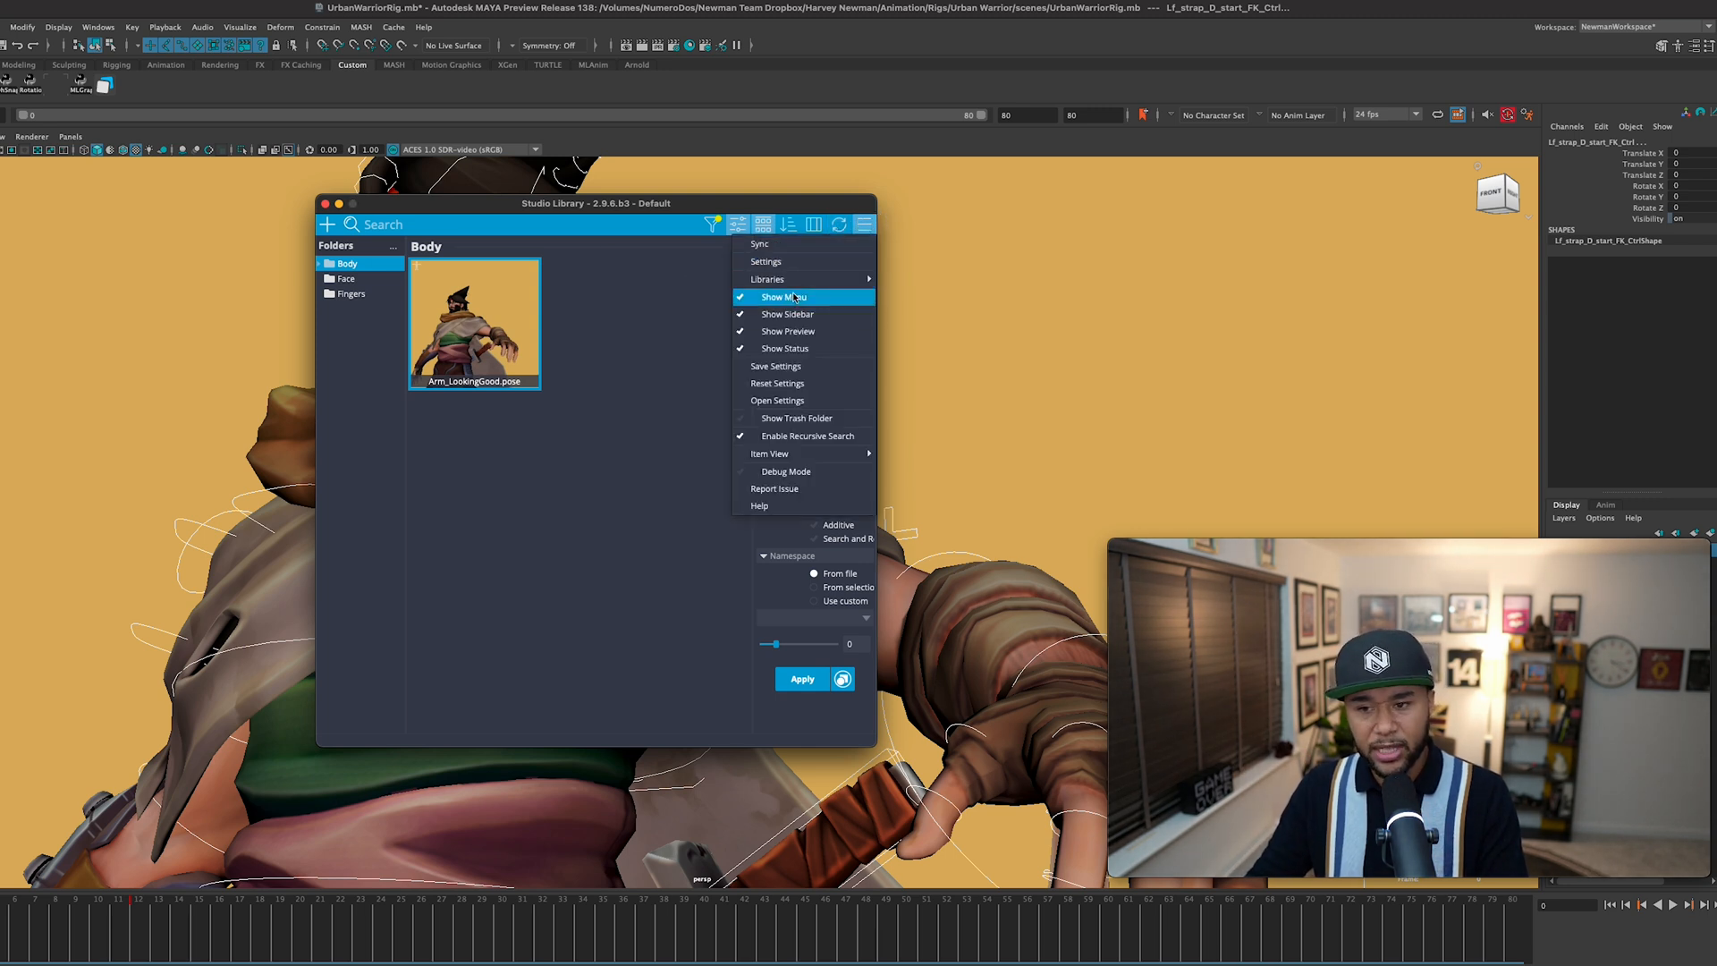
mouse_move(775, 366)
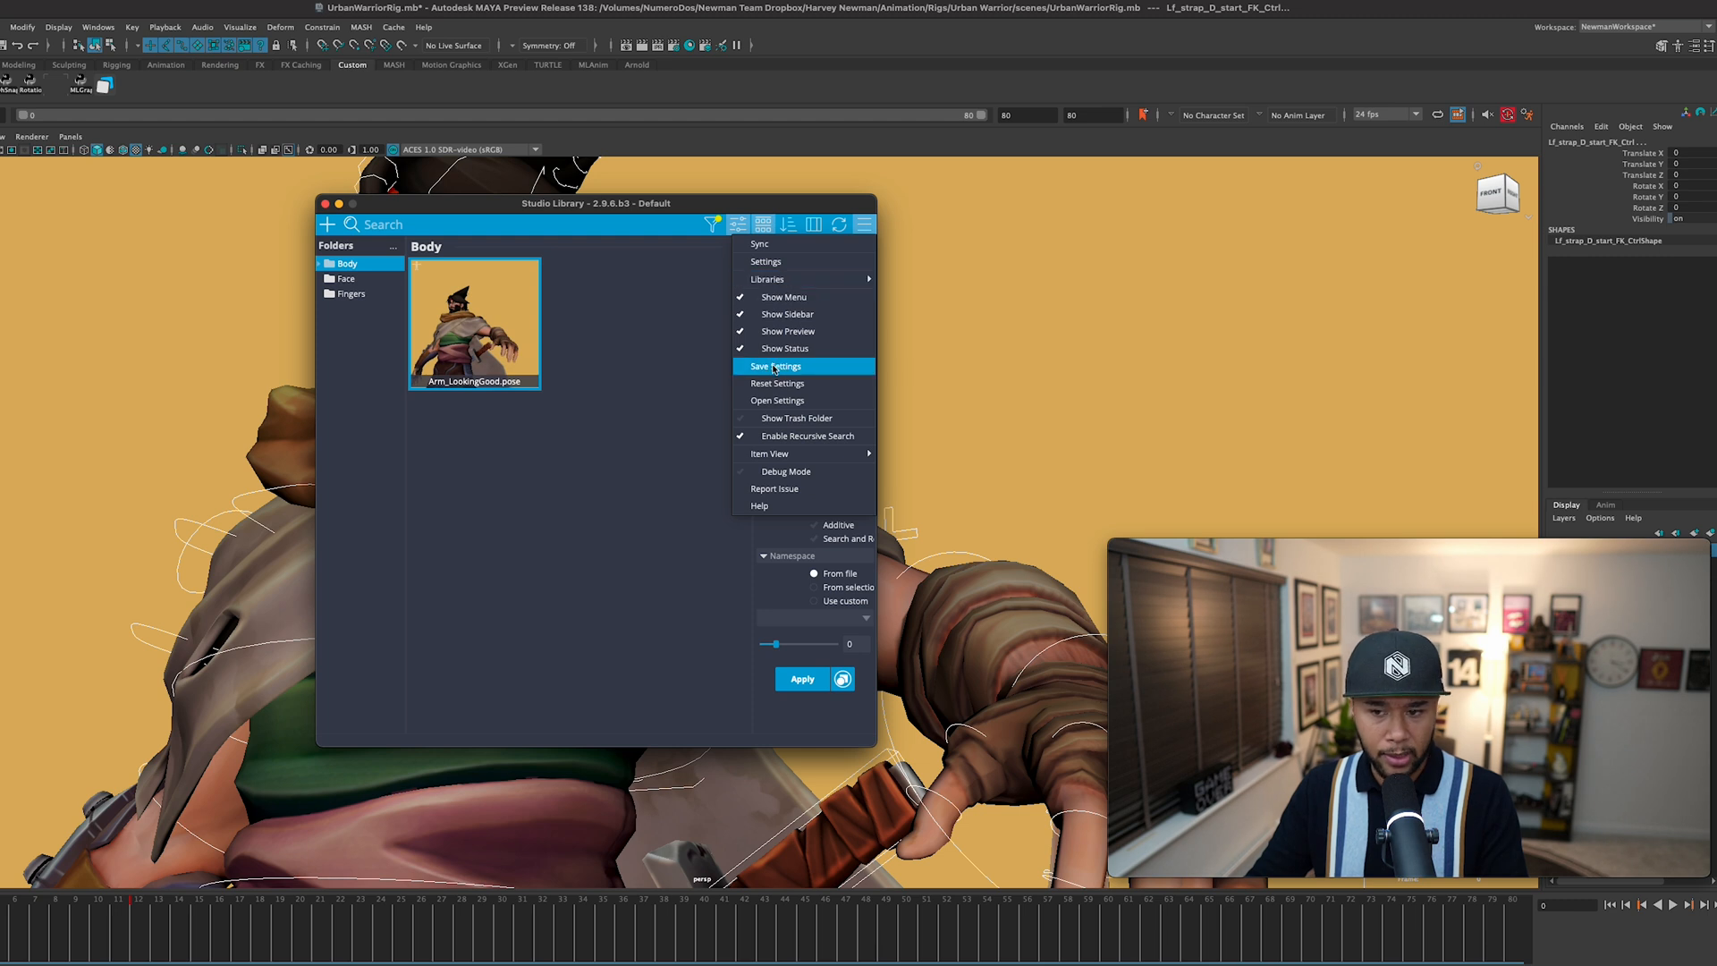
mouse_move(785, 348)
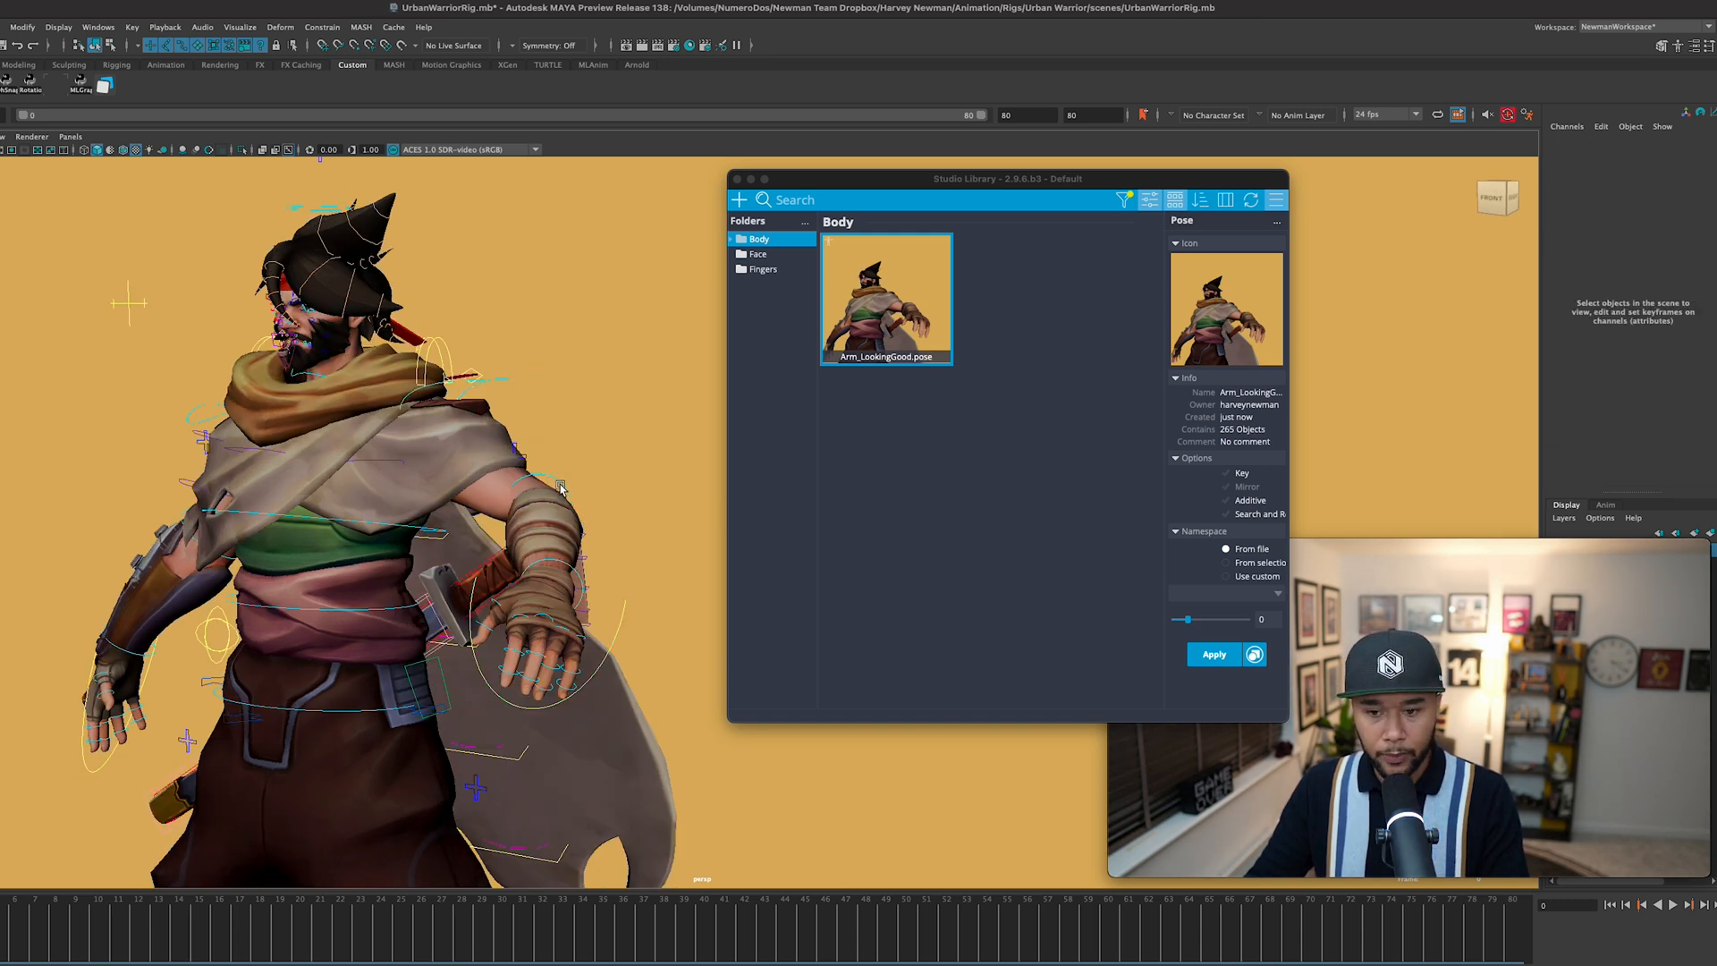
Step: Select the rig controls and apply Arm_LookingGood with the blend slider at 100
click(546, 482)
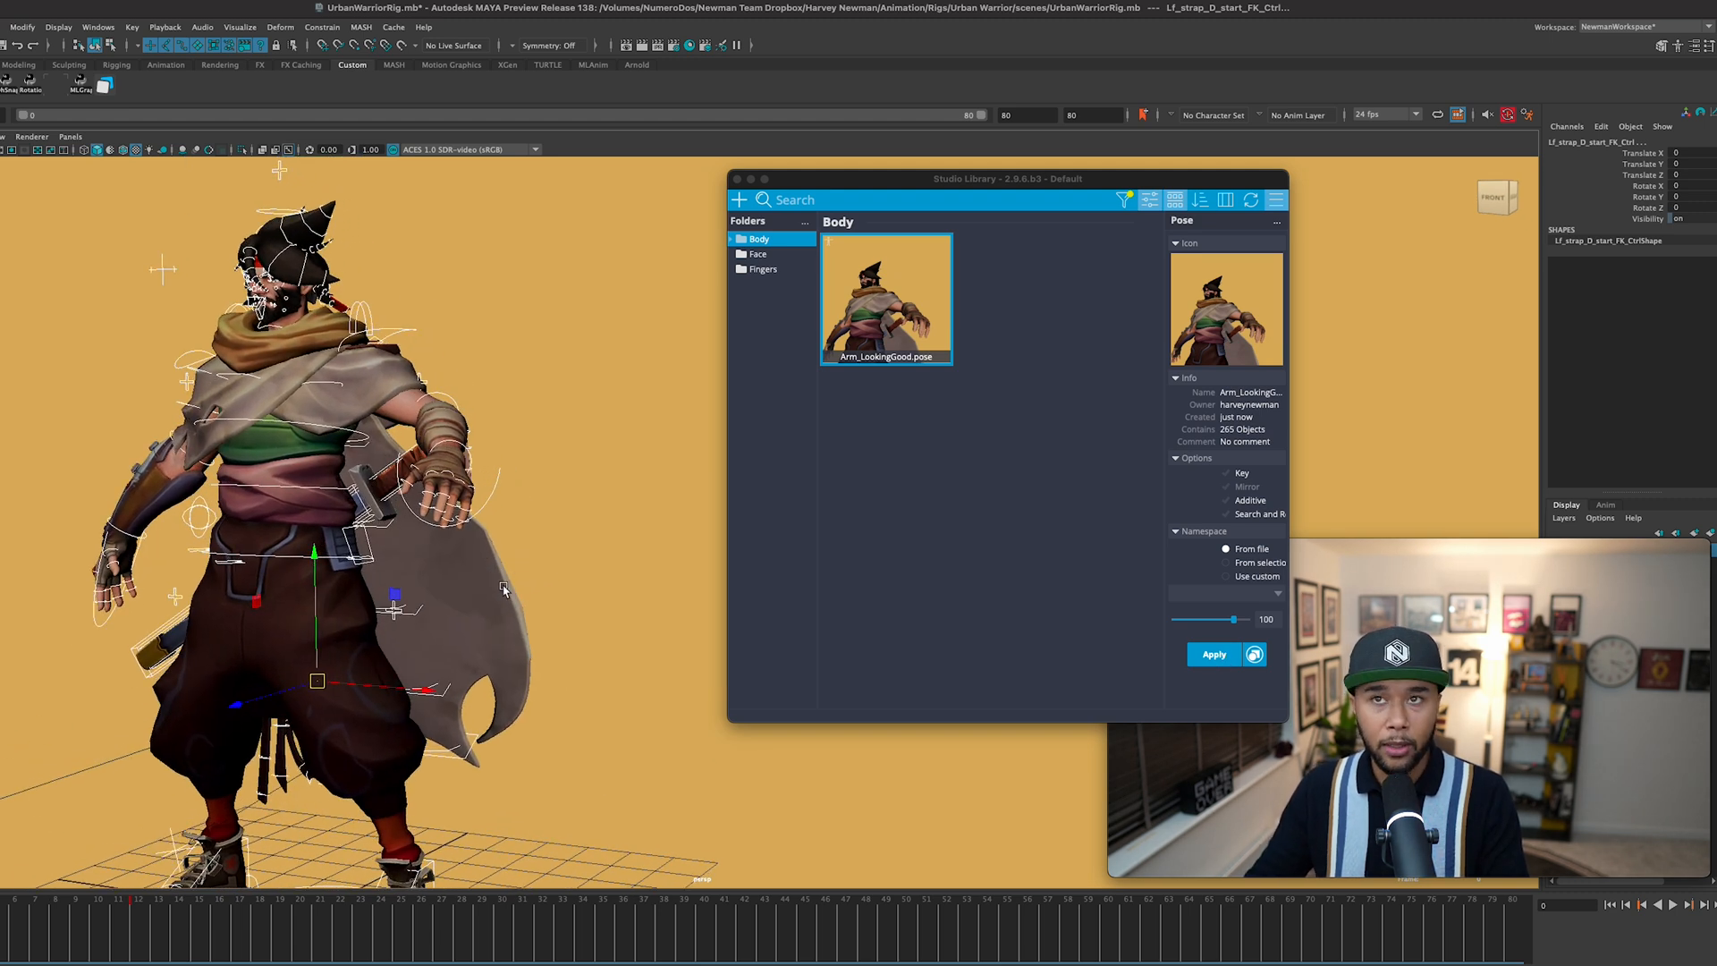
click(1212, 654)
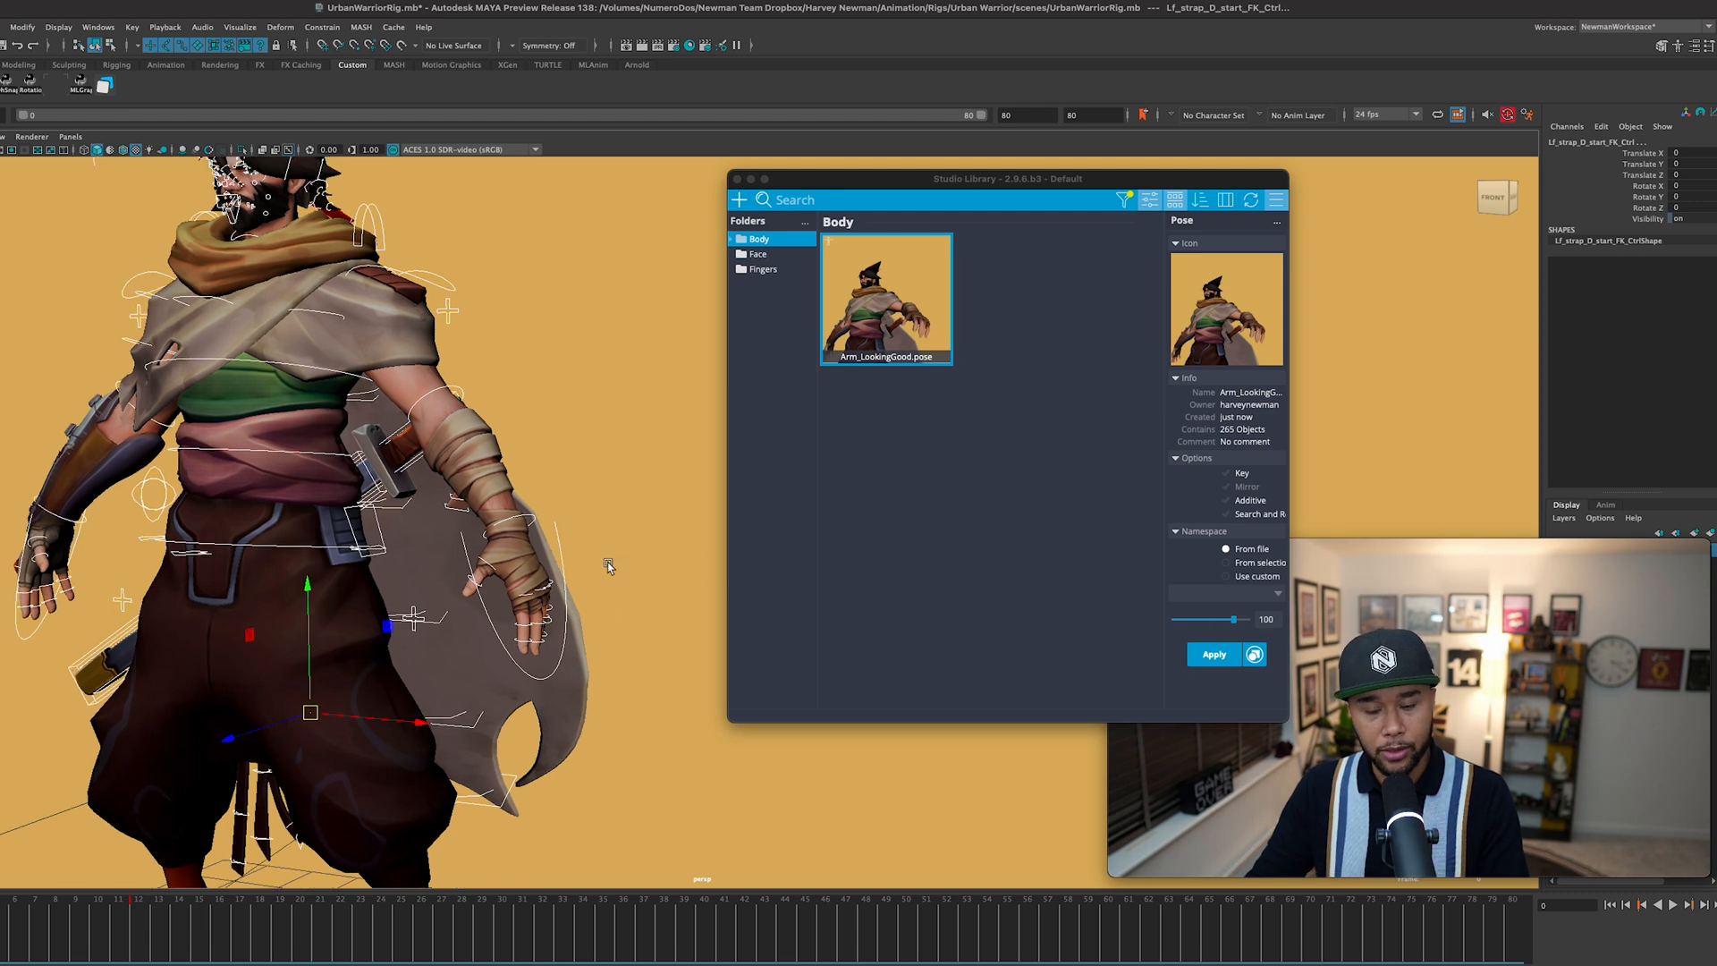
click(1212, 653)
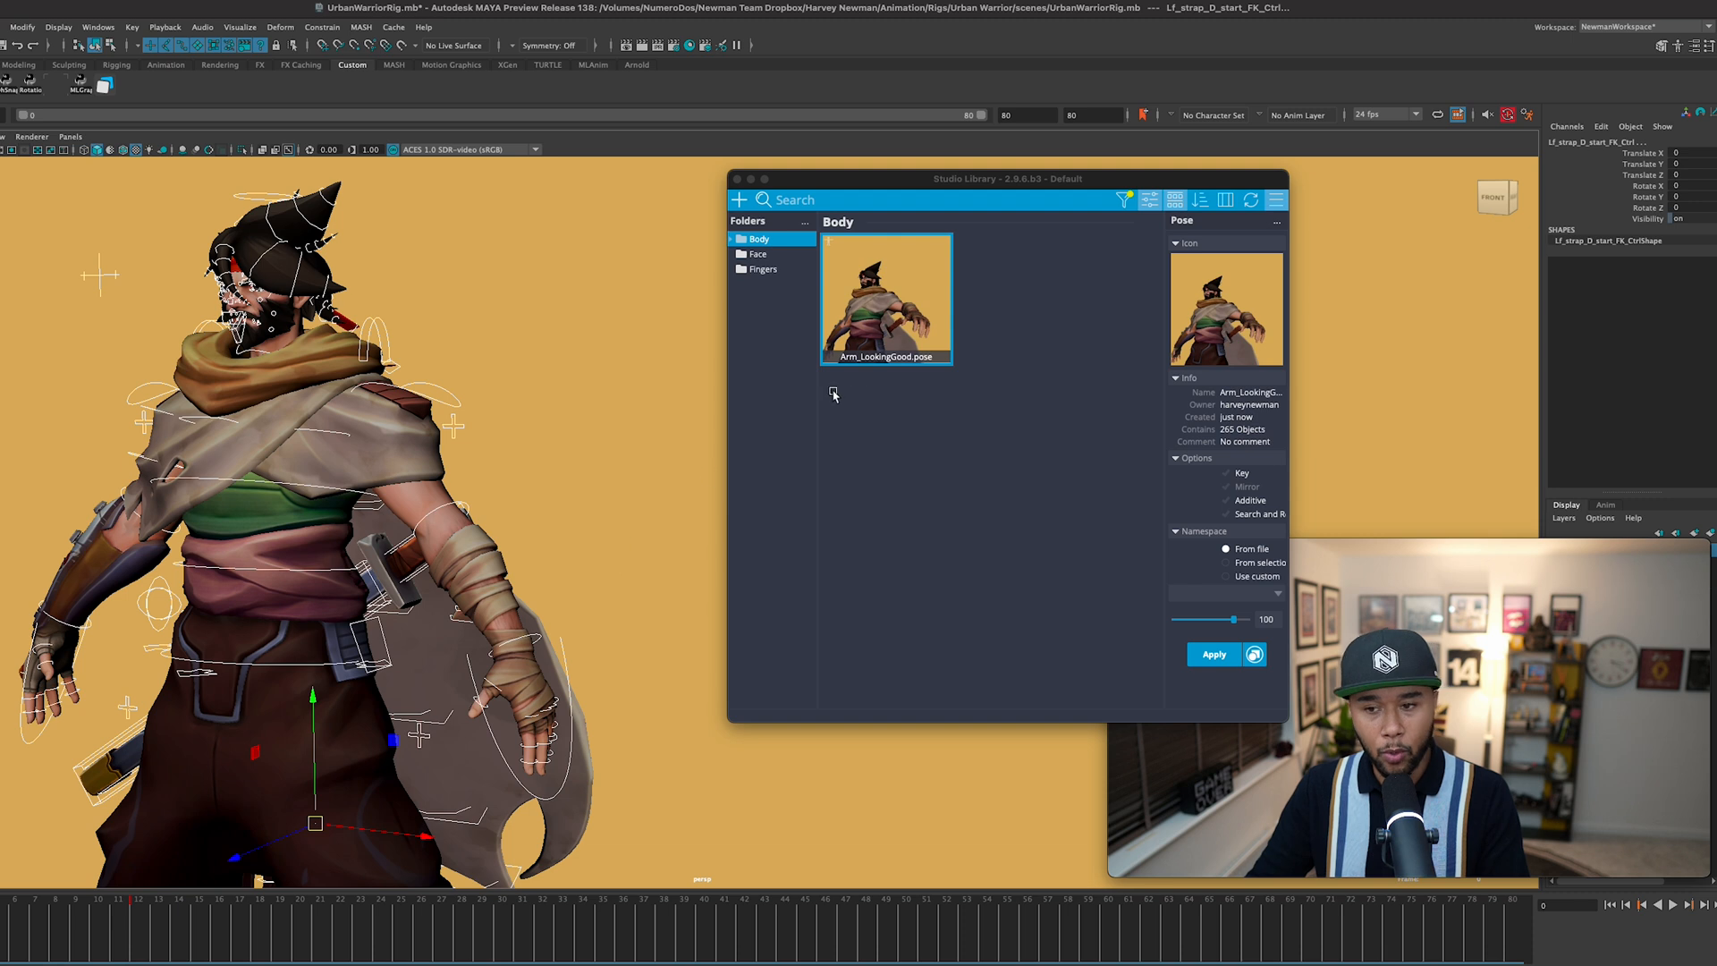
mouse_move(1217, 632)
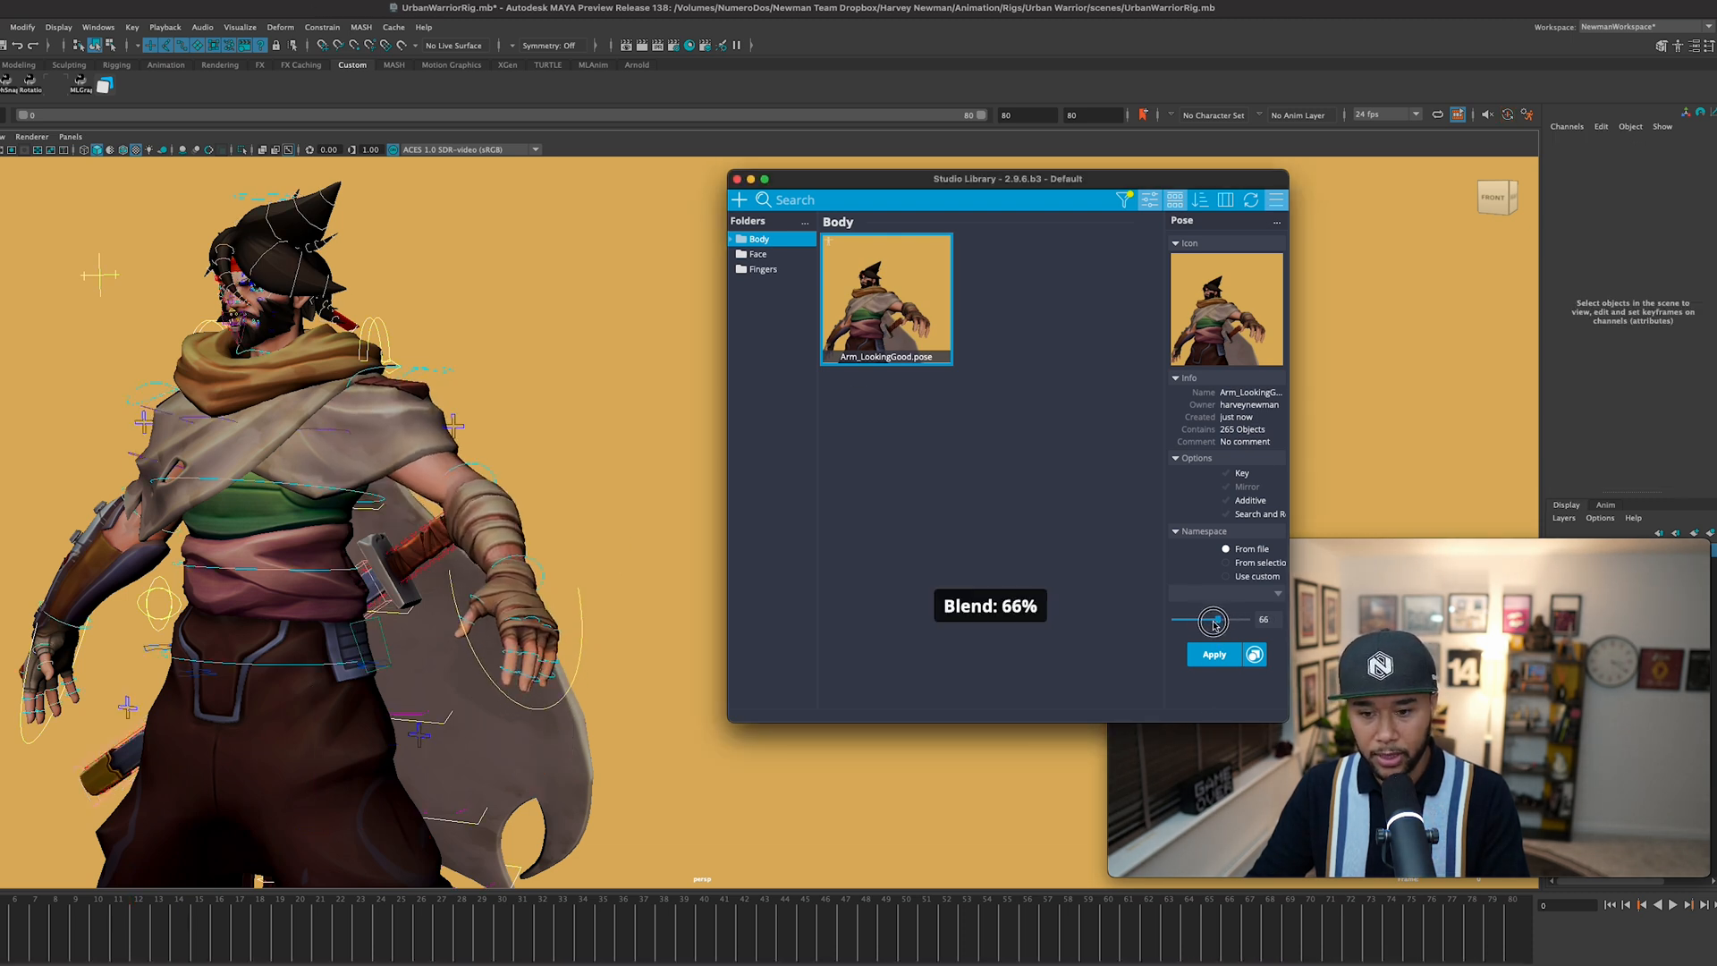
Step: Scrub the Arm_LookingGood blend from negative values up to about 30% to preview it
drag(1213, 620, 1181, 620)
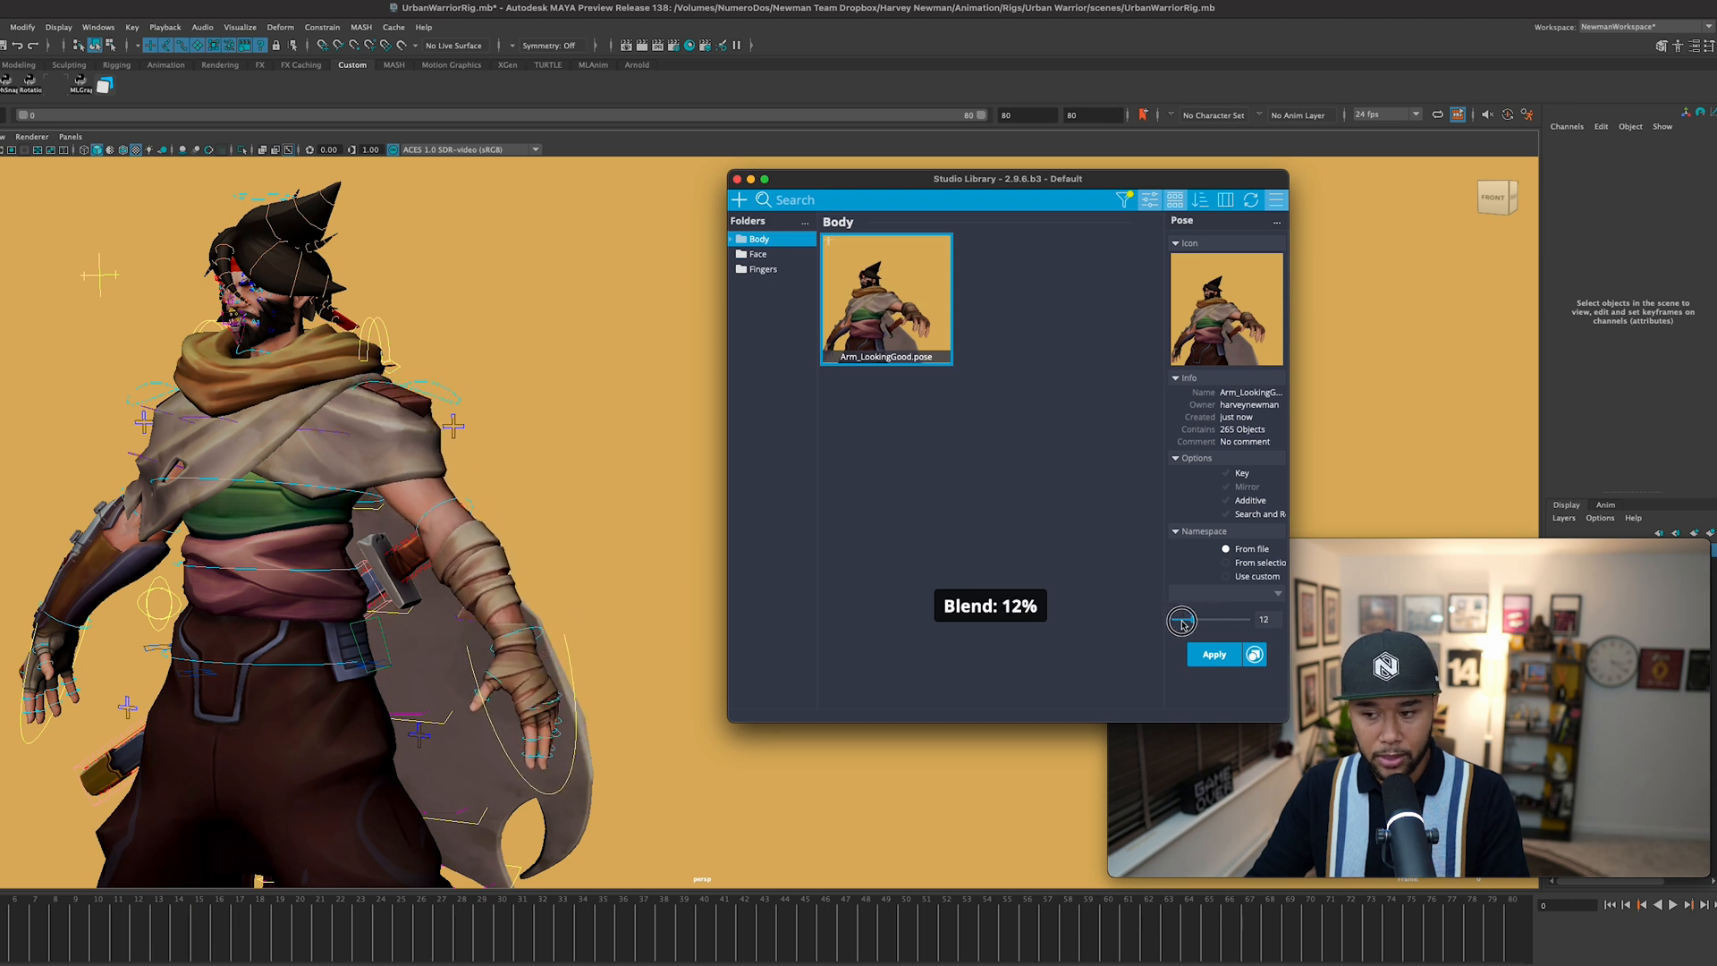
drag(1180, 621, 1213, 621)
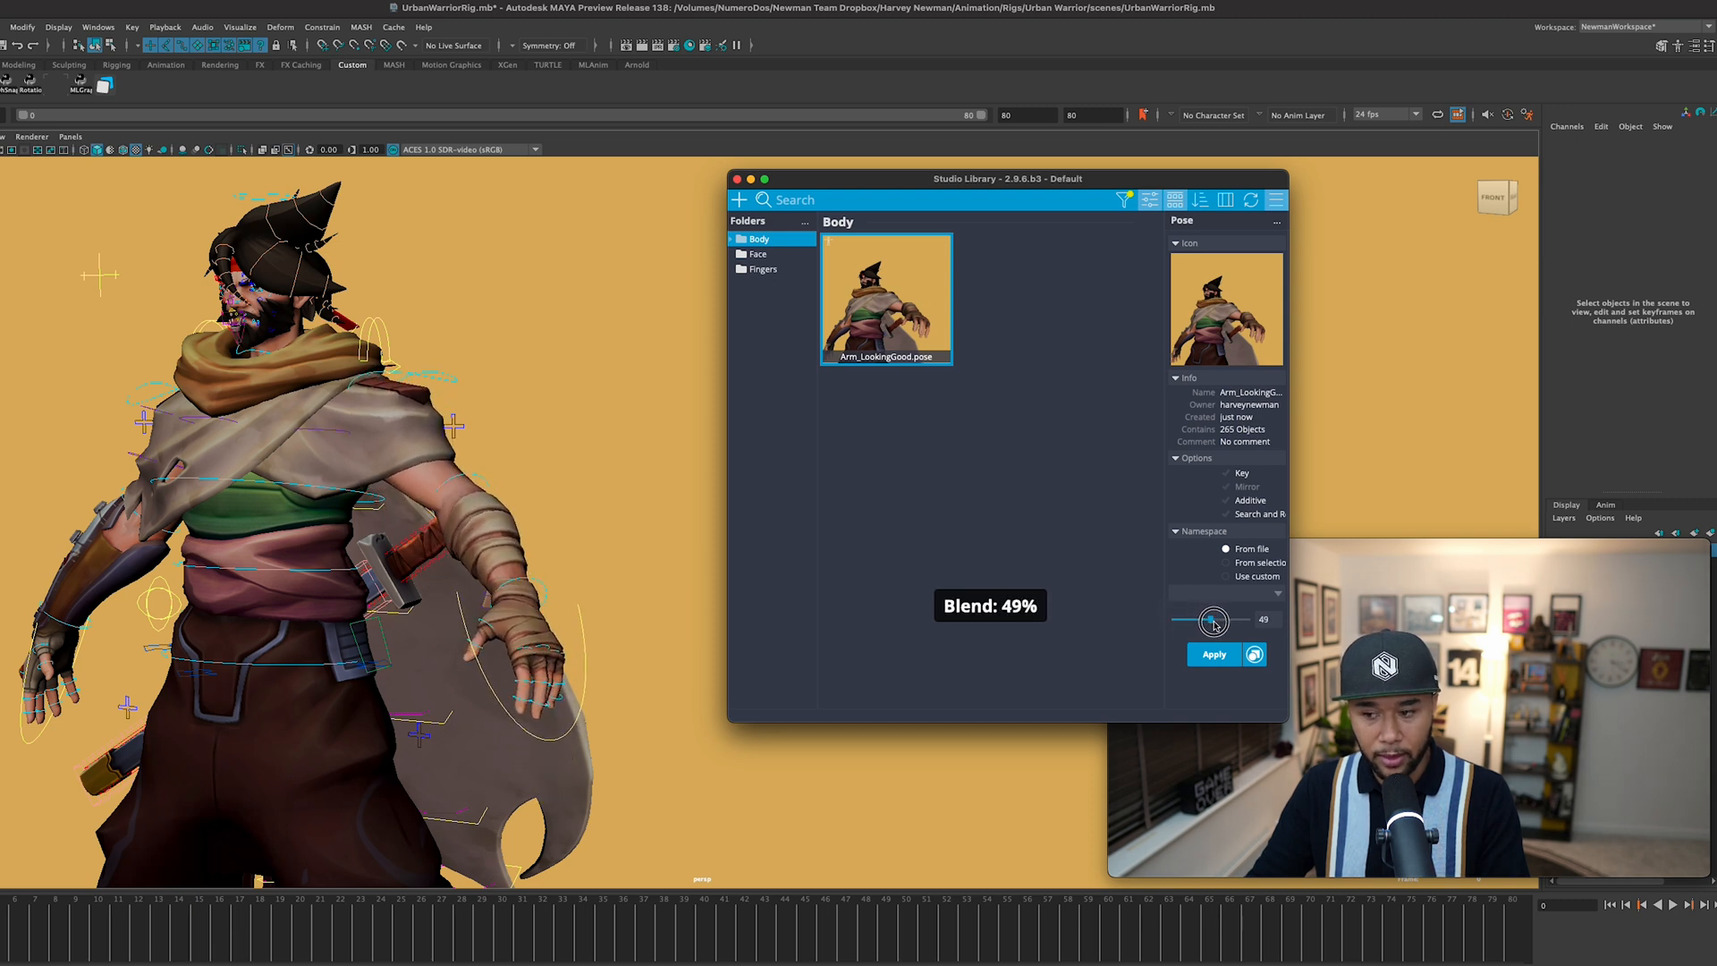
drag(1213, 620, 1179, 620)
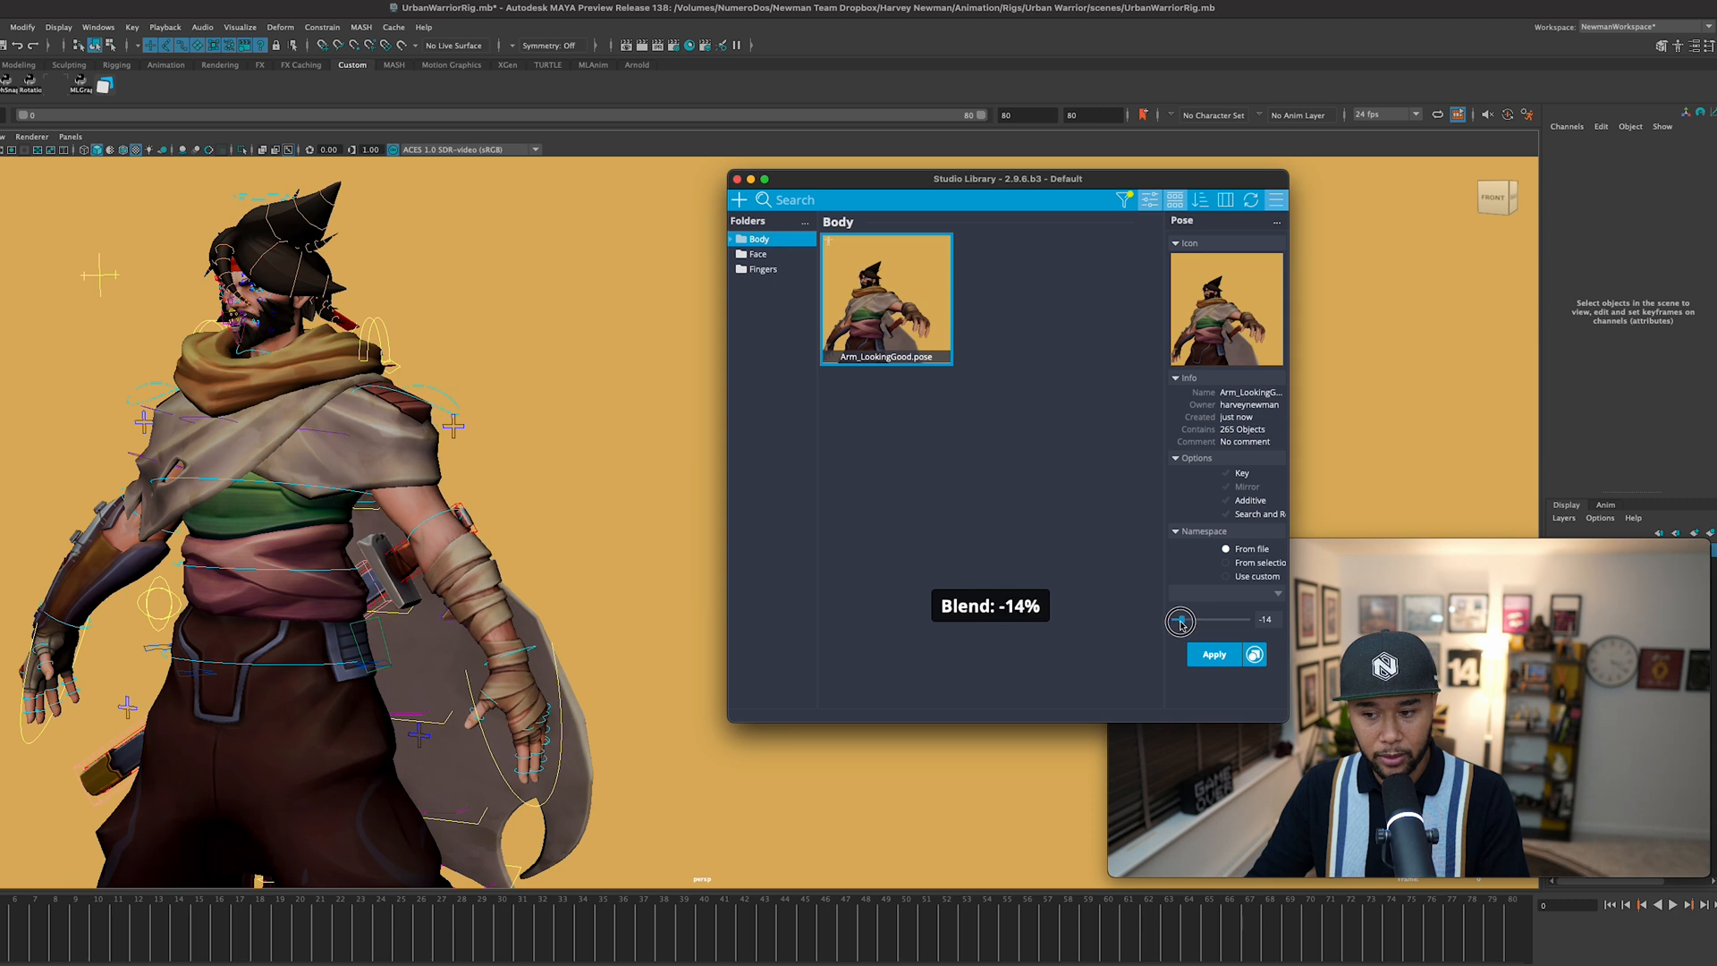
drag(1181, 620, 1185, 621)
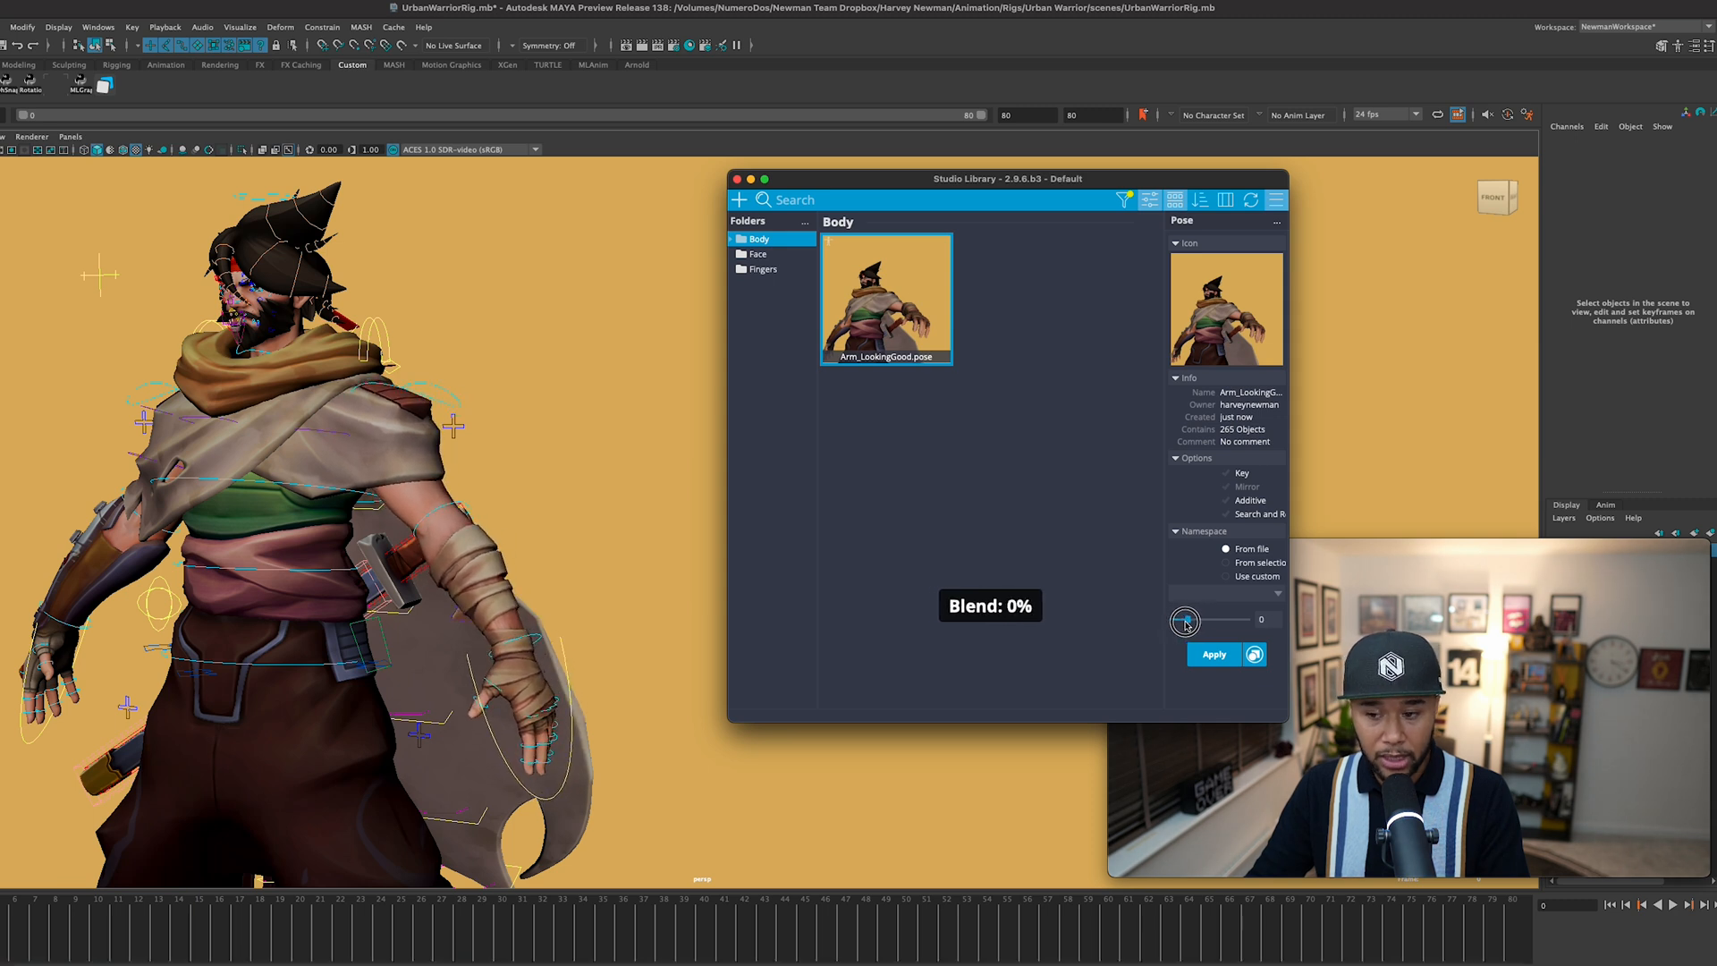
drag(1185, 620, 1172, 620)
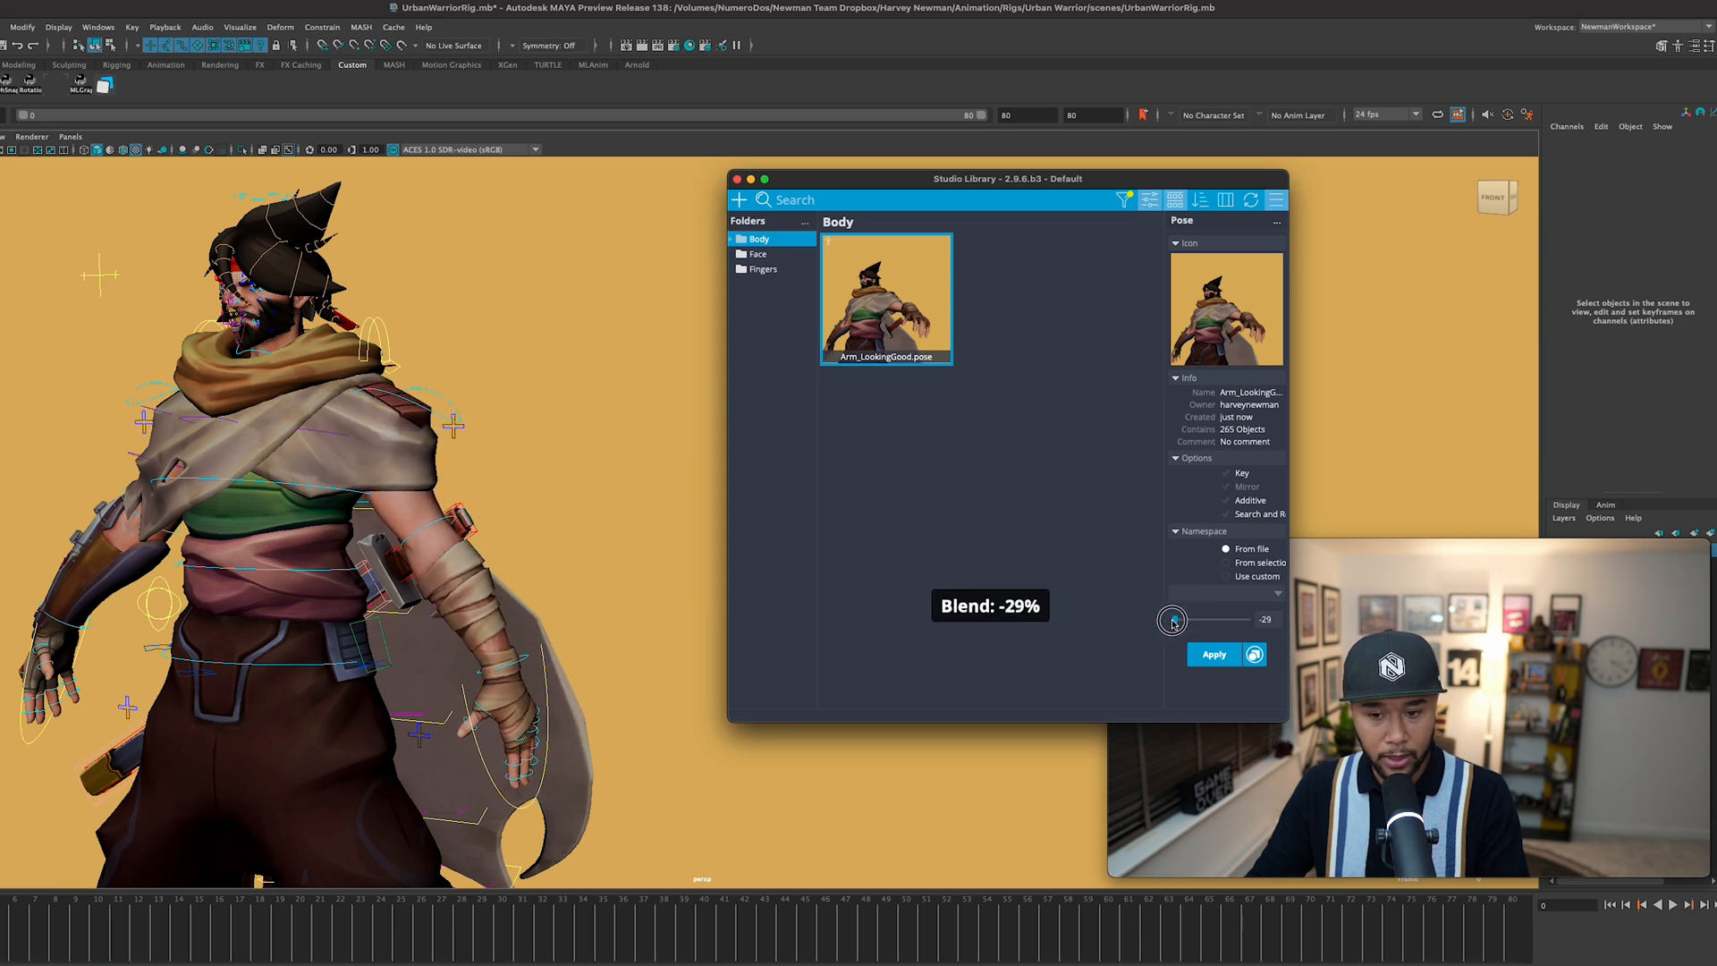
drag(1173, 620, 1170, 620)
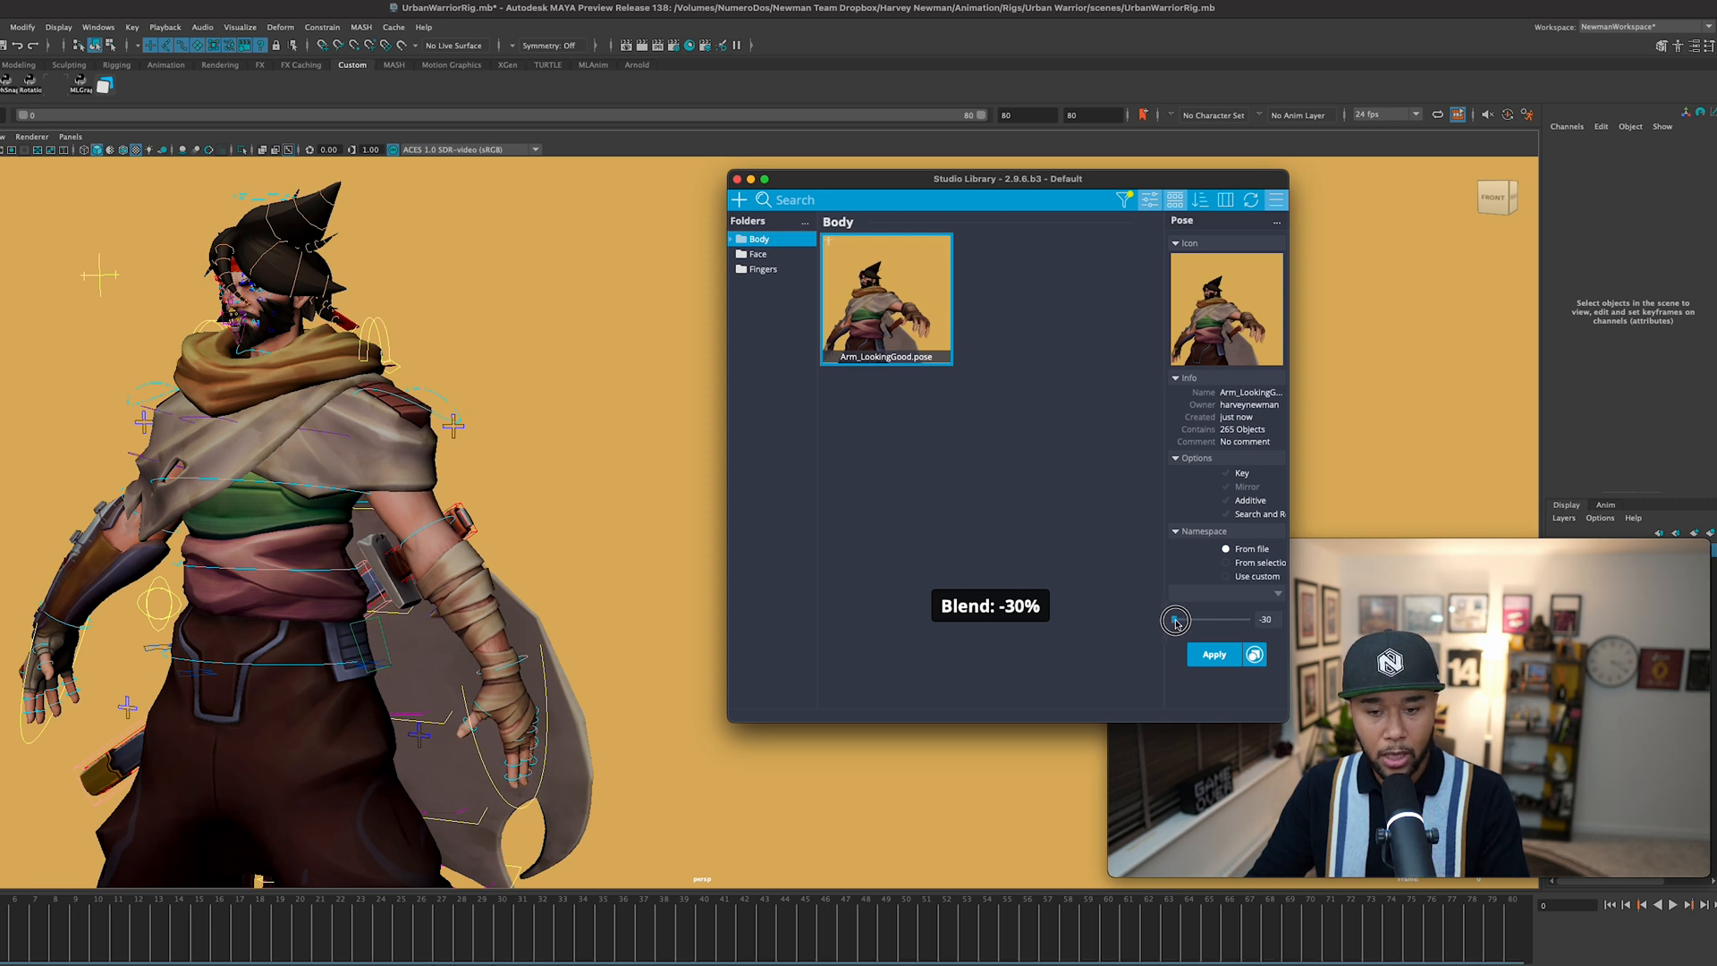
drag(1175, 619, 1188, 618)
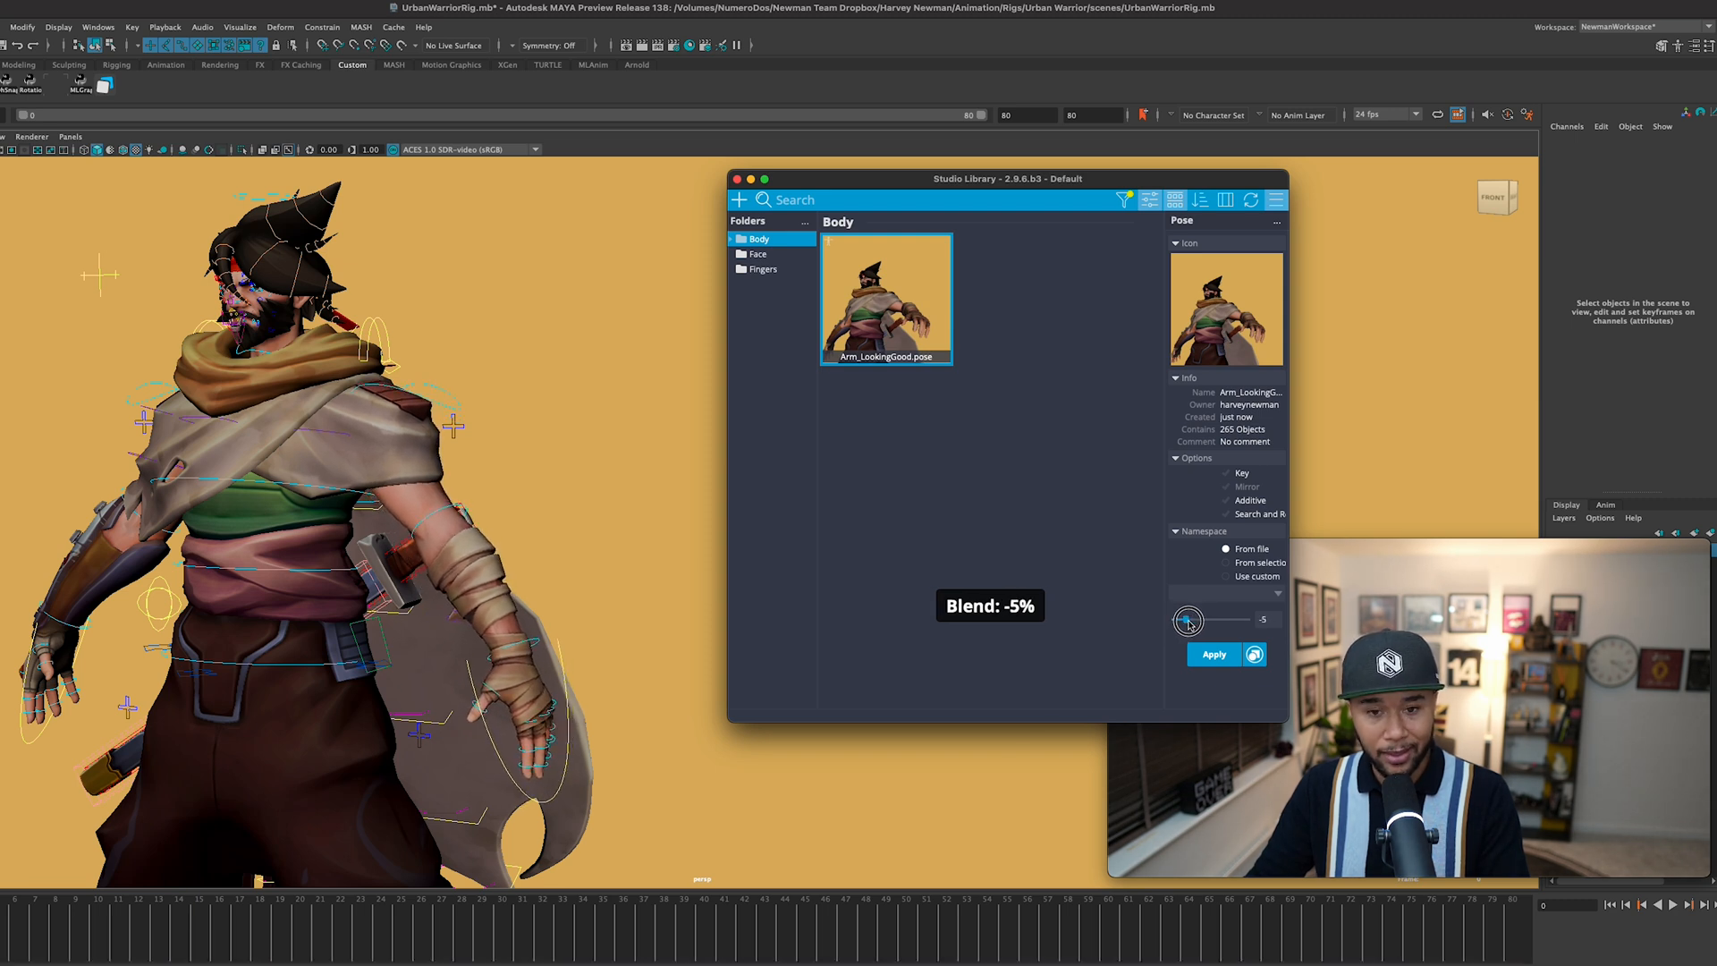
drag(1188, 620, 1204, 621)
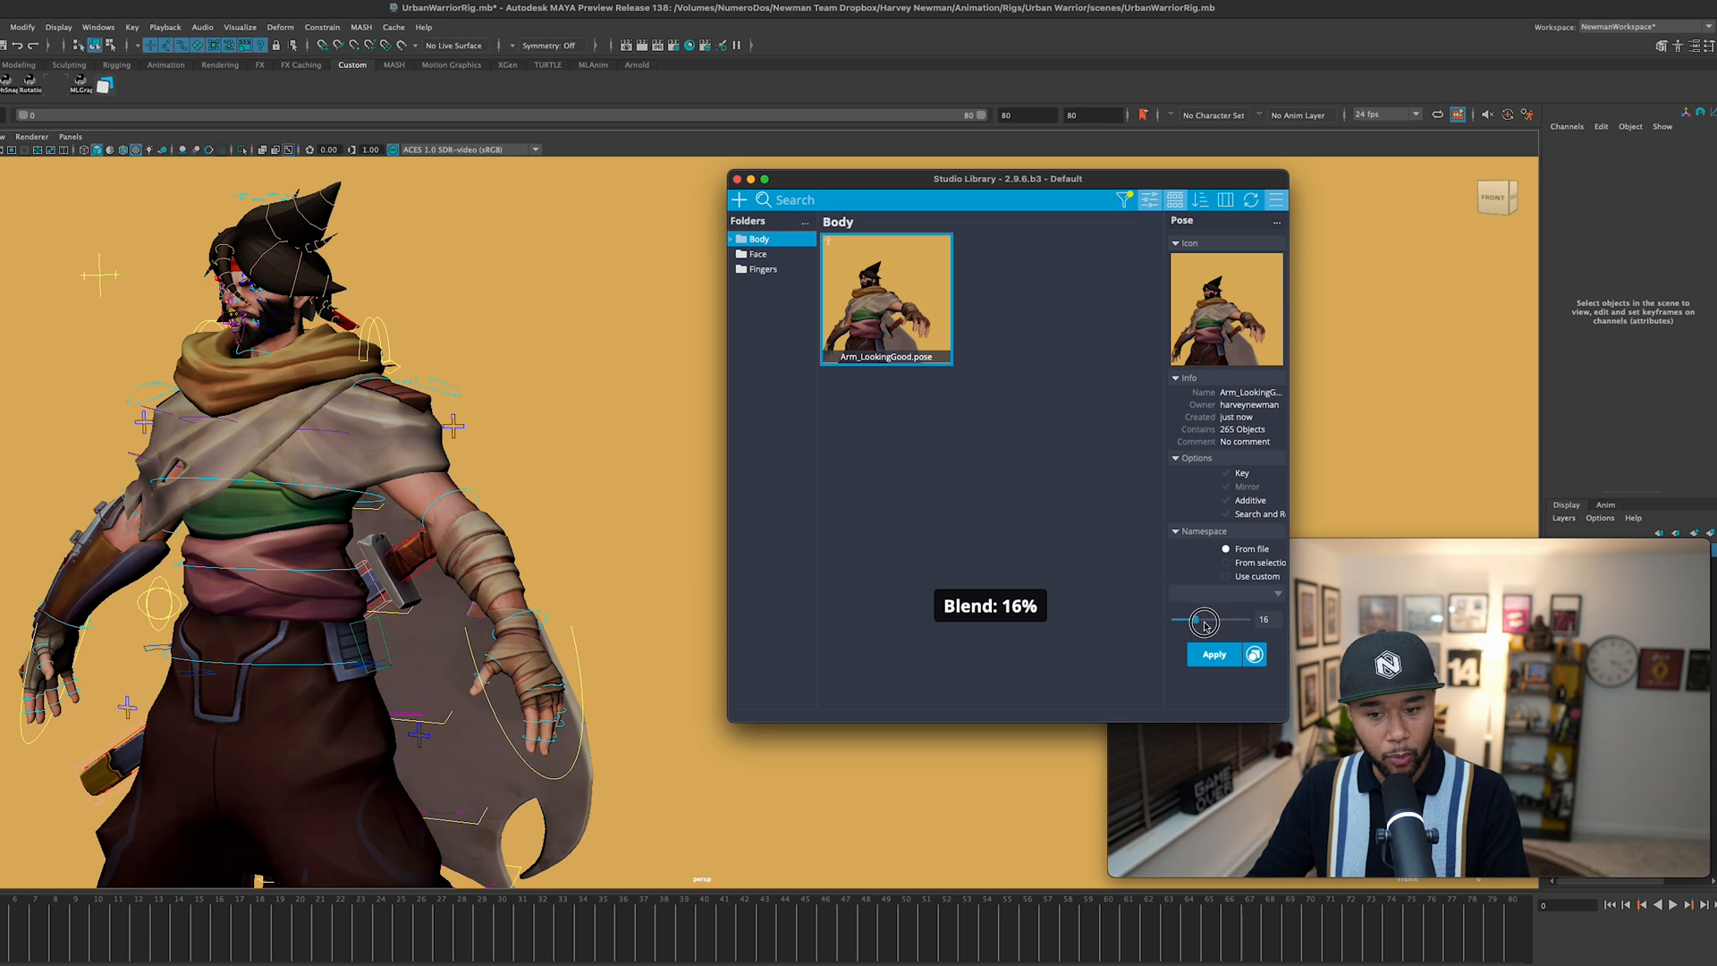
drag(1205, 621, 1232, 621)
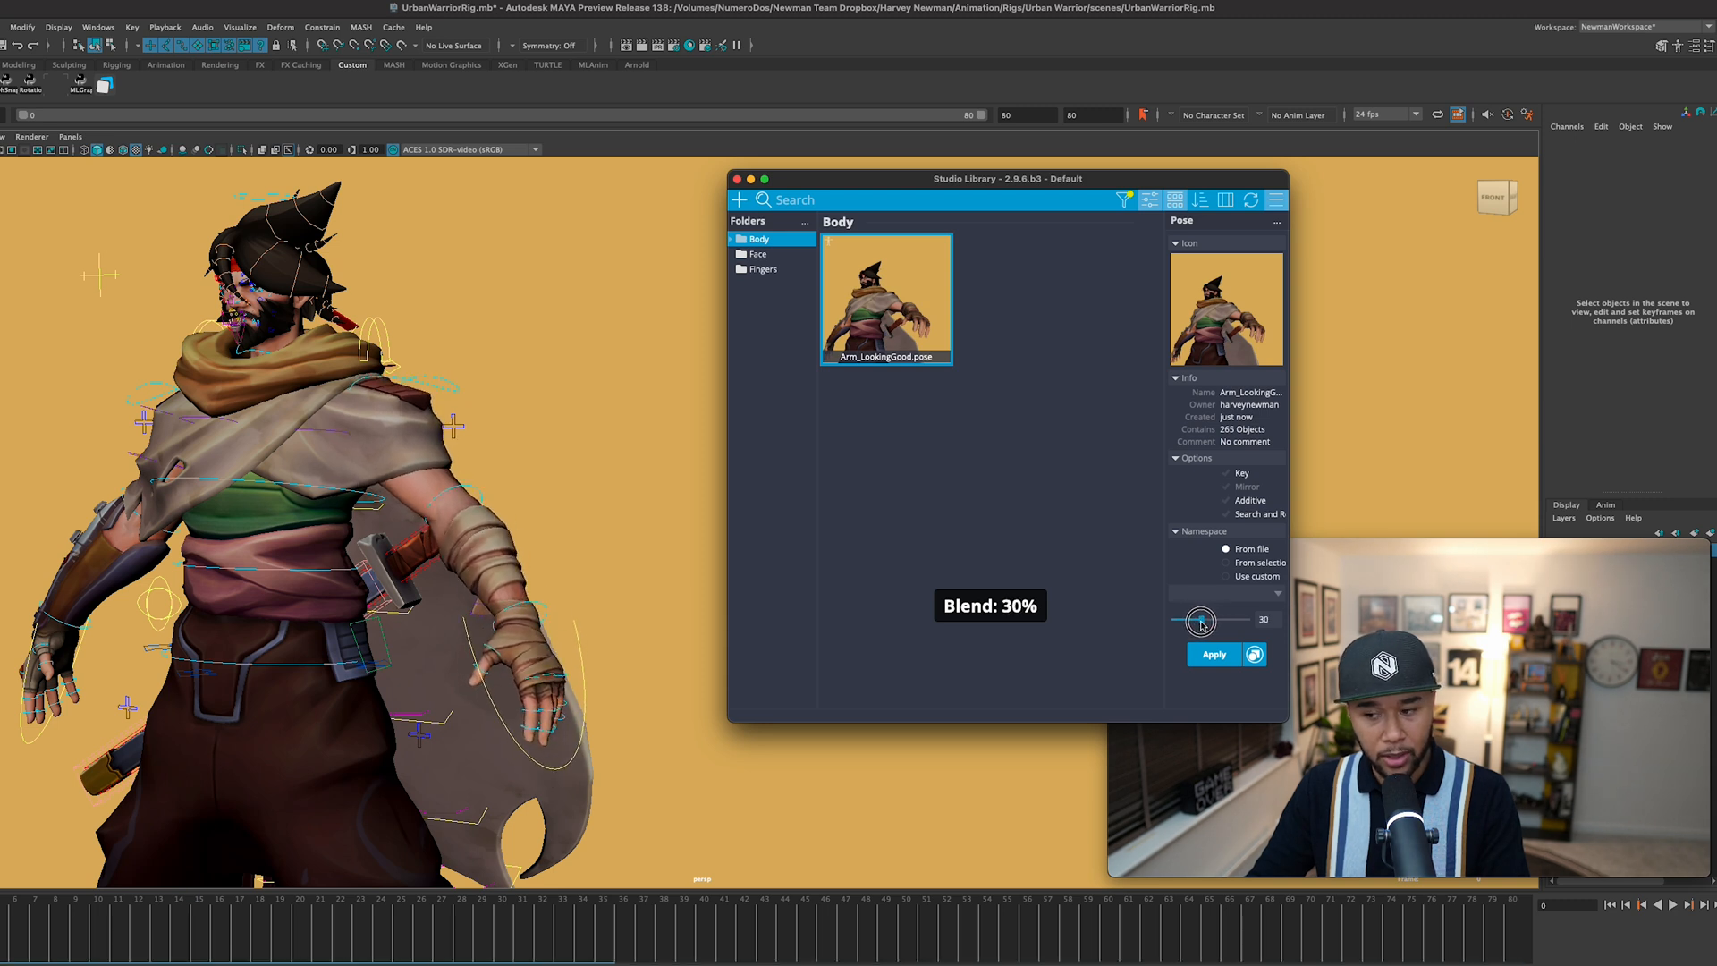
drag(1199, 620, 1212, 620)
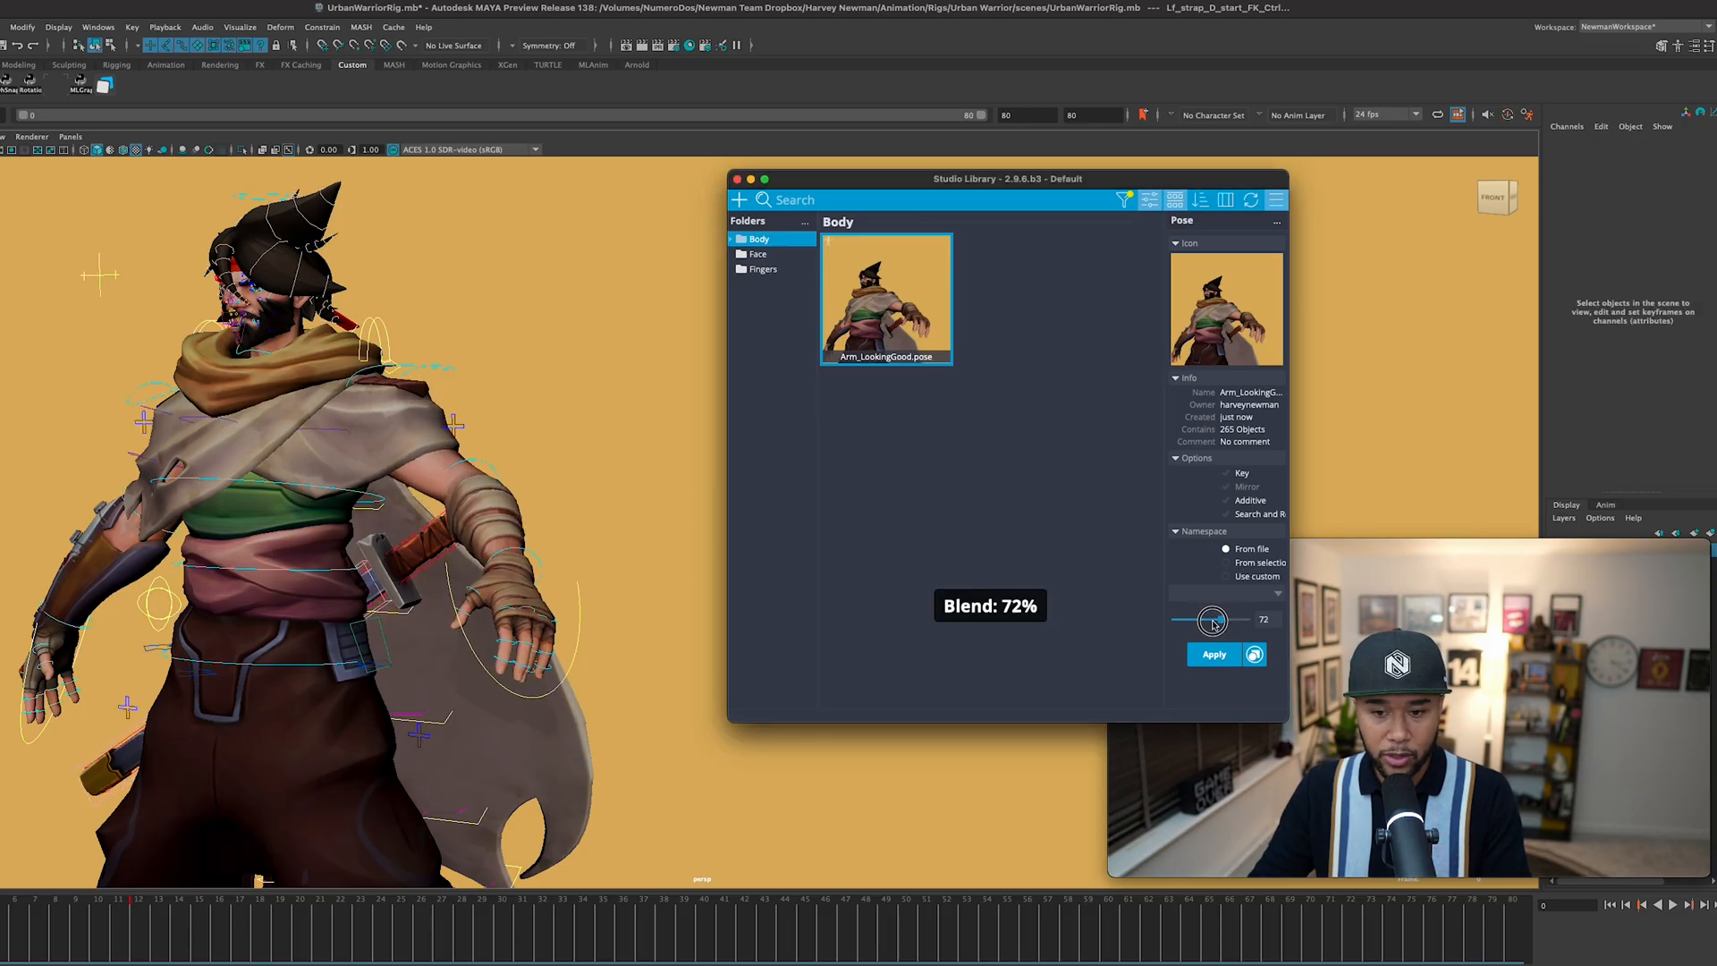
Step: Settle the Arm_LookingGood blend at roughly two-thirds strength
drag(1213, 620, 1194, 620)
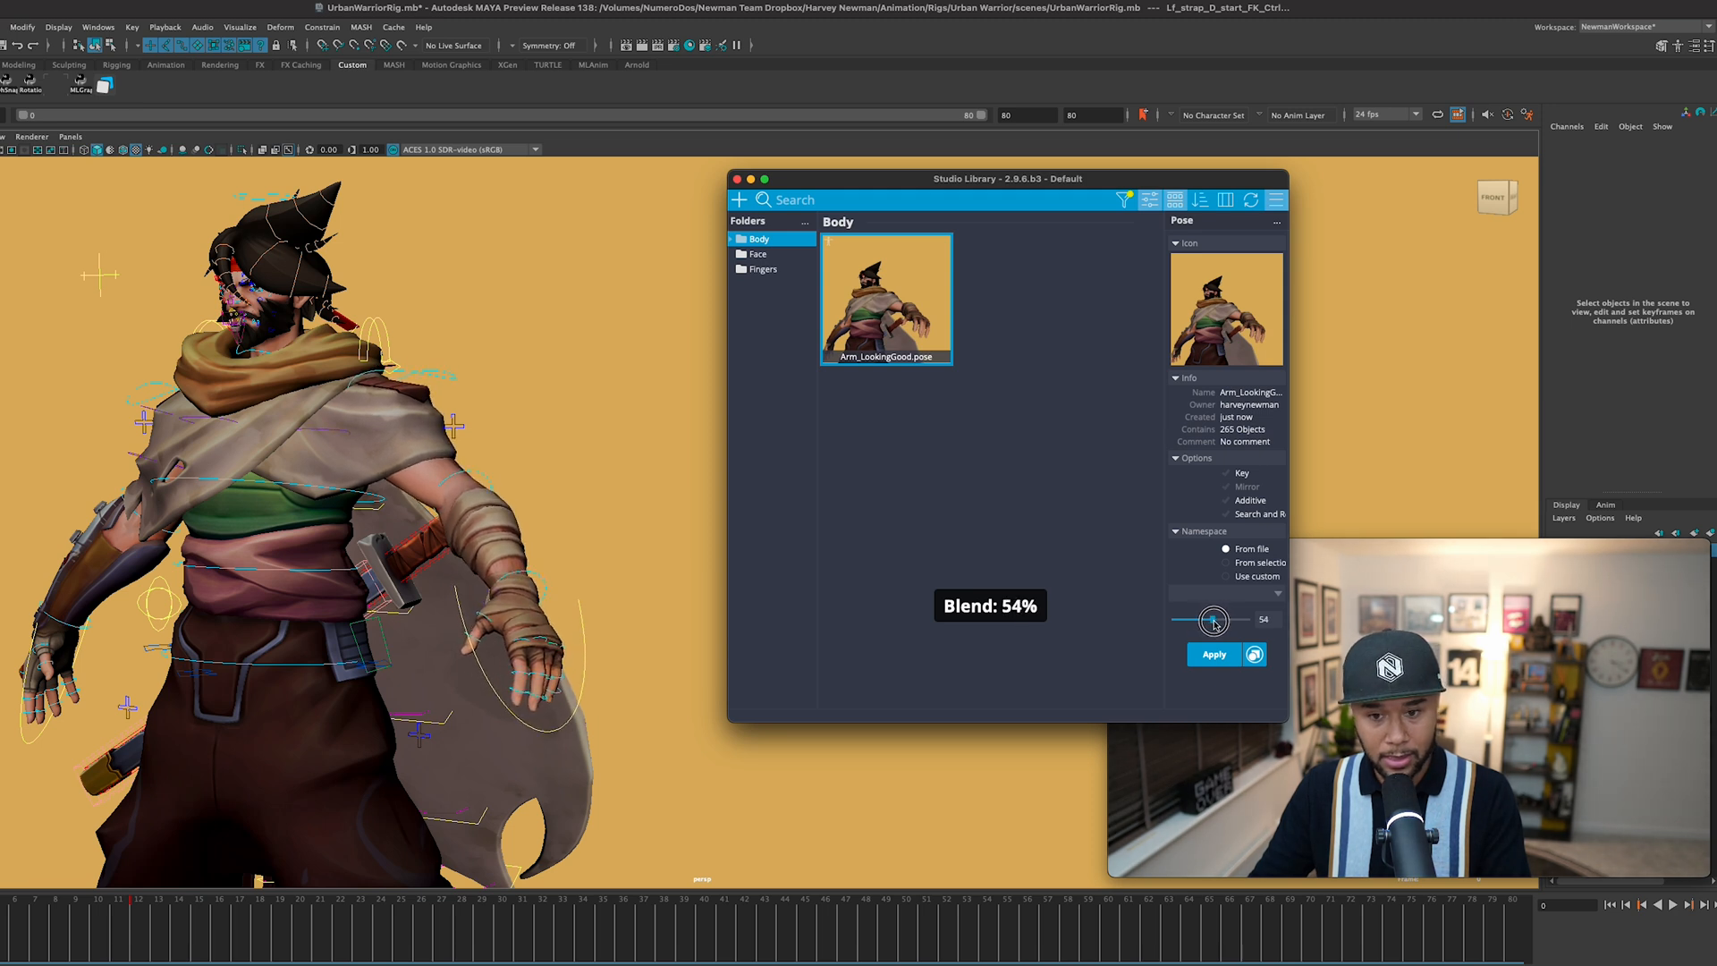
drag(1182, 620, 1215, 620)
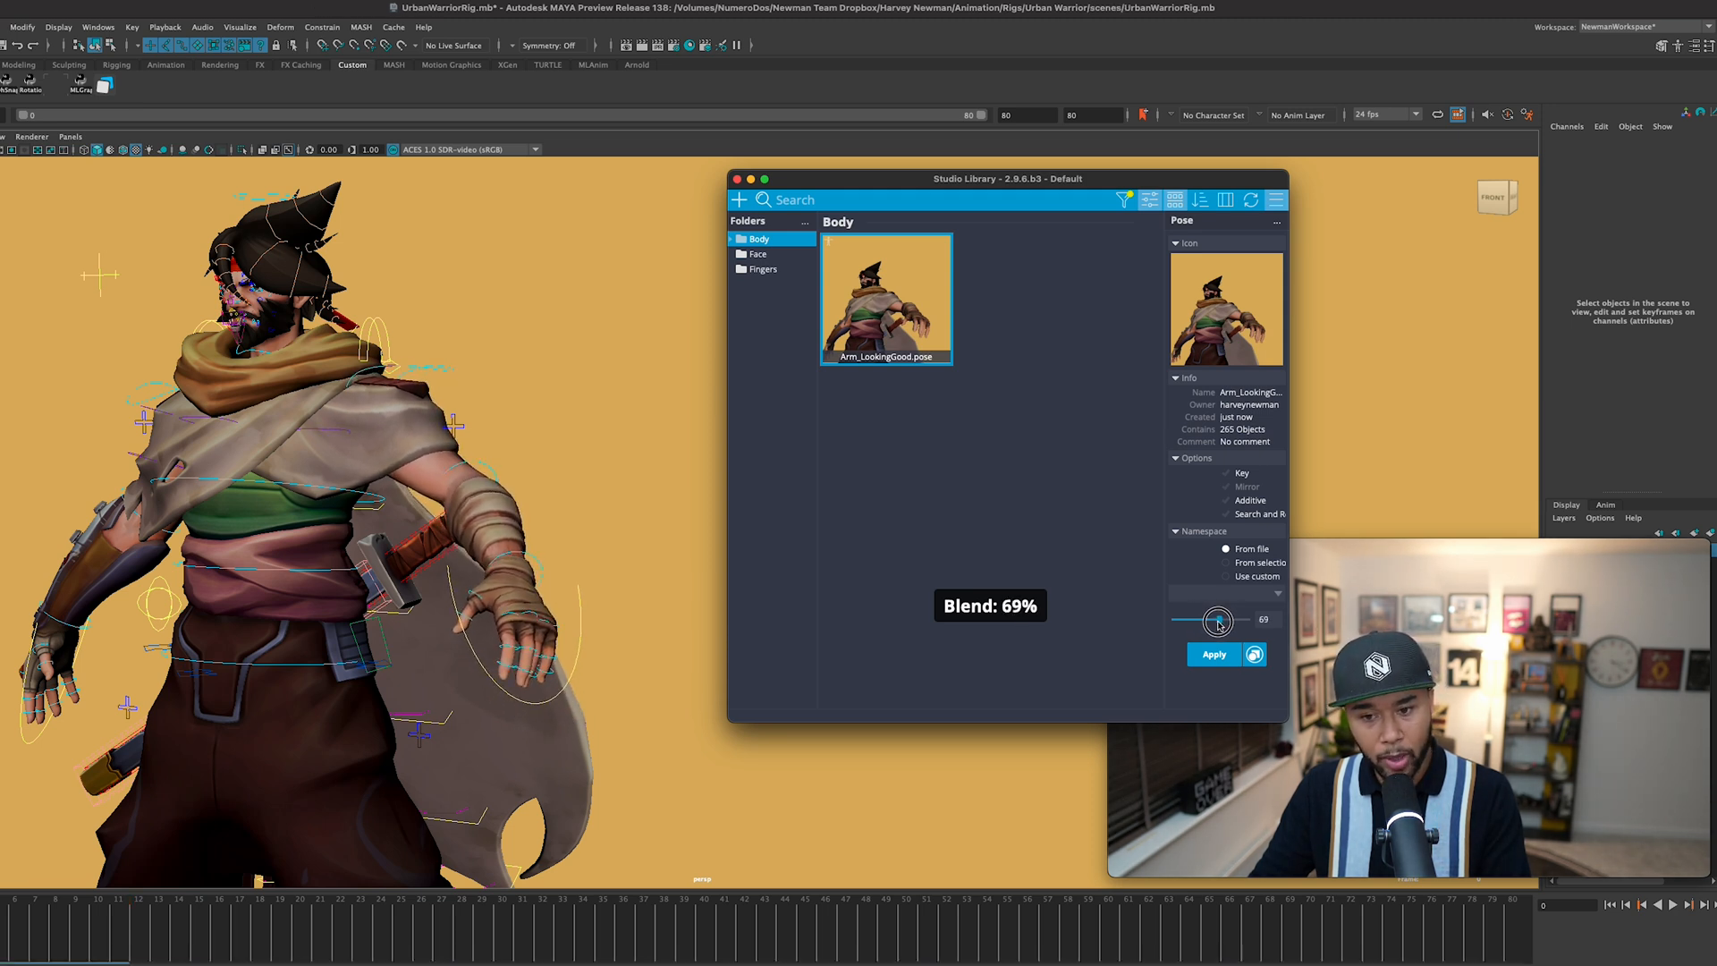
drag(1221, 620, 1213, 621)
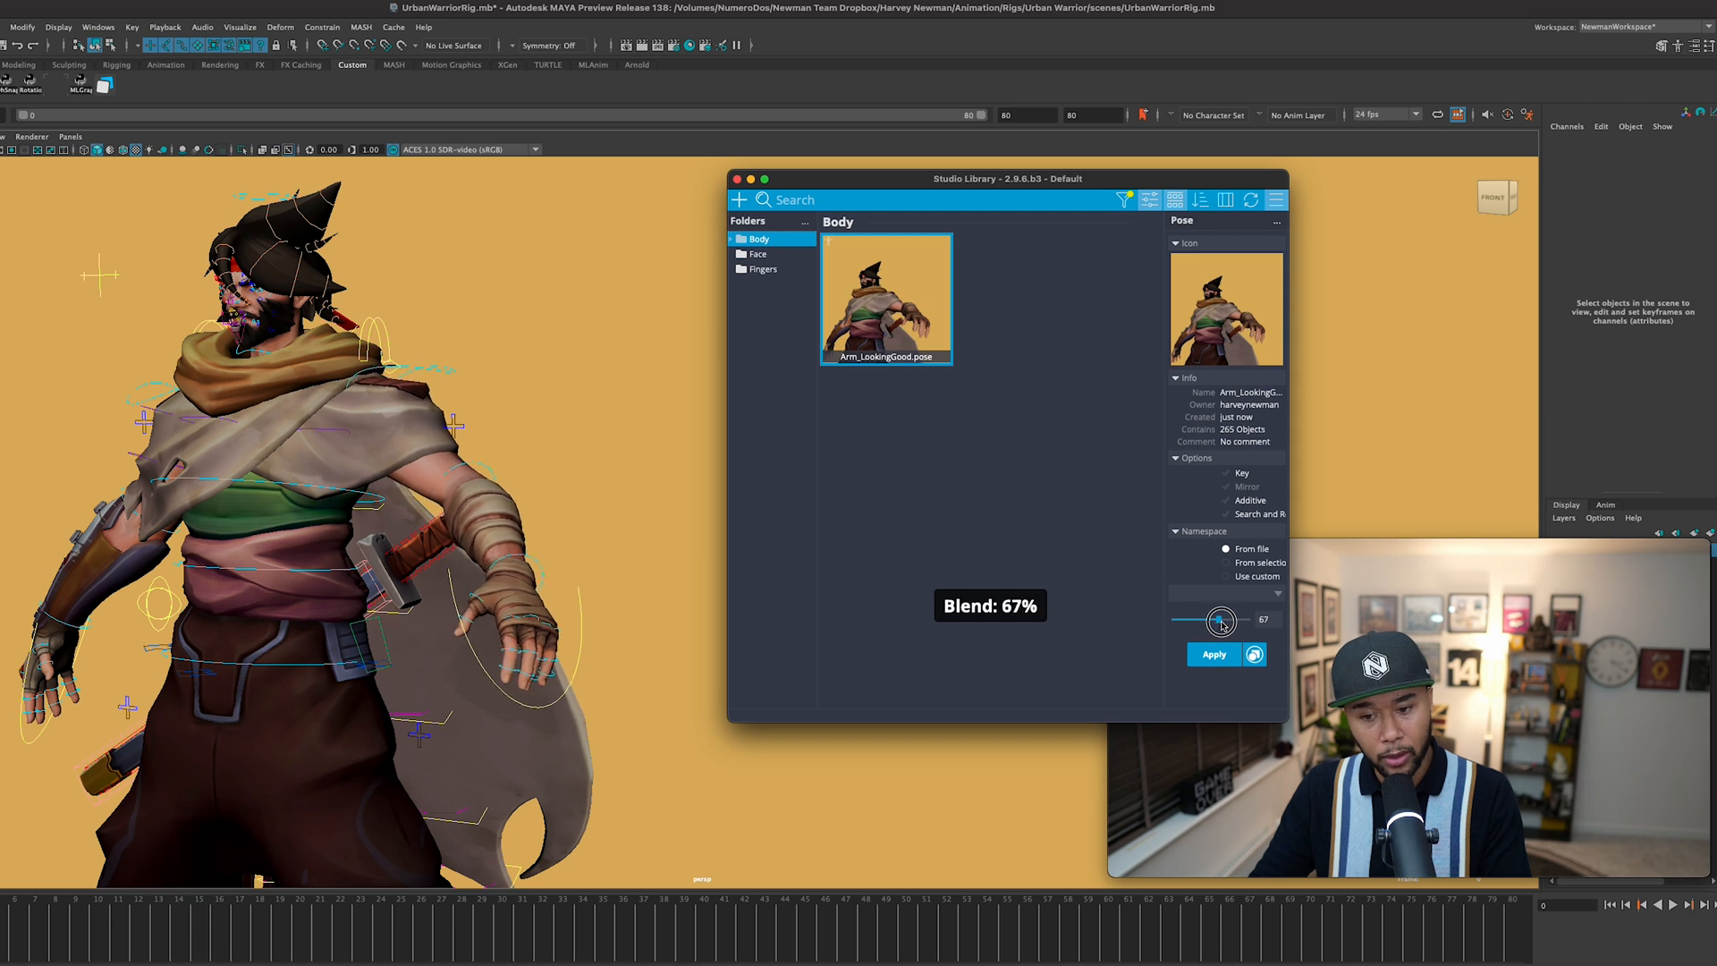
drag(1221, 619, 1210, 620)
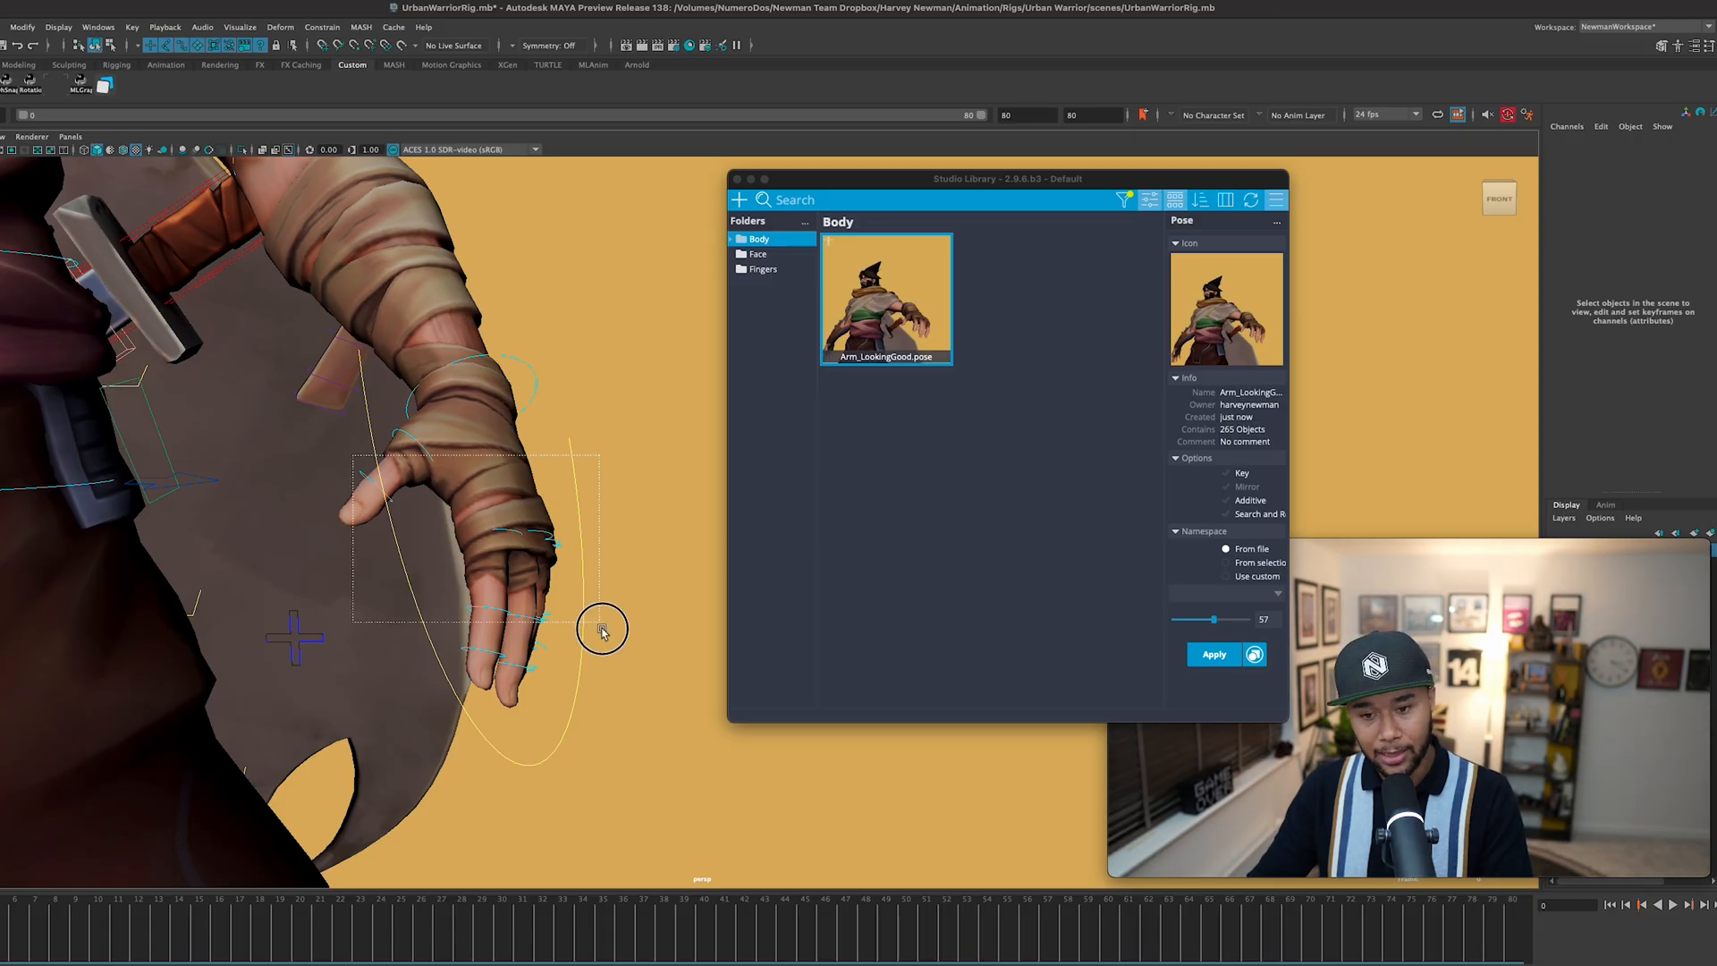
Step: Select the left pinky finger control and blend Arm_LookingGood to 100%
click(493, 531)
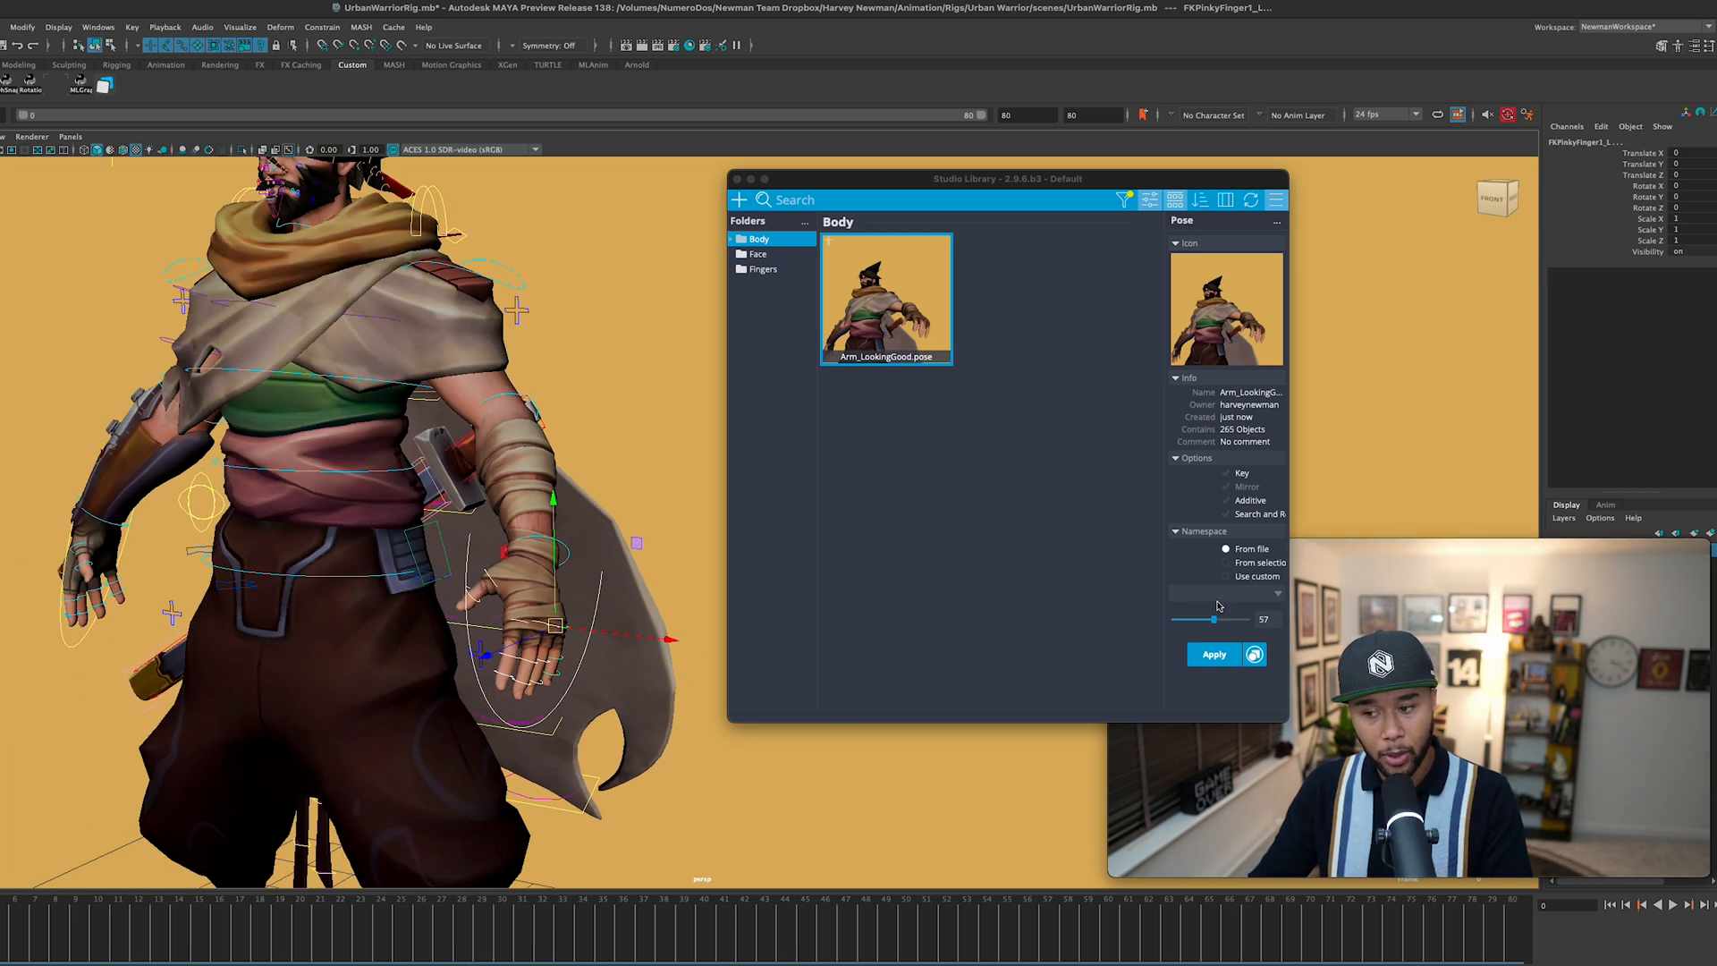
drag(1210, 618, 1233, 619)
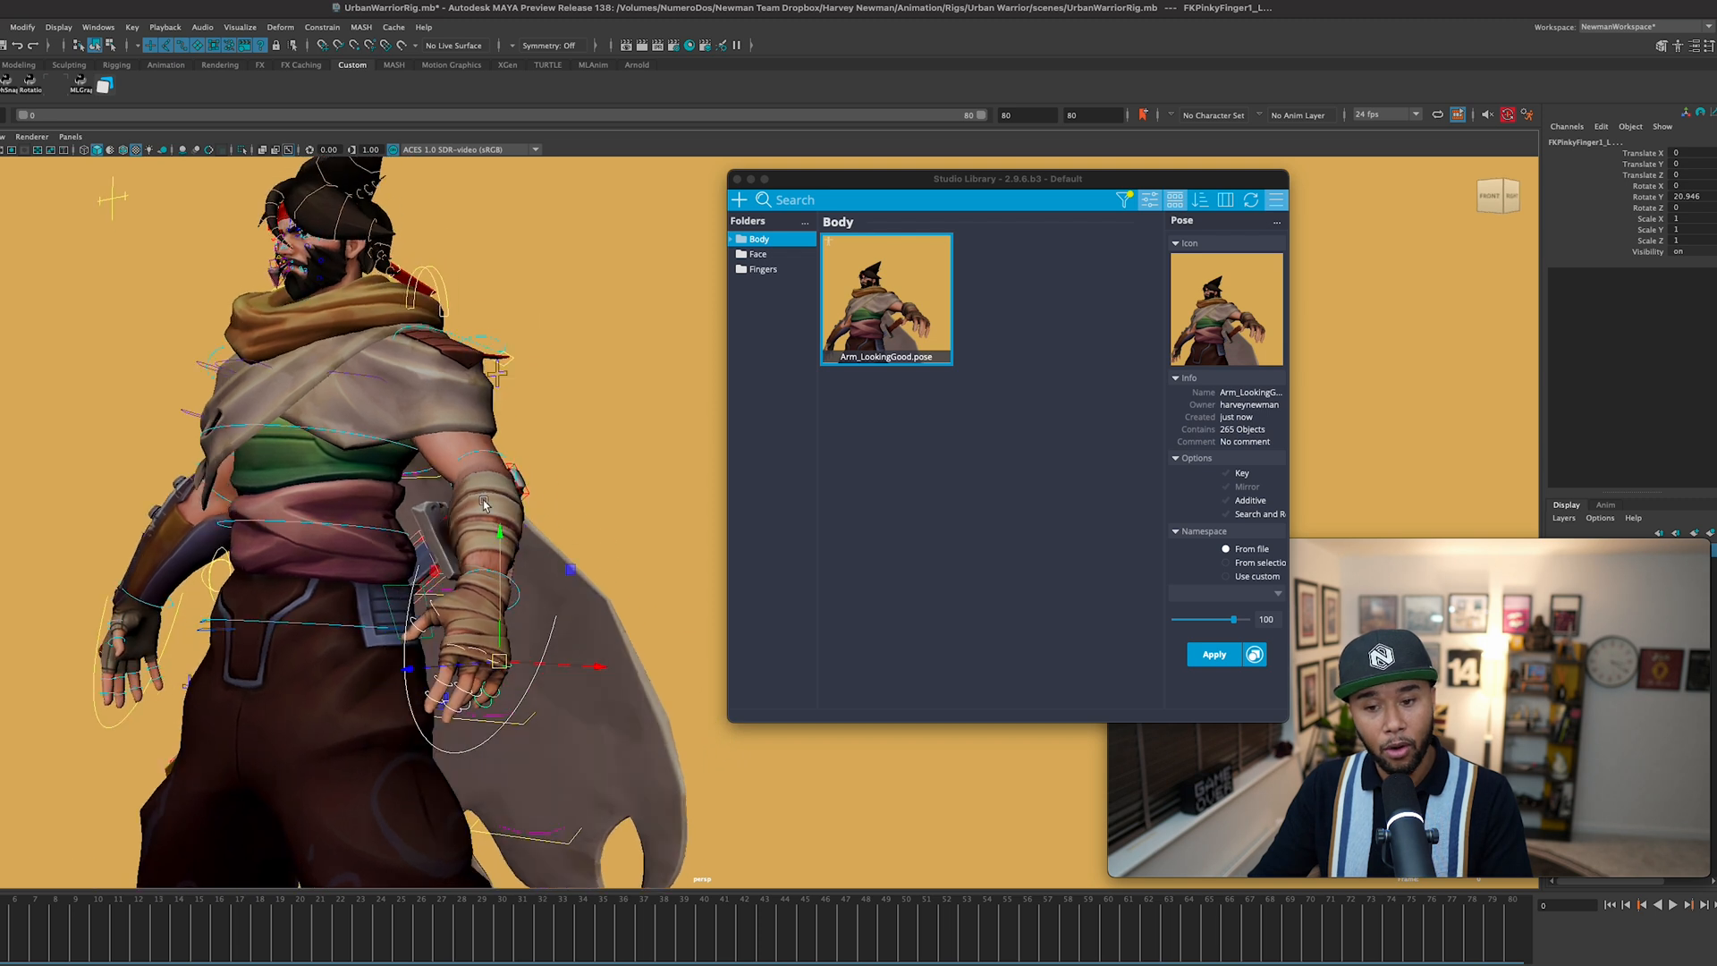
mouse_move(522, 400)
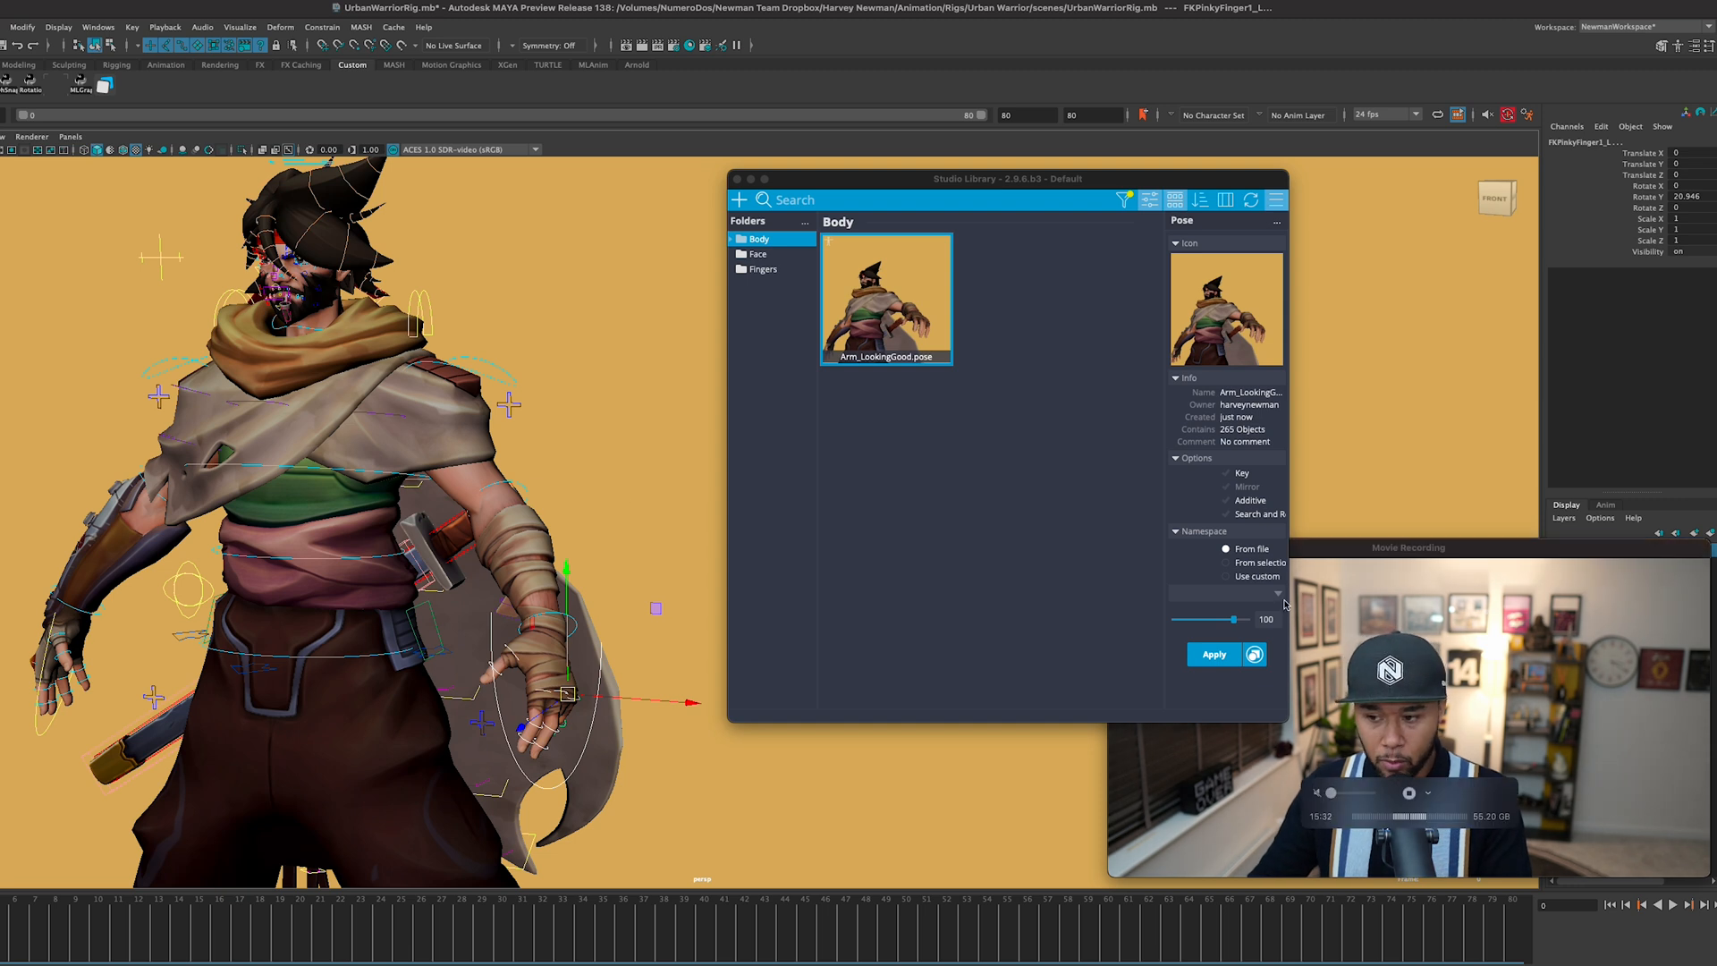
Step: Focus Studio Library and tick the Key option so applying poses sets keyframes
click(1226, 592)
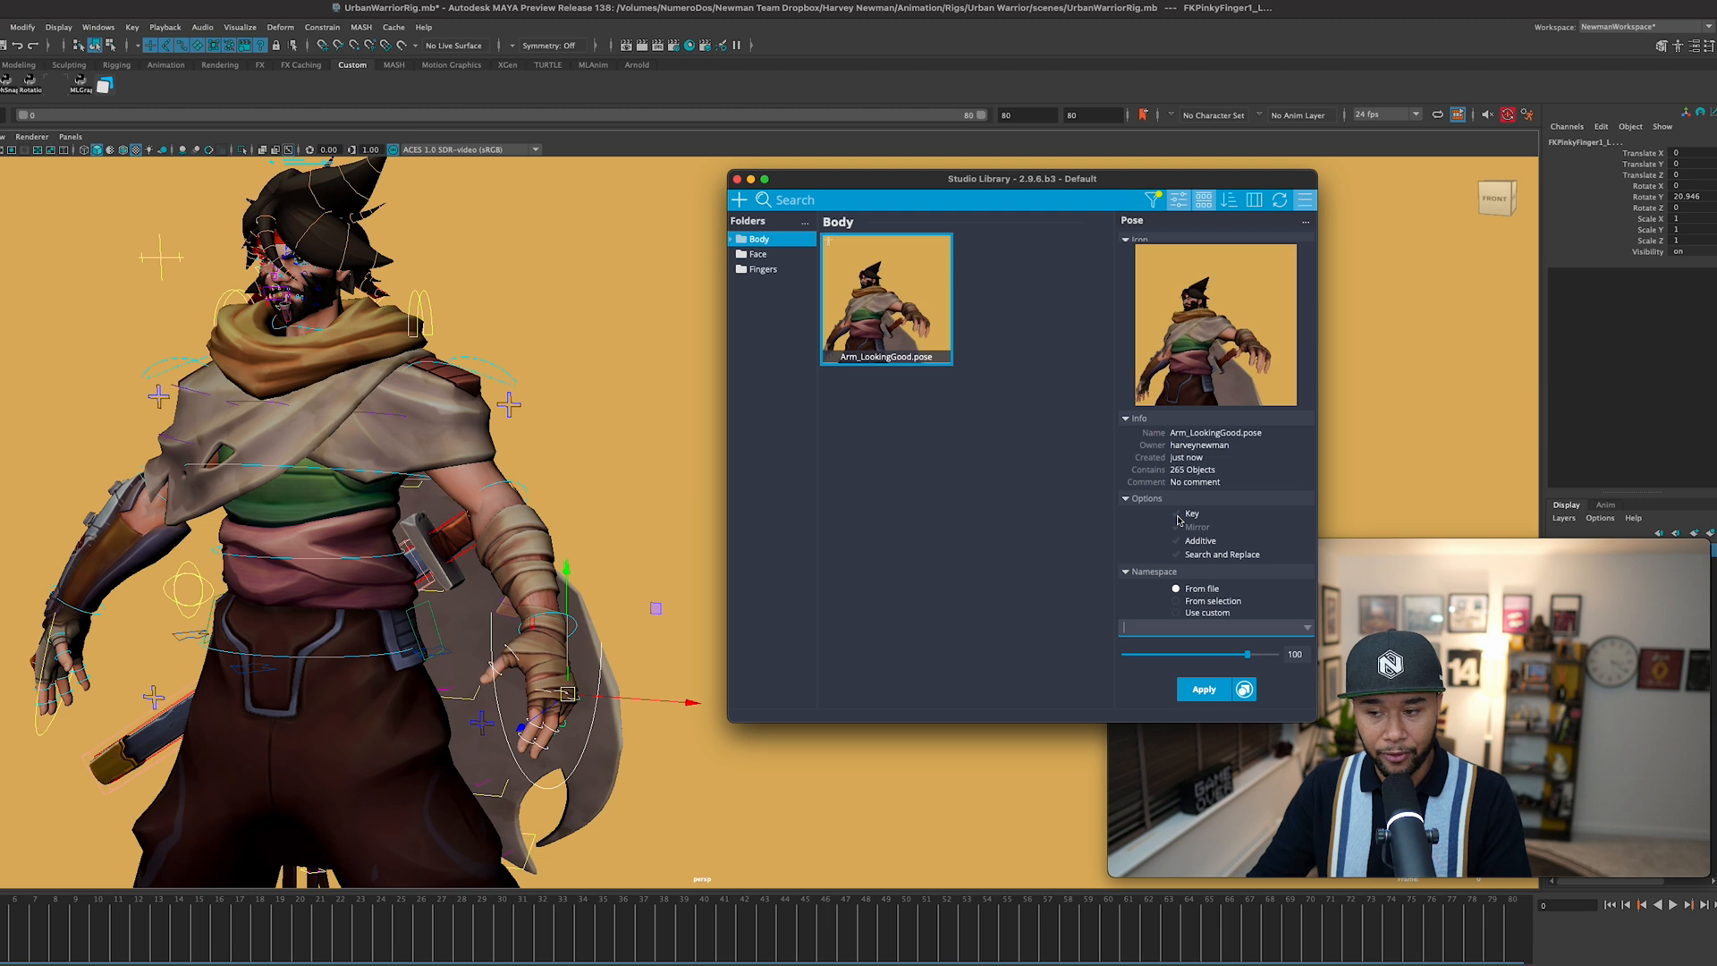
click(1176, 512)
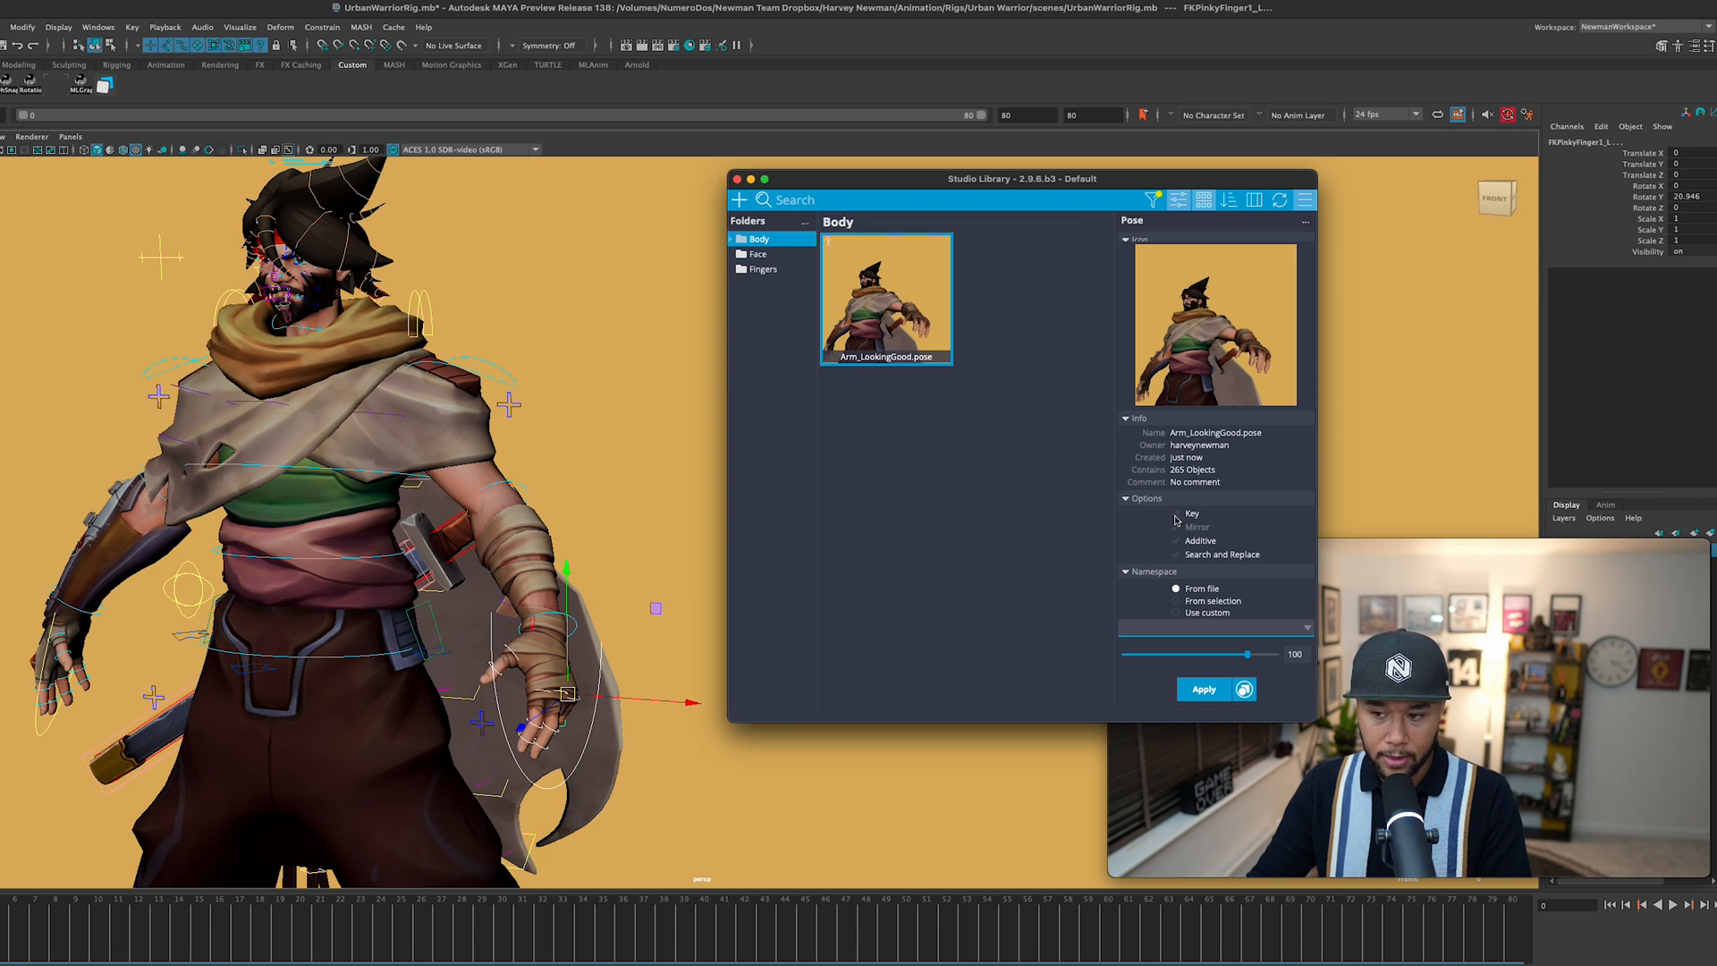
click(1176, 512)
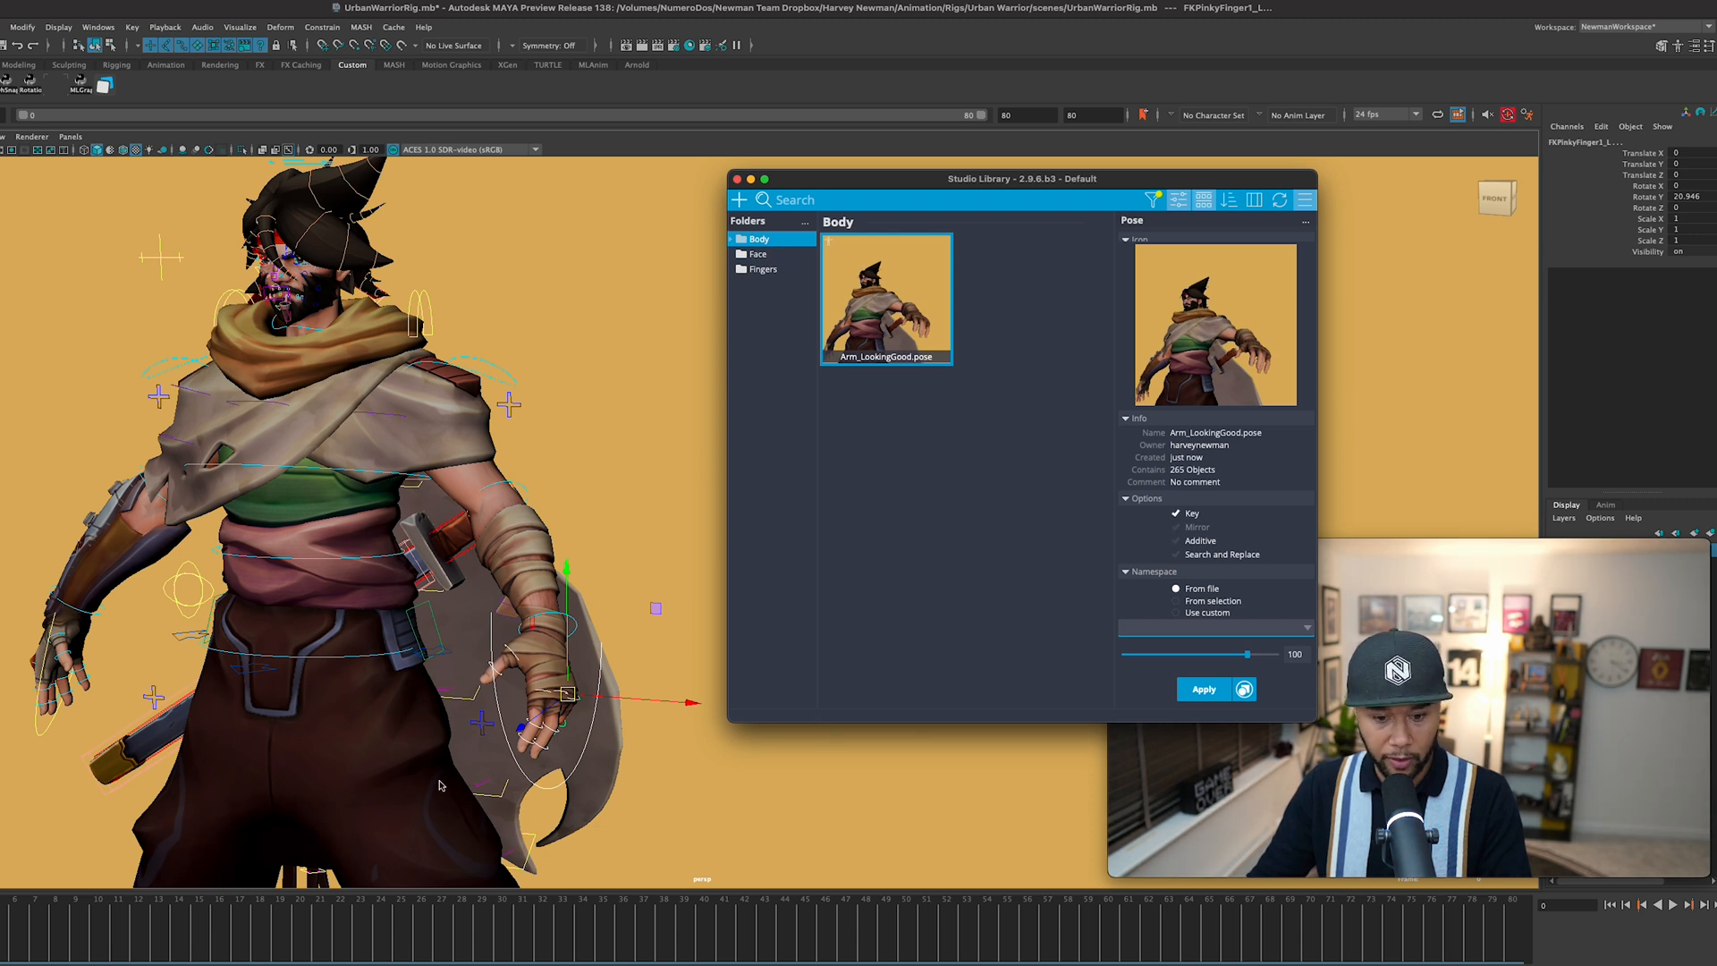
Step: Blend the keyed pose back in, ending near 95%
drag(1246, 653, 1234, 653)
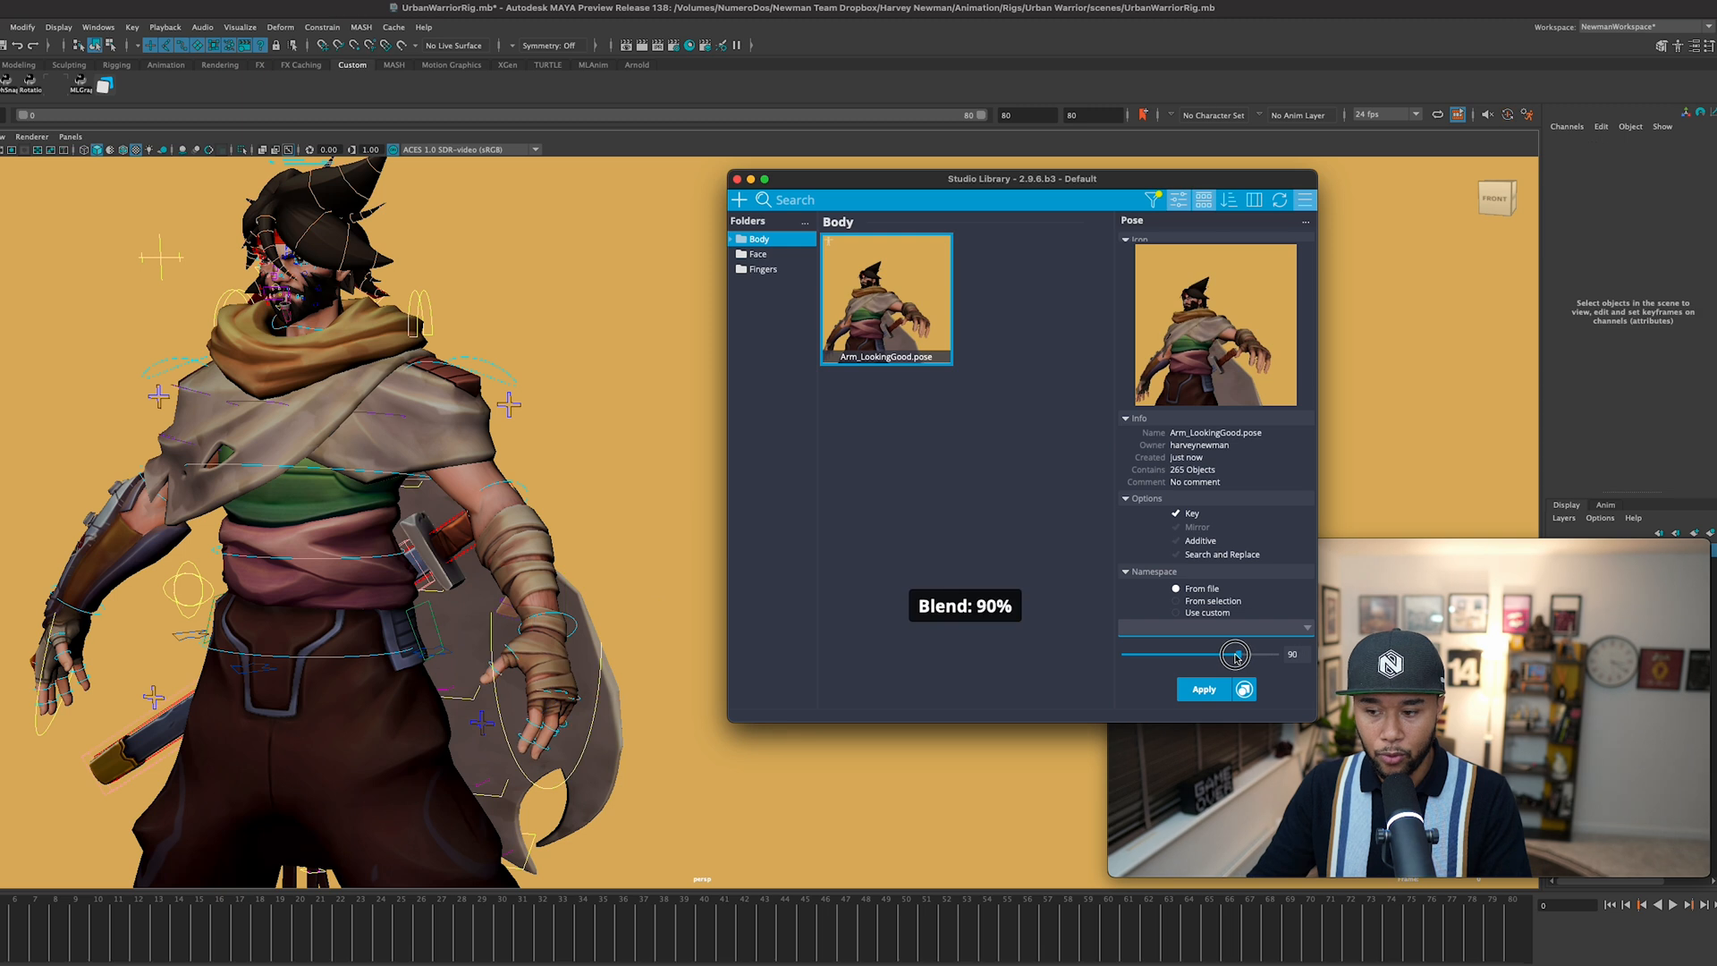
drag(1235, 655, 1208, 655)
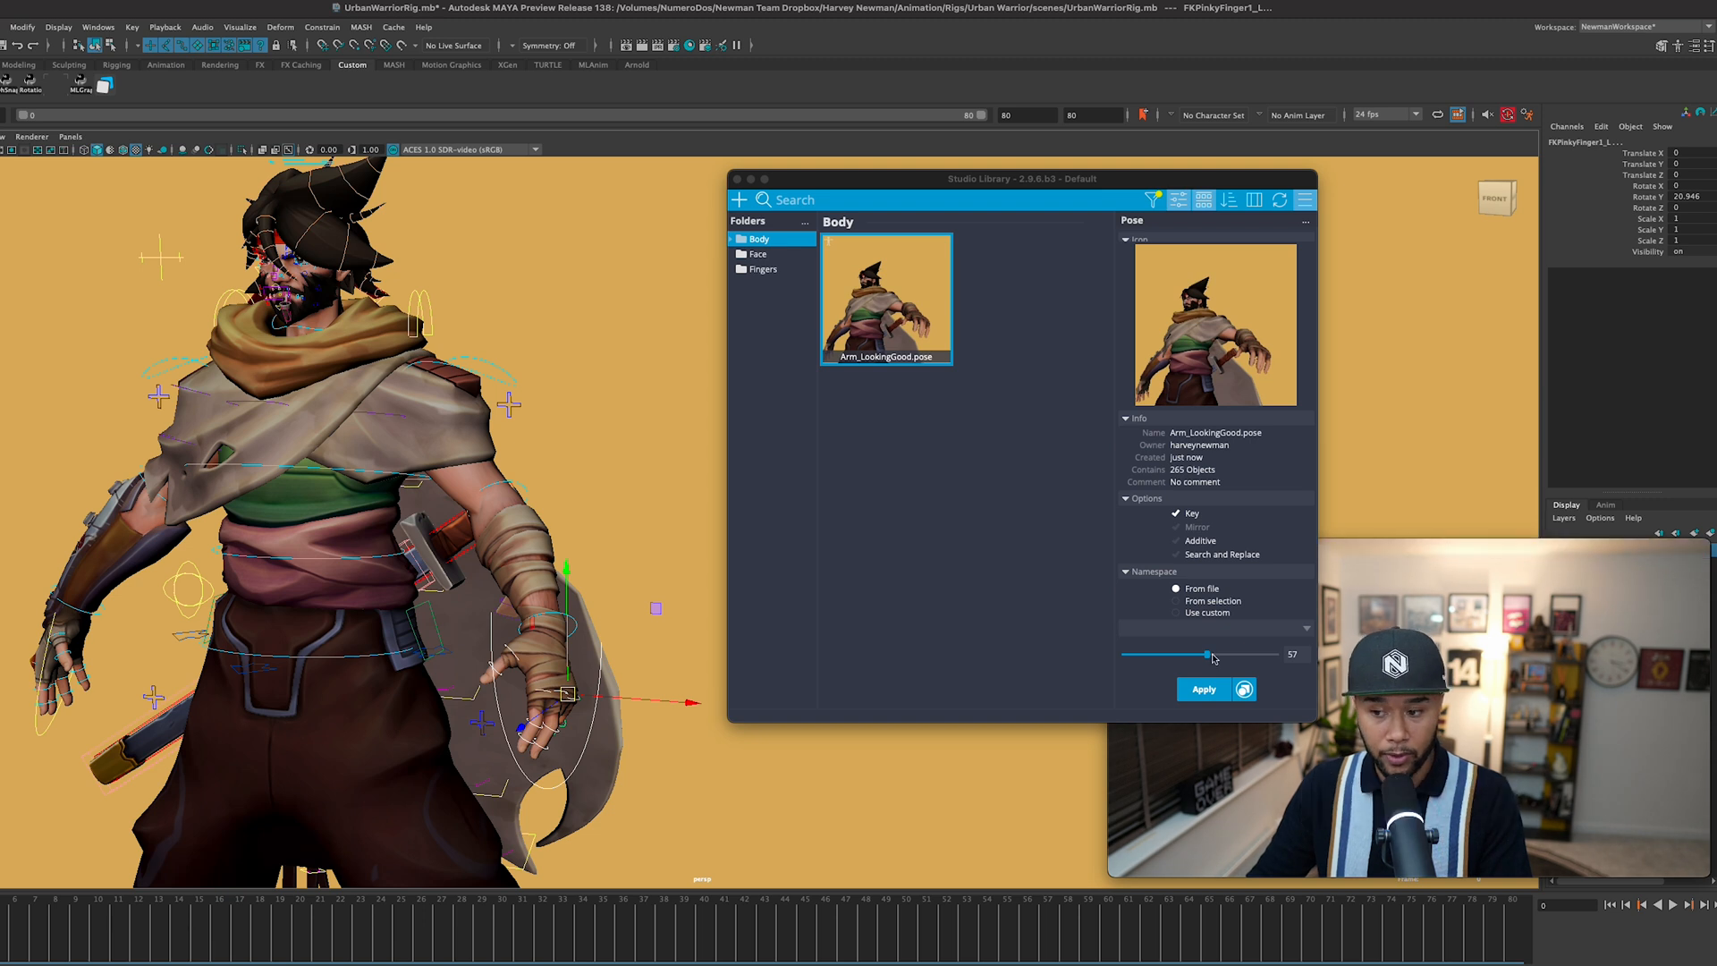
drag(1205, 653, 1189, 654)
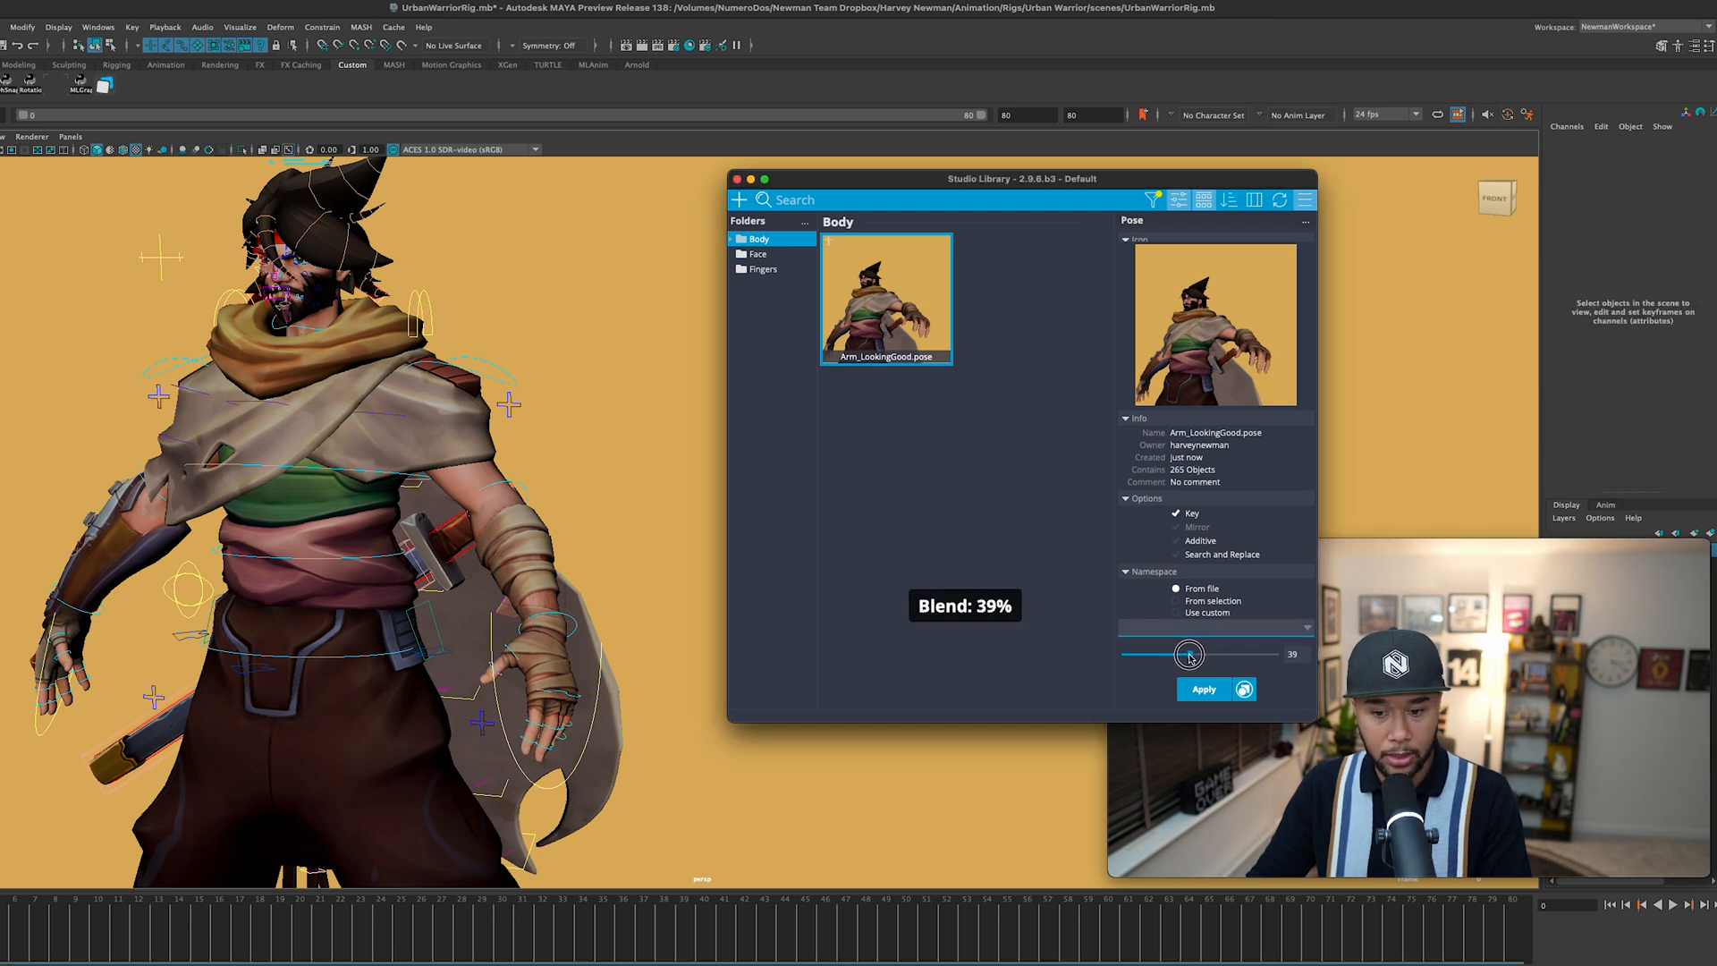
drag(1190, 655, 1225, 659)
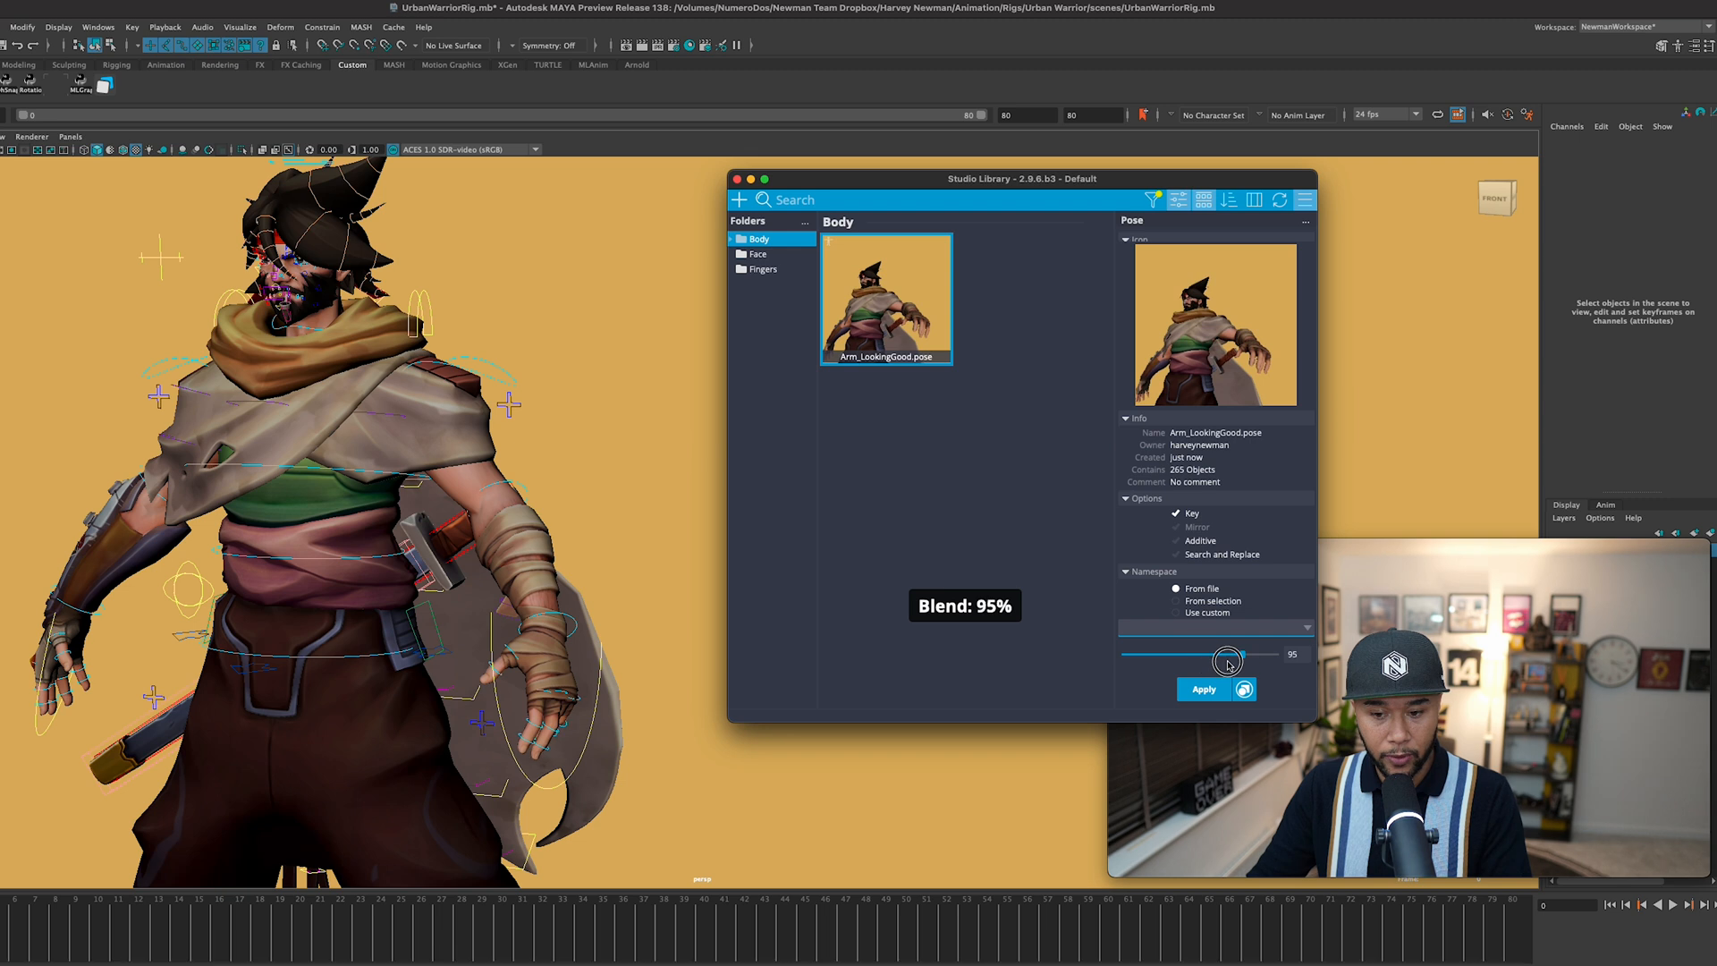
drag(1209, 655, 1259, 655)
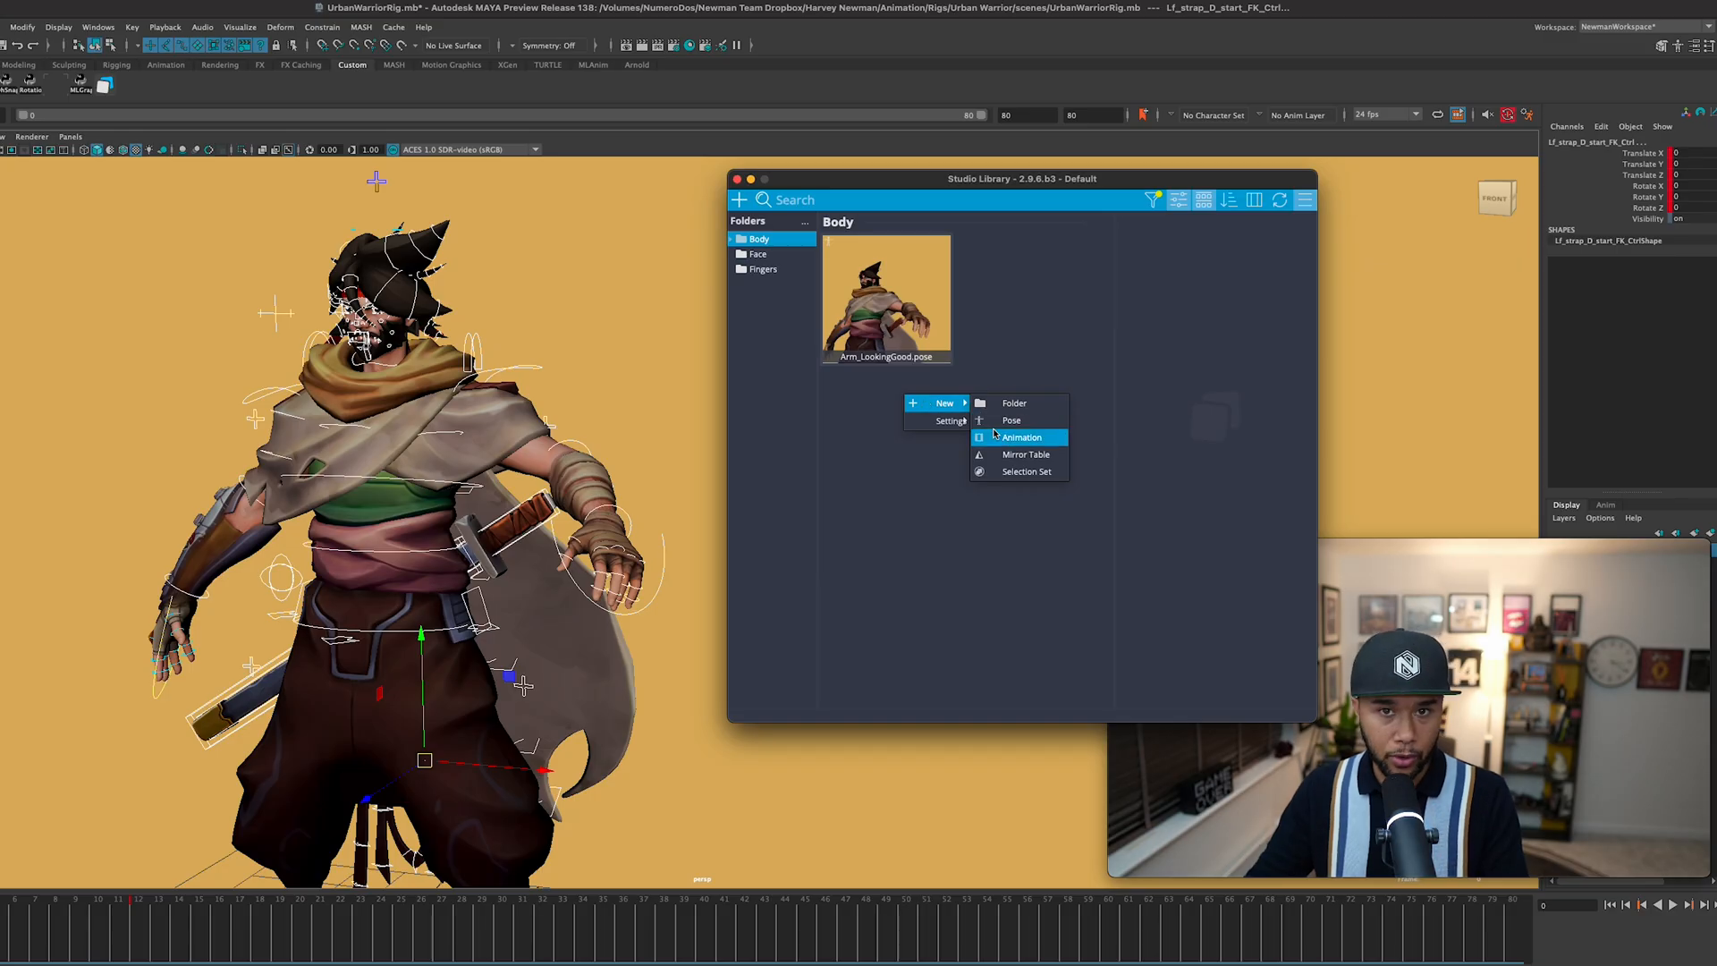
Step: In Studio Library settings, keep interface scale small, pick the yellow accent colour, and save
click(949, 421)
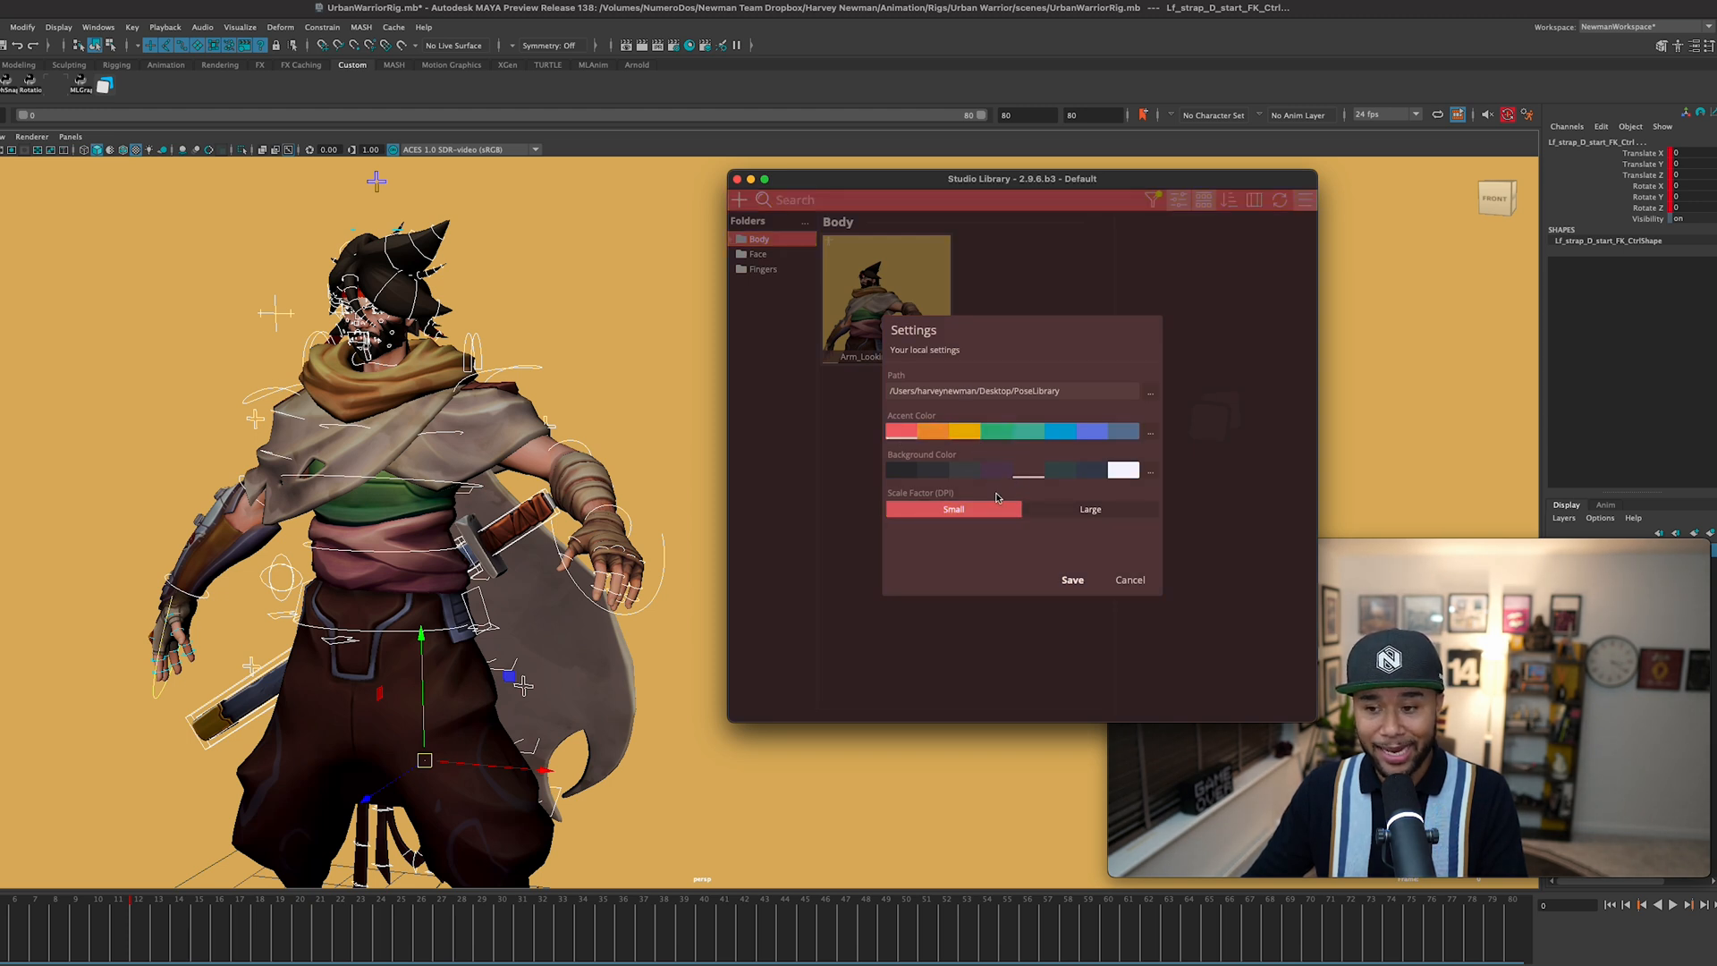
click(1119, 558)
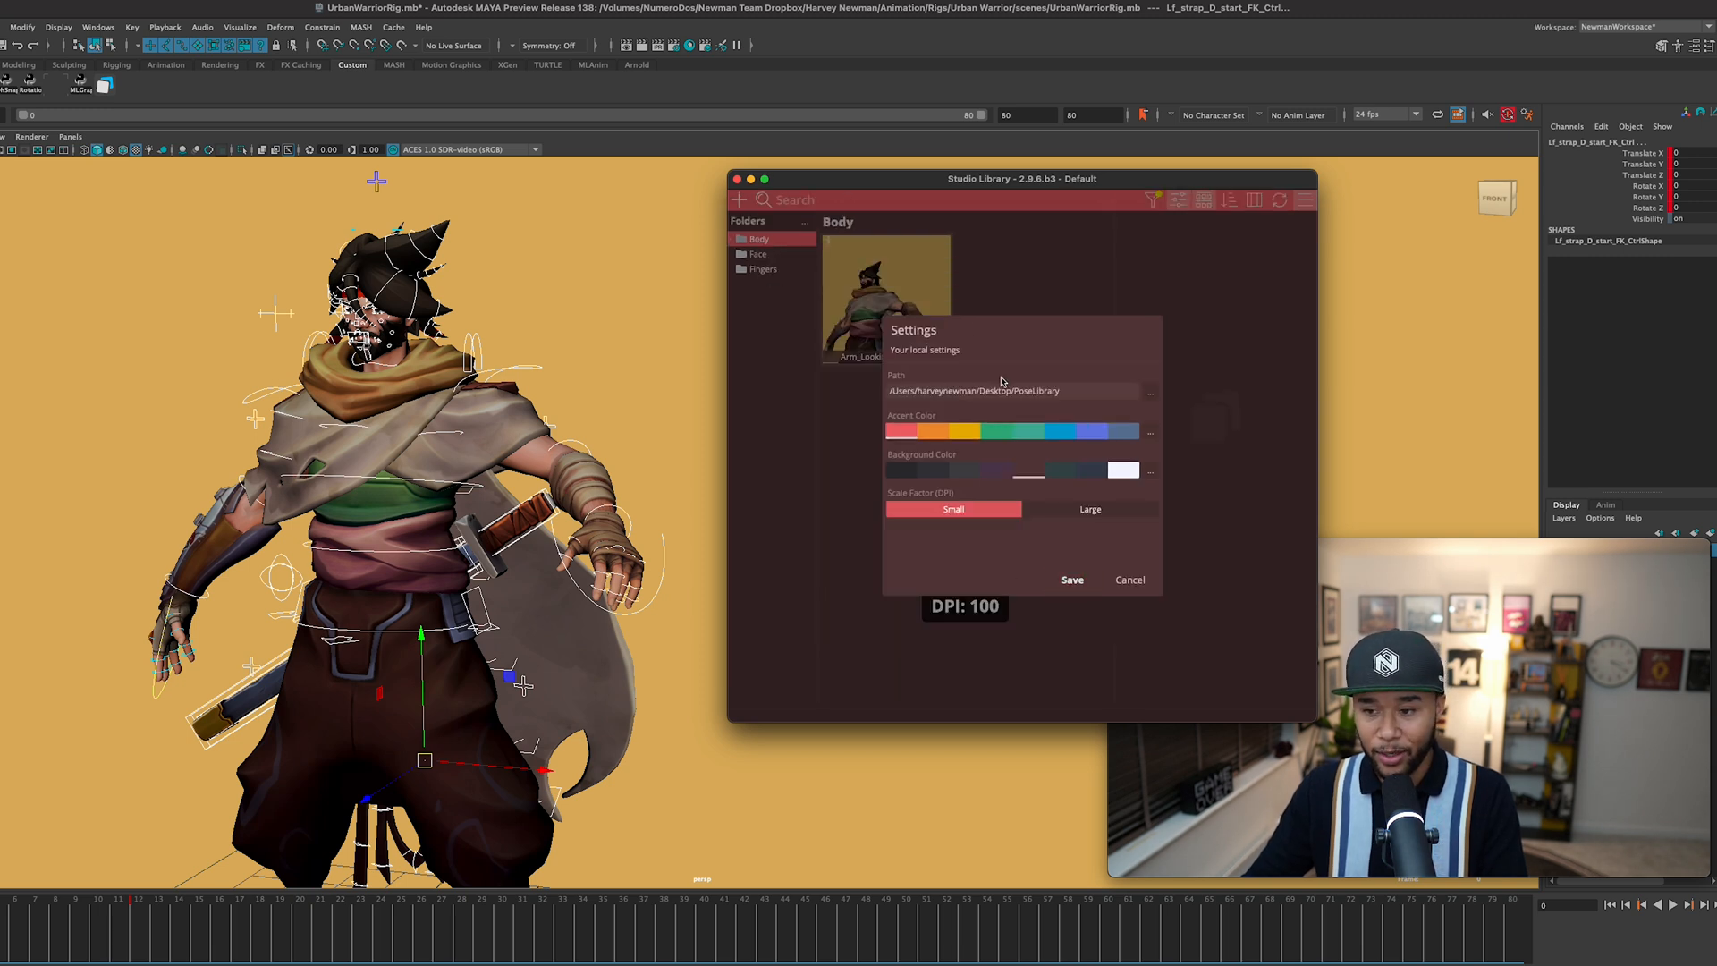
click(1082, 430)
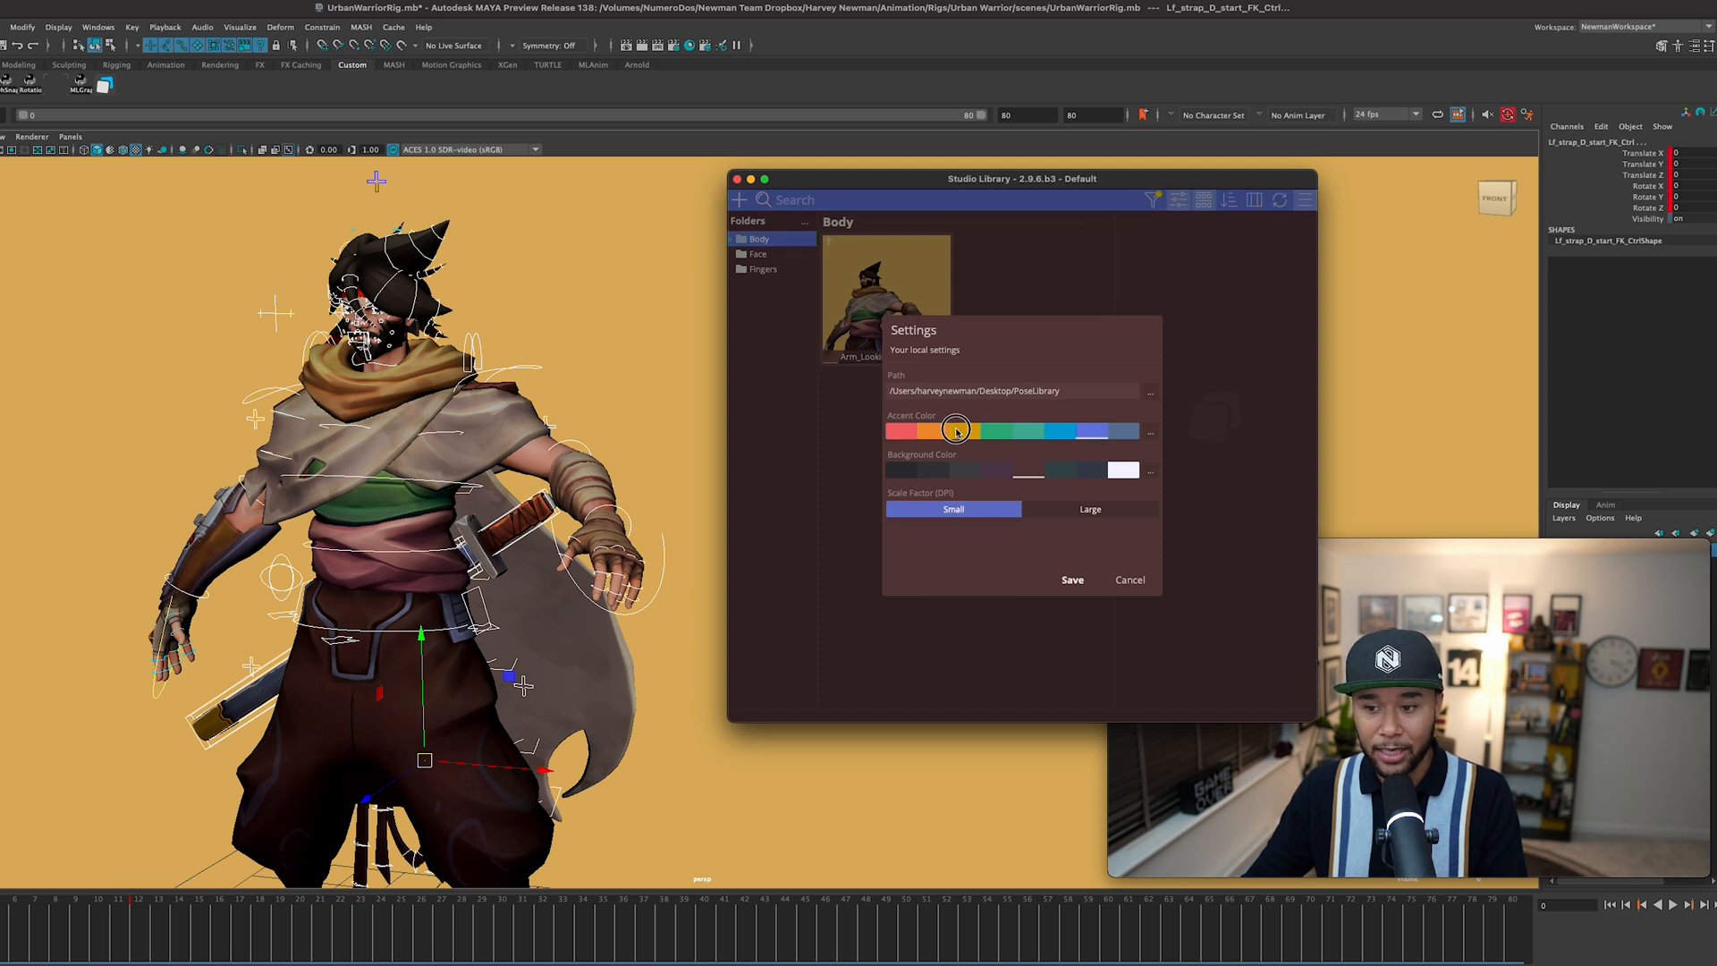
click(1071, 579)
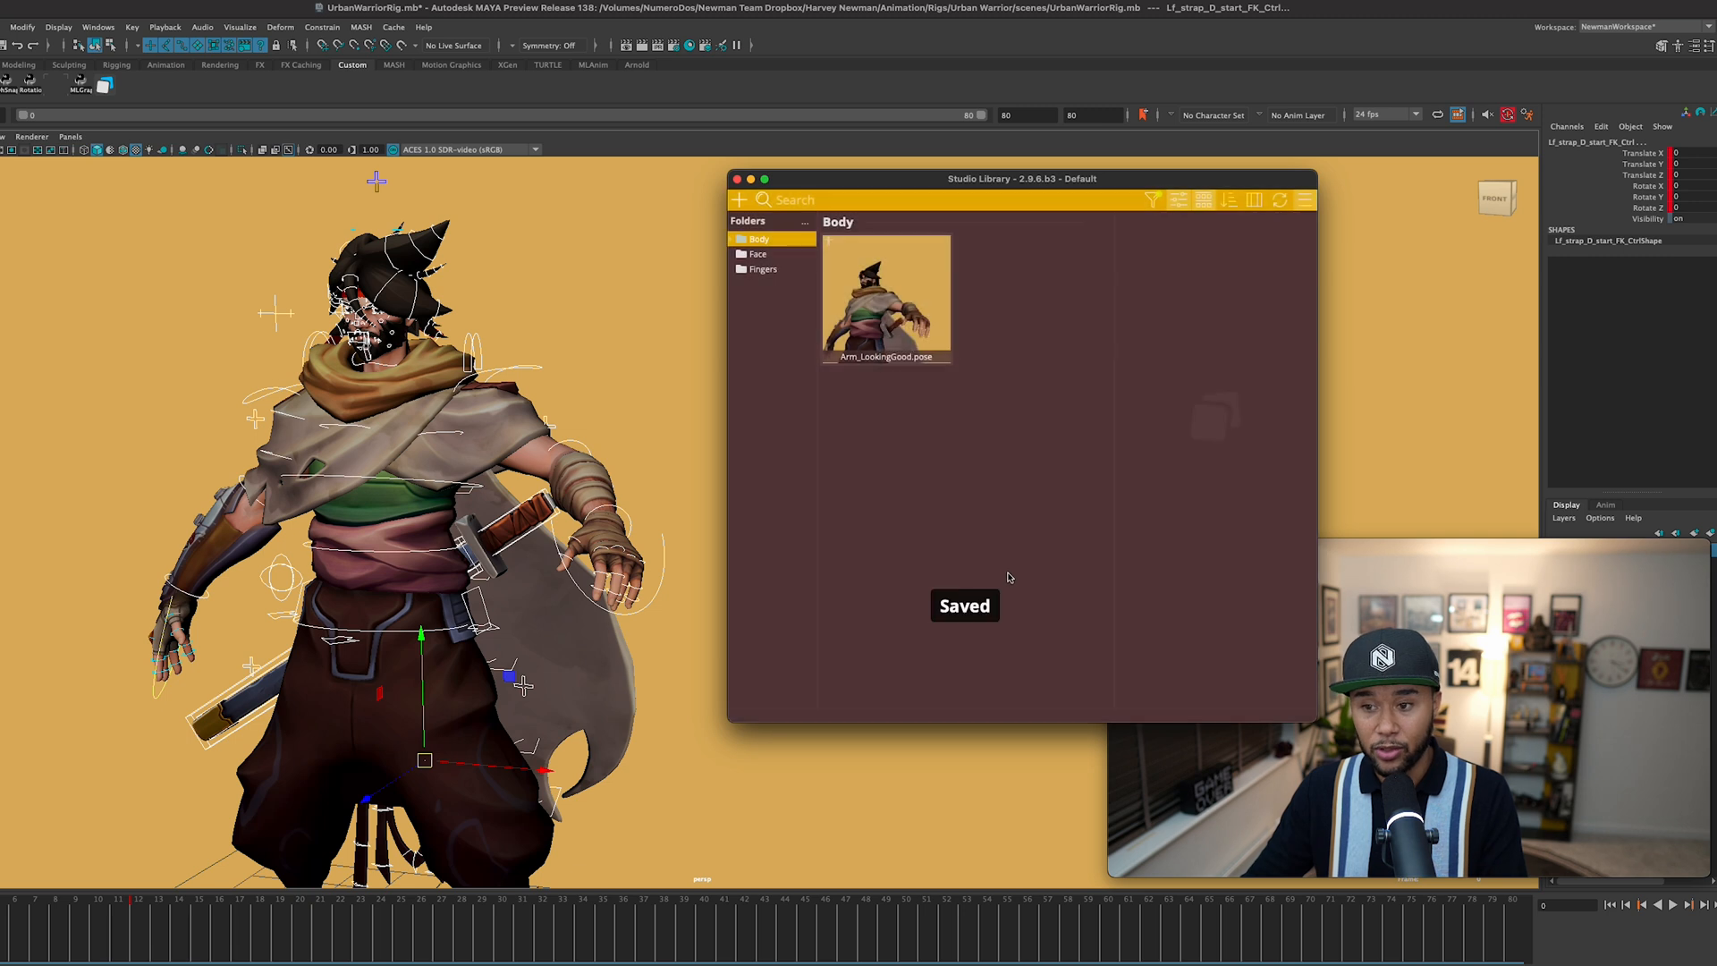